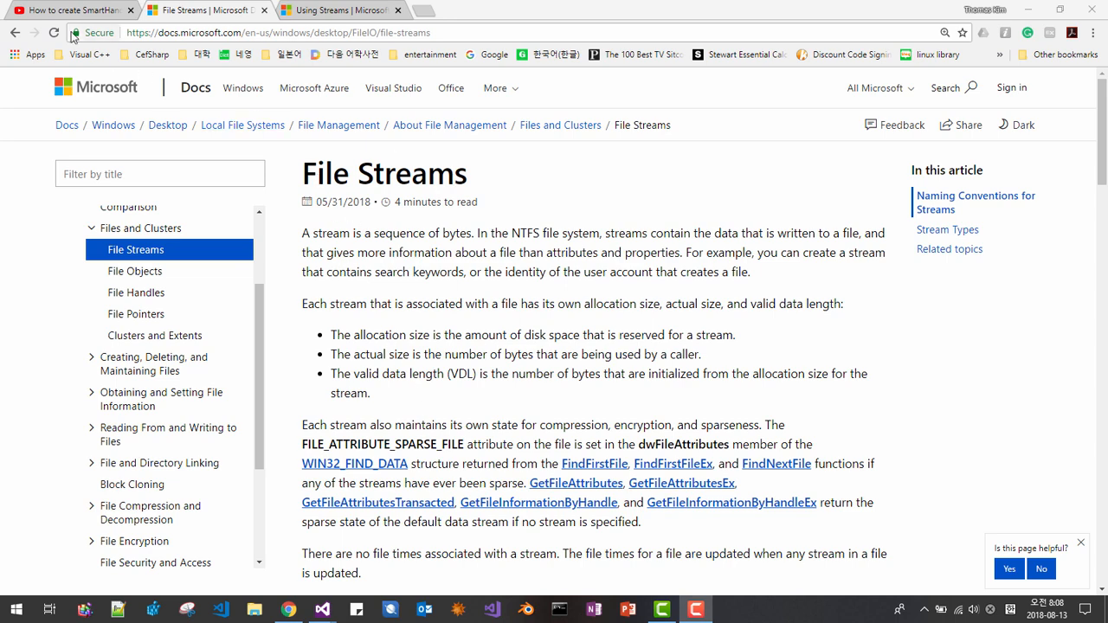
Download the SmartHandle source code zip from the tutorial video's description link
left_click(70, 10)
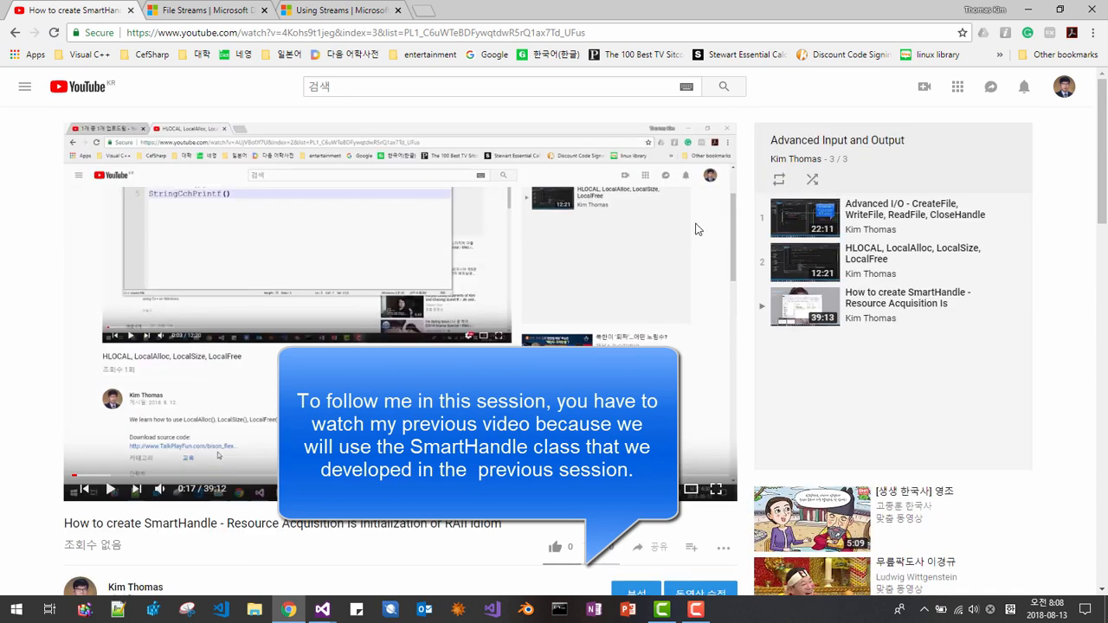
scroll("down", 3)
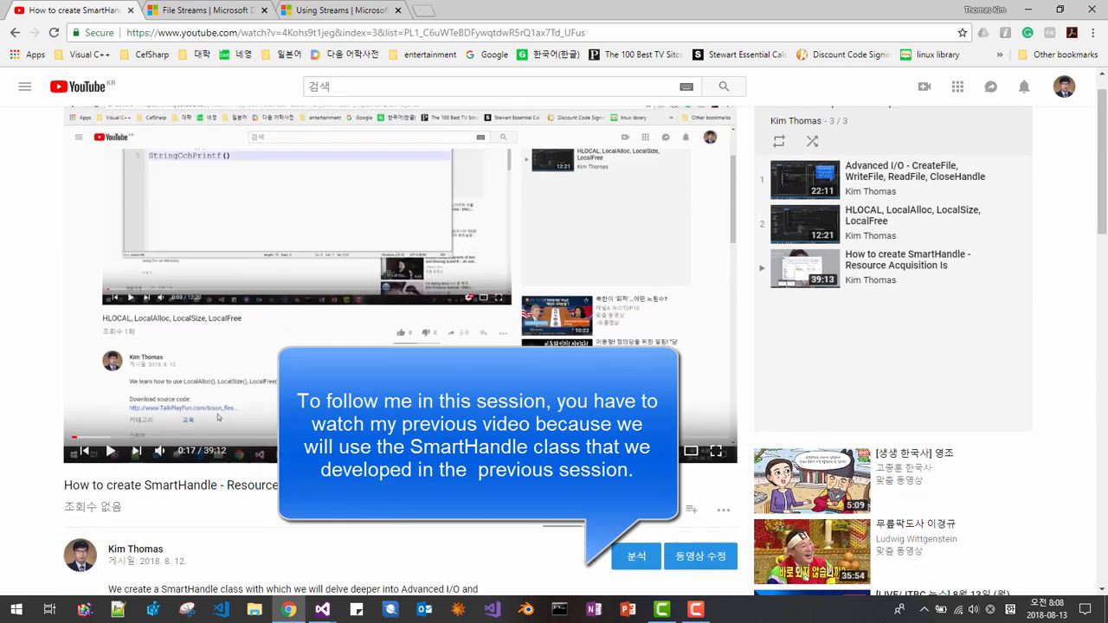
scroll("down", 3)
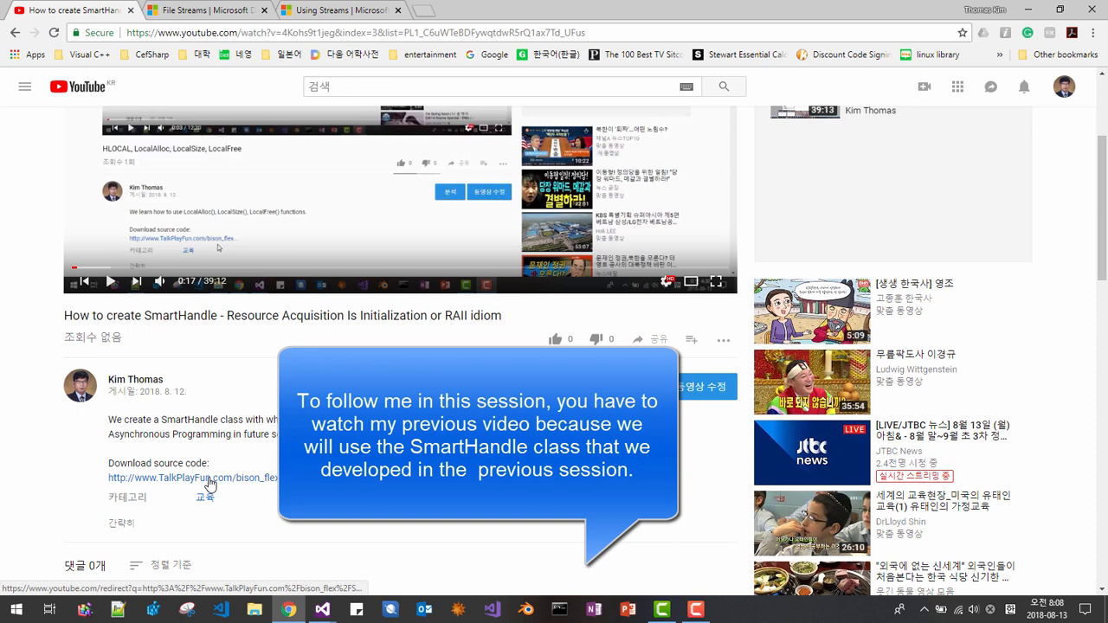
left_click(207, 478)
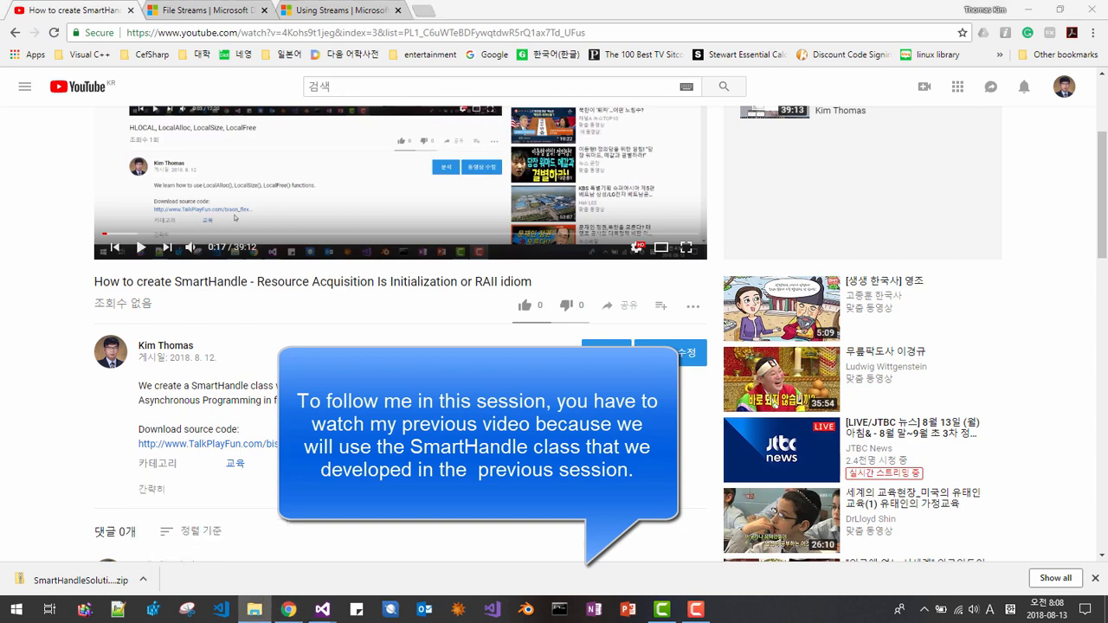
Extract the downloaded SmartHandleSolution.zip into the Downloads folder
right_click(424, 301)
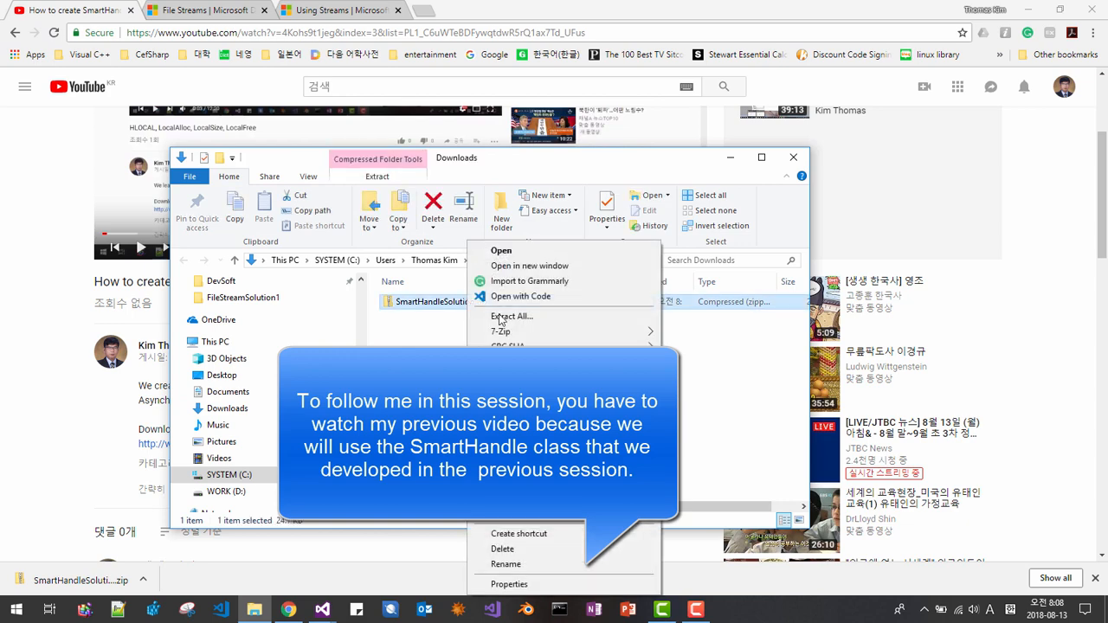
left_click(513, 315)
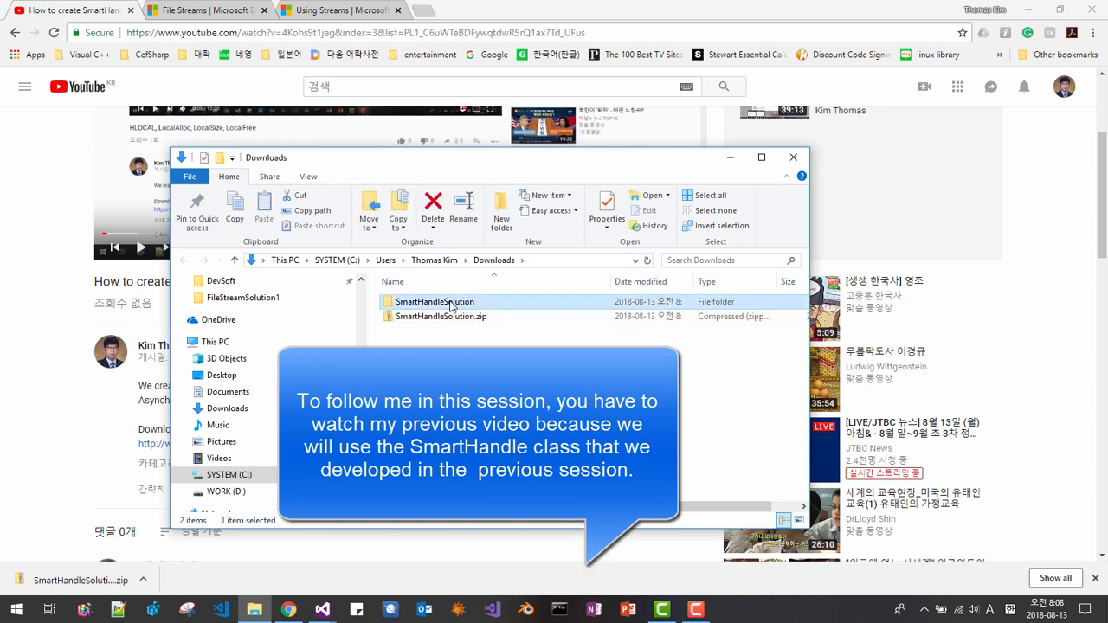
Rename the extracted folder to CreateFileStreamSolution and select it
right_click(433, 302)
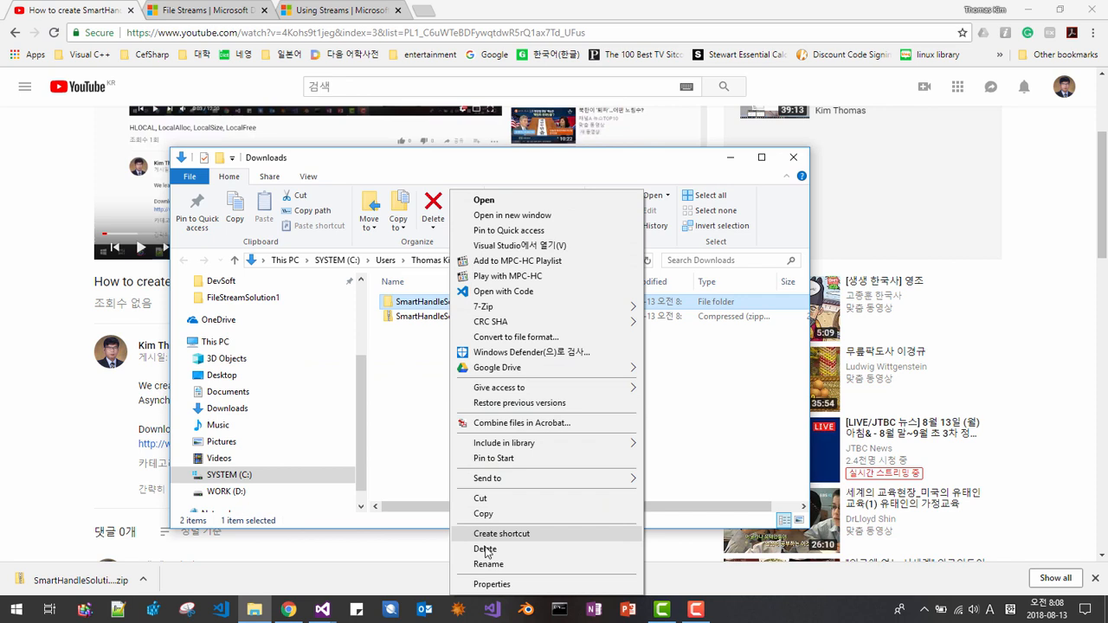
left_click(488, 564)
type("CreateFileStreamSolution")
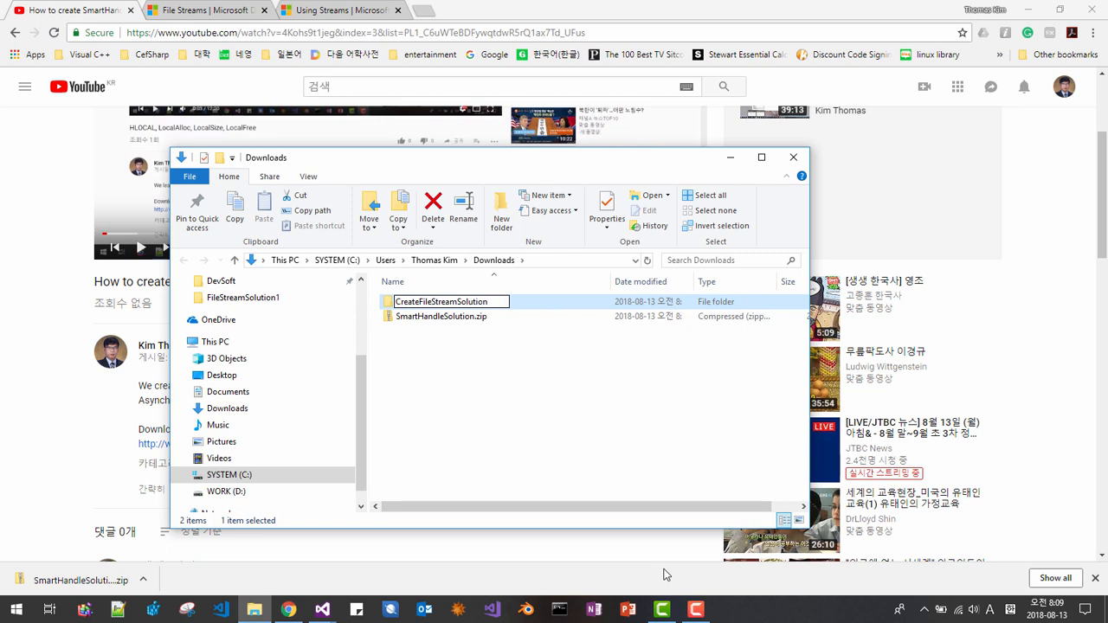
left_click(450, 302)
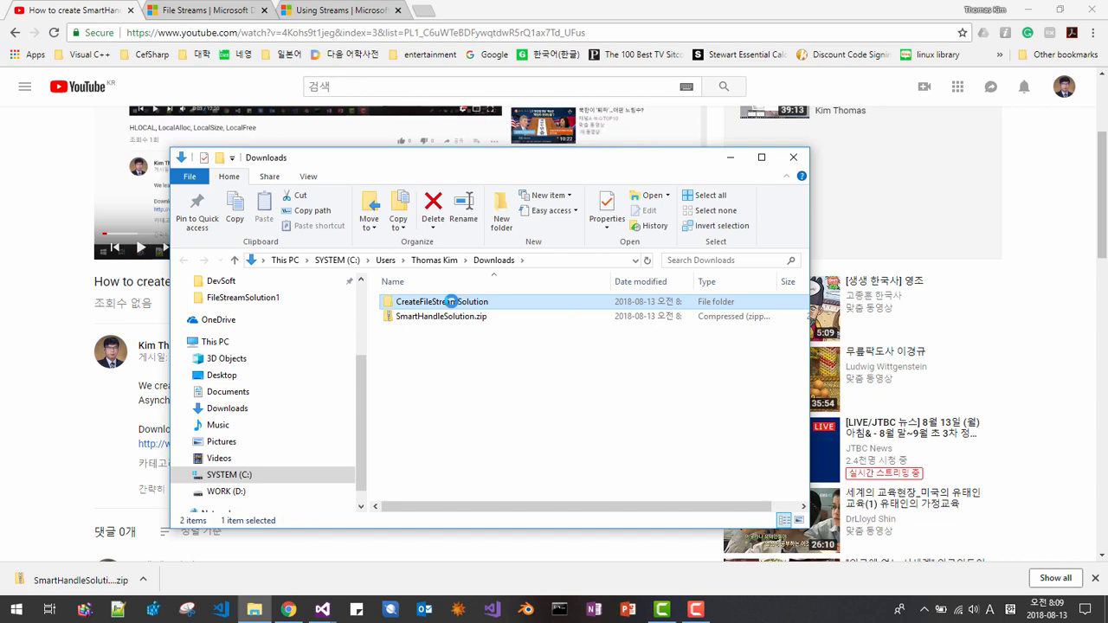
left_click(225, 492)
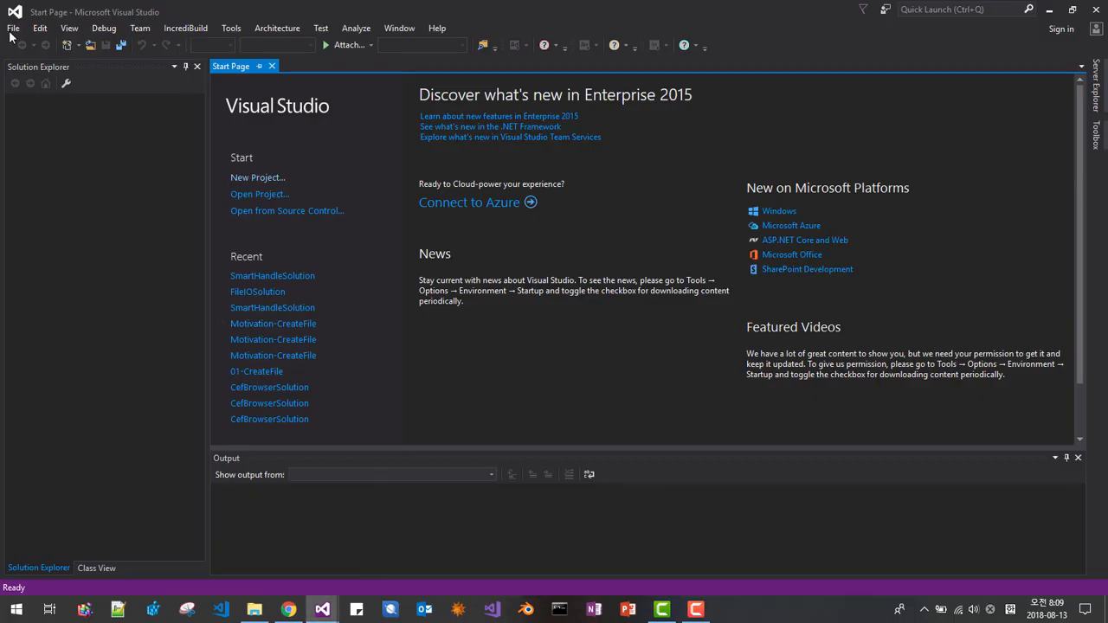
Open the SmartHandleSolution solution and bring up the solution's add options
left_click(14, 27)
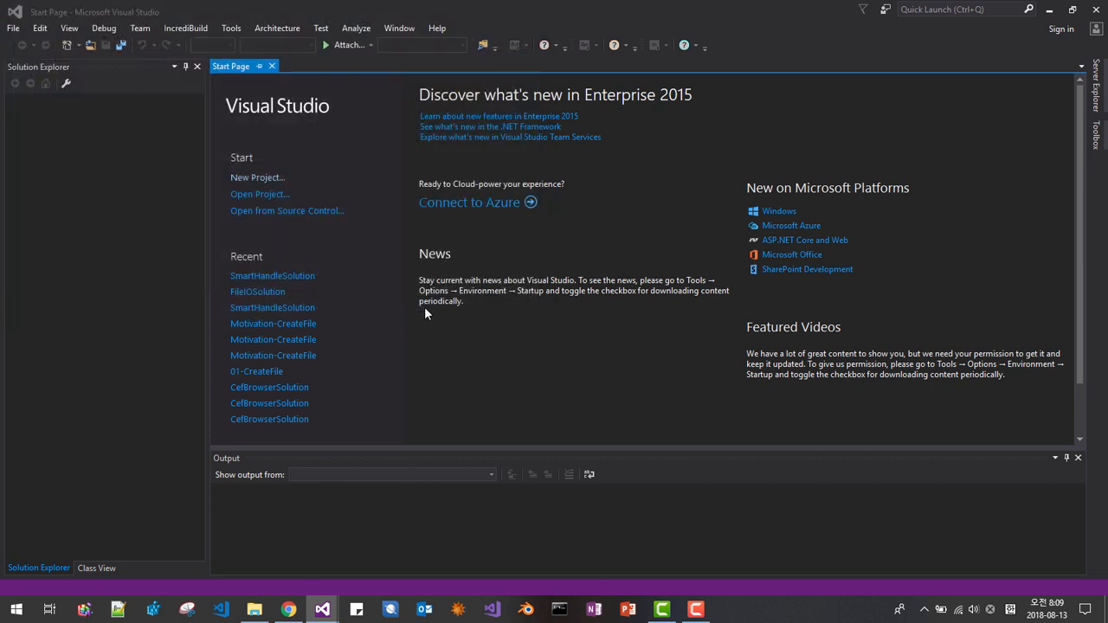
left_click(272, 275)
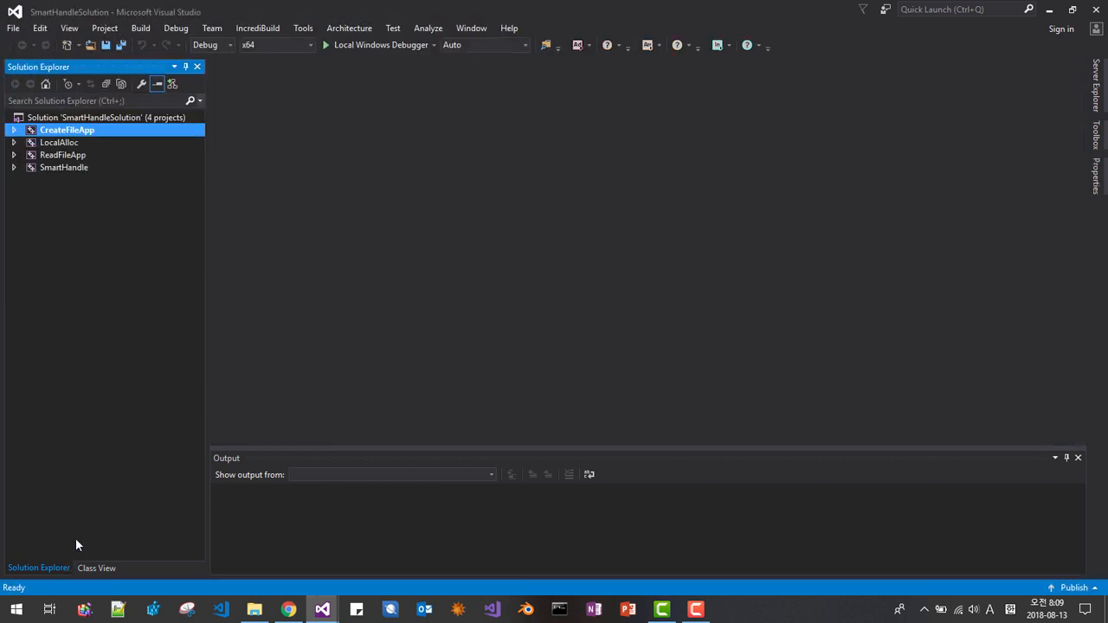
left_click(106, 117)
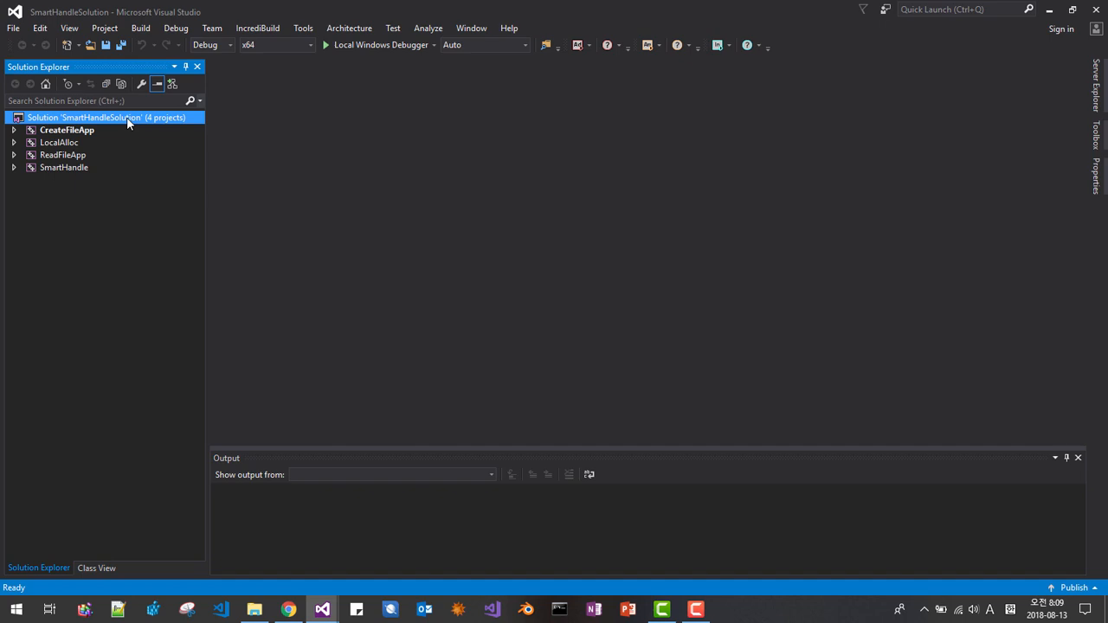
right_click(85, 118)
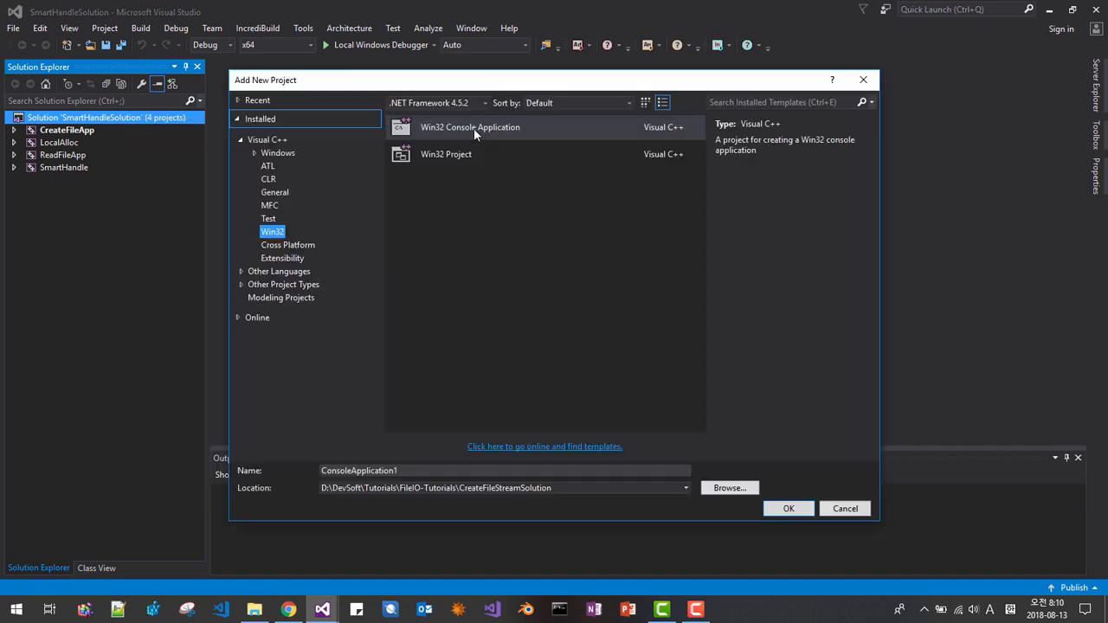
Add a Win32 console application project named CreateFileStream with default settings
left_click(471, 128)
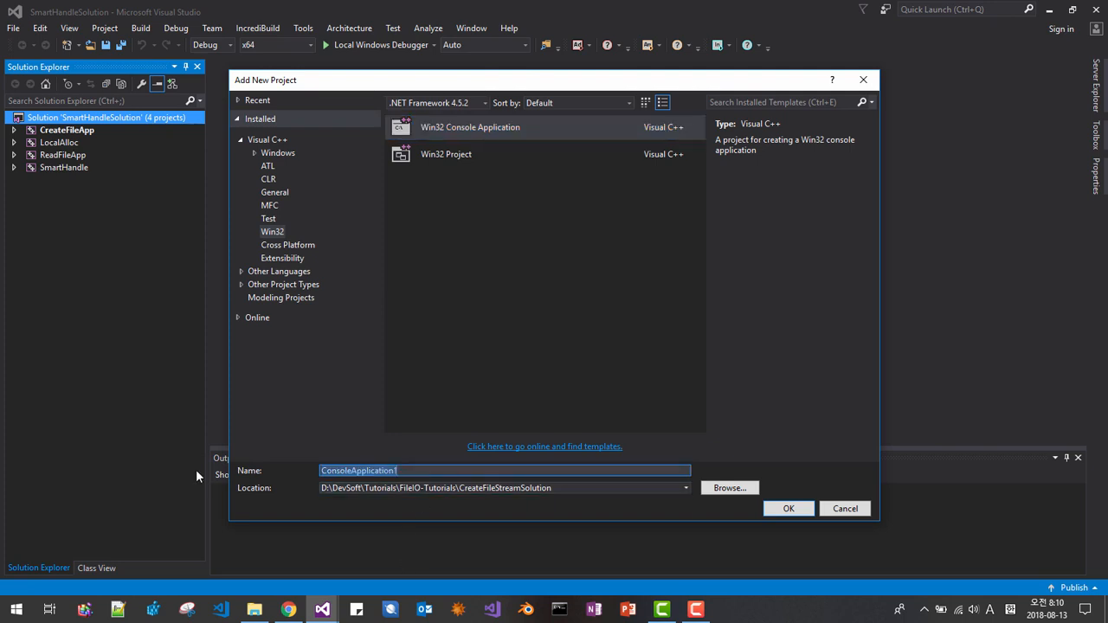
type("CreateFileStre")
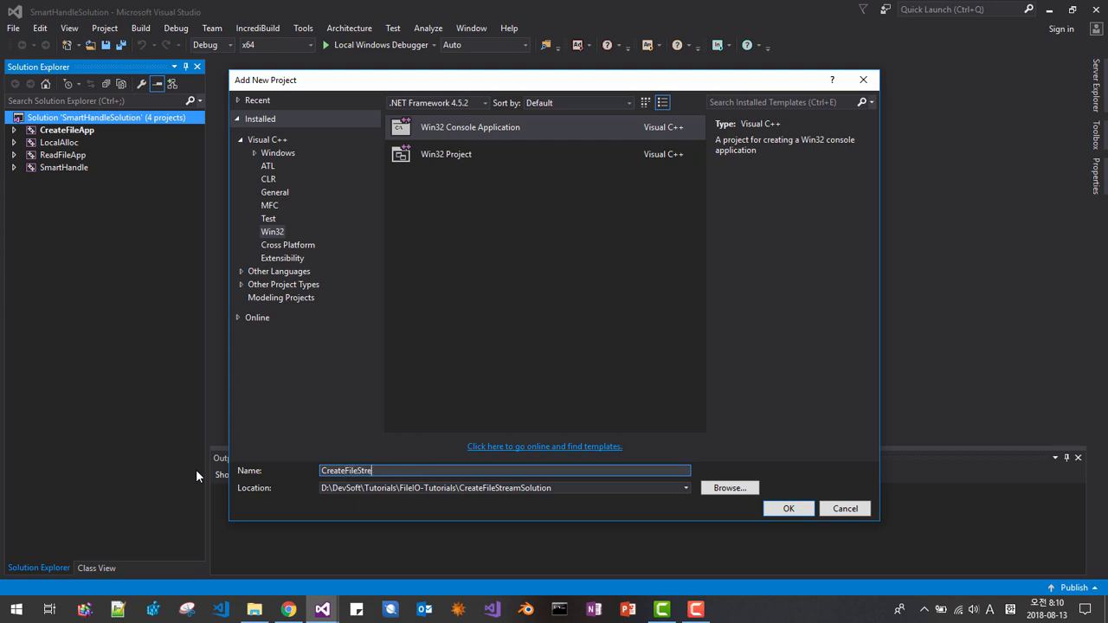
type("am")
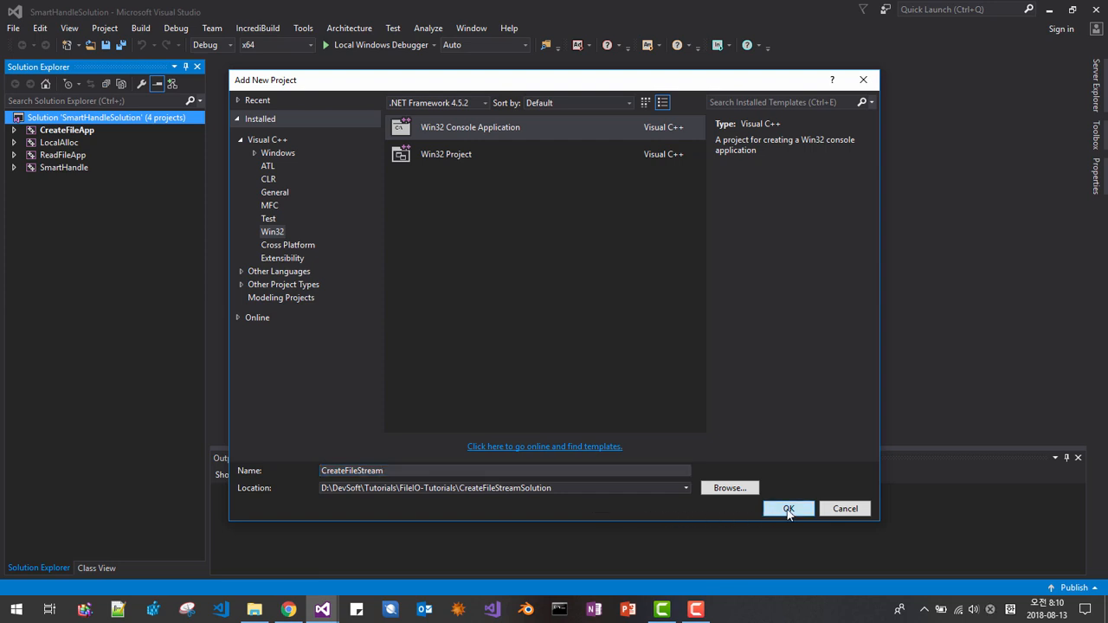
left_click(788, 509)
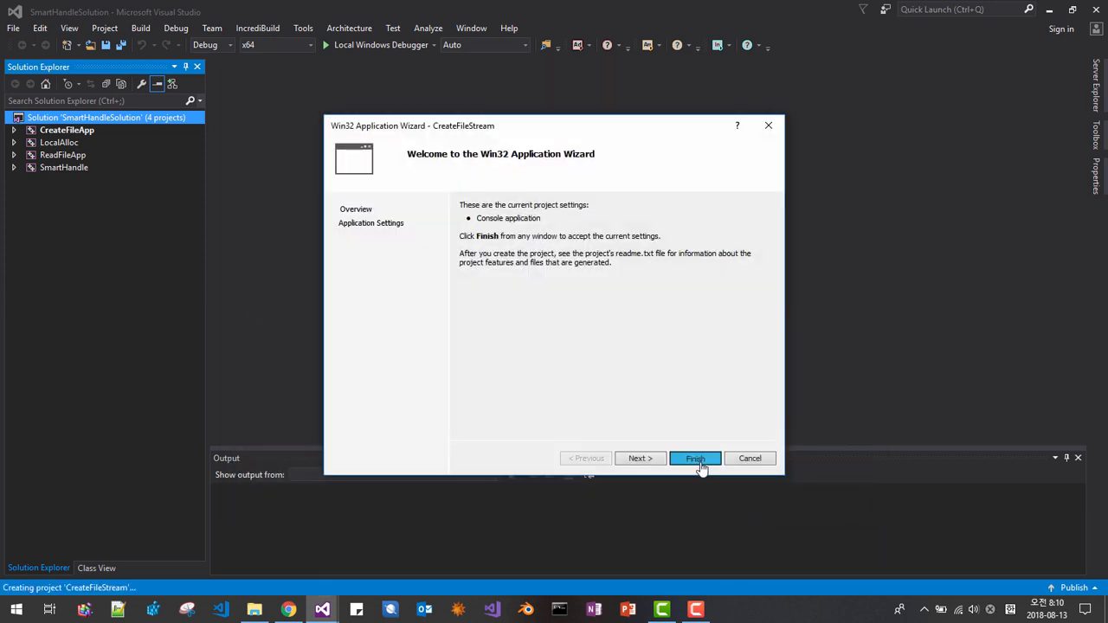
left_click(696, 457)
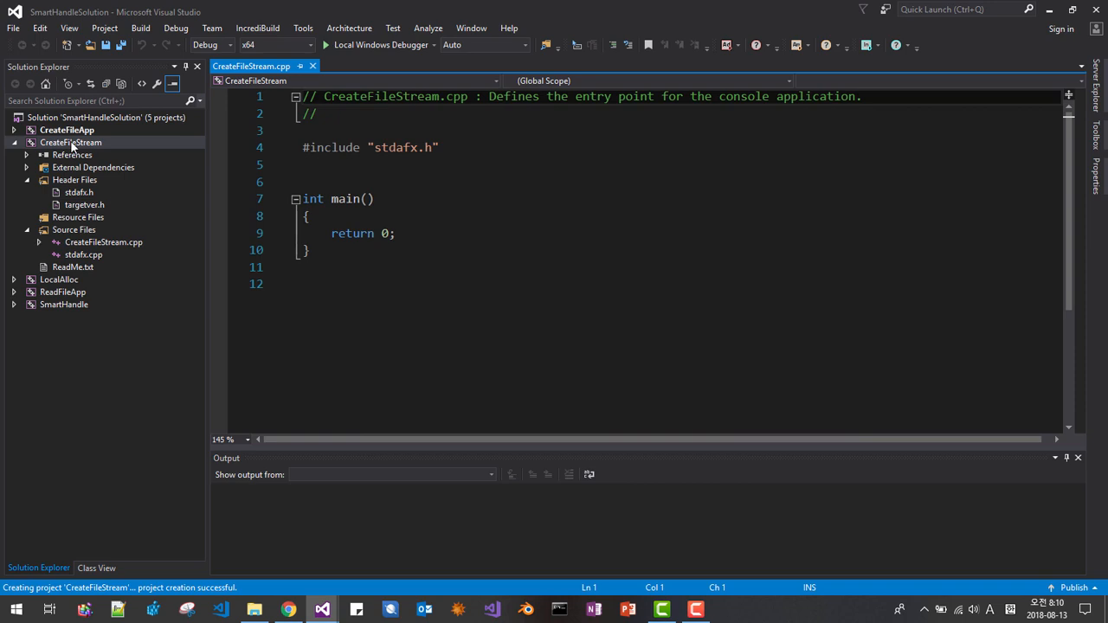
Bring up the CreateFileStream project's options to reach its properties
right_click(69, 142)
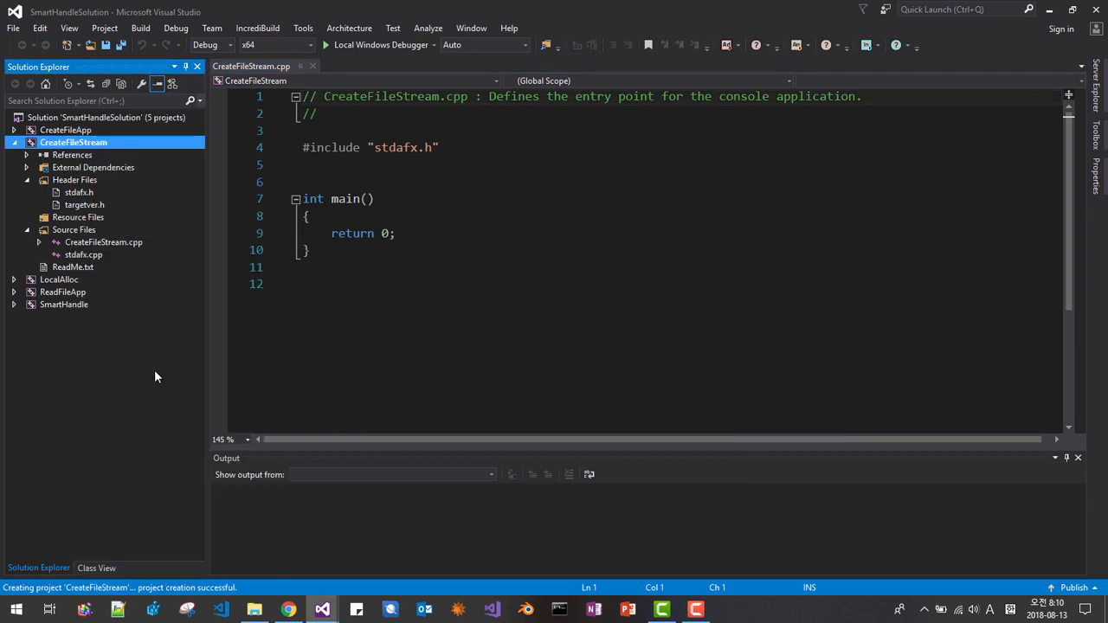
right_click(73, 142)
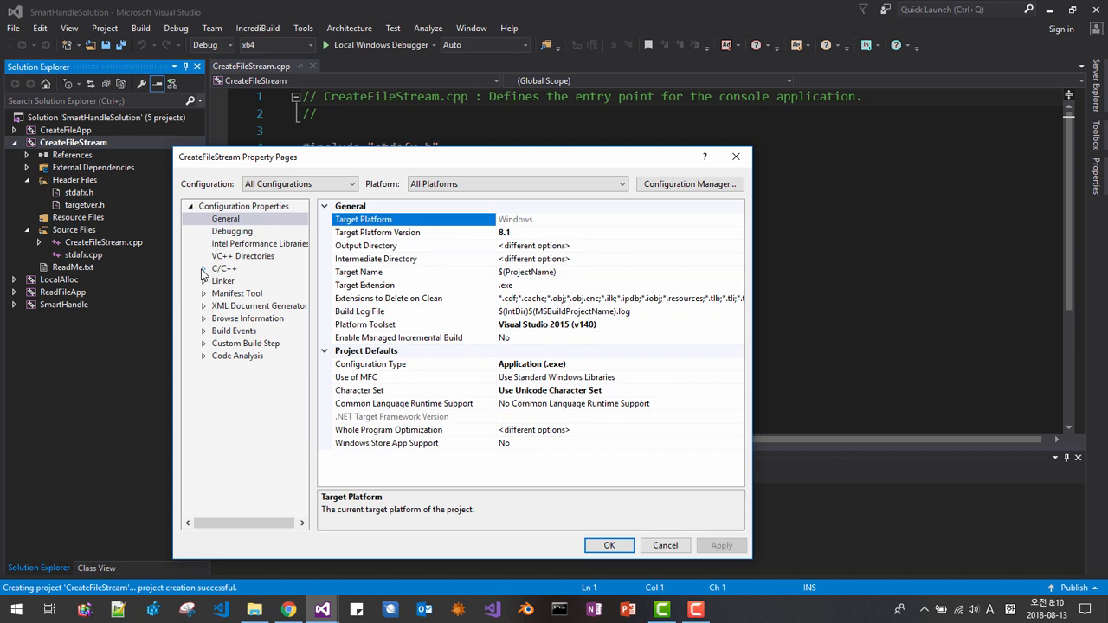
Set C/C++ General Additional Include Directories to $(SolutionDir)include\
left_click(205, 269)
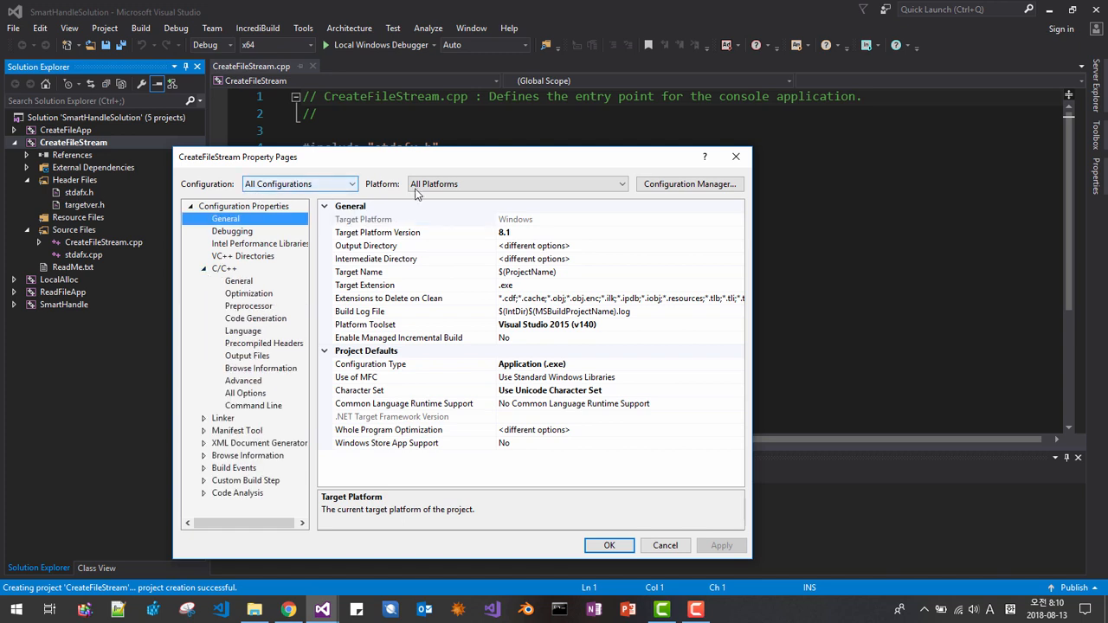
left_click(238, 280)
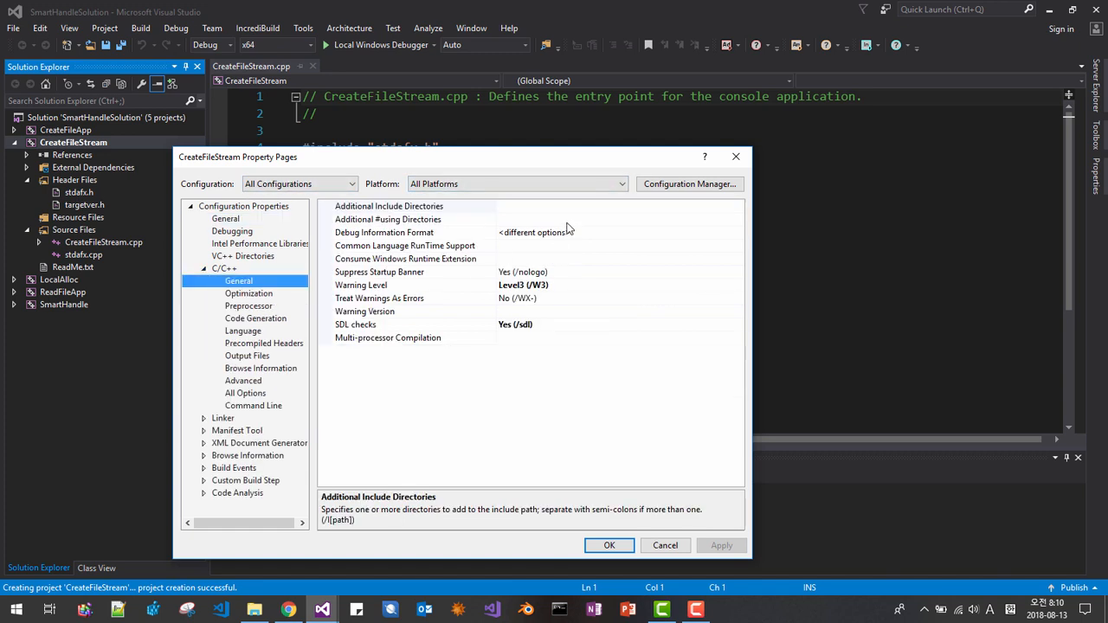
left_click(407, 206)
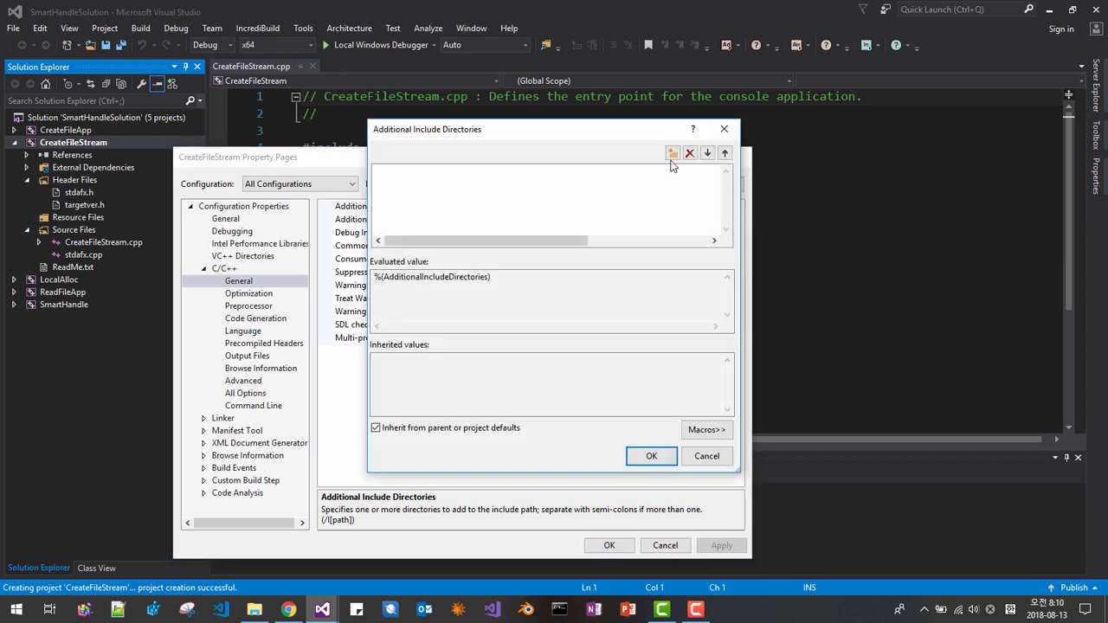
left_click(672, 153)
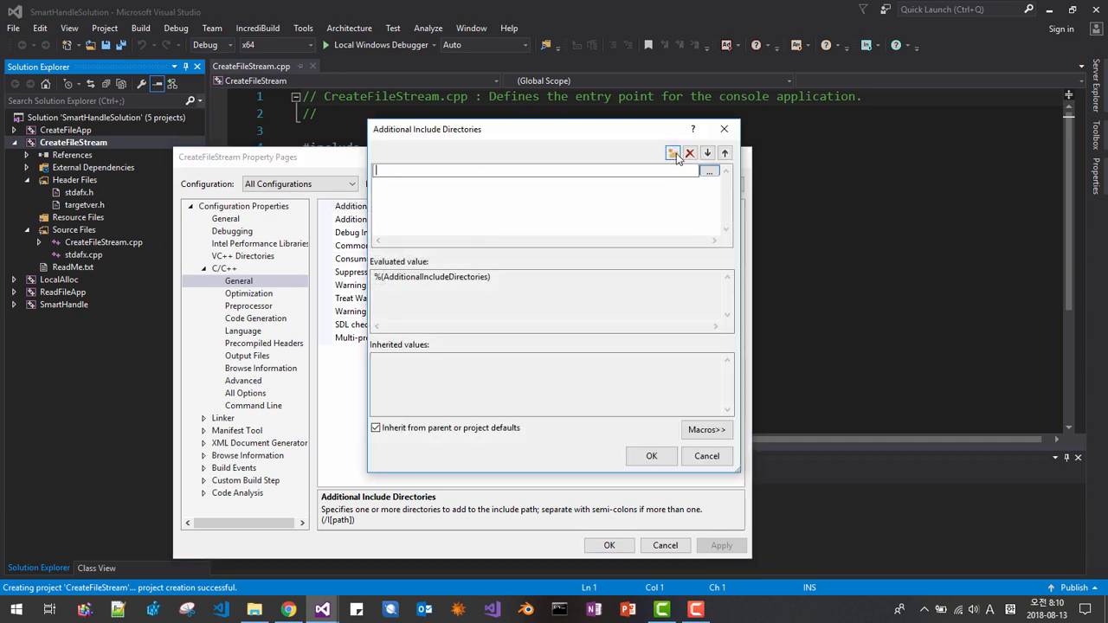
type("$(Solu")
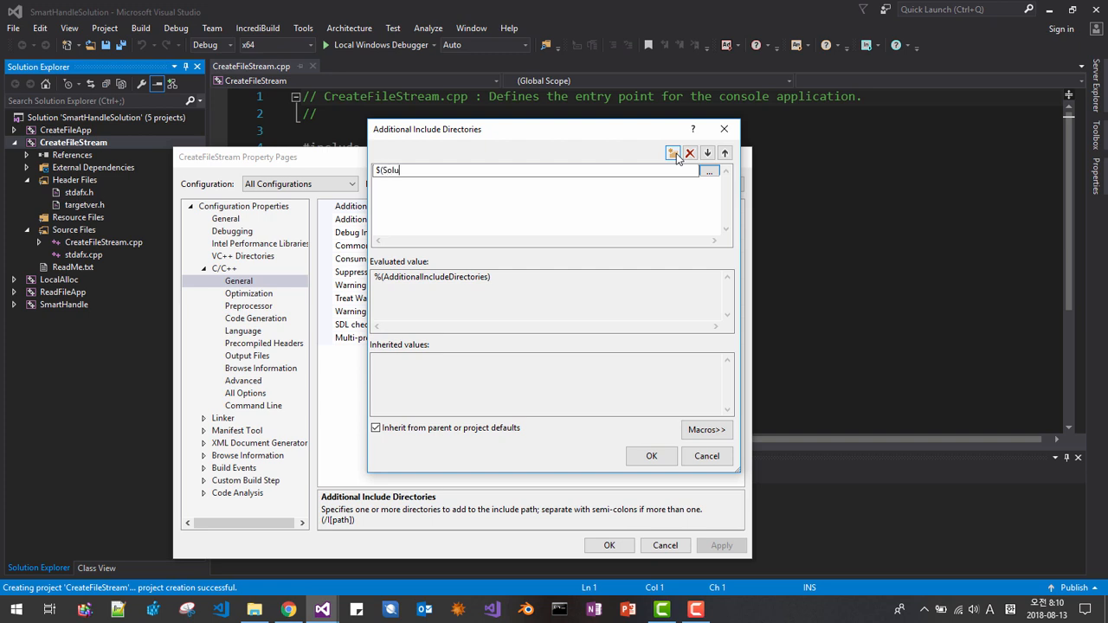
type("tionDir")
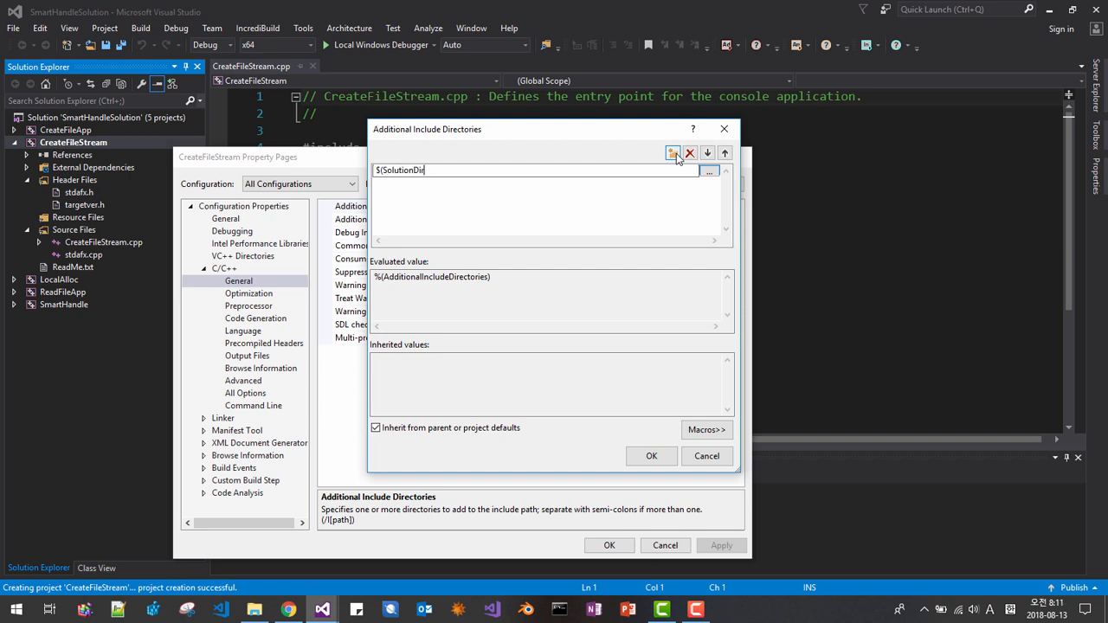
type("include\\")
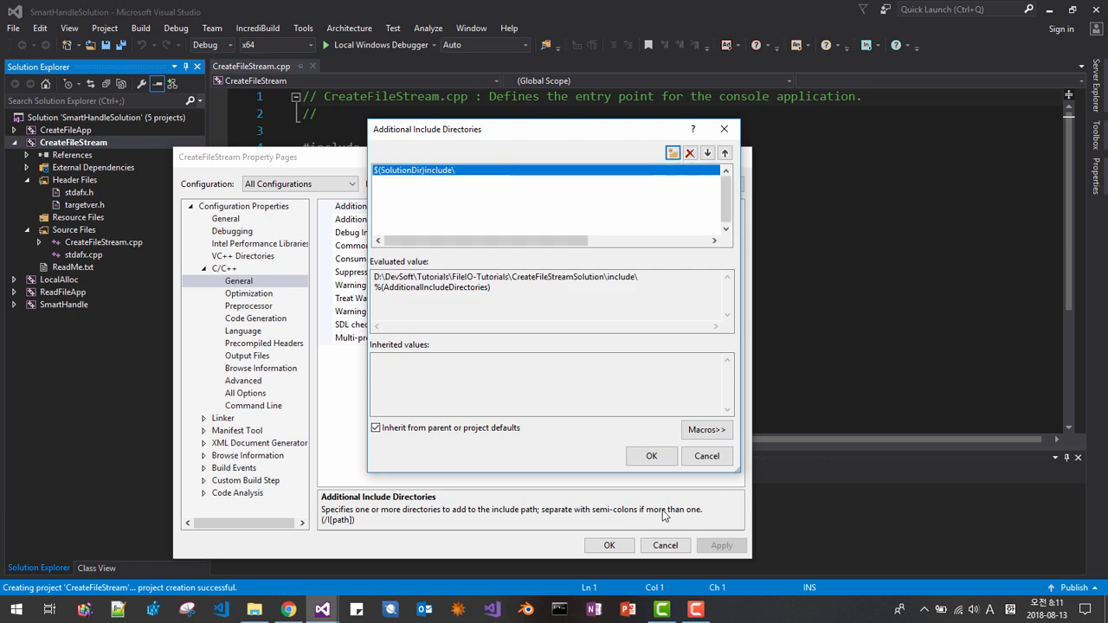
Apply the include directory setting and close the property pages
left_click(651, 457)
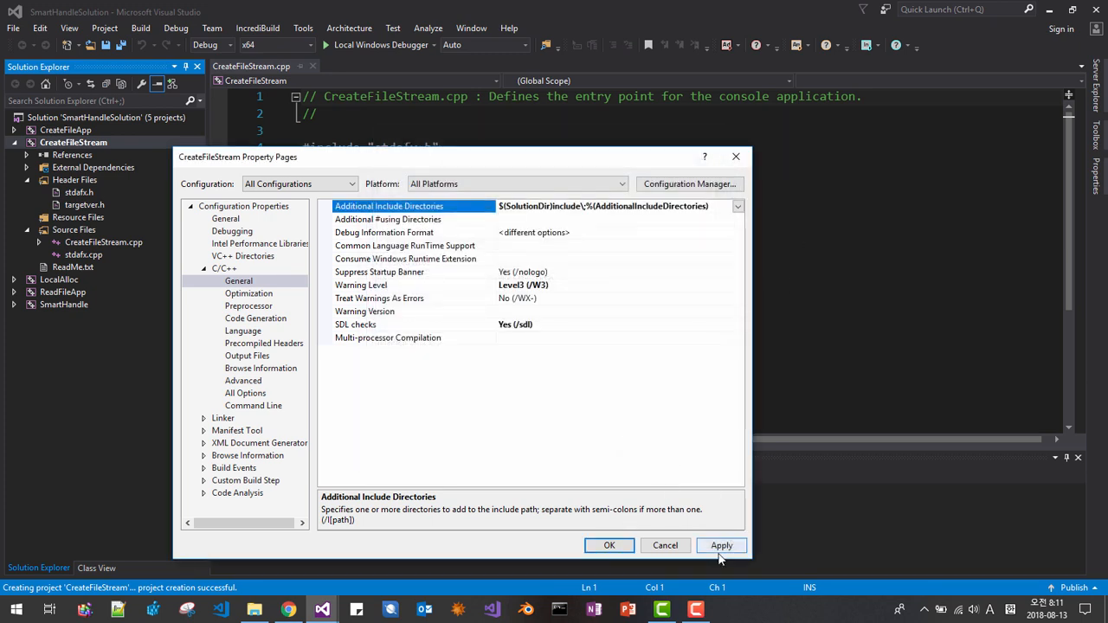
left_click(721, 546)
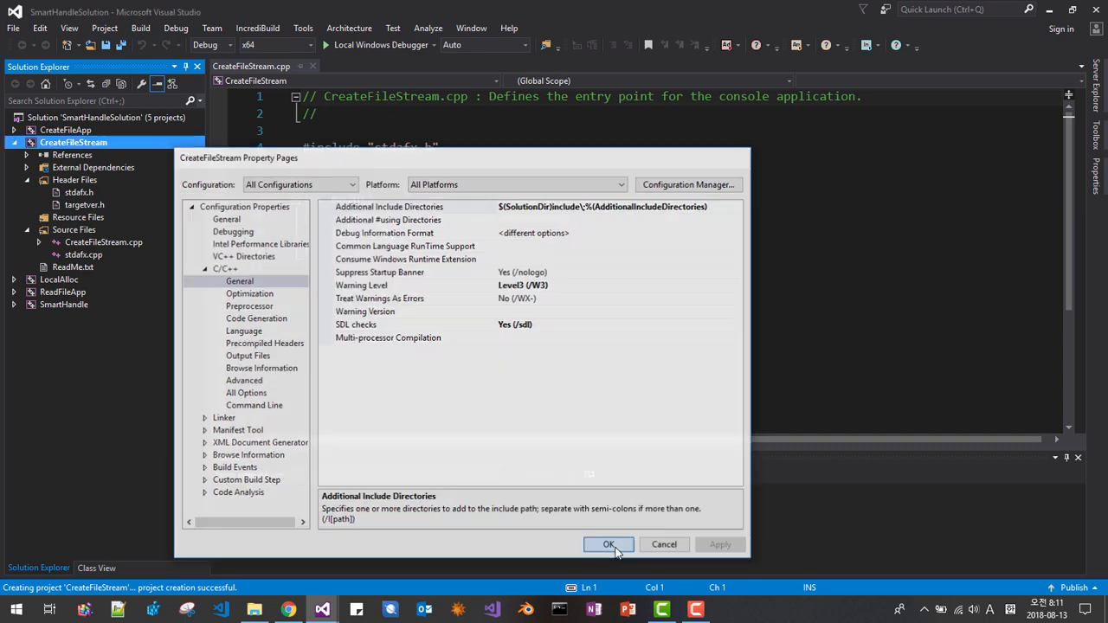
left_click(607, 544)
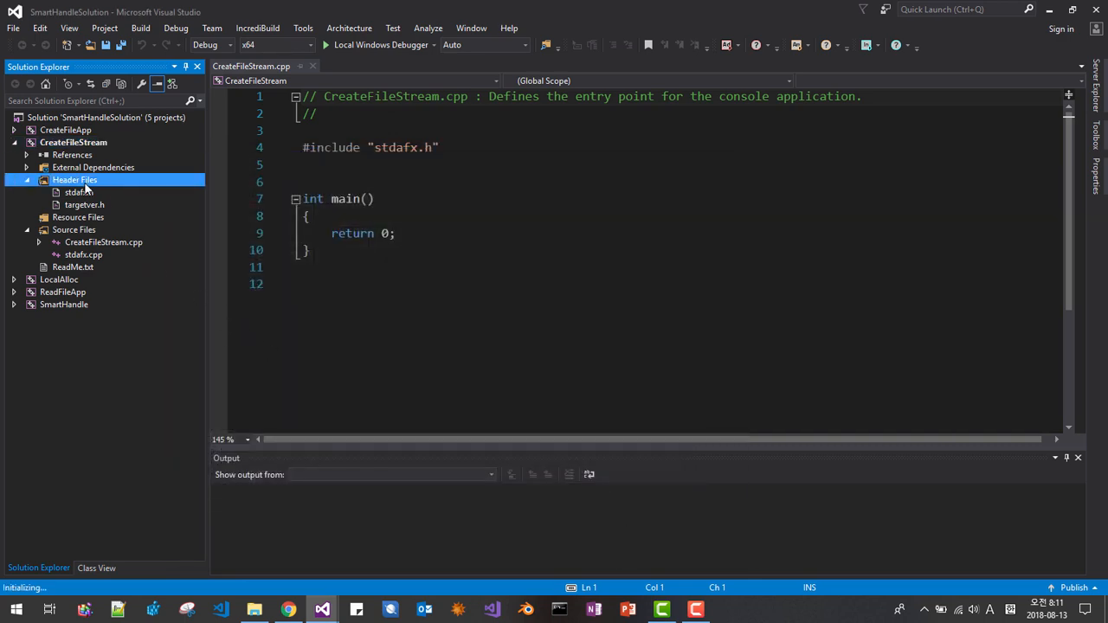
Add existing smart_handle.h from the include folder to Header Files and open stdafx.h
right_click(74, 179)
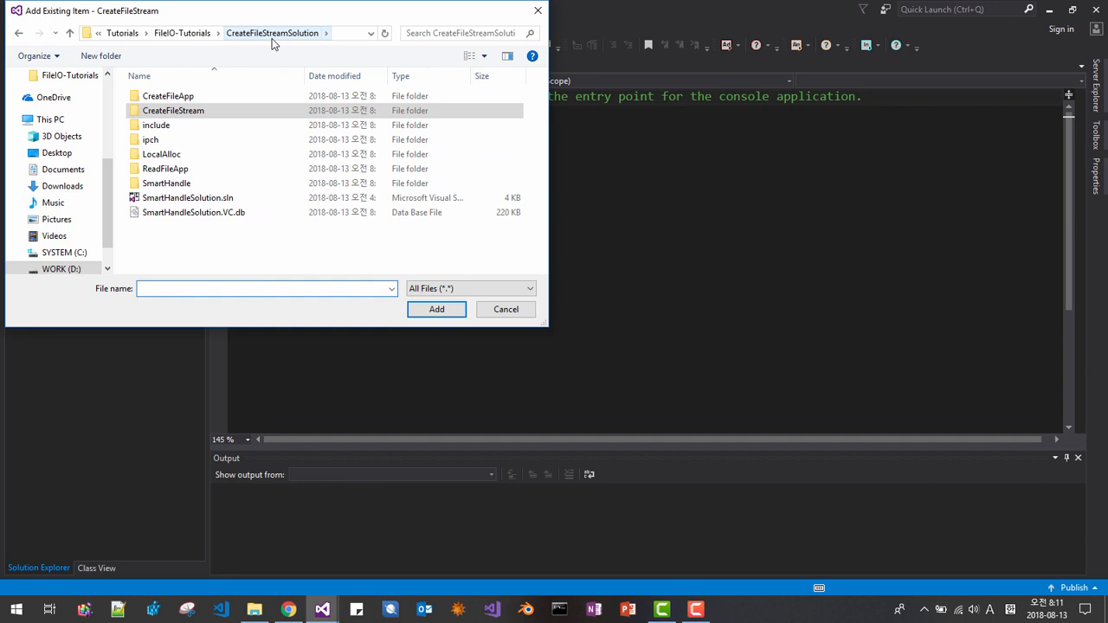
mouse_move(161, 138)
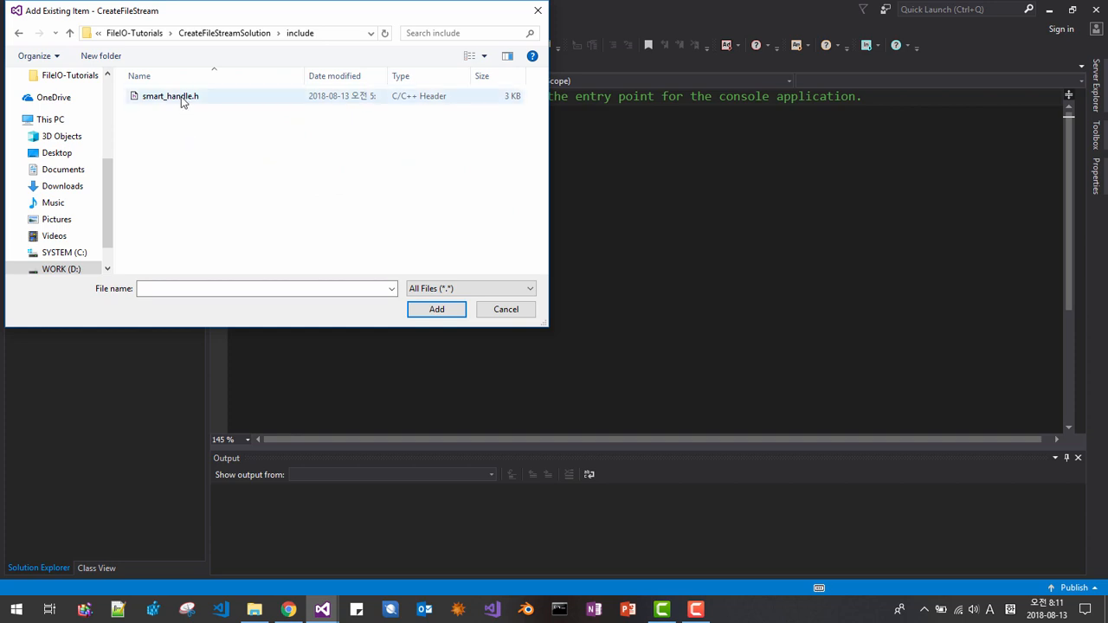
left_click(437, 308)
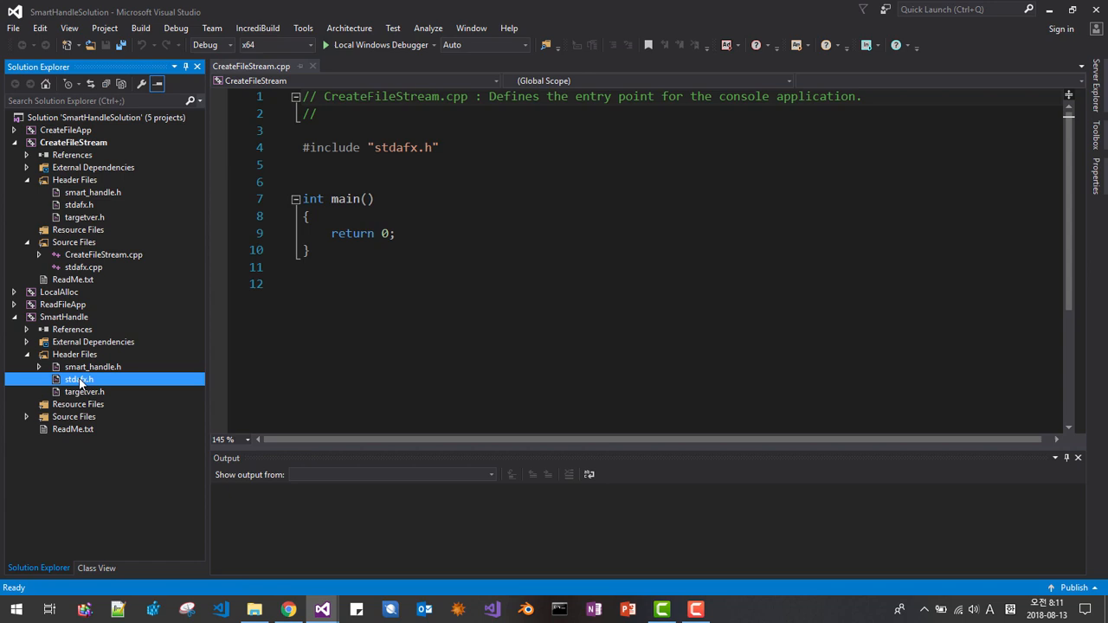
double_click(80, 379)
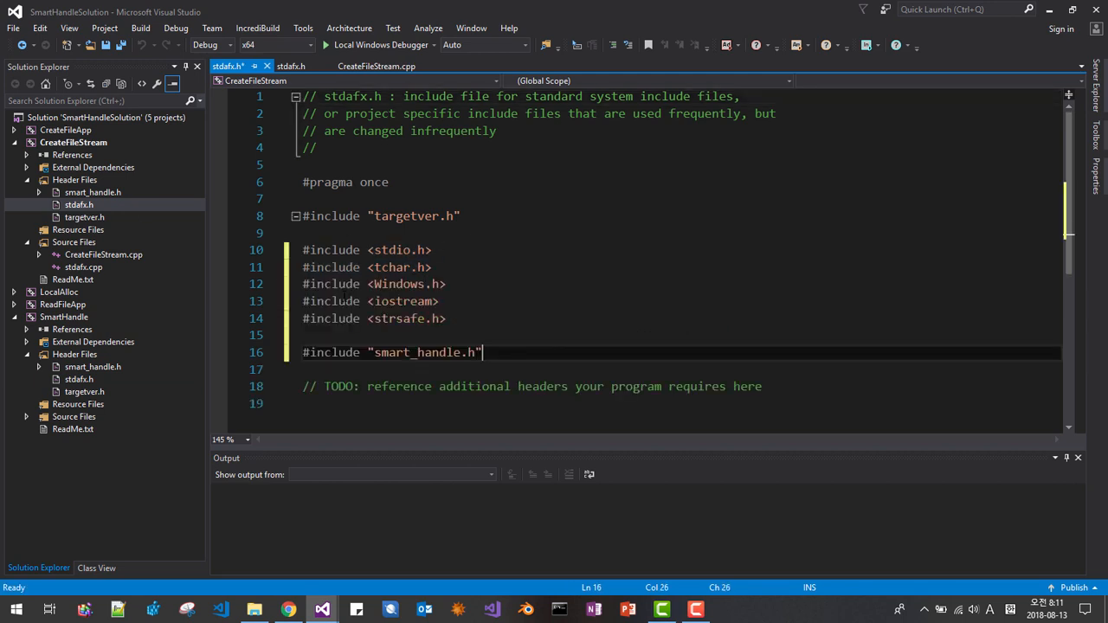
Close every document except CreateFileStream.cpp and select the solution
left_click(121, 45)
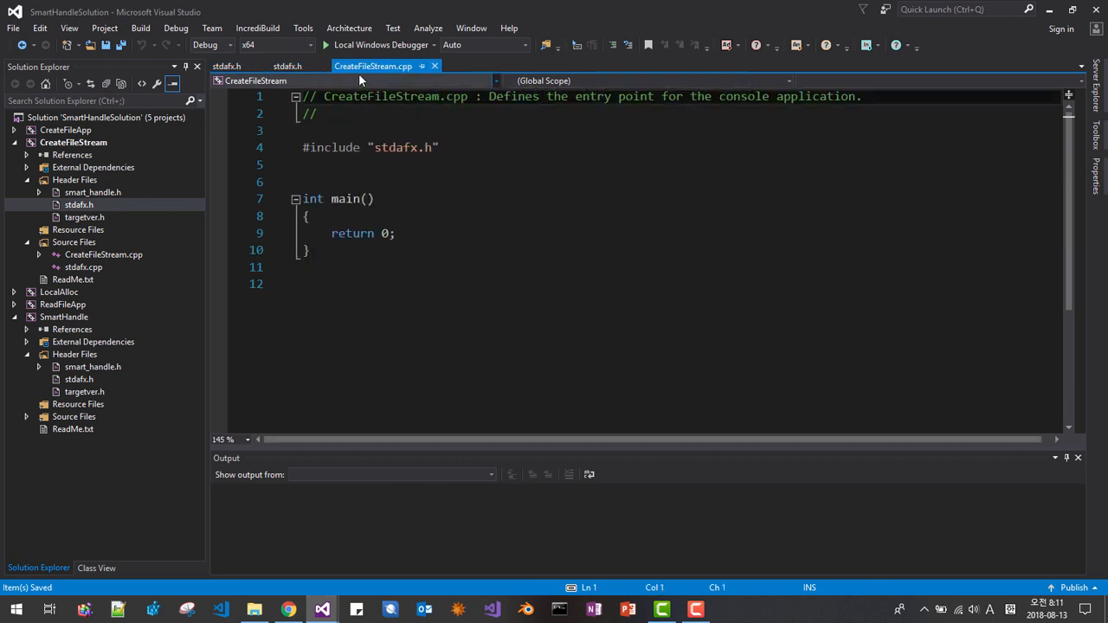
right_click(374, 66)
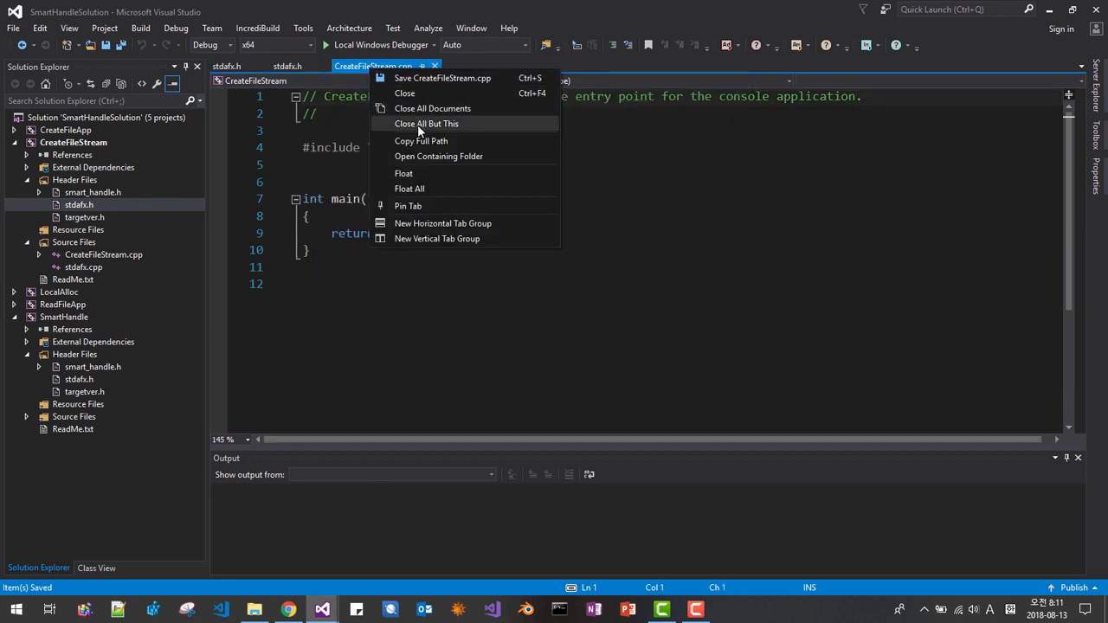
left_click(426, 123)
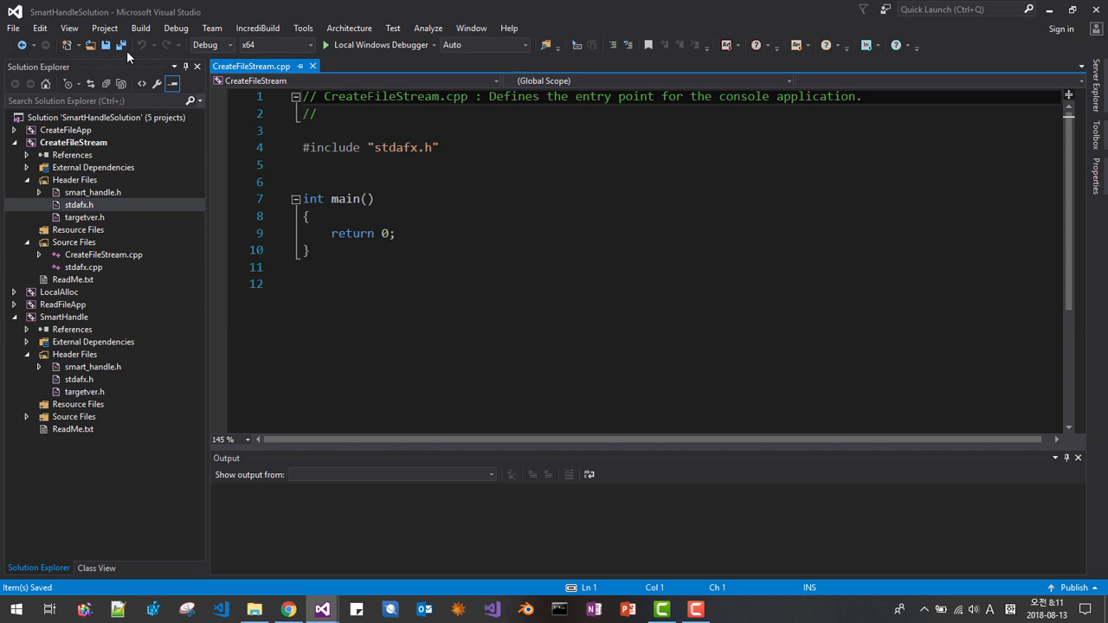
left_click(107, 118)
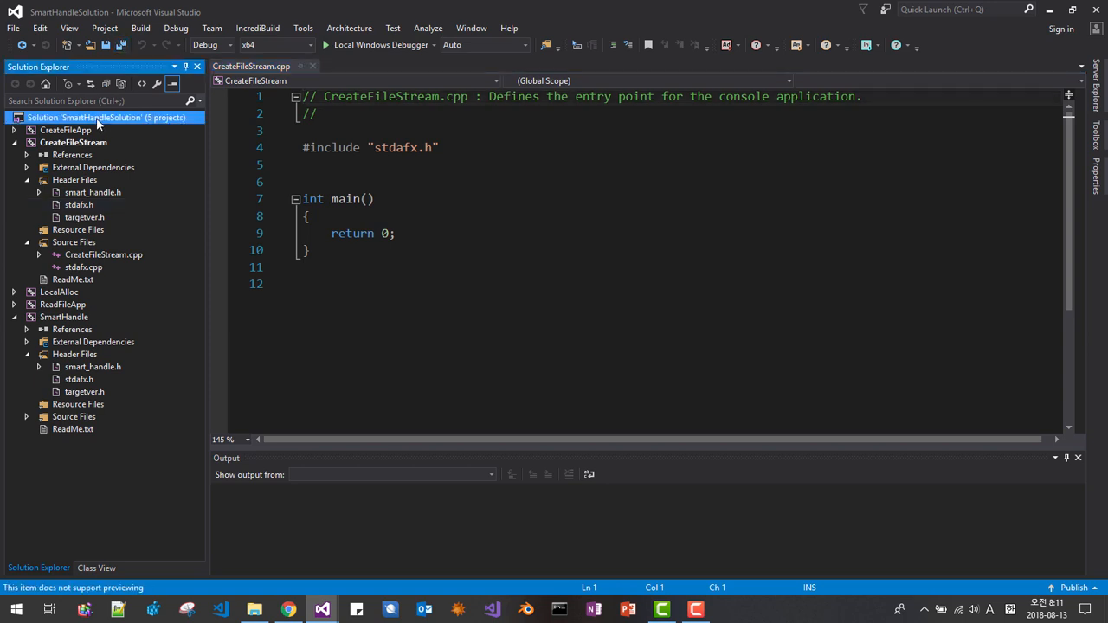
Rebuild the whole solution so all 5 projects succeed
right_click(106, 118)
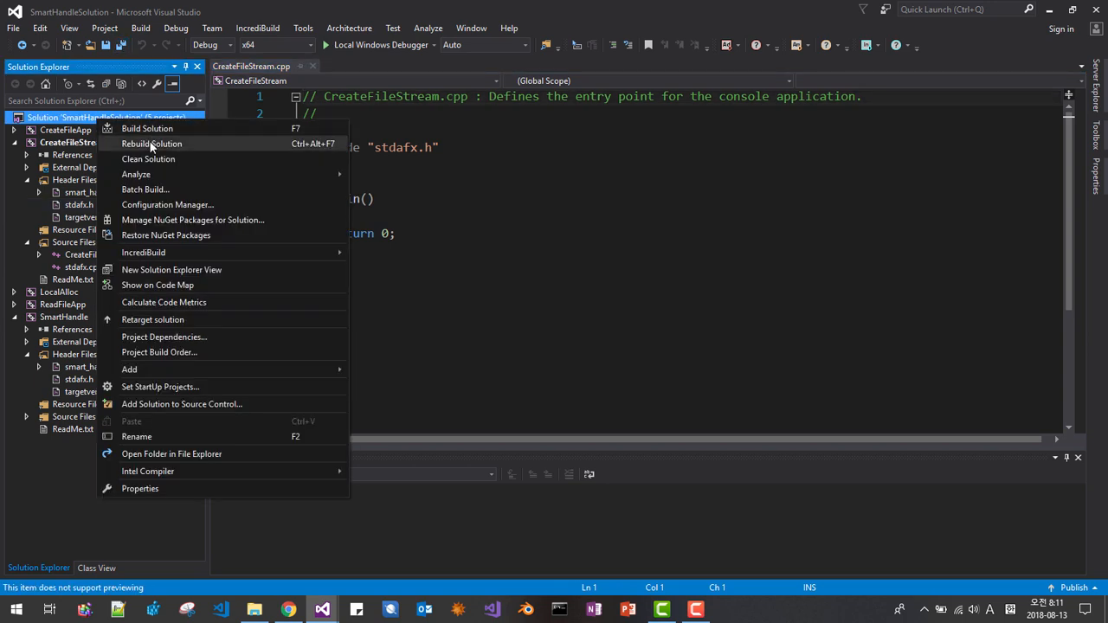
left_click(153, 143)
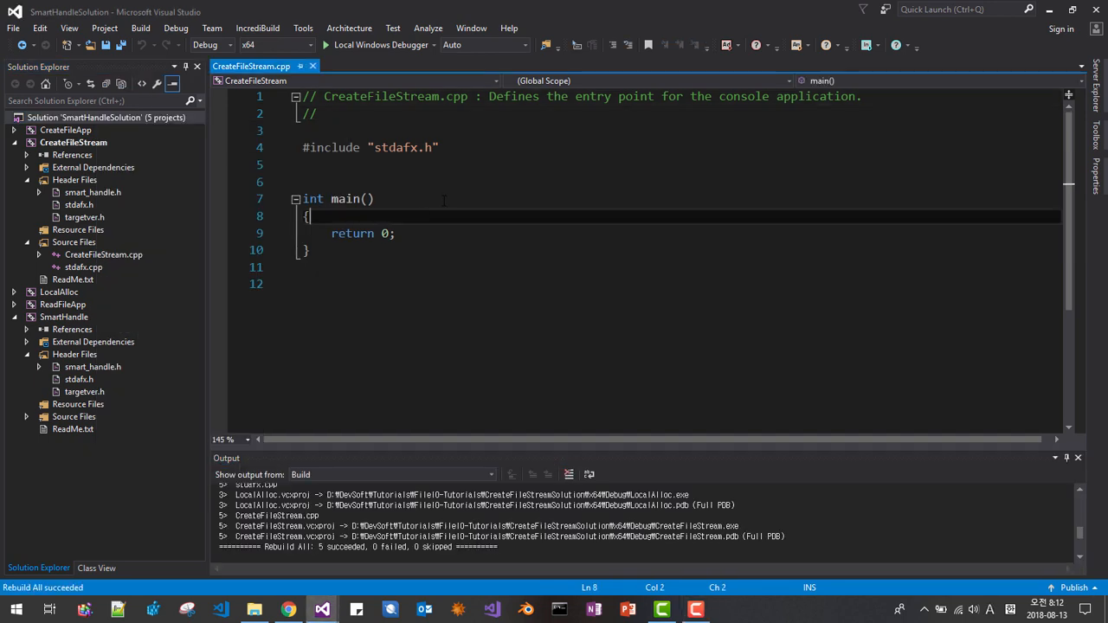
key("Return")
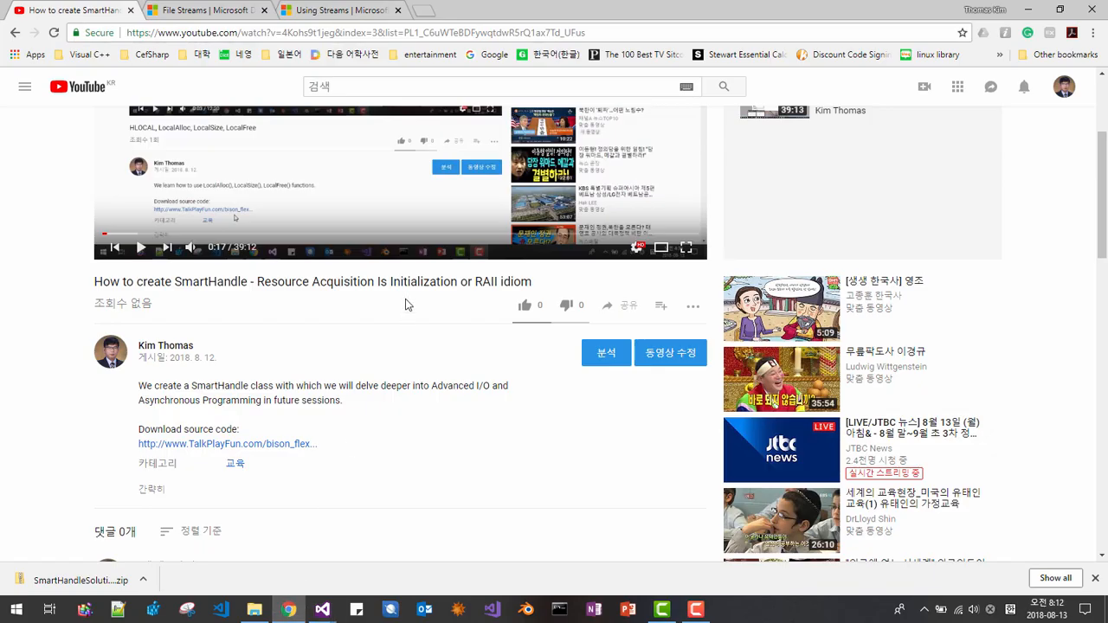
Paste the File Streams article URL as a // comment inside main
left_click(205, 10)
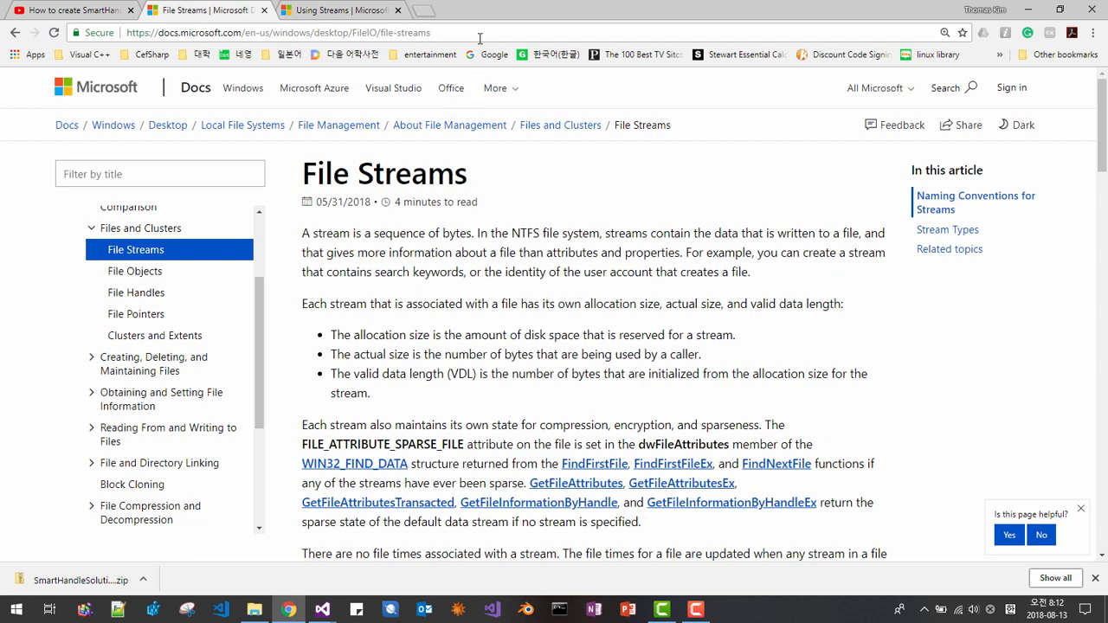
left_click(277, 32)
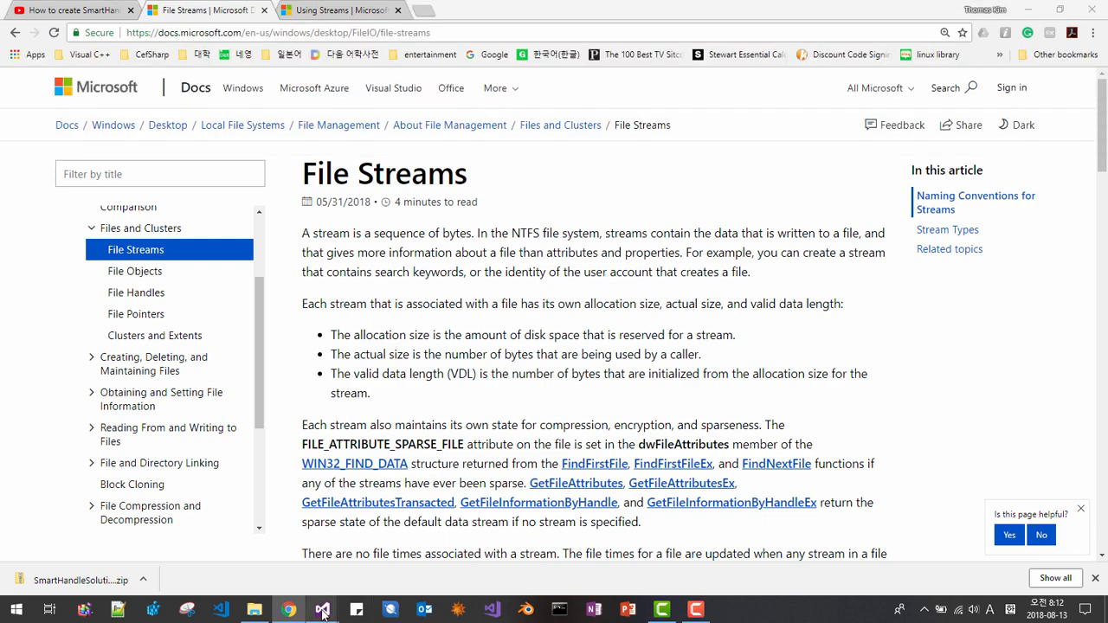
left_click(322, 609)
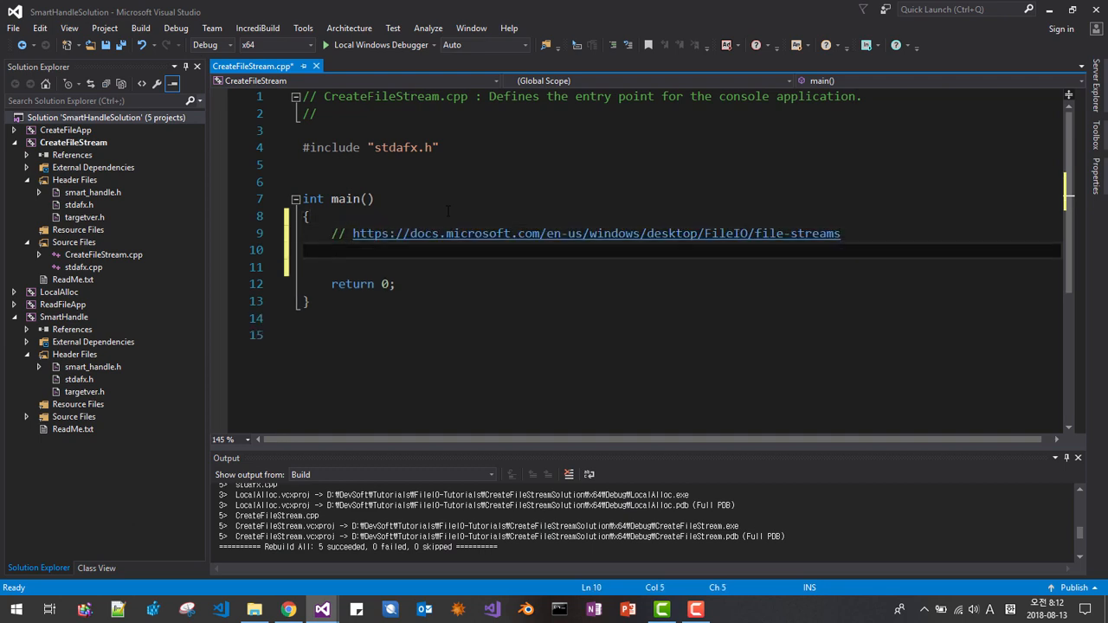
type("//")
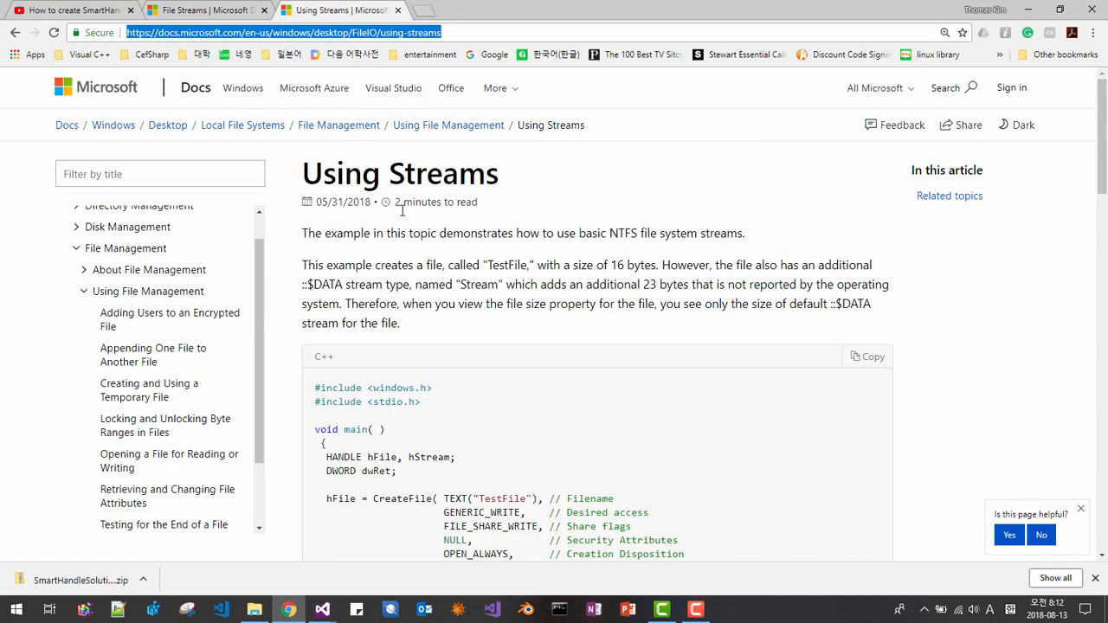
Copy the Using Streams article URL and return to the code to paste it
scroll("down", 3)
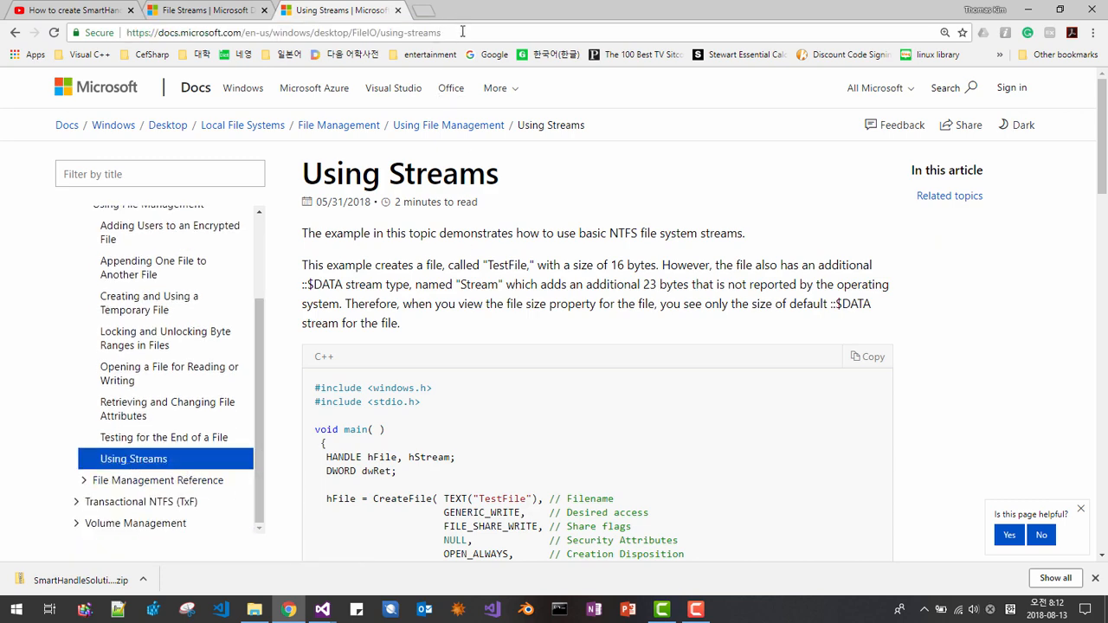
left_click(284, 31)
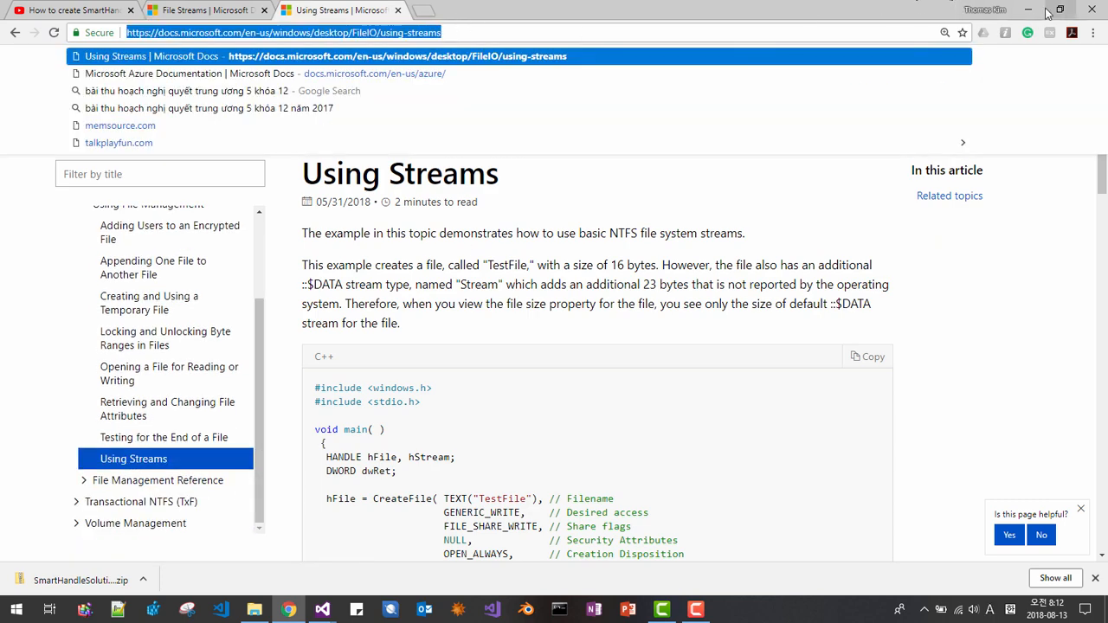
left_click(322, 610)
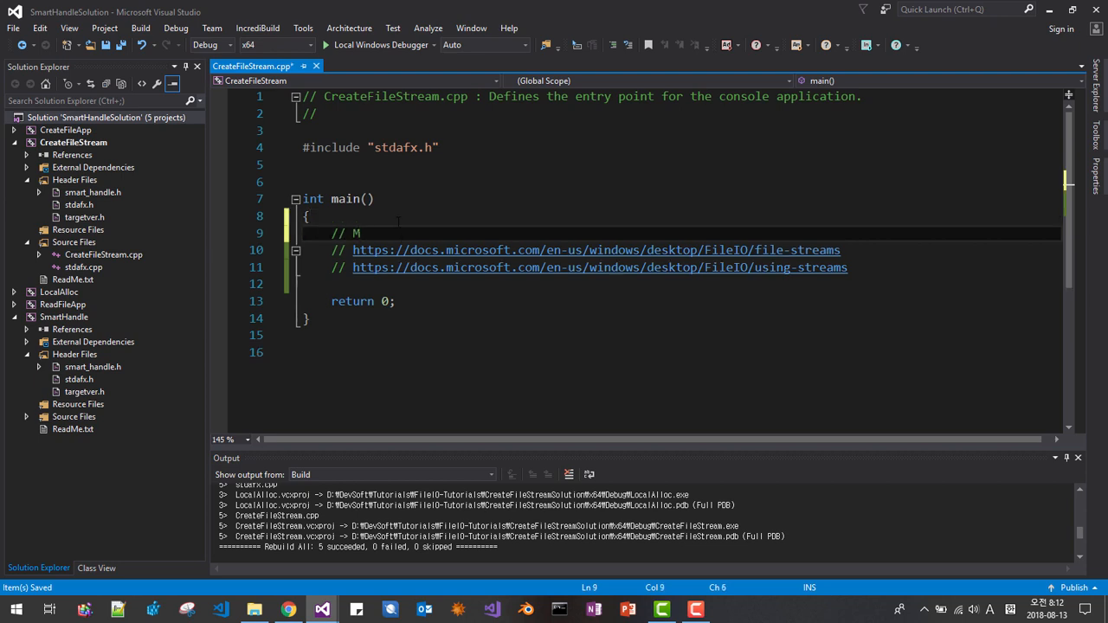
Label the links with // MSDN File Stream and // MSDN Using Stream comments
type("SDN File Strea")
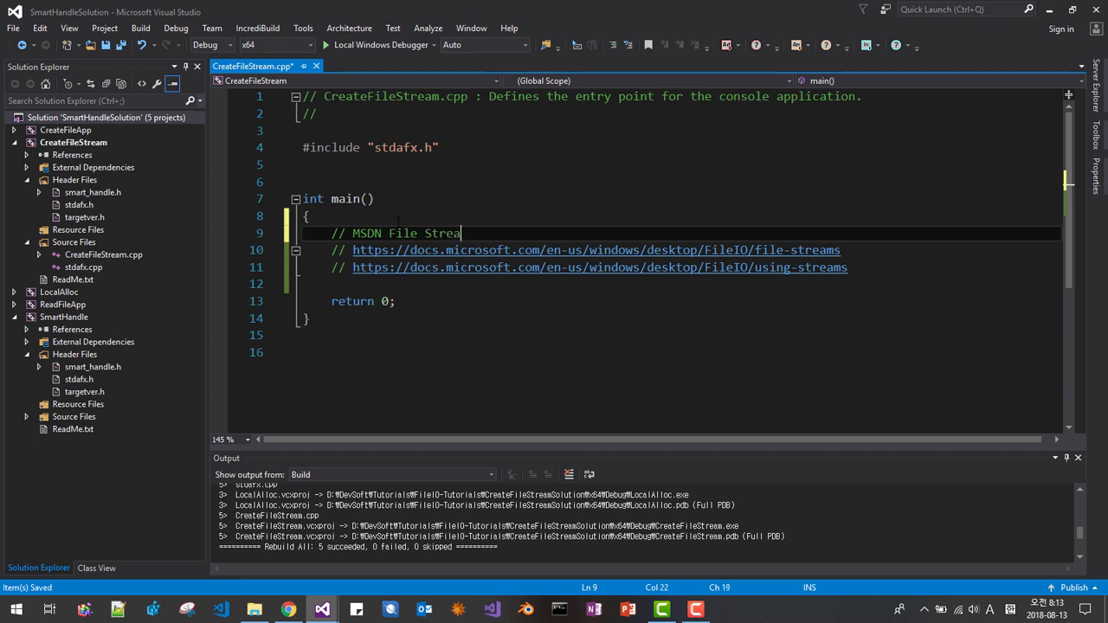
type("m")
type("//")
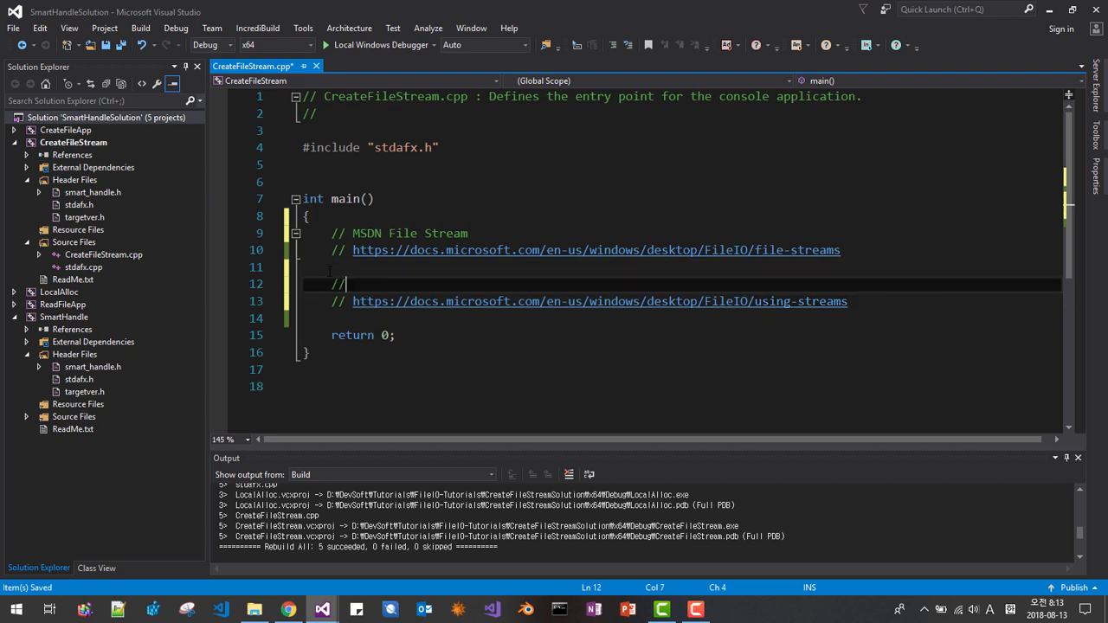
type("MSDN Using")
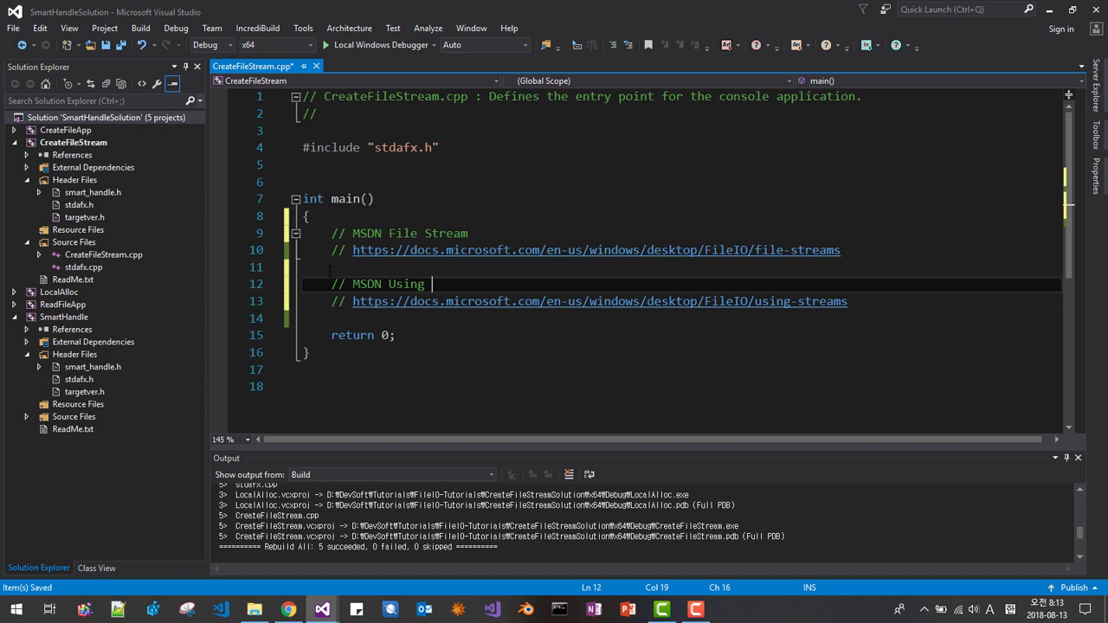
type("Stream")
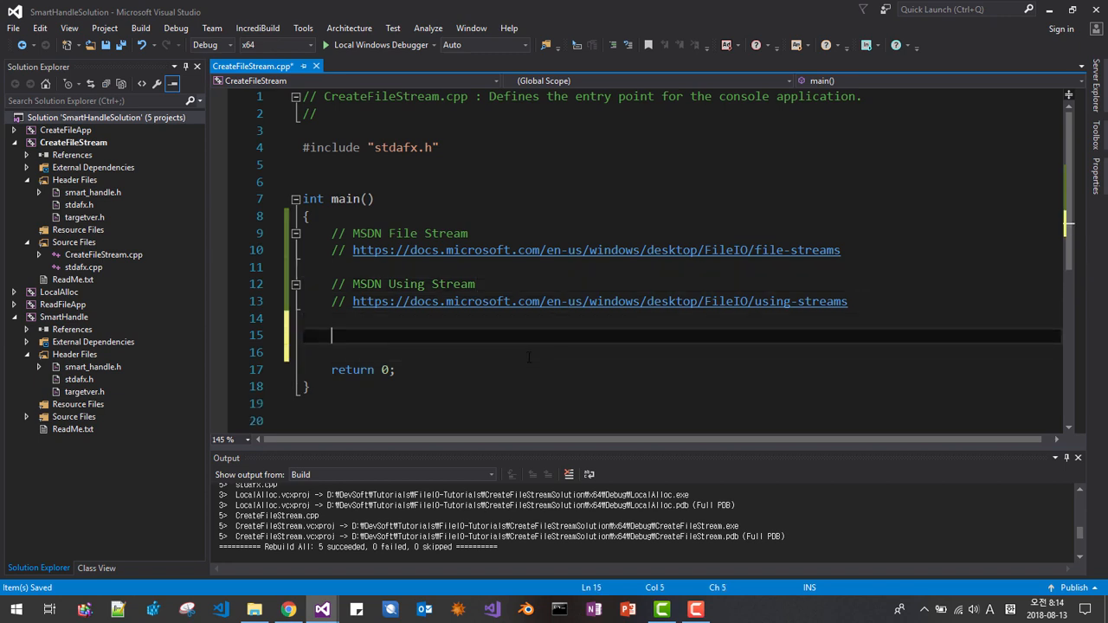
Add a scoped brace block and a using namespace tpf directive in main
key("enter")
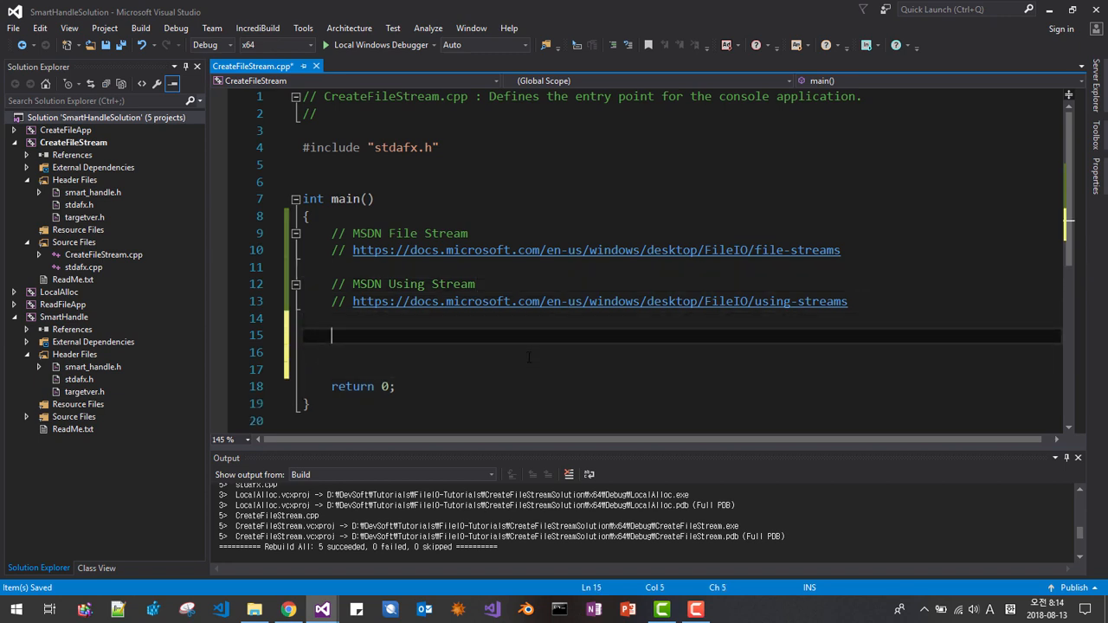
type("{}")
type("using")
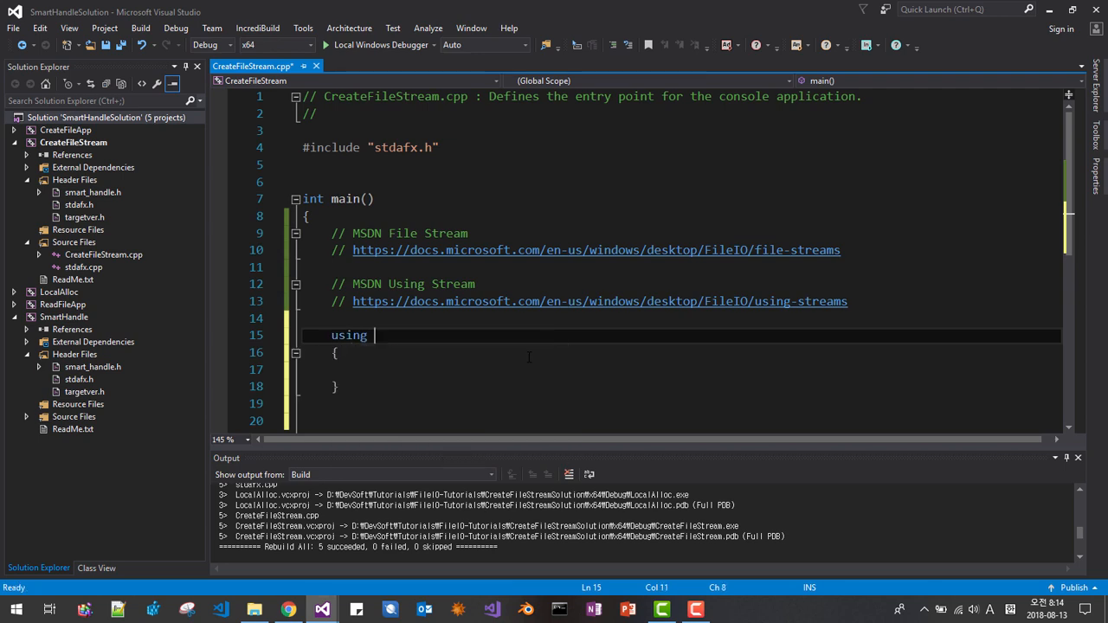
type("namespace t")
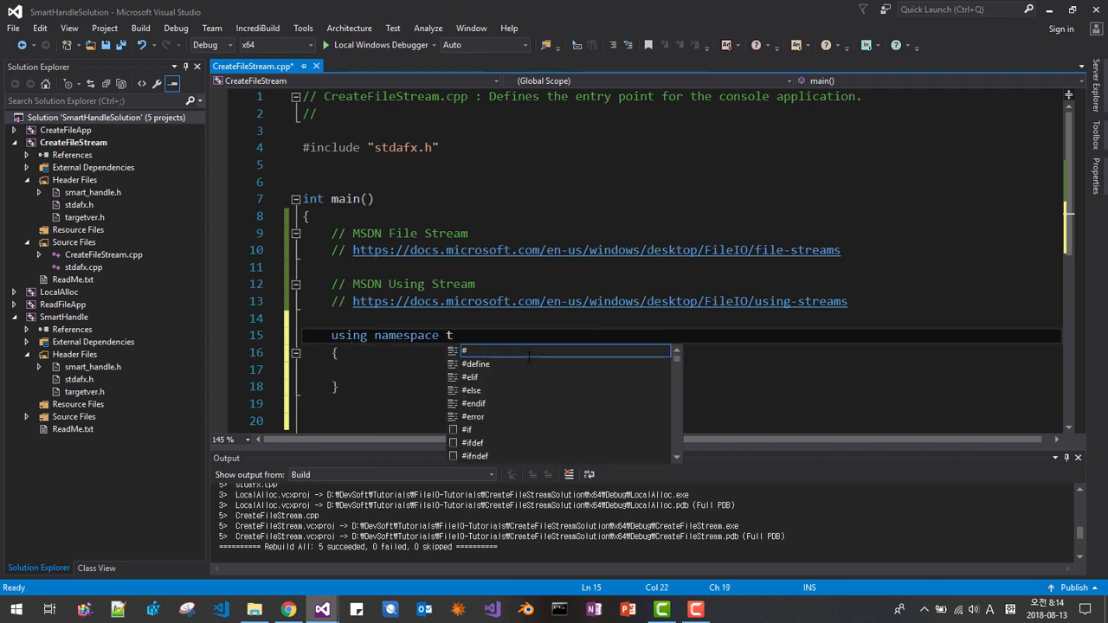
type("pf;")
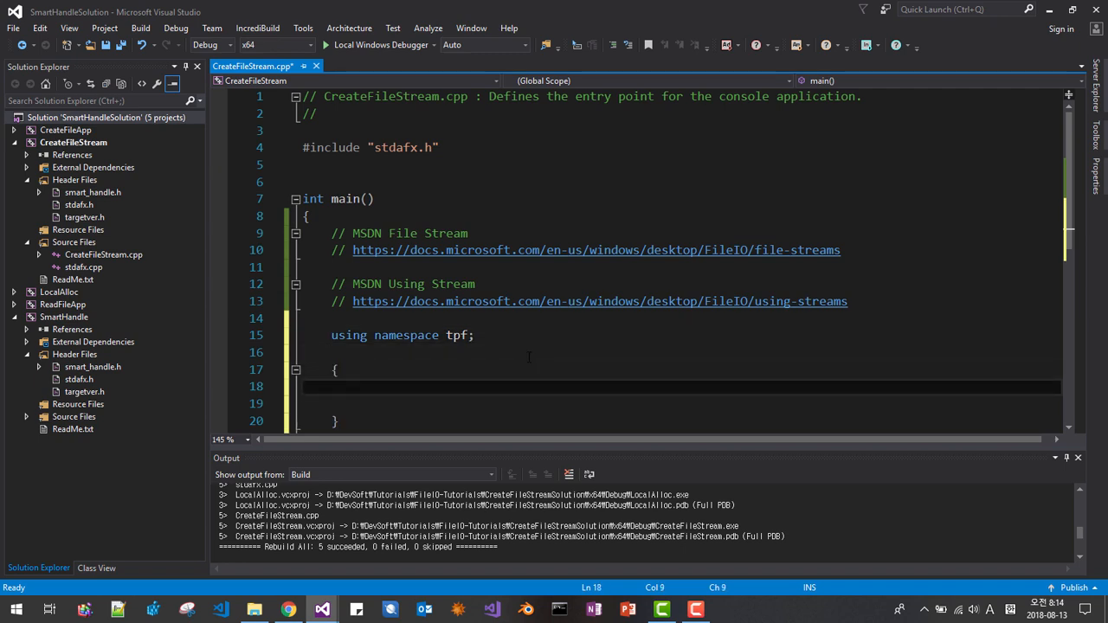
Declare SmartHandle sh with an empty initializer closed by a semicolon, returning from Chrome to the editor
type("Smart")
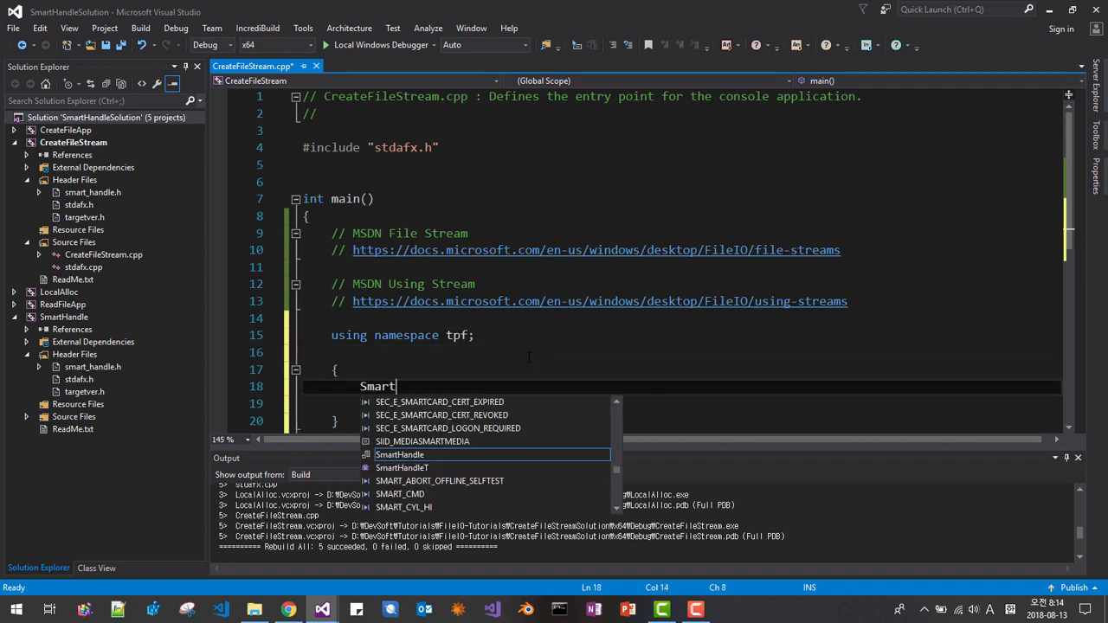
type("Handle")
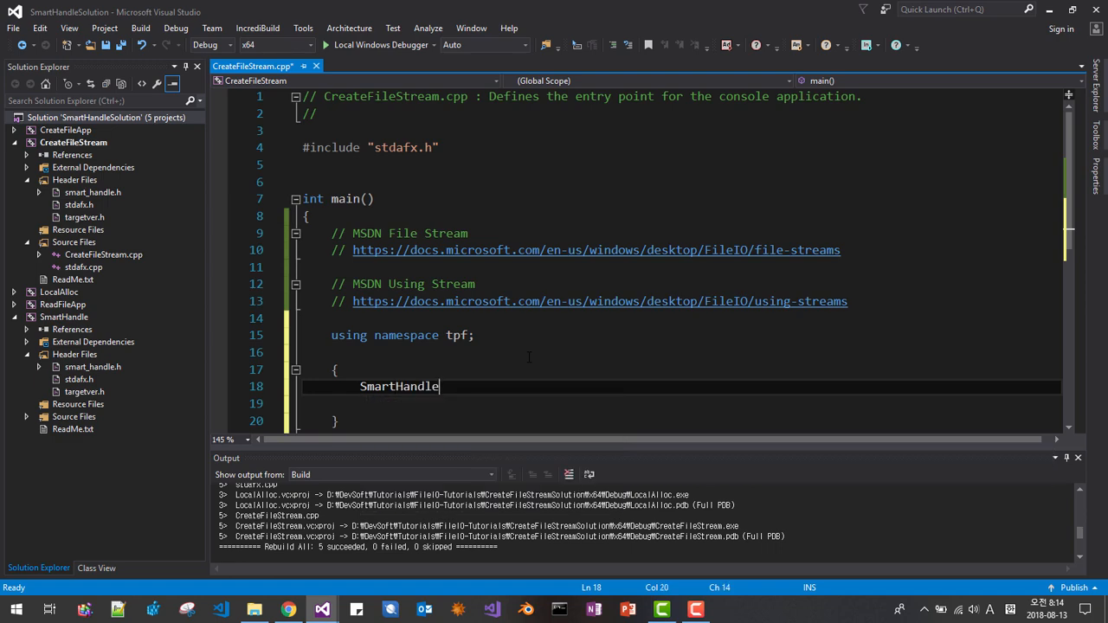
type("sh =")
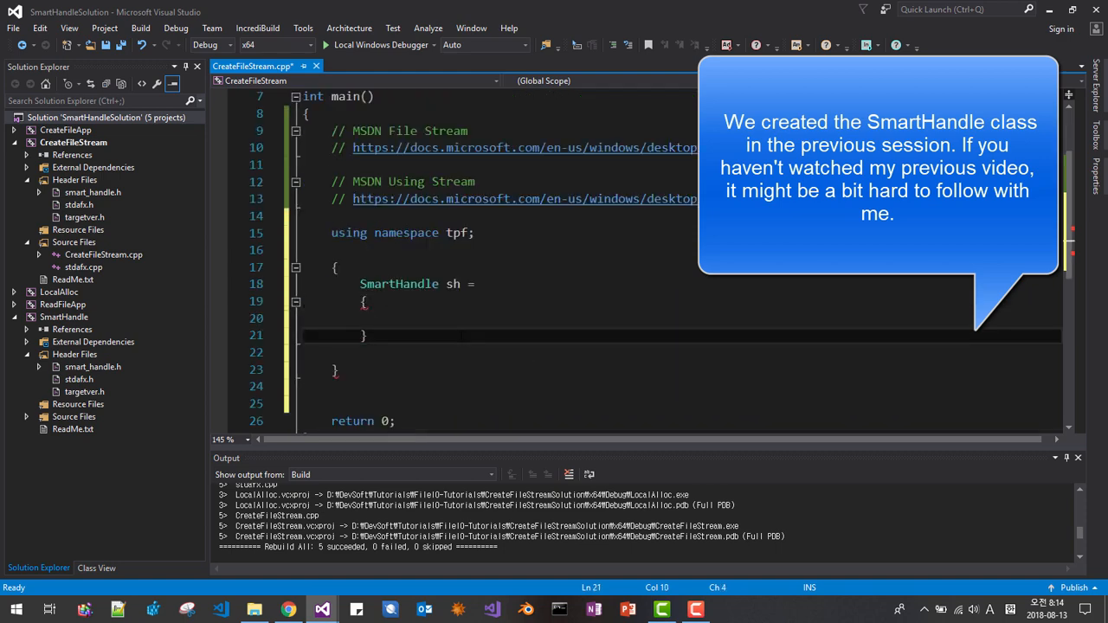
type(";")
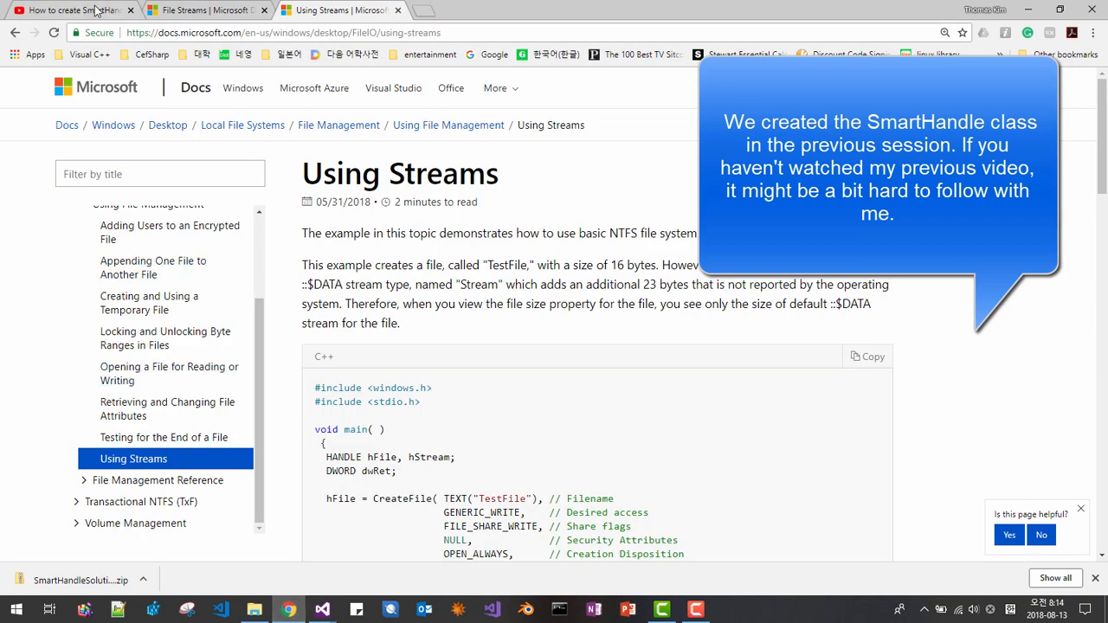
left_click(70, 10)
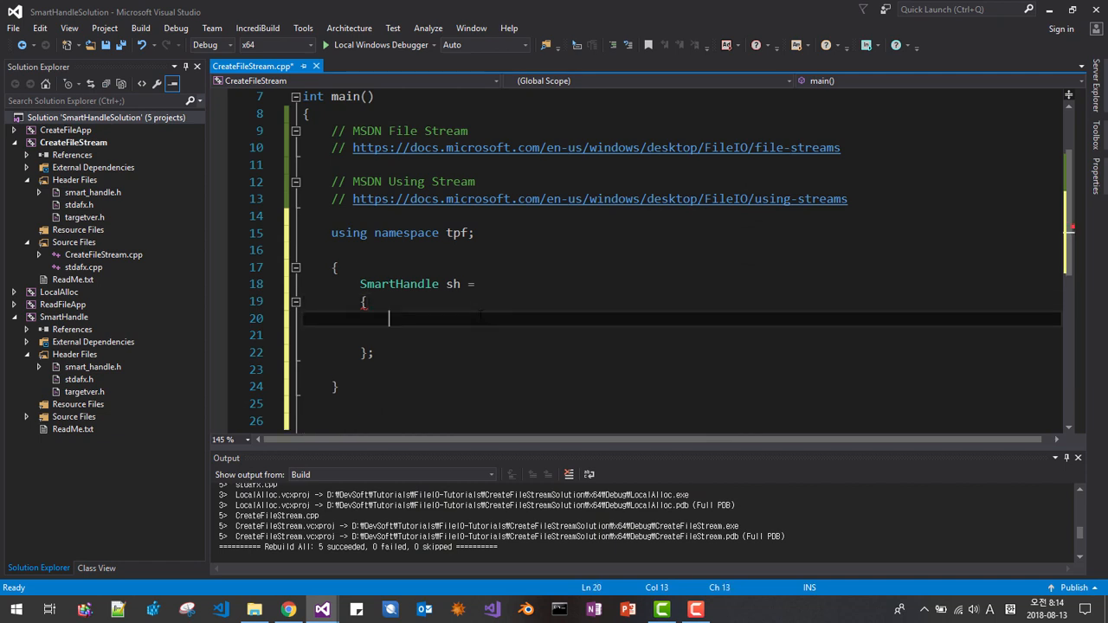
Start the initializer with CreateFileA taking "FileWithStream.txt" as the file name
type("CreateFile(\"")
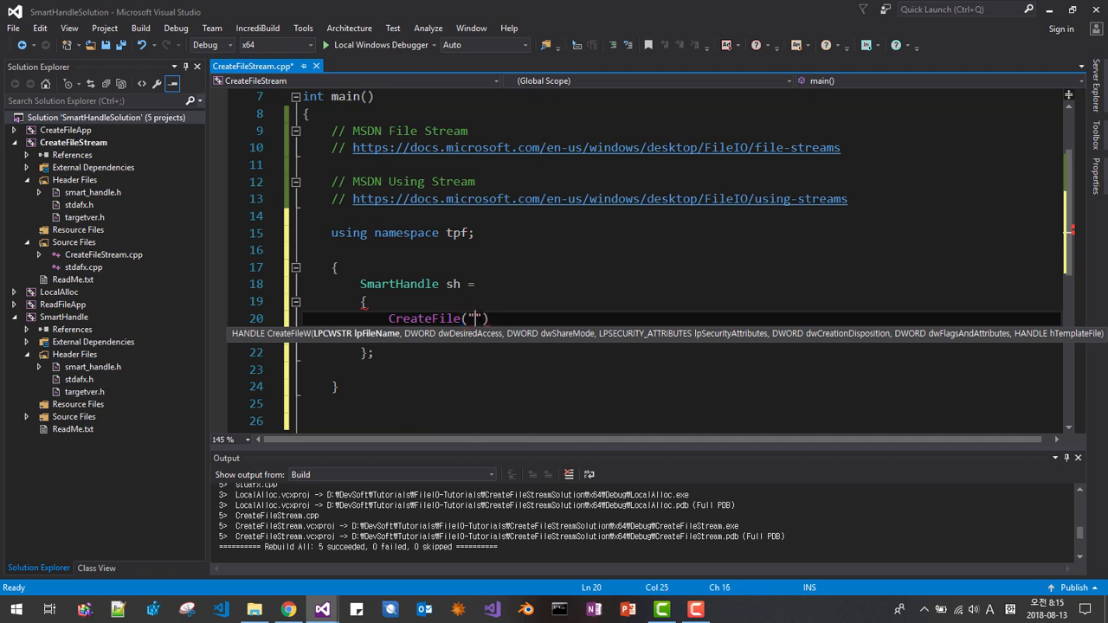
type("Fi")
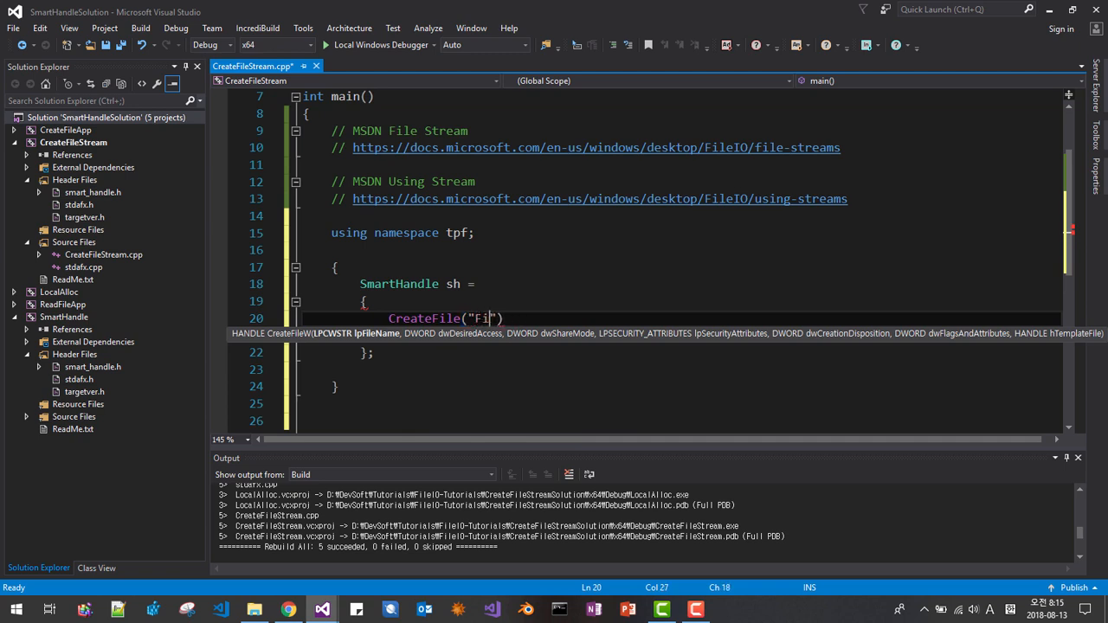
type("leWithSt")
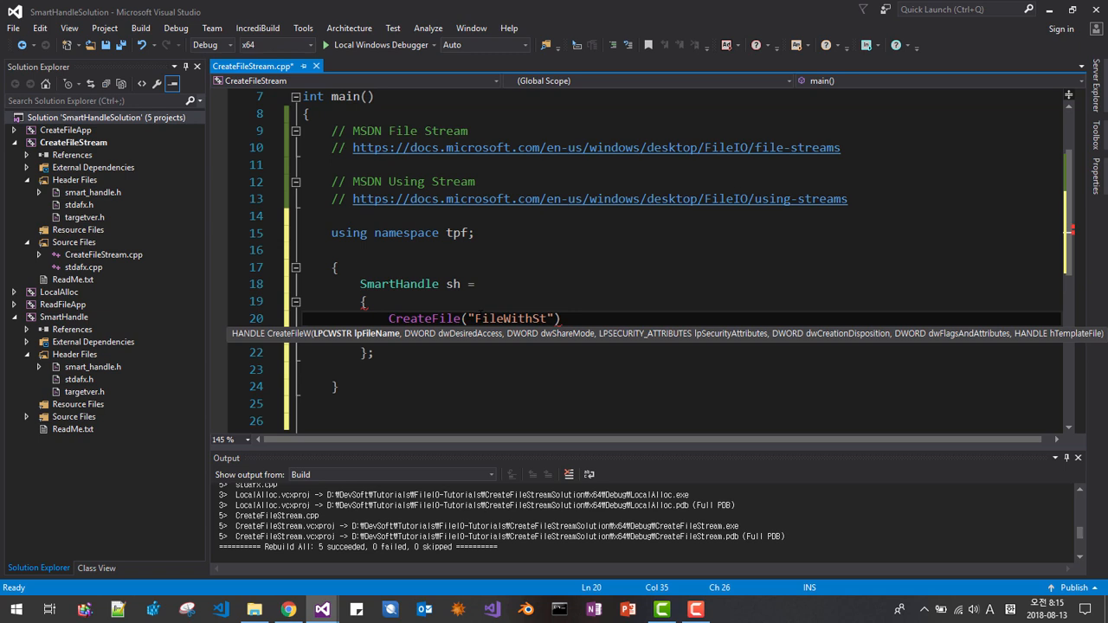
type("ream.tx")
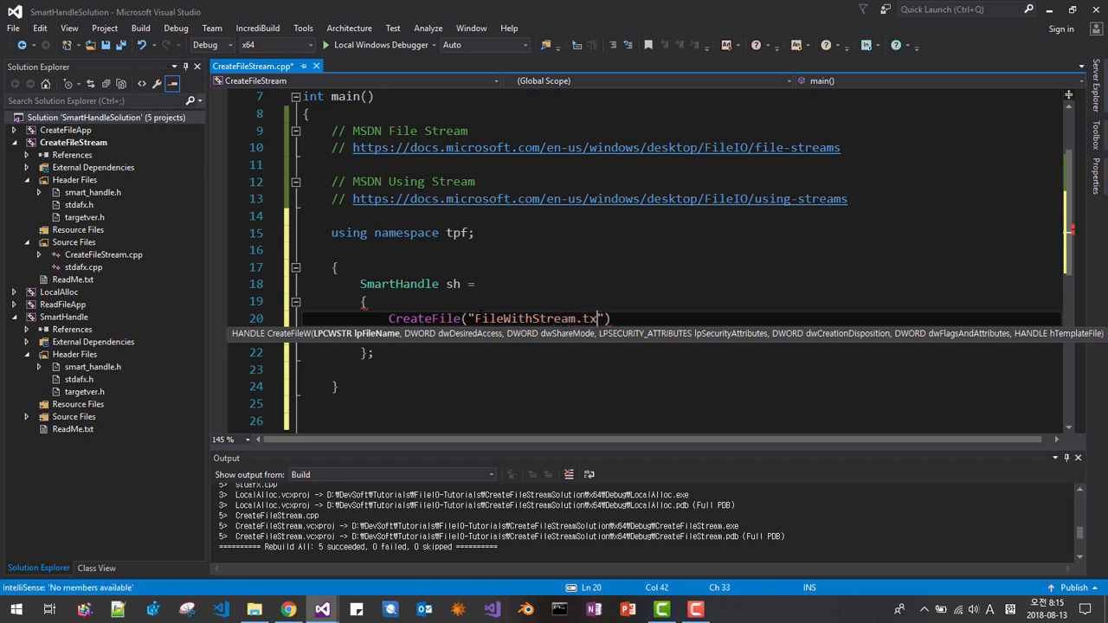
type(",")
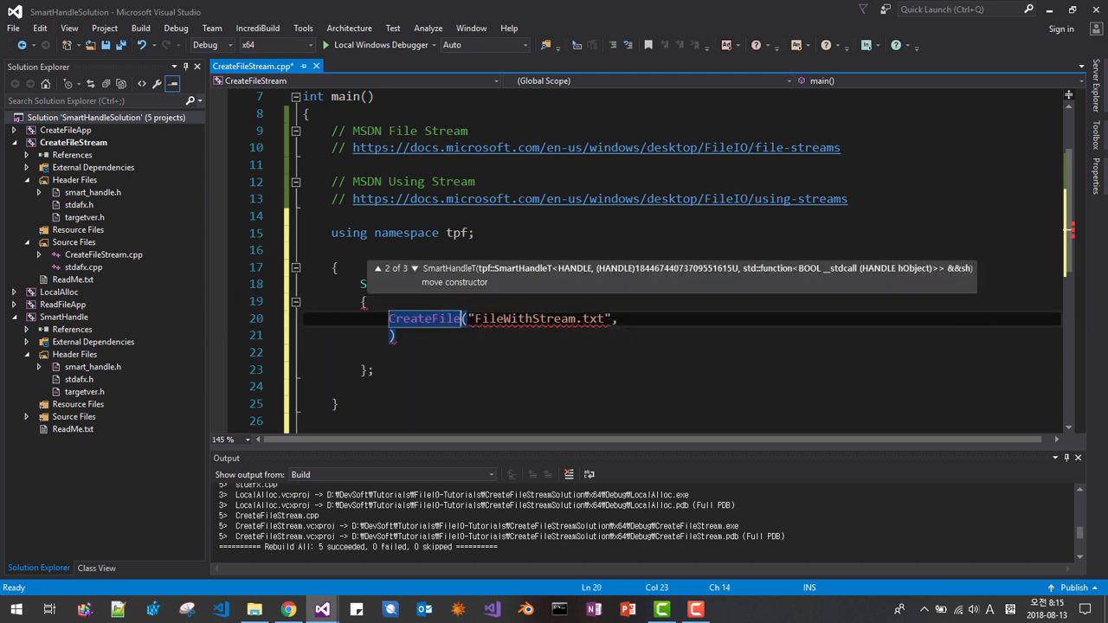
type("A")
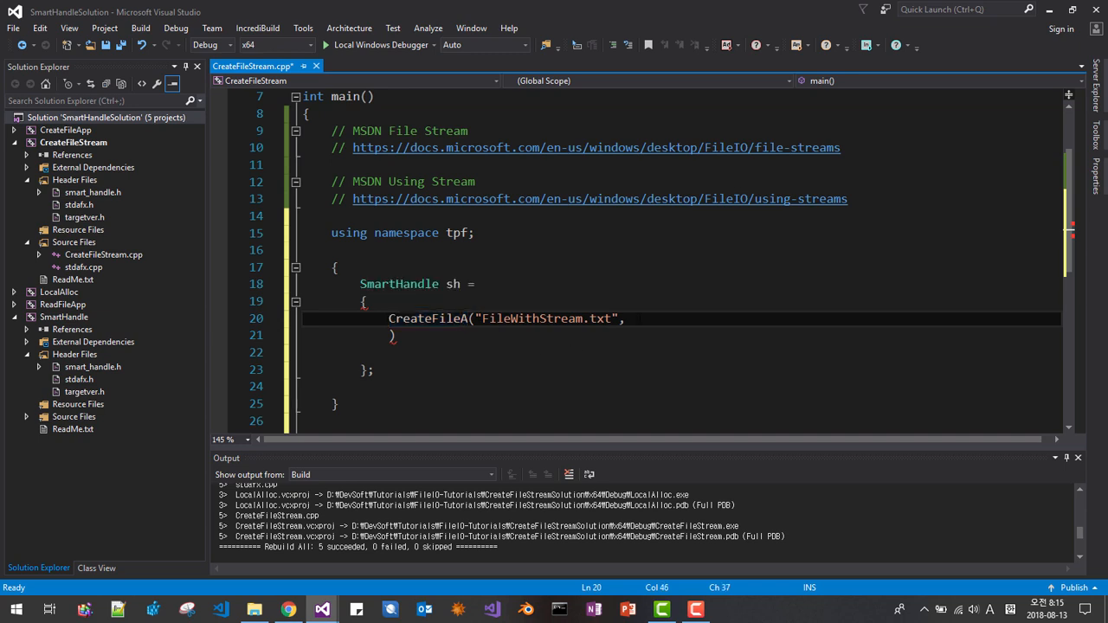
key("enter")
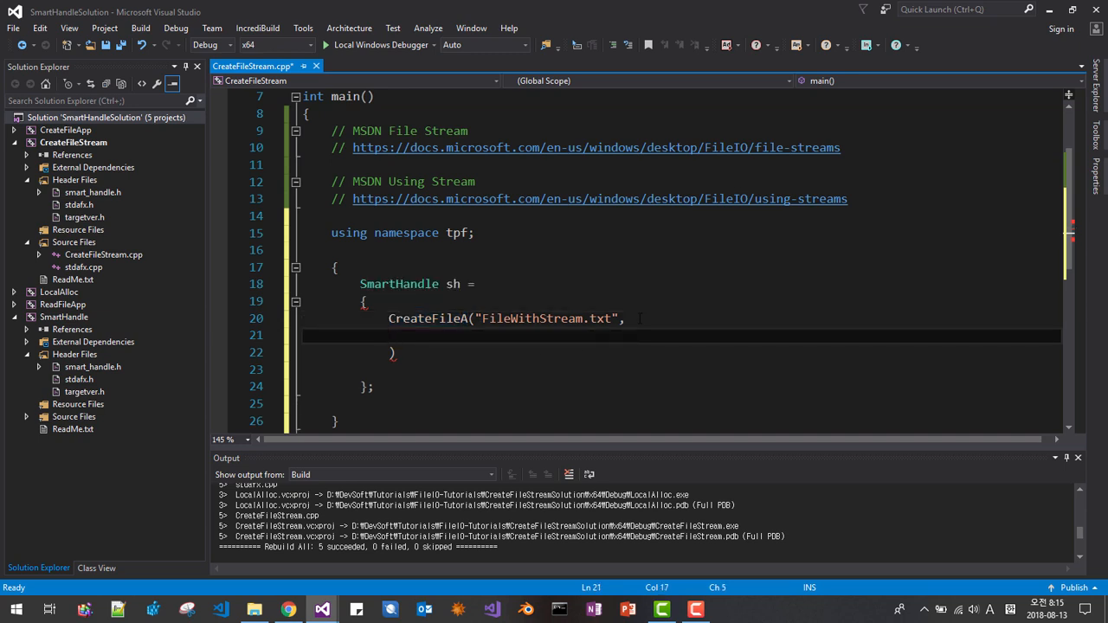
Pass GENERIC_WRITE, FILE_SHARE_WRITE and NULL as the access, share and security arguments
type("GEN")
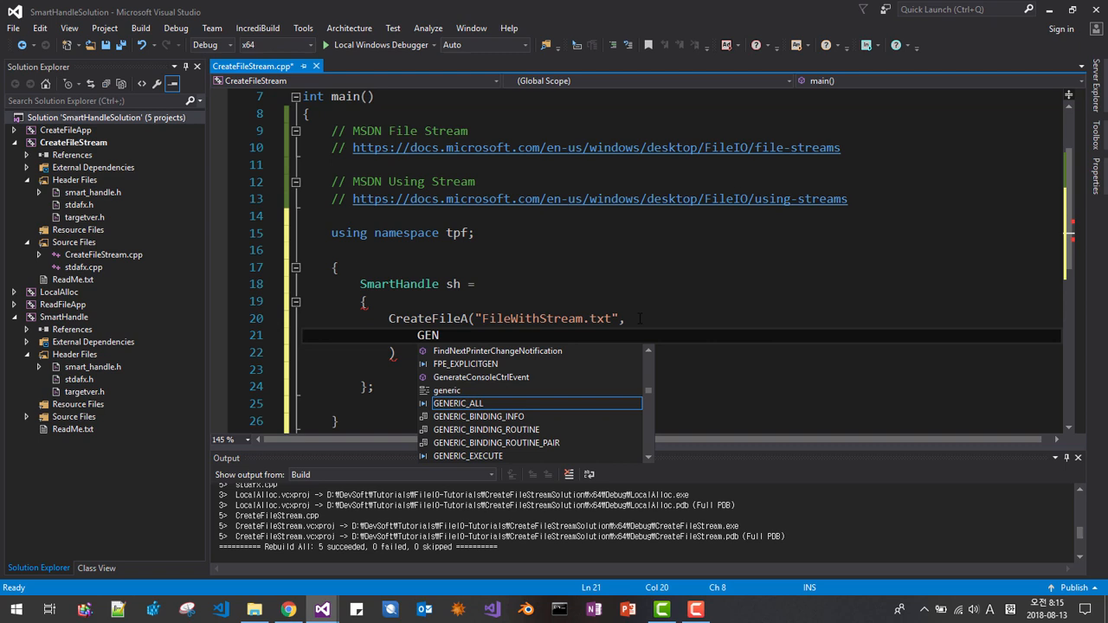
type("ERIC")
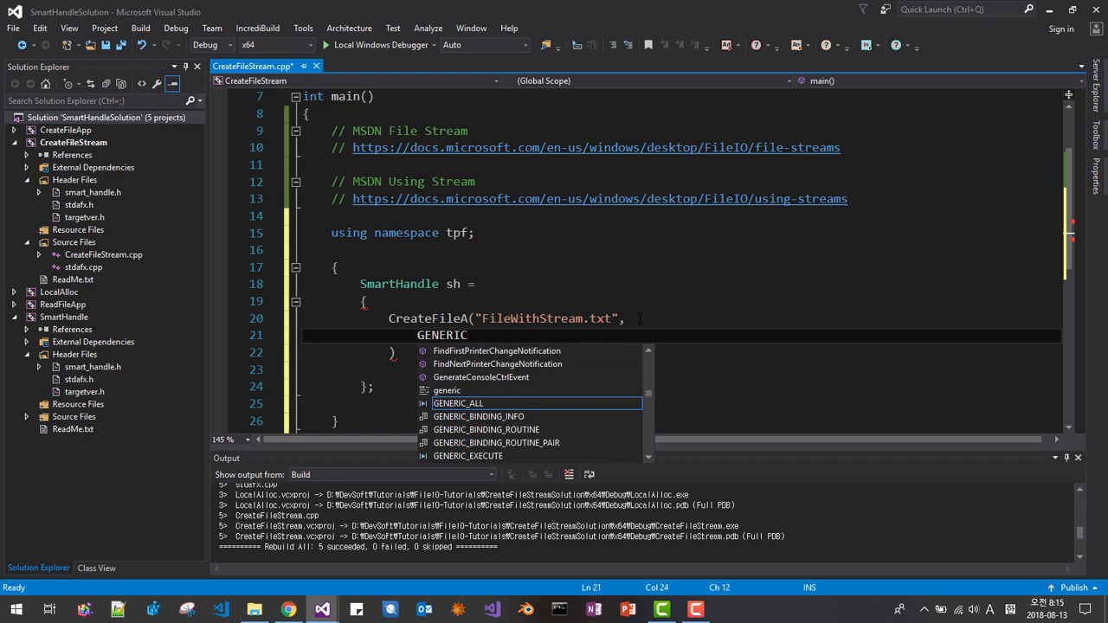
type("_WRITE,")
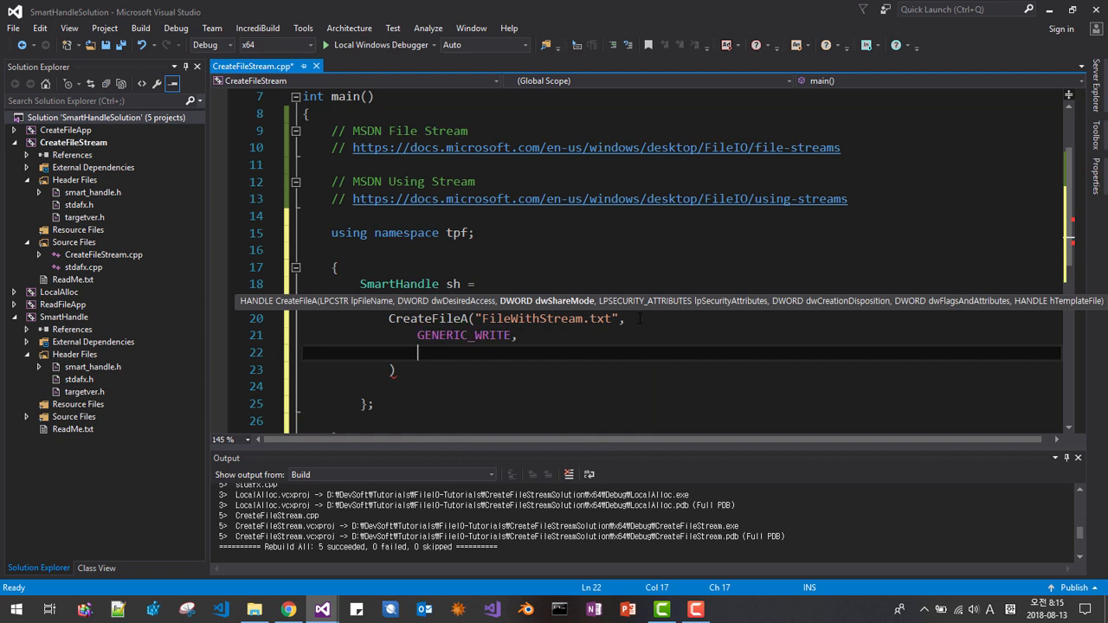
type("FILE")
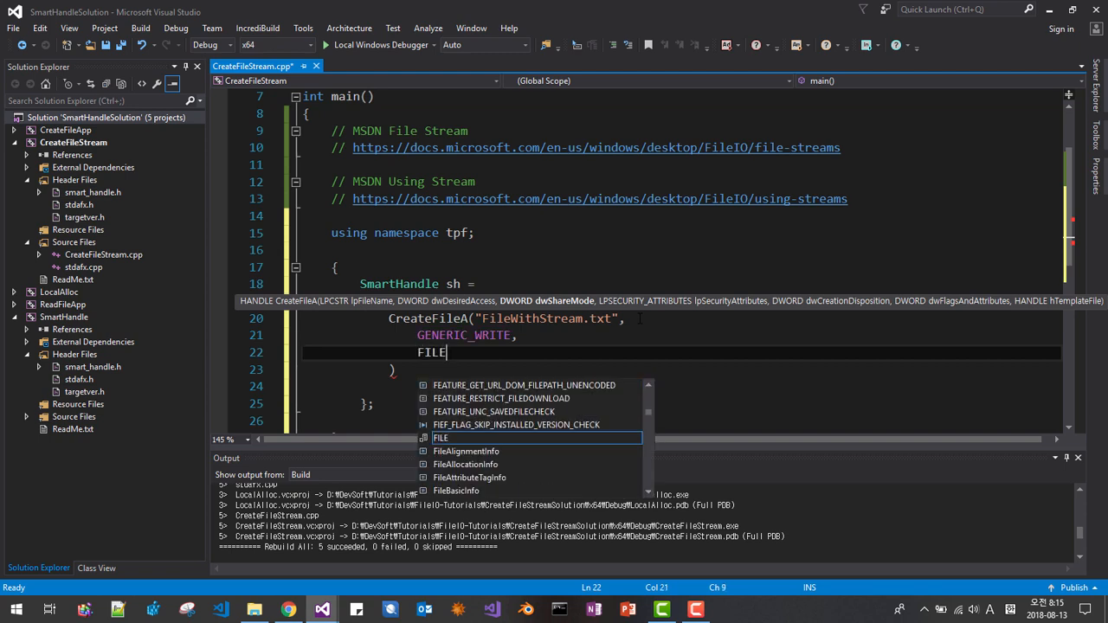
type("_SHARE_")
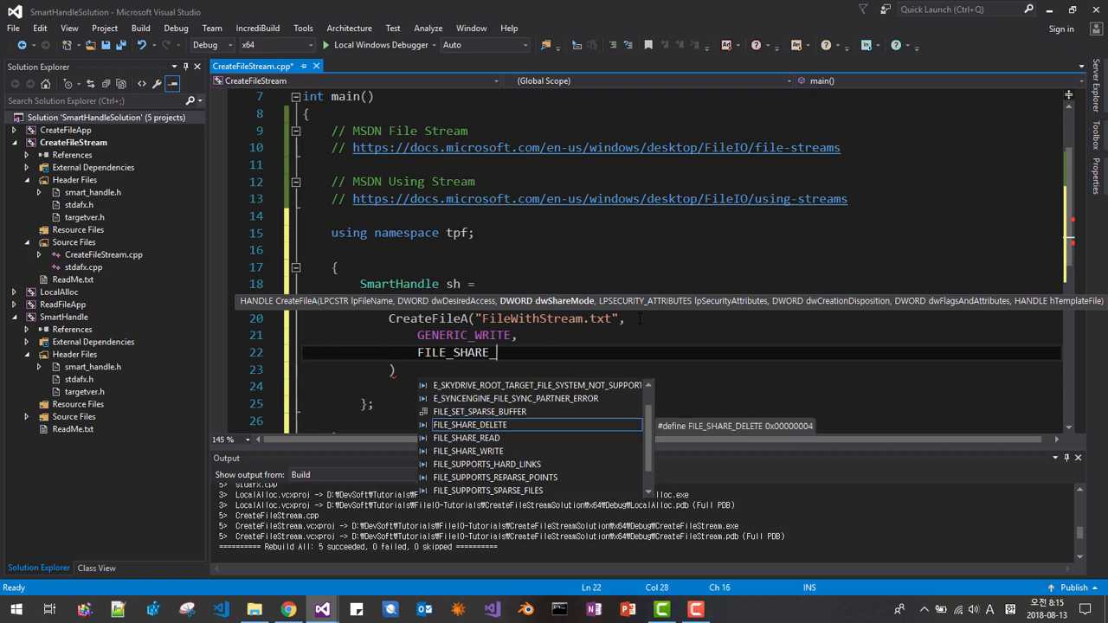
type("WRITE,")
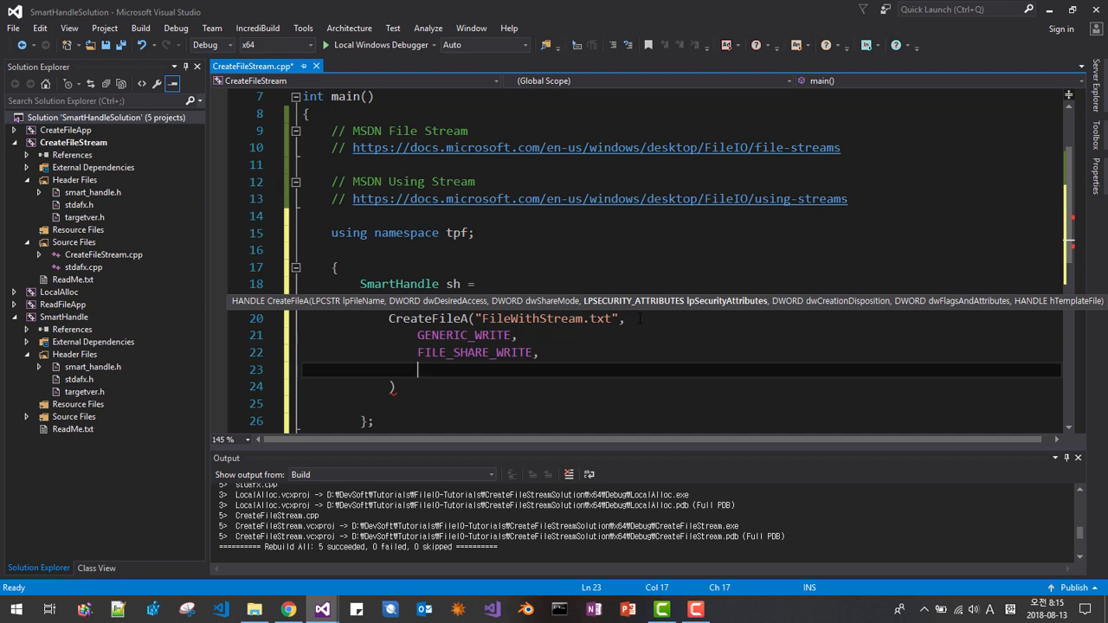
type("NULL,")
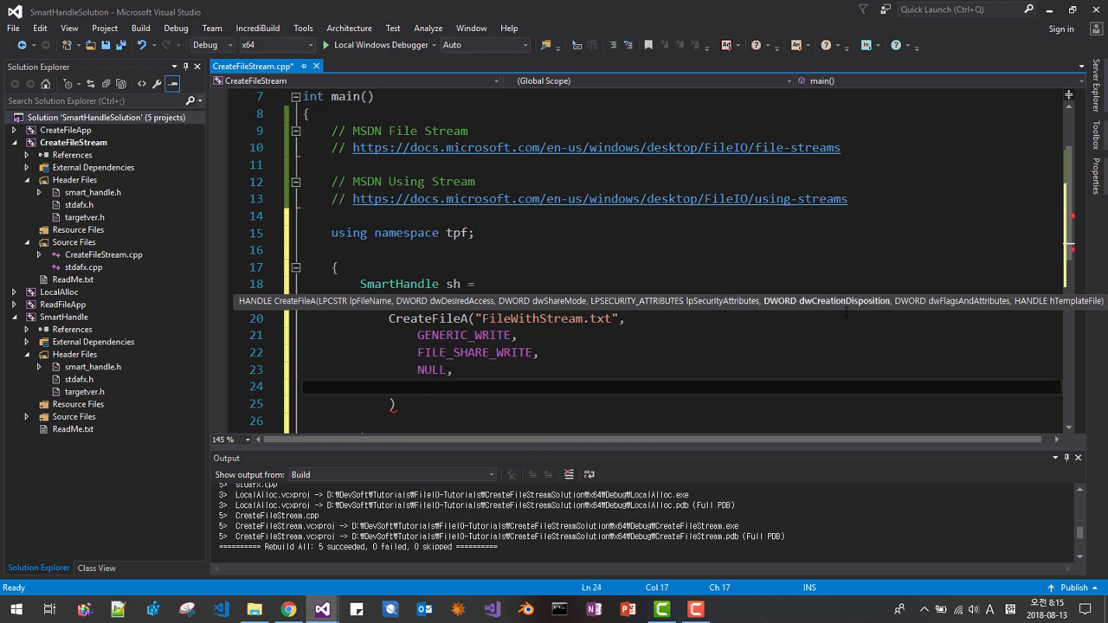
Pass OPEN_ALWAYS, 0 commented as flags and attributes, and NULL for the template
type("OPEN")
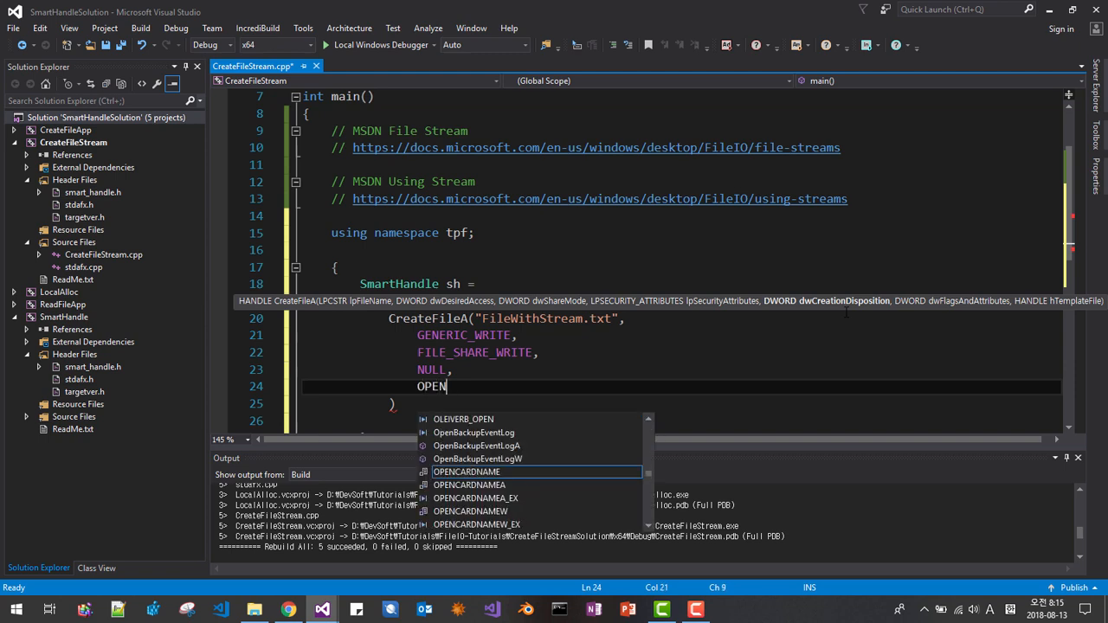
type("_ALWAYS,")
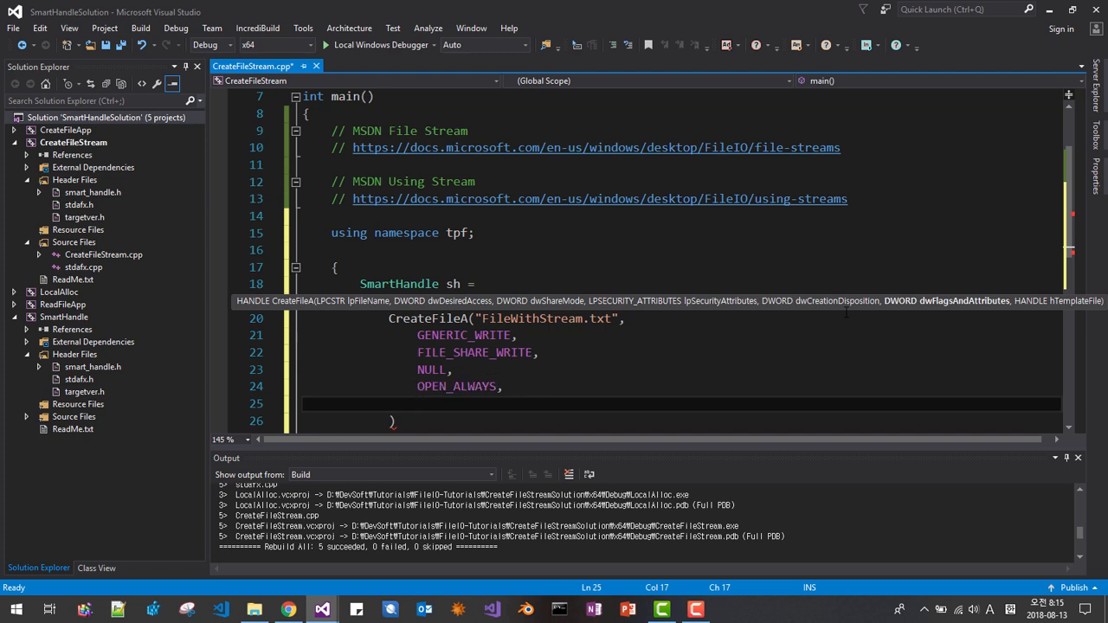
type("0,")
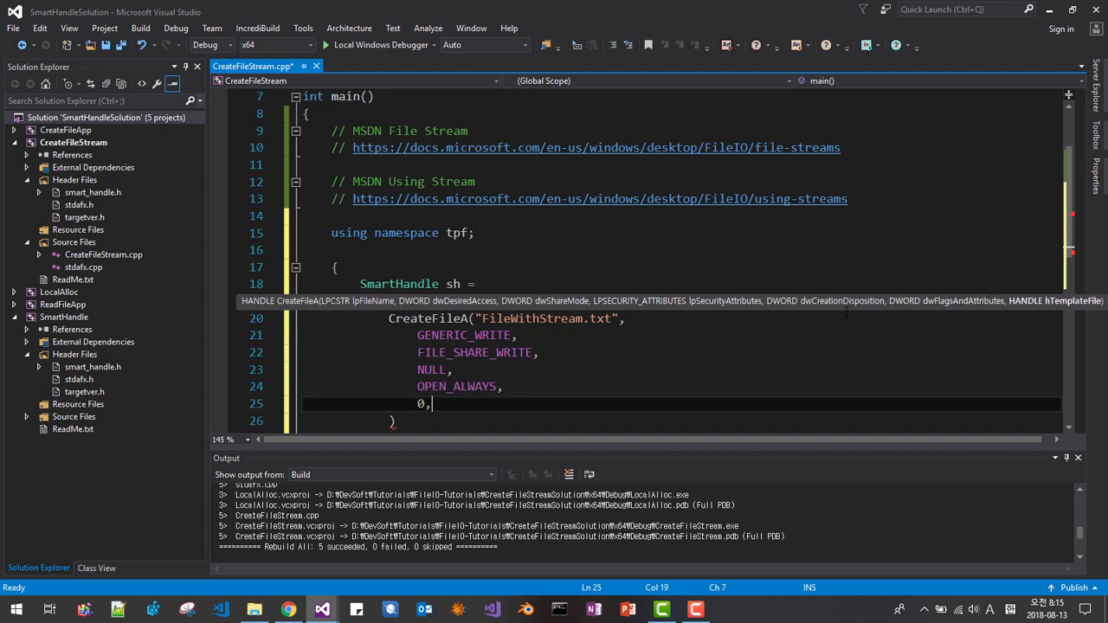
type("//")
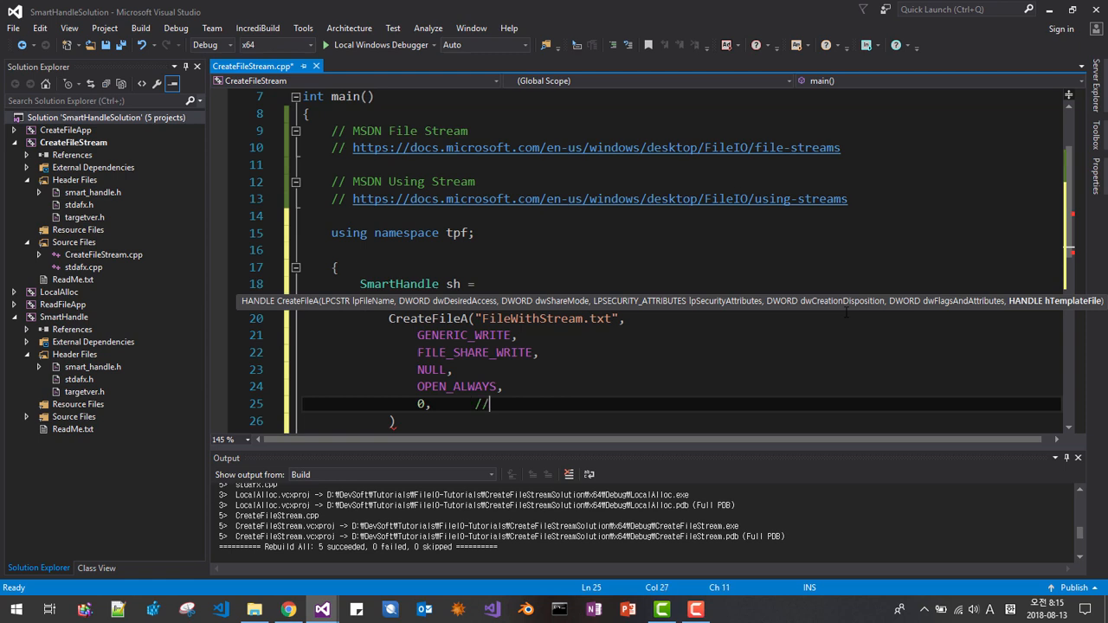
type("flags and a")
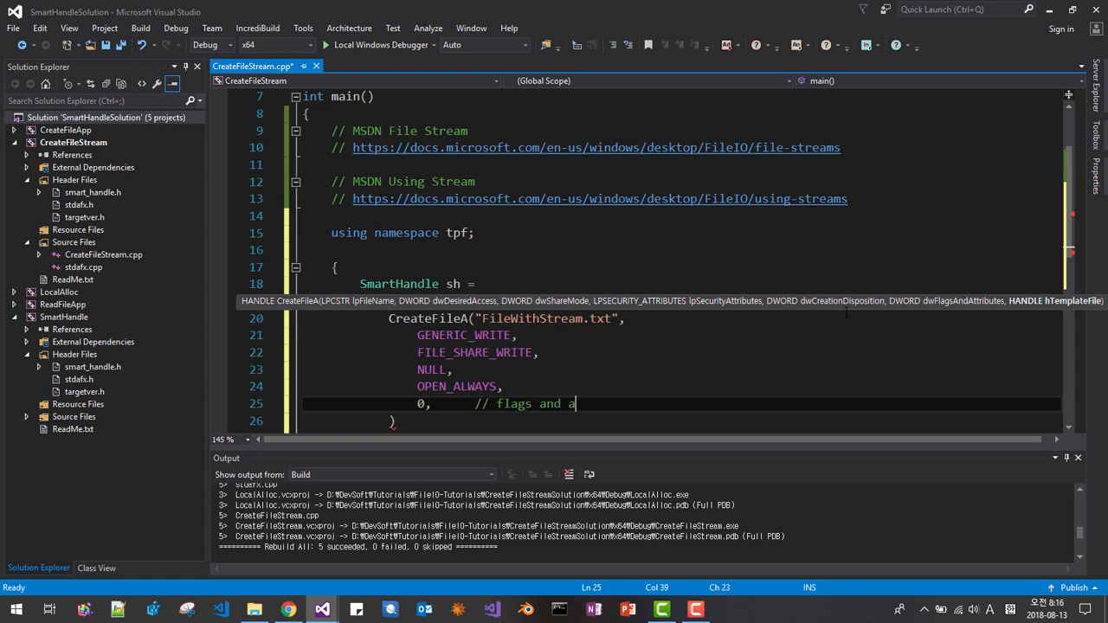
type("ttributes")
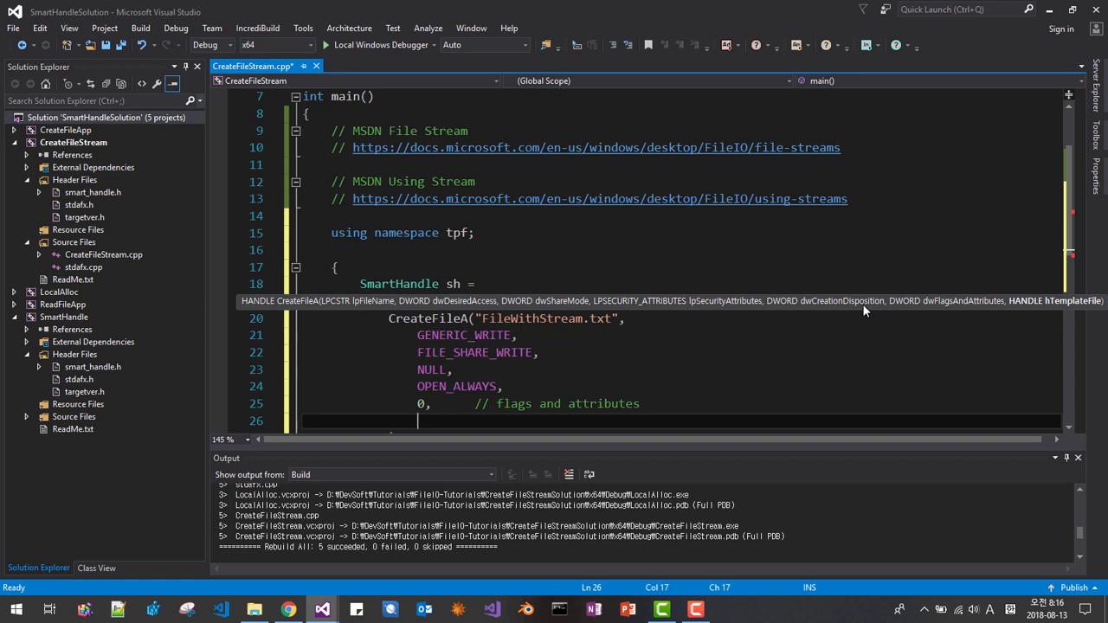
mouse_move(1074, 317)
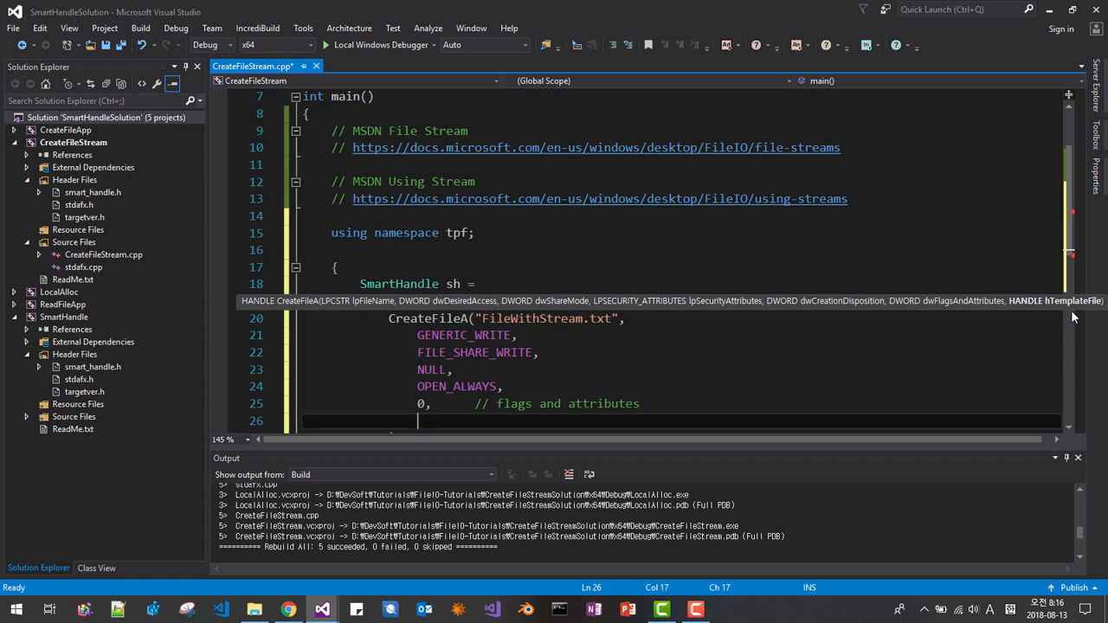
type("NULL),")
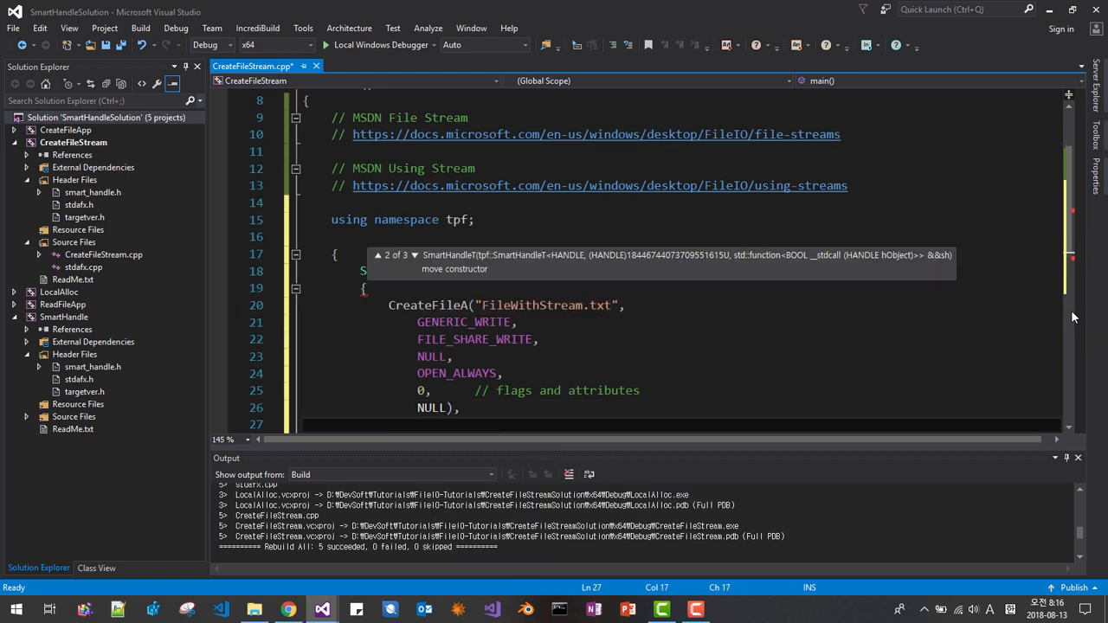
Add CloseHandle to the initializer and build the CreateFileStream project
scroll("down", 3)
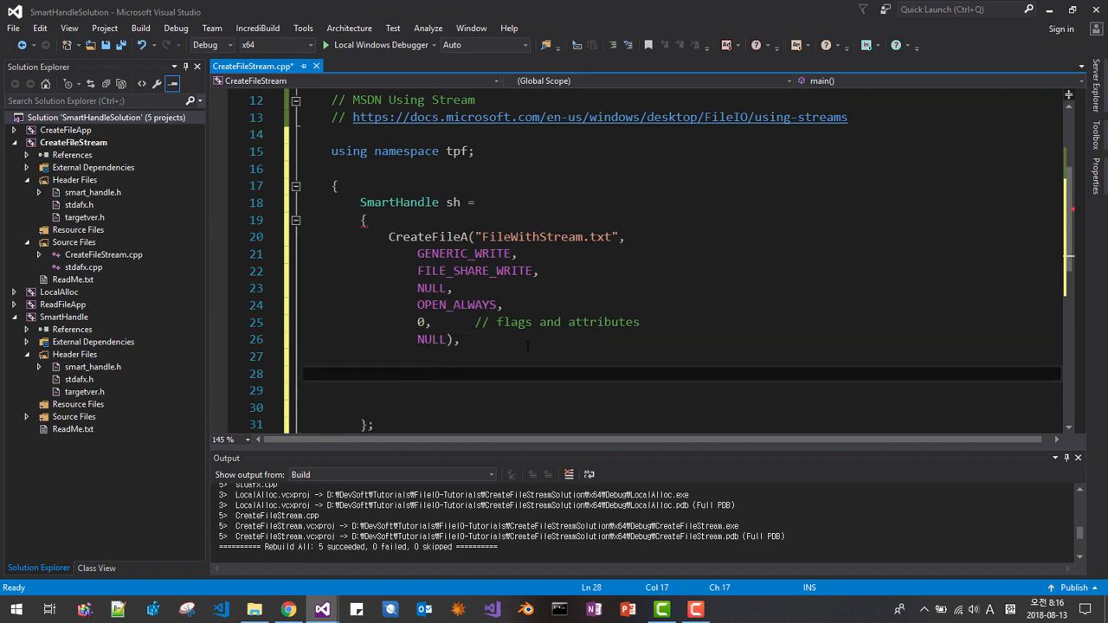
type("CloseH")
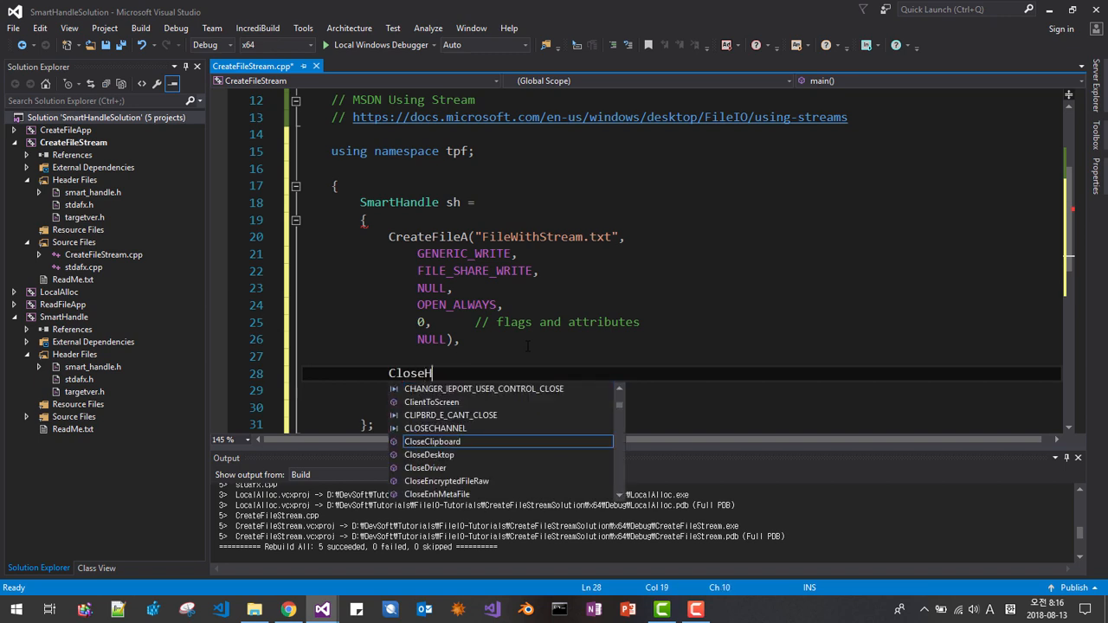
type("andle")
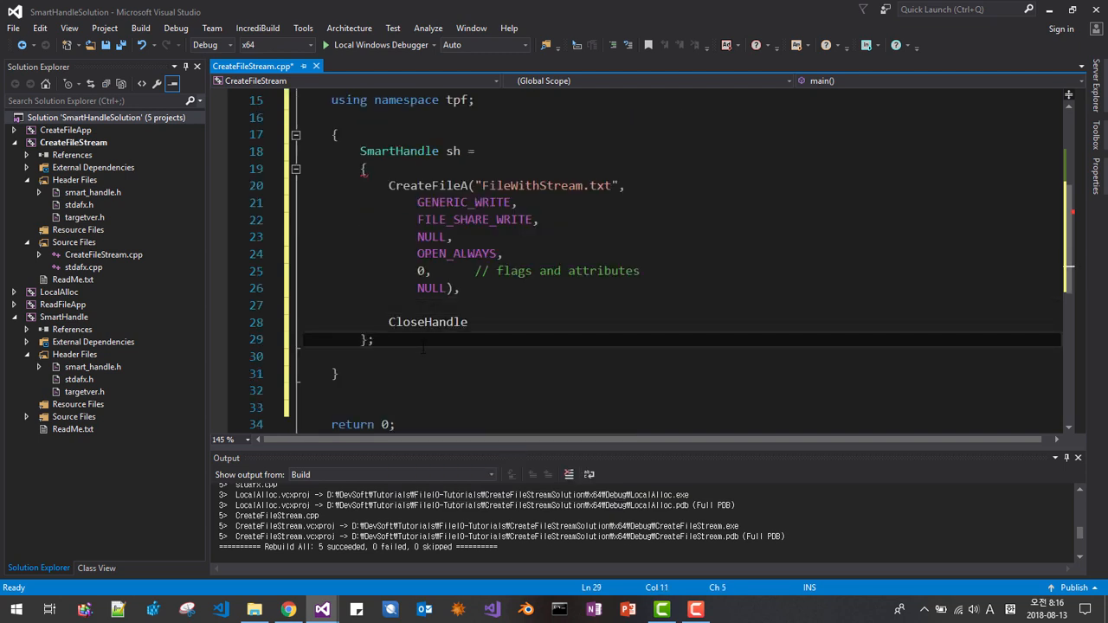
key("ctrl+s")
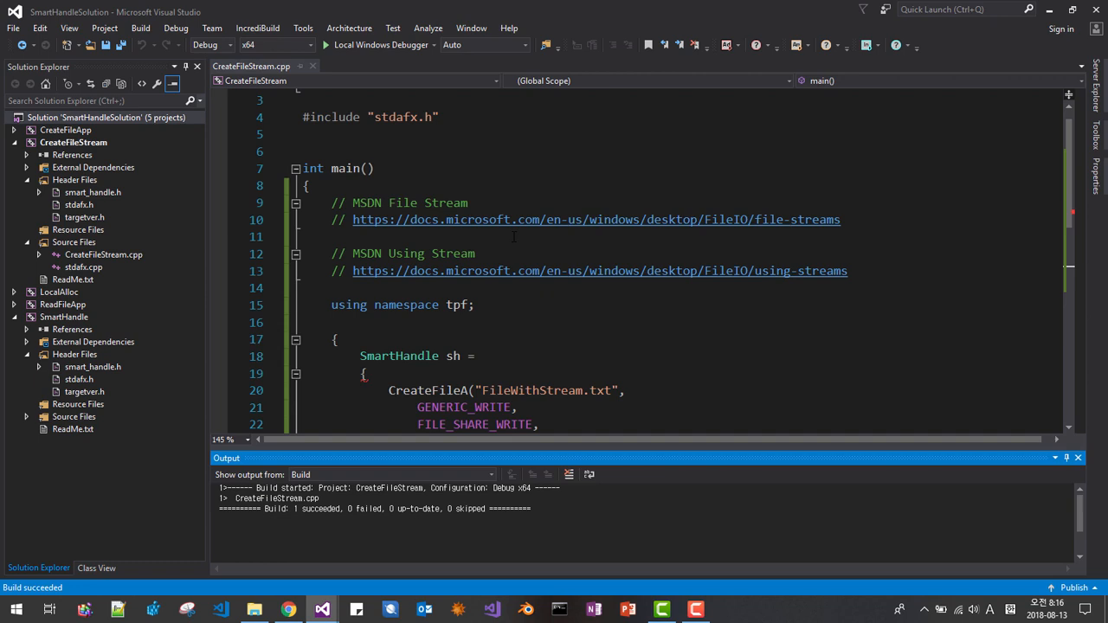
Add an empty if() statement below the SmartHandle block
scroll("down", 3)
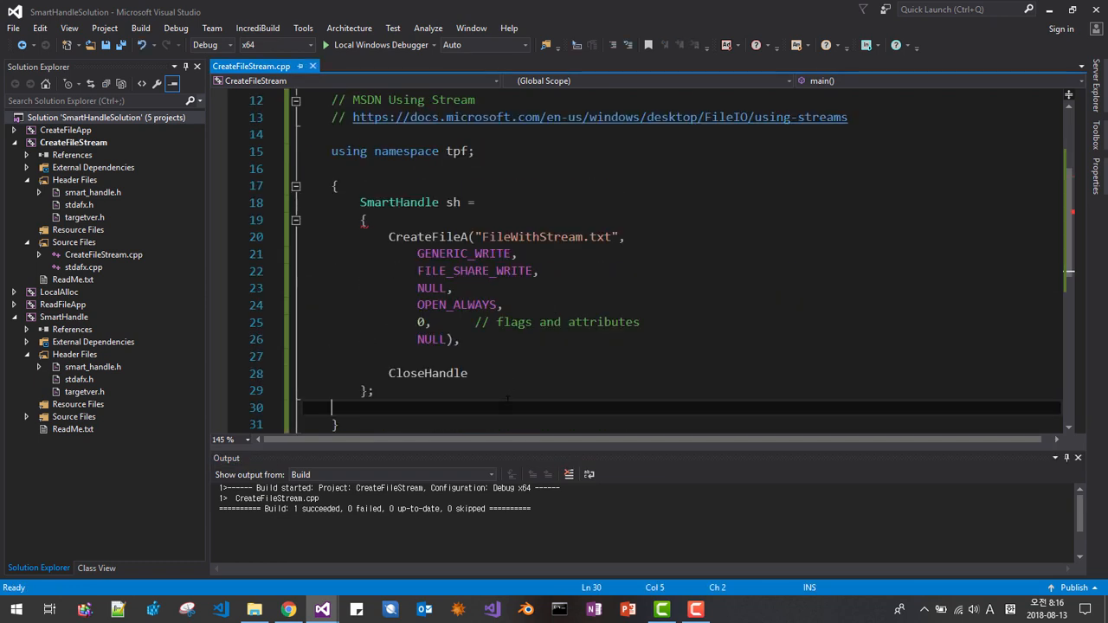
type("i")
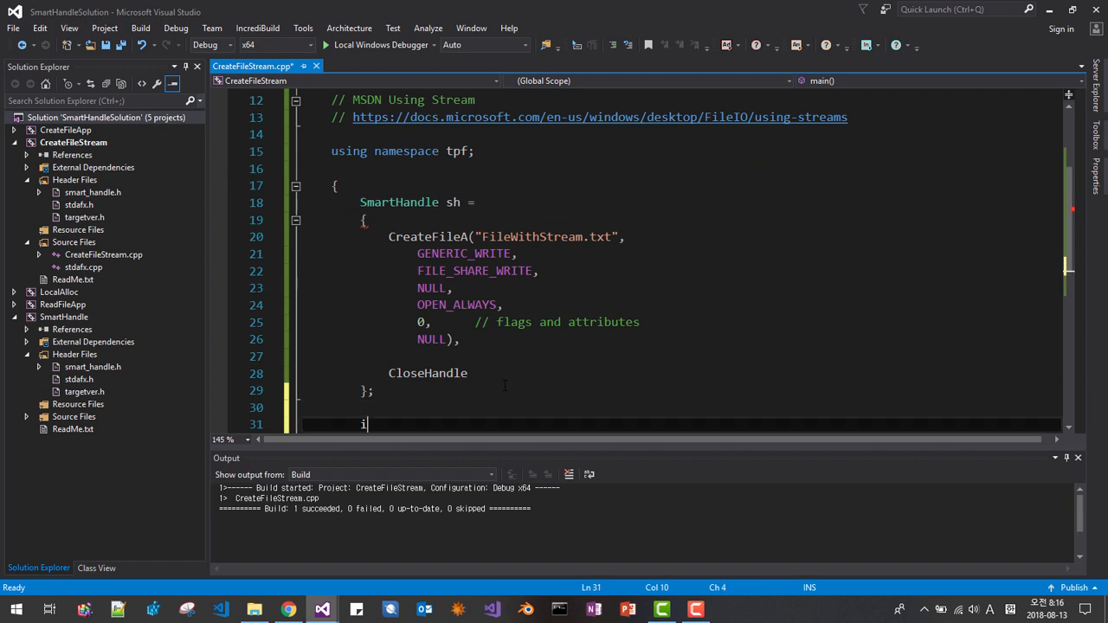
type("f()")
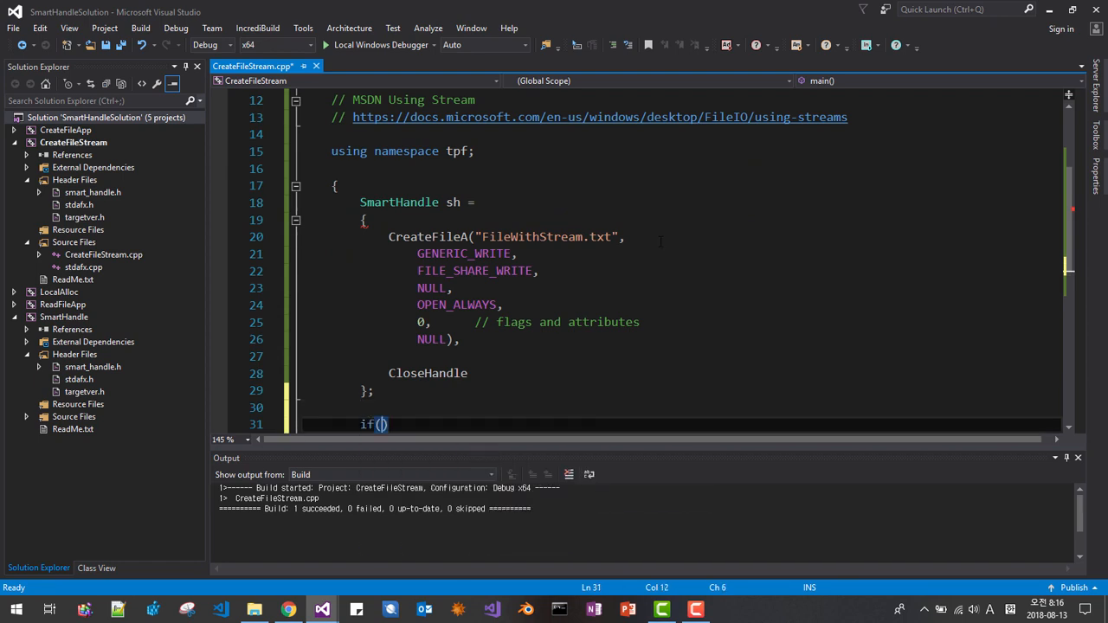
Comment the file name argument as // write to default stream
type("// c")
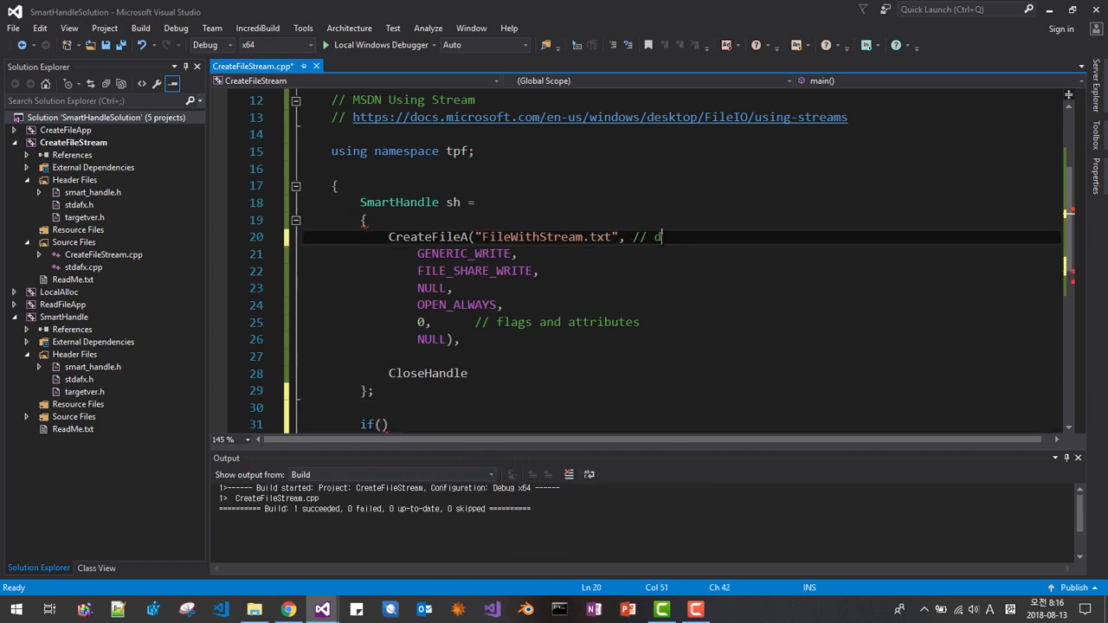
type("efault str")
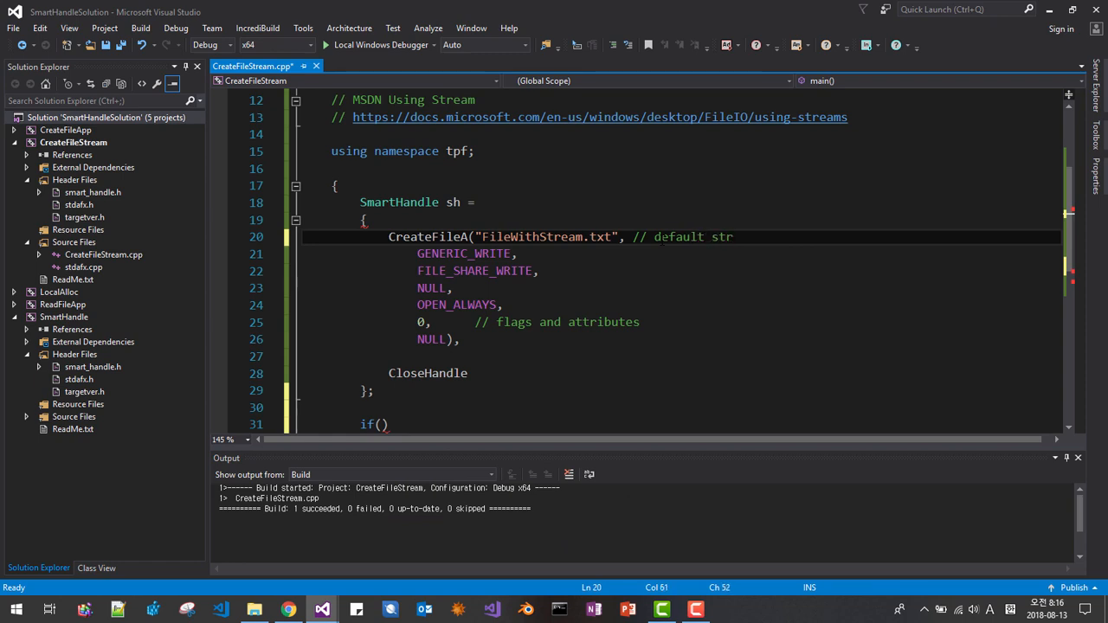
type("eam")
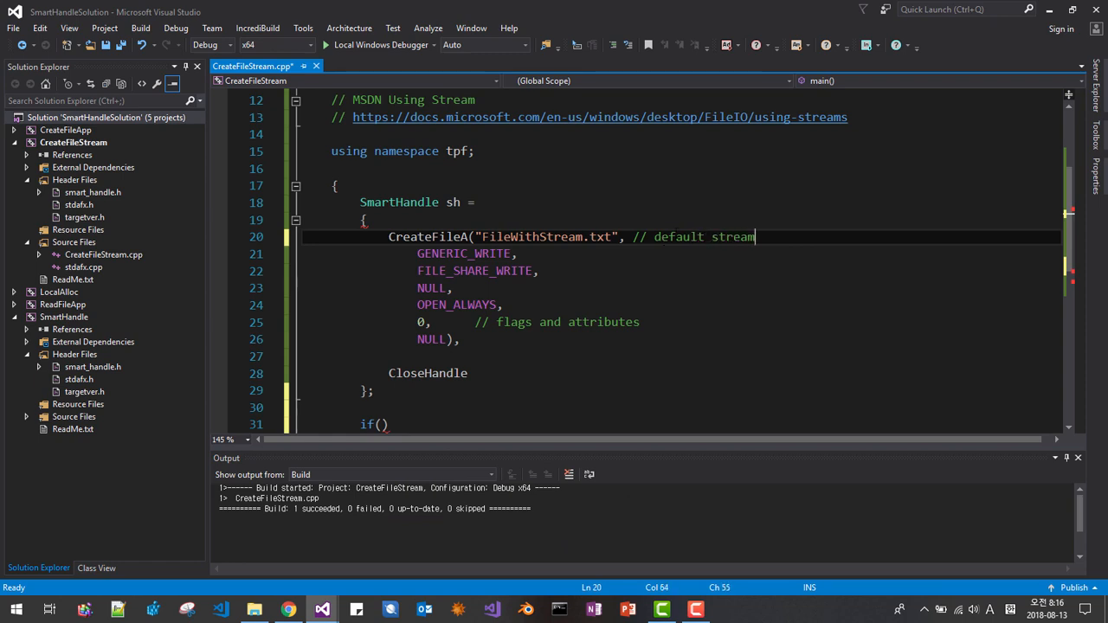
type("w")
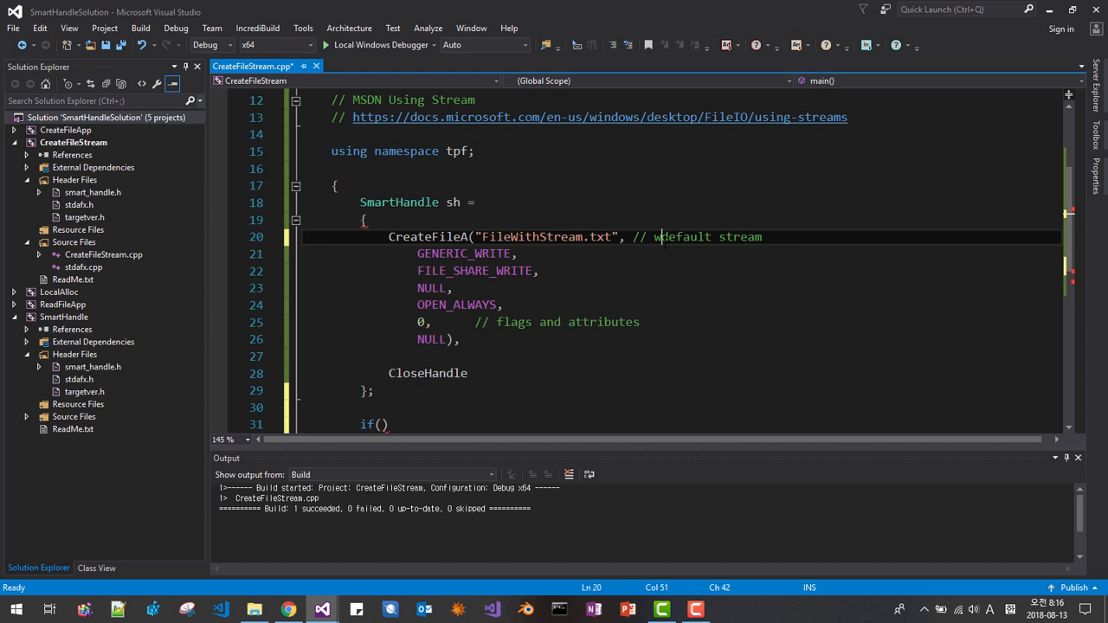
type("rite to")
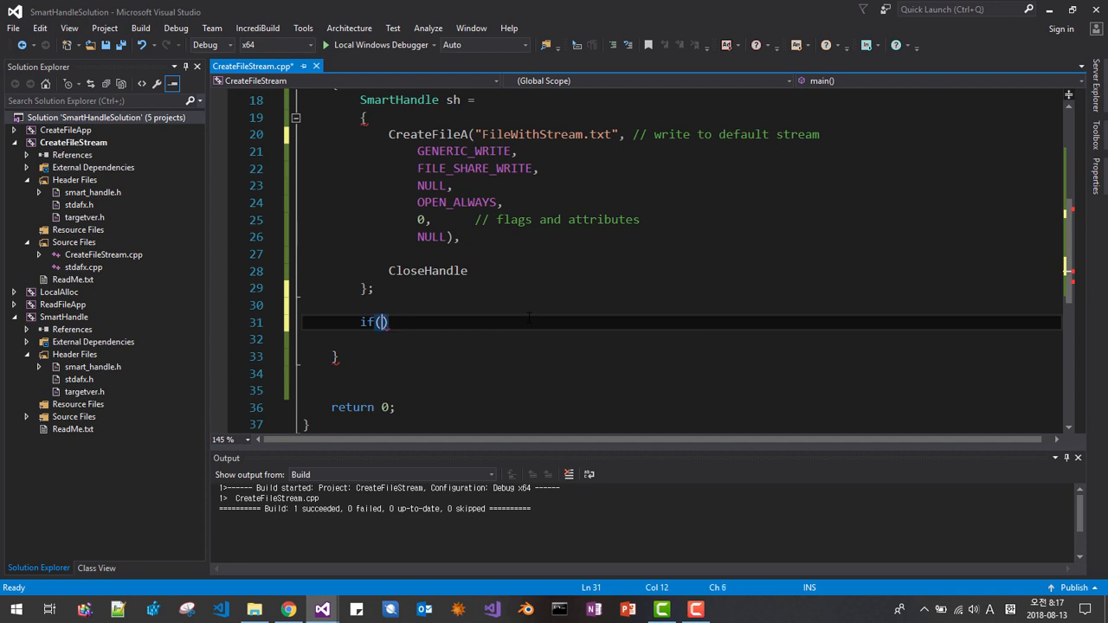
Make the condition if (sh) and declare char buffer[] = "Message to default stream"
type("sh")
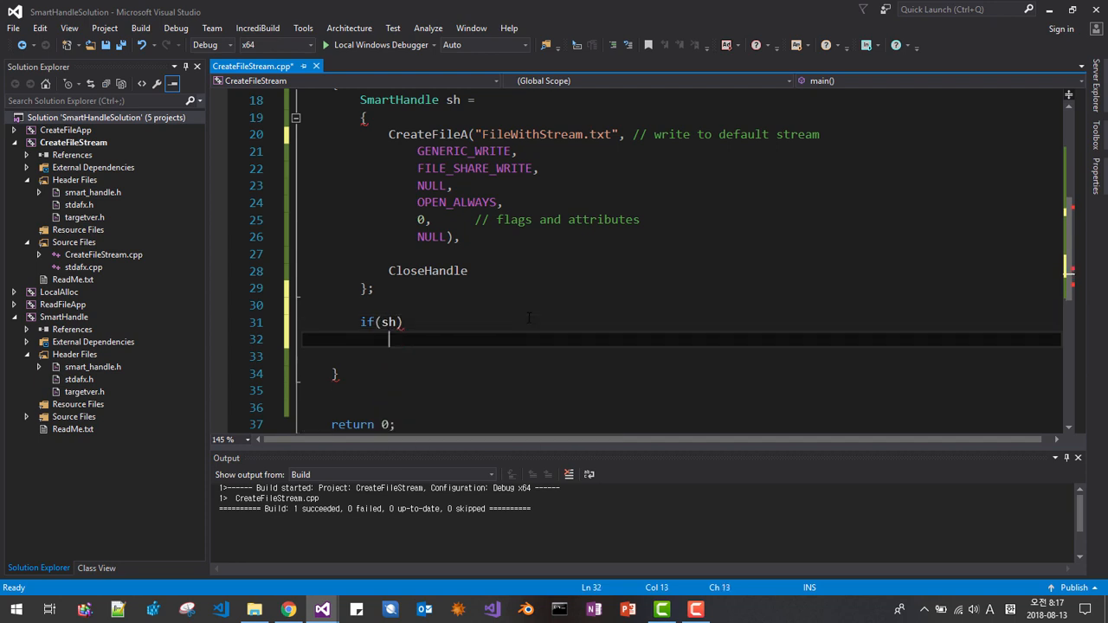
type("{")
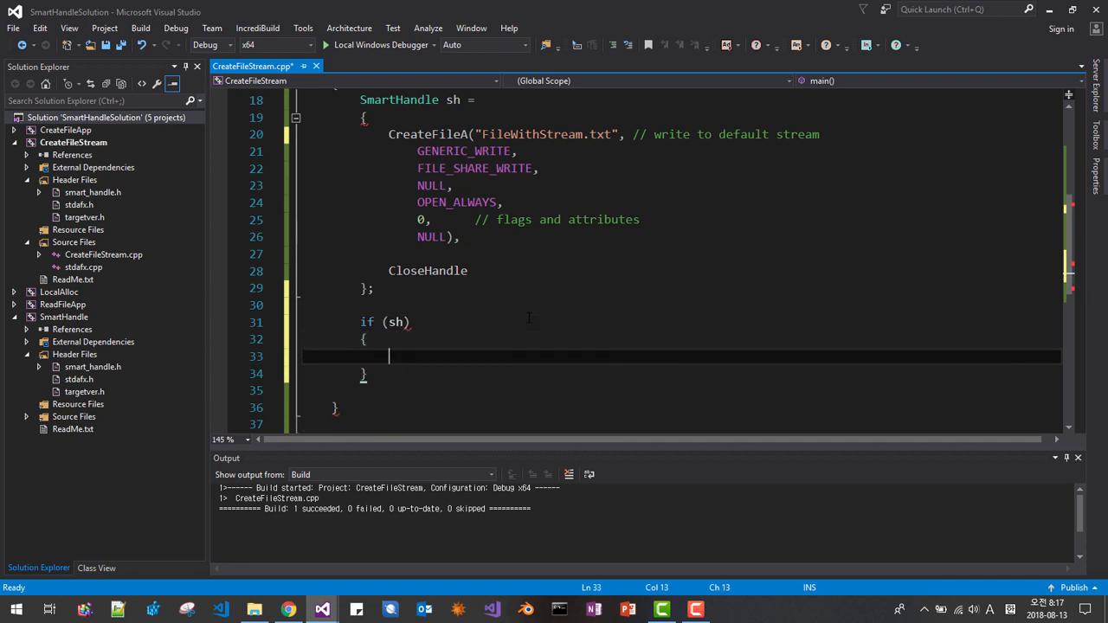
type("char b")
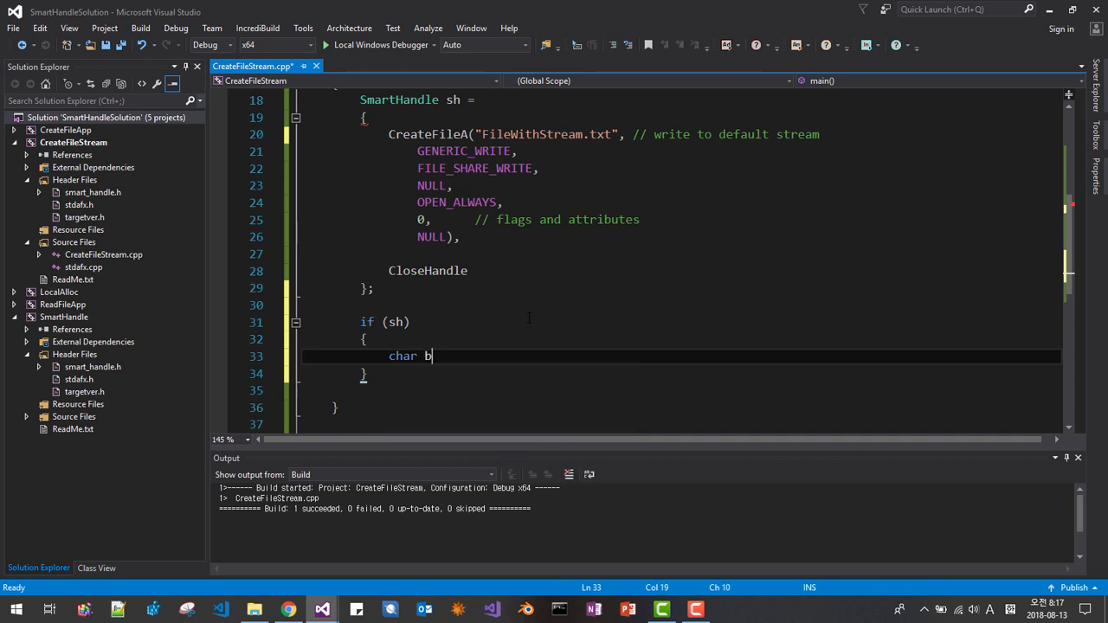
type("uffer[]")
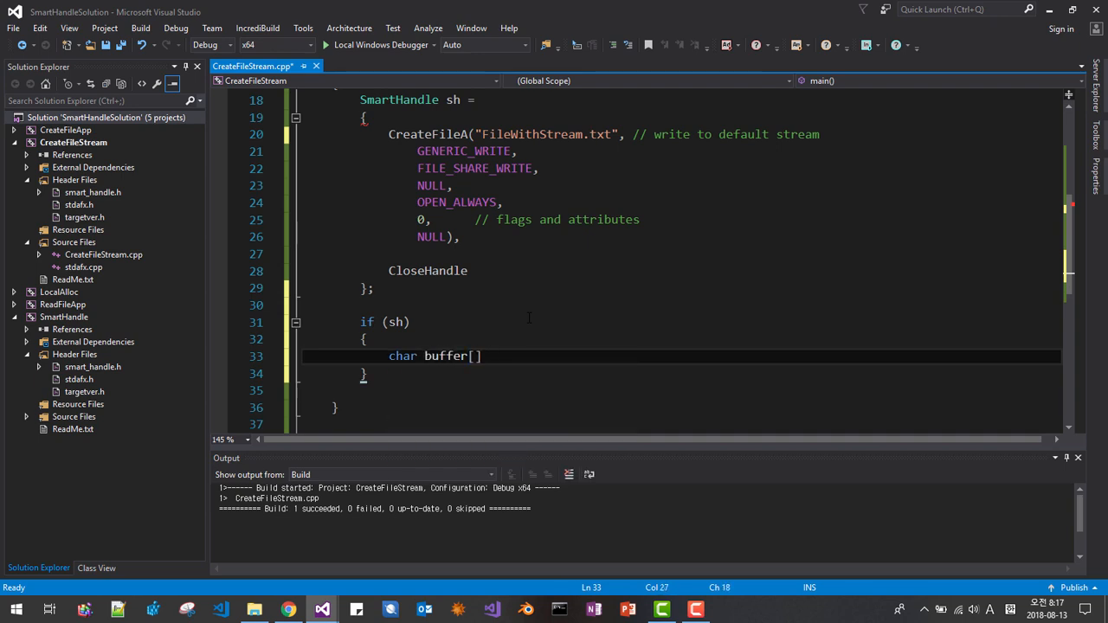
type("= \"\"")
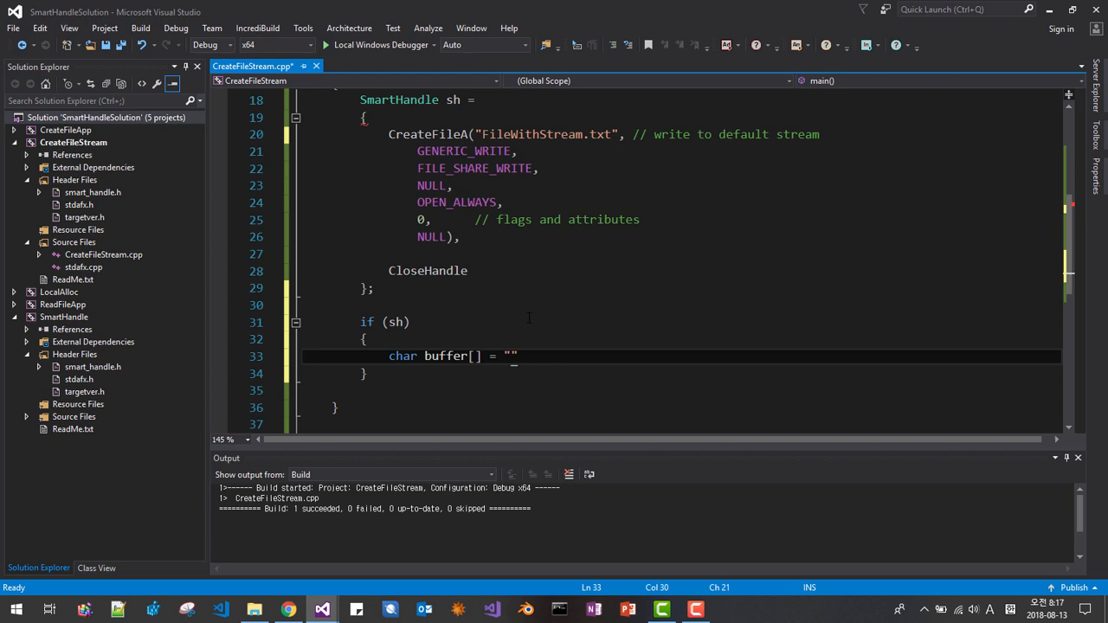
type("Mes")
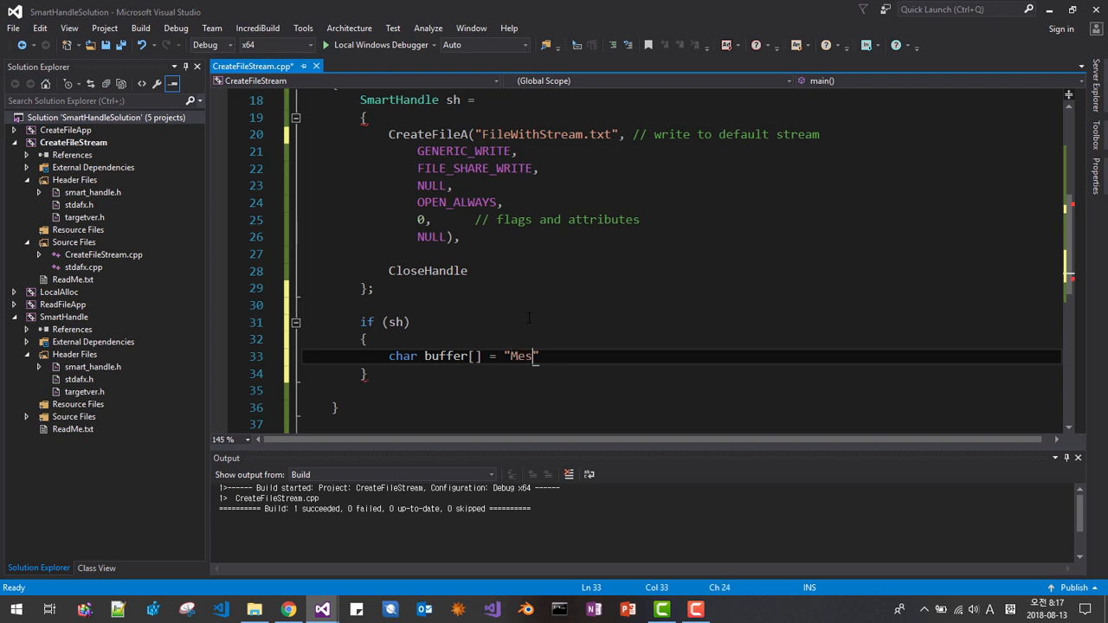
type("sage to")
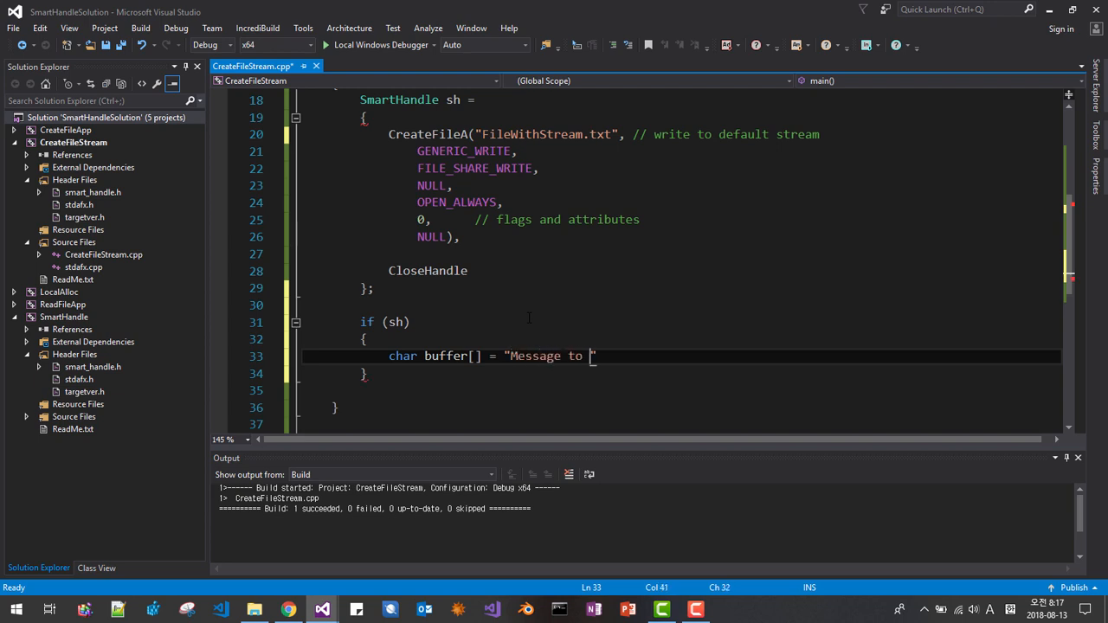
type("default st\"")
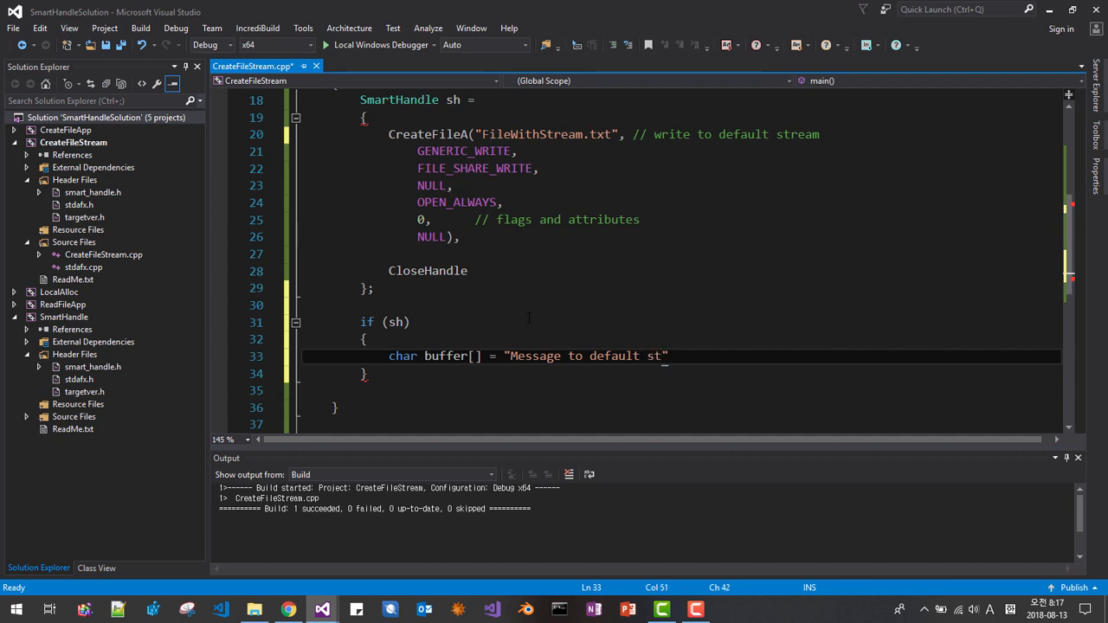
type("ream")
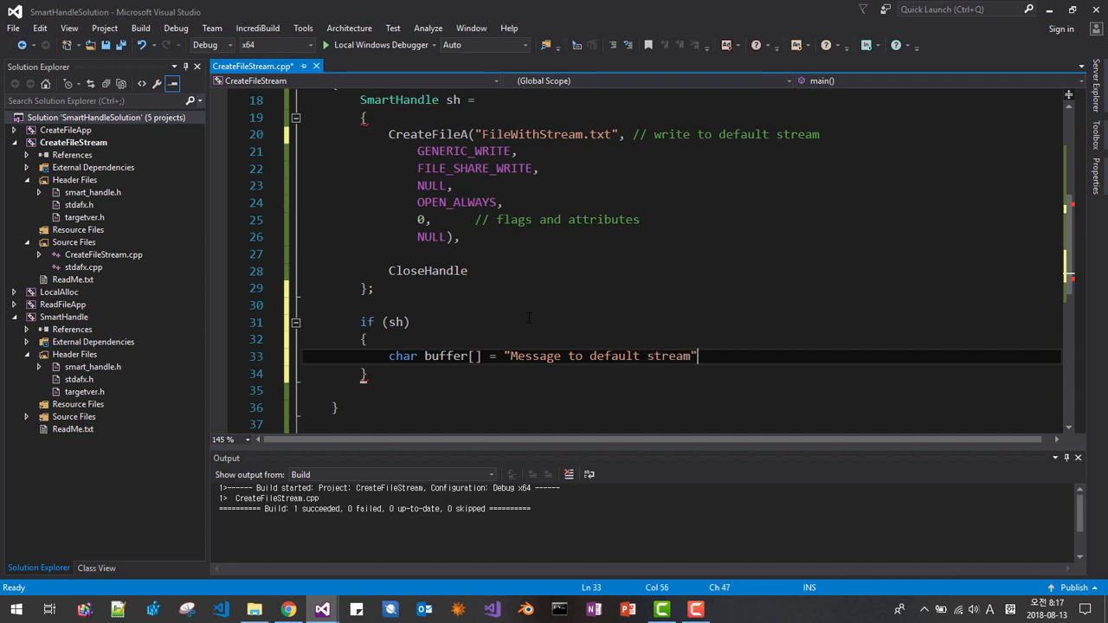
Declare DWORD dwBytesToWrite = strlen(buffer) * sizeof(char)
type("DW")
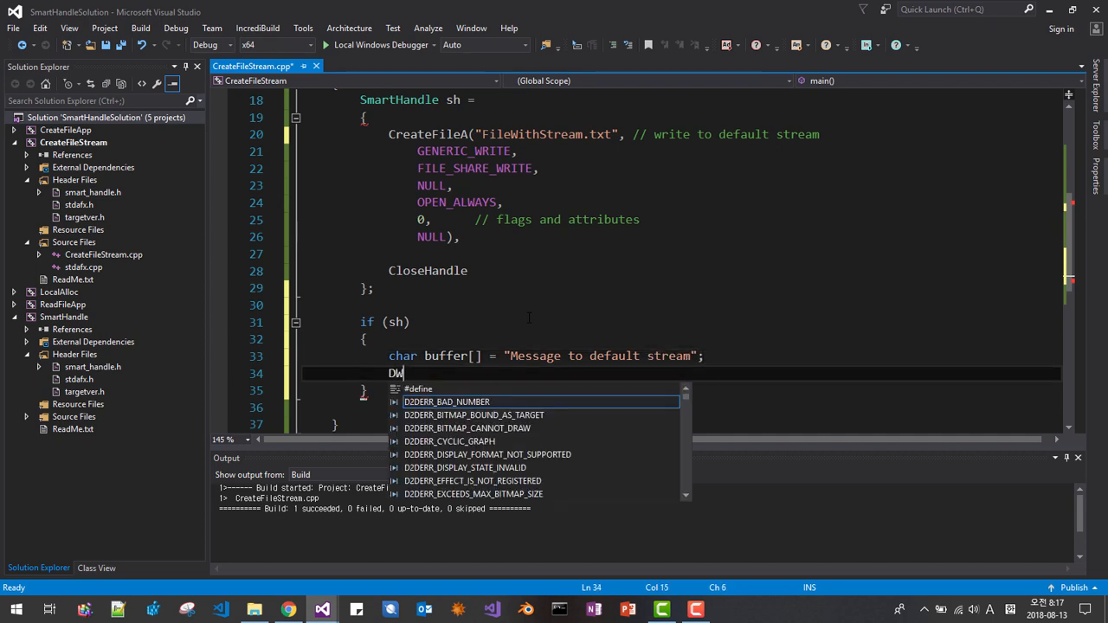
type("W")
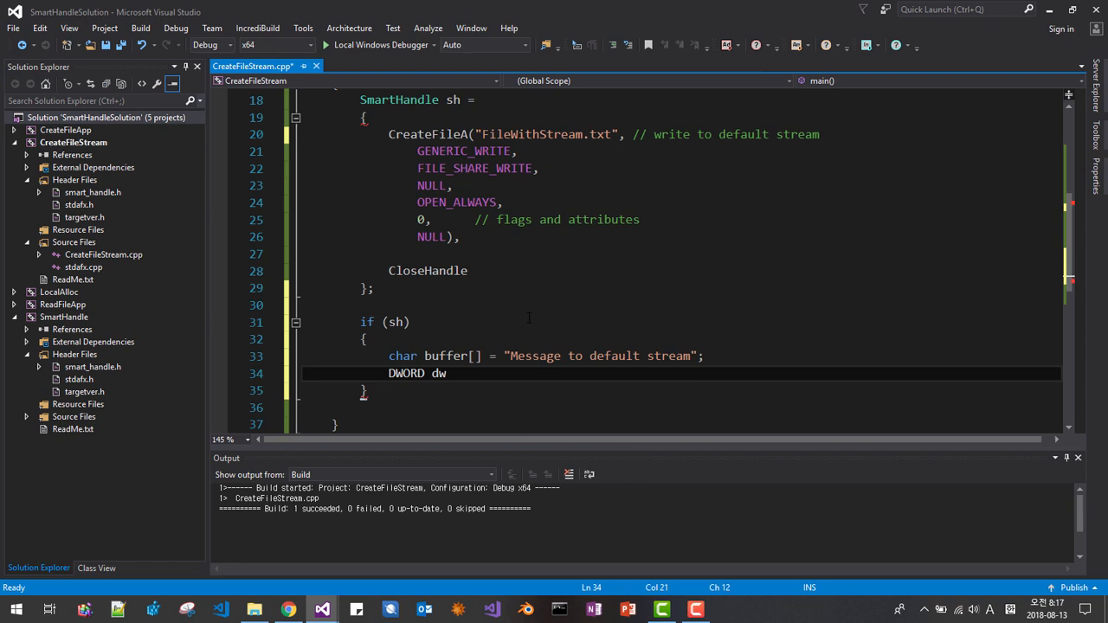
type("BytesTo")
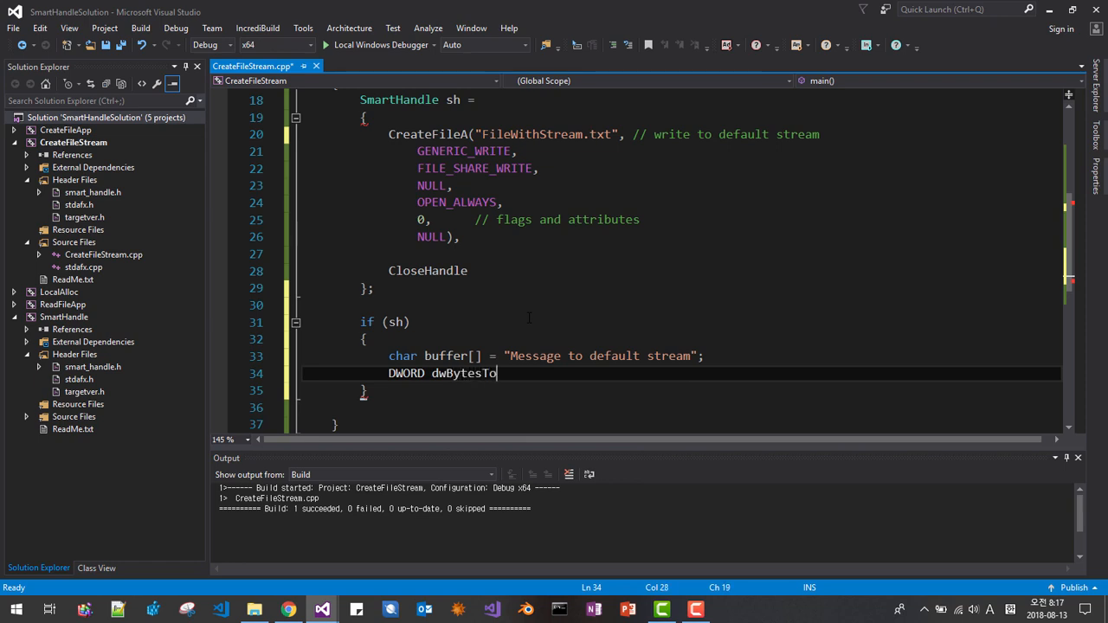
type("Write =")
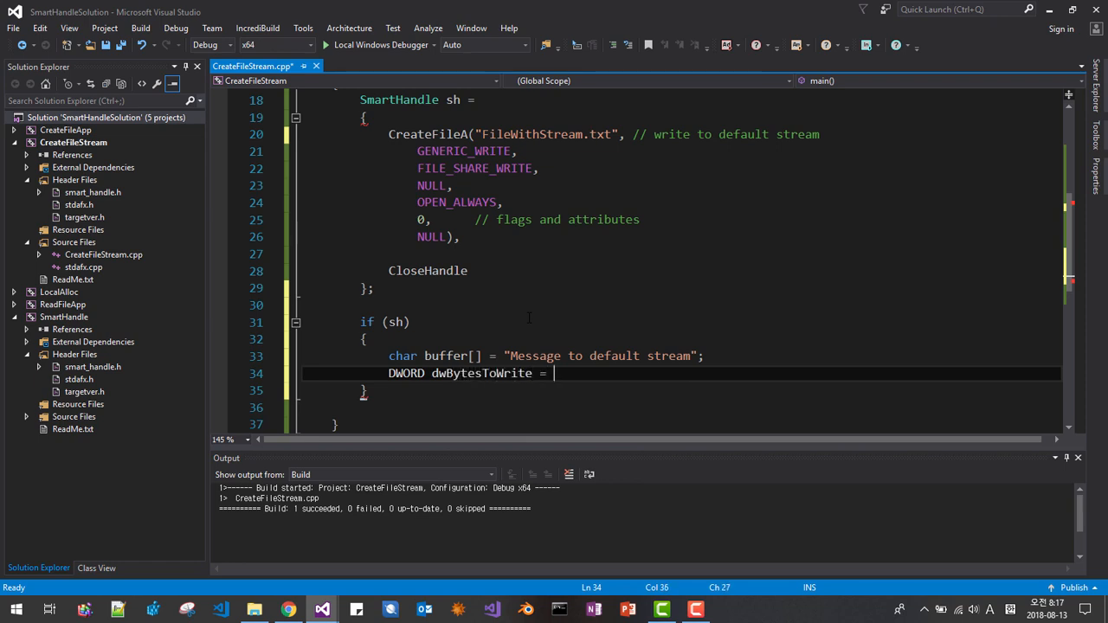
type("strlen()")
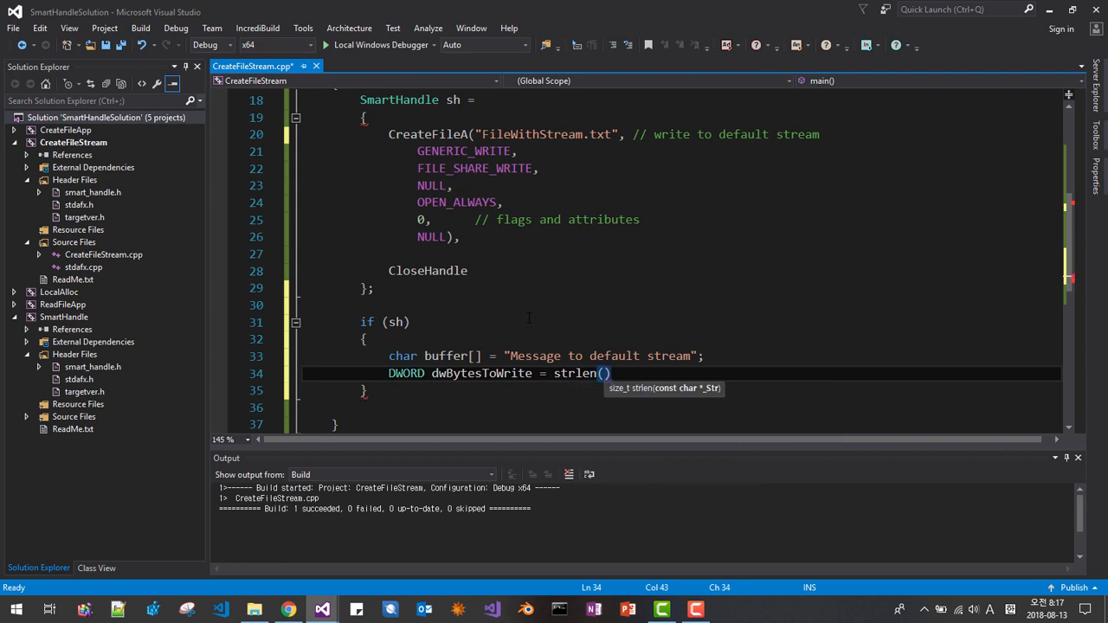
type("buffer")
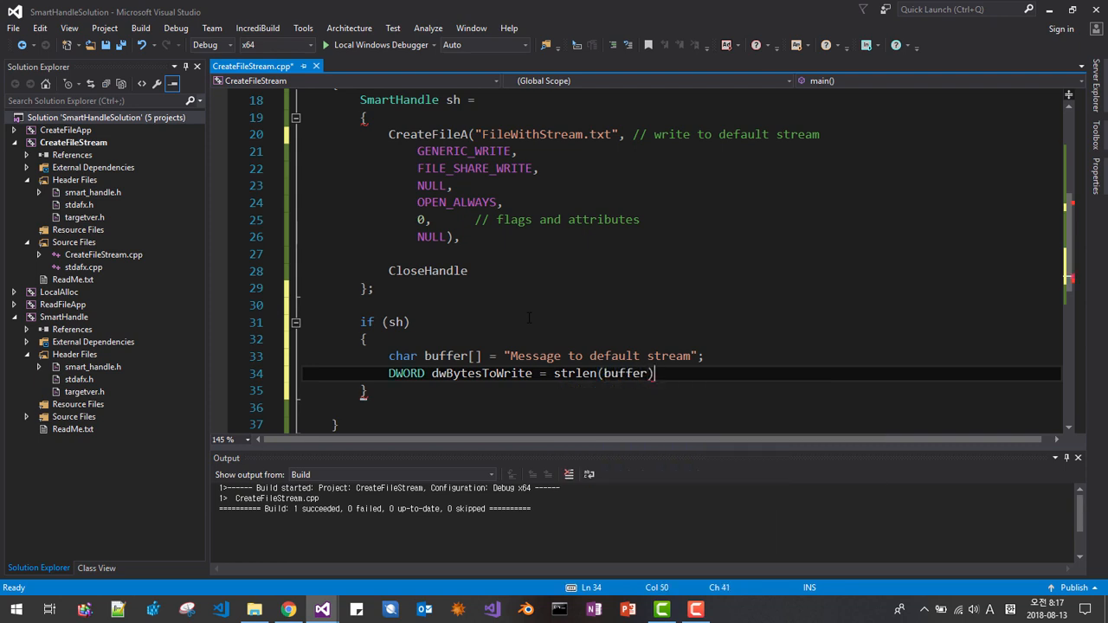
type("* char")
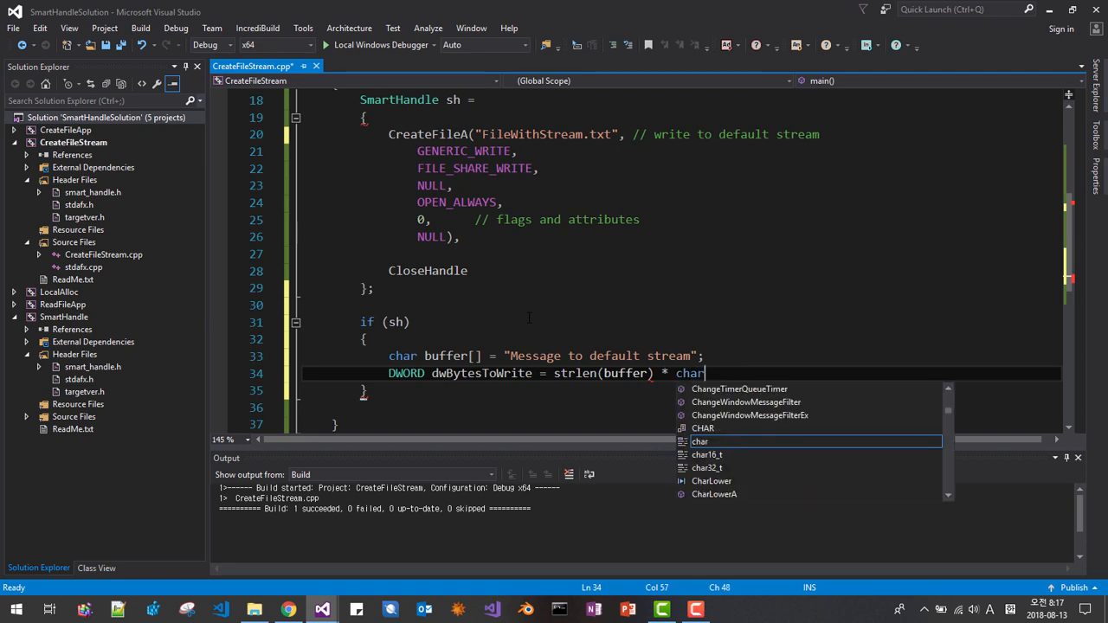
type("sizeof(")
type("D")
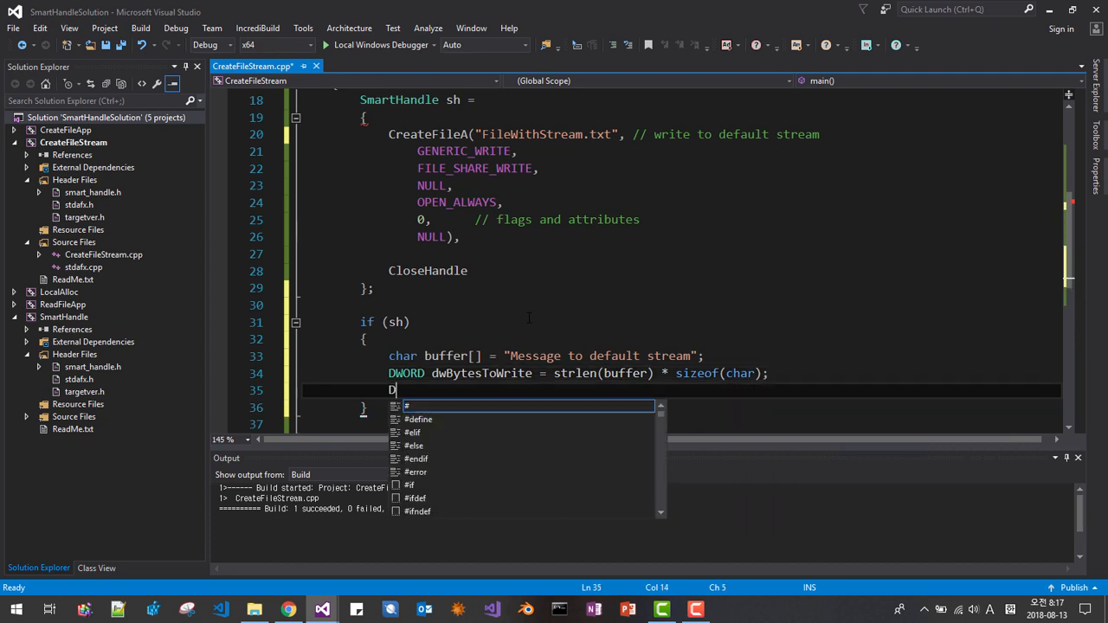
Declare DWORD dwBytesWritten = 0 and begin the WriteFile call
type("WORD dw")
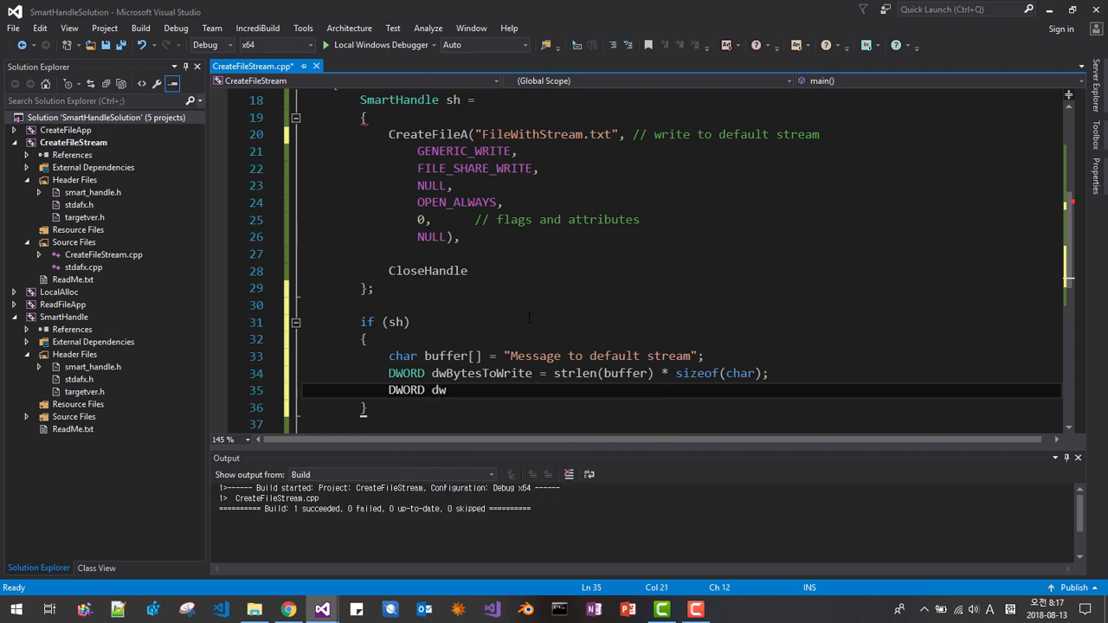
type("BytesWr")
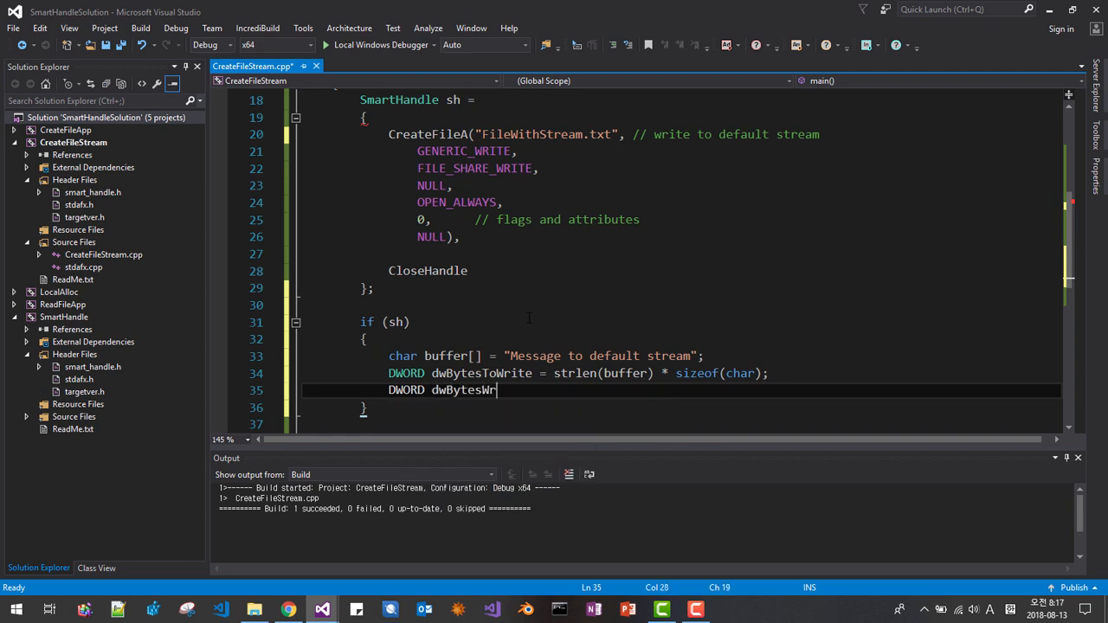
type("itten = 0;")
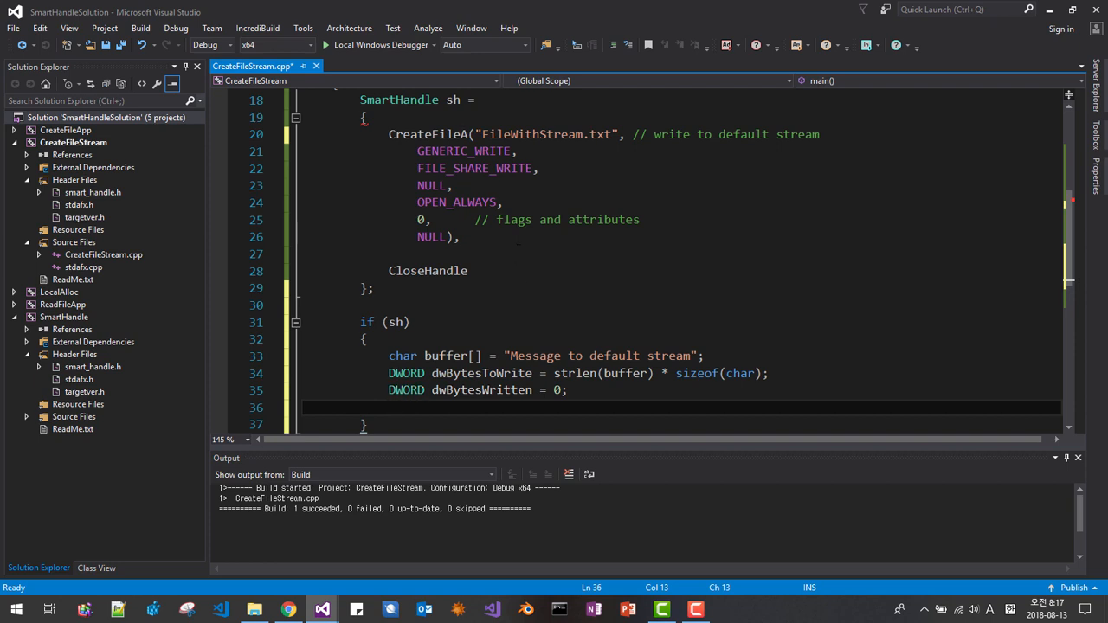
type("W")
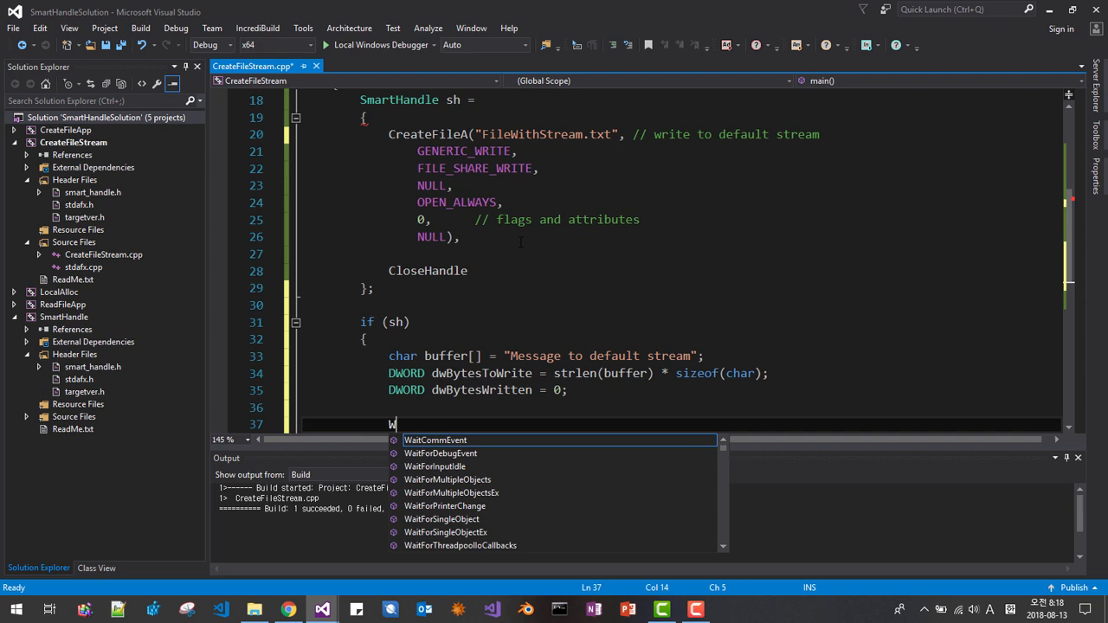
Write WriteFile(sh, (void*)buffer as the handle and data arguments
type("rite")
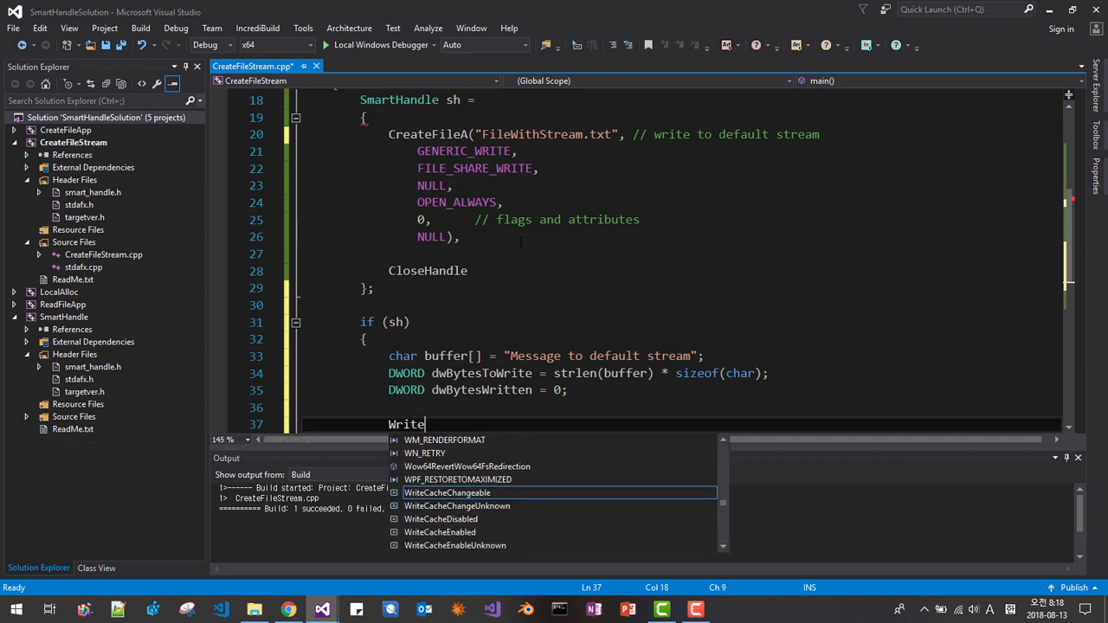
type("File(")
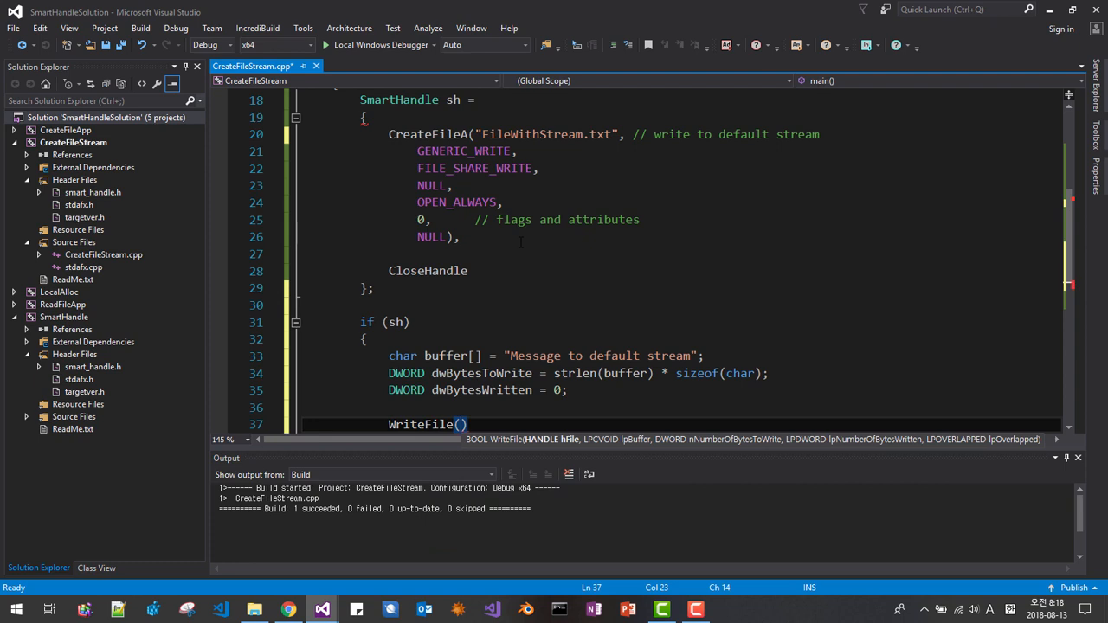
type("sh,")
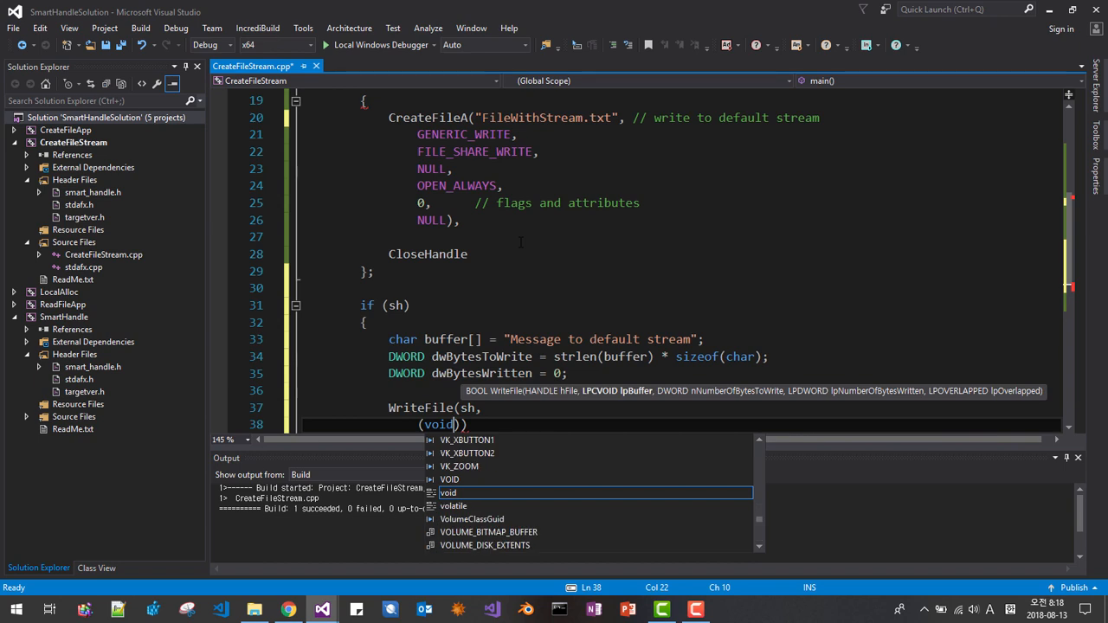
type("*")
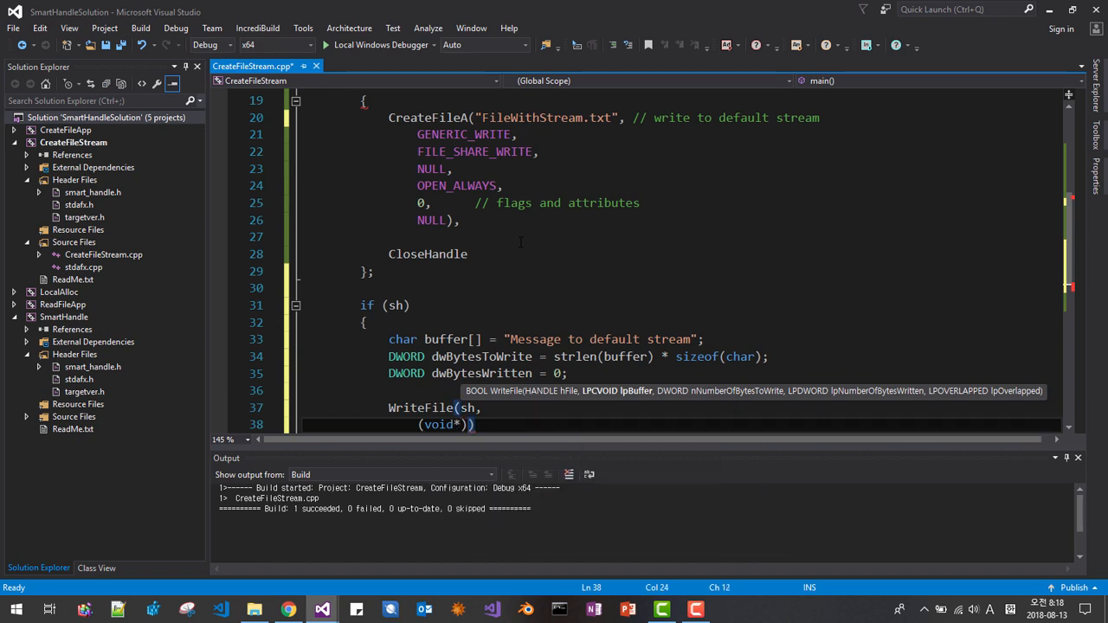
type("buffer,")
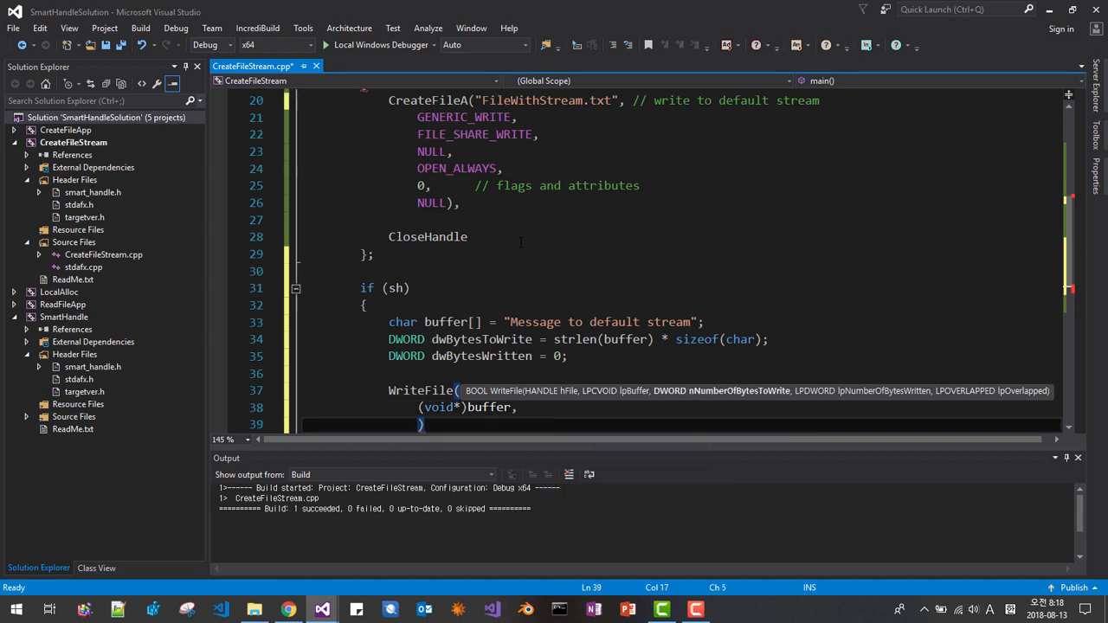
Complete the call with dwBytesToWrite, &dwBytesWritten and NULL via IntelliSense
type("sh,")
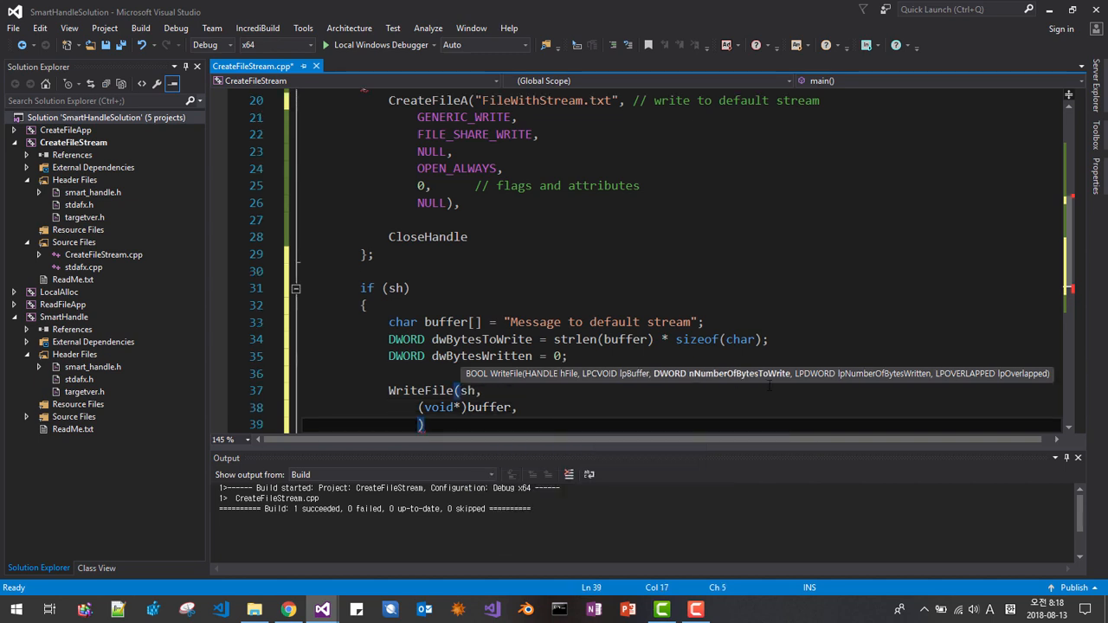
type("dw")
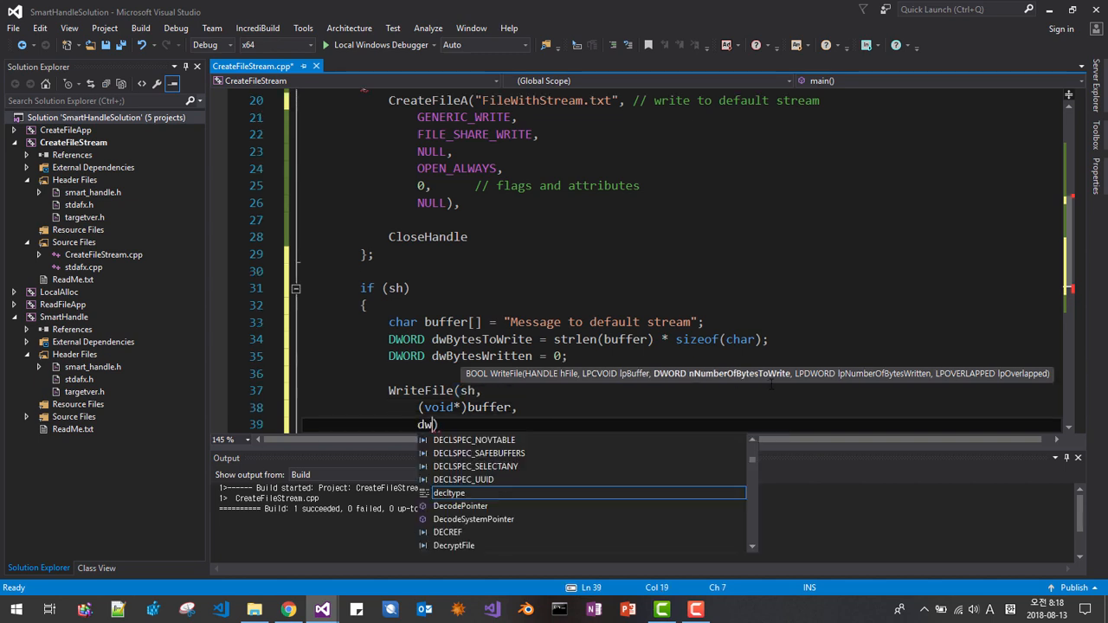
type("Bytes")
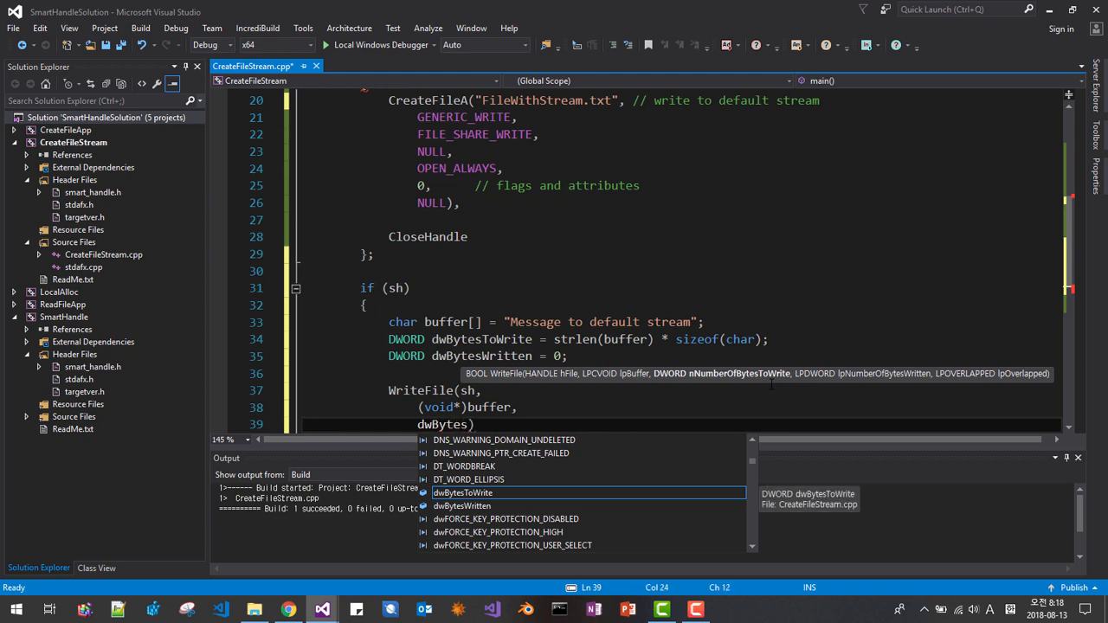
key("Tab")
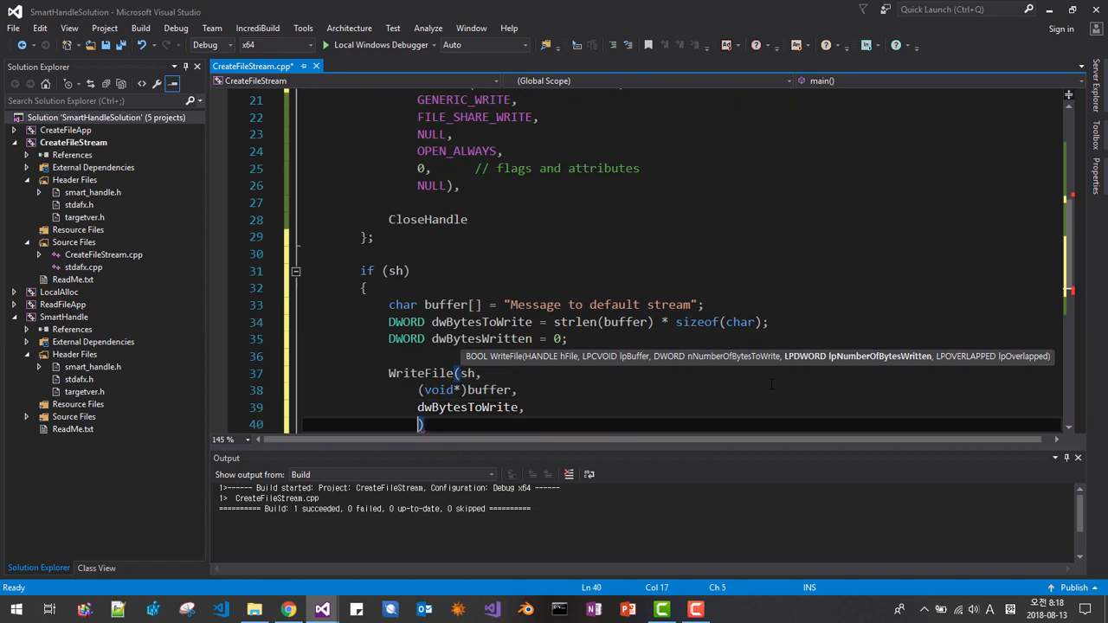
type("&")
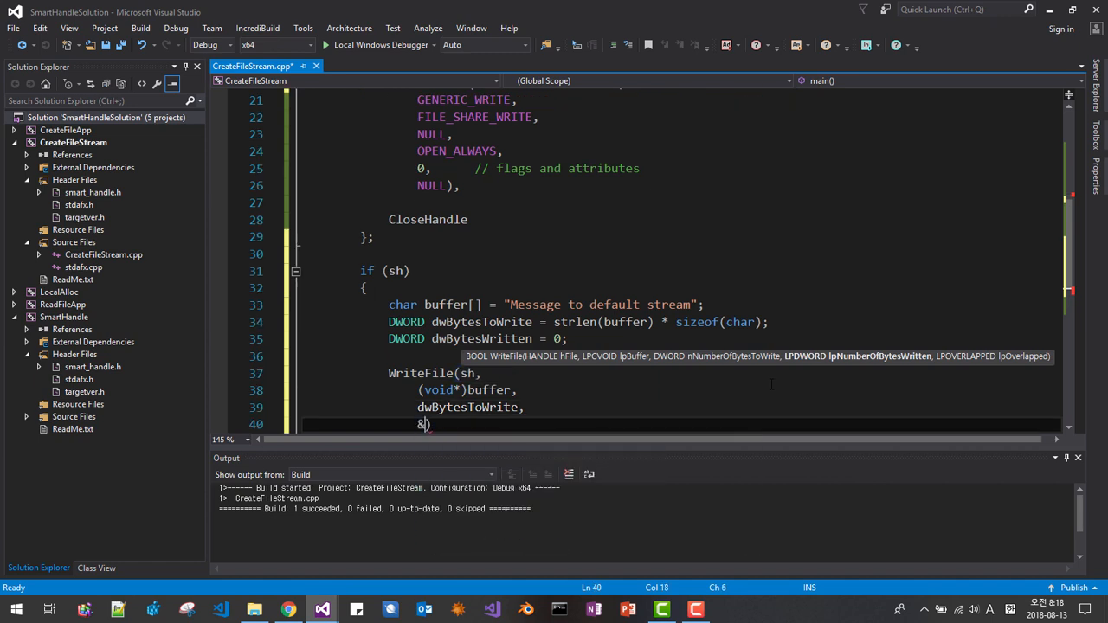
type("dwByte")
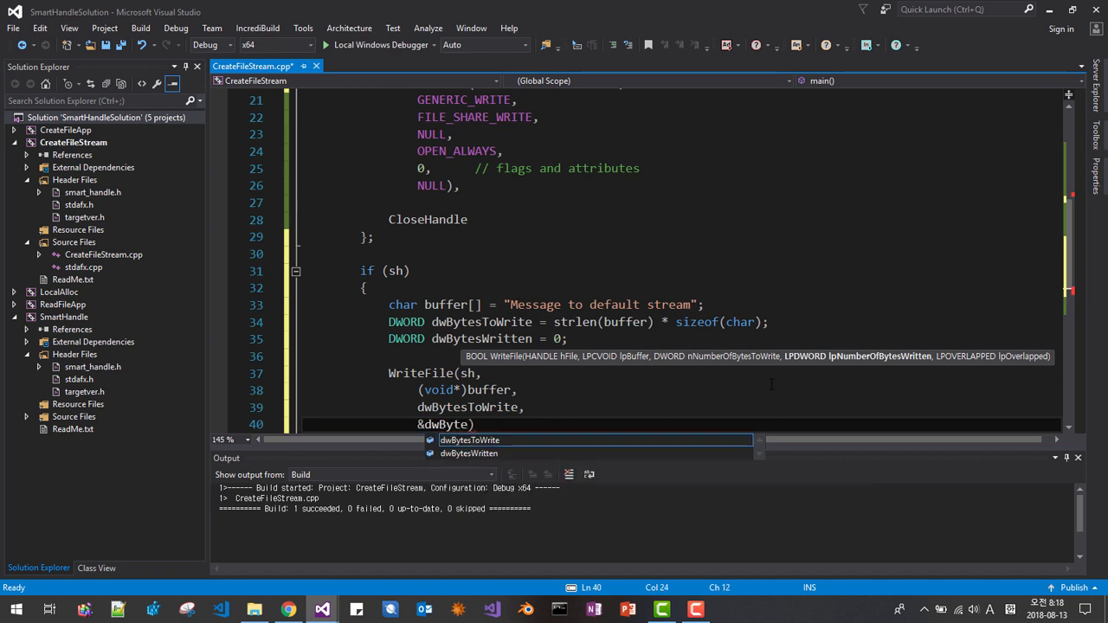
type("s")
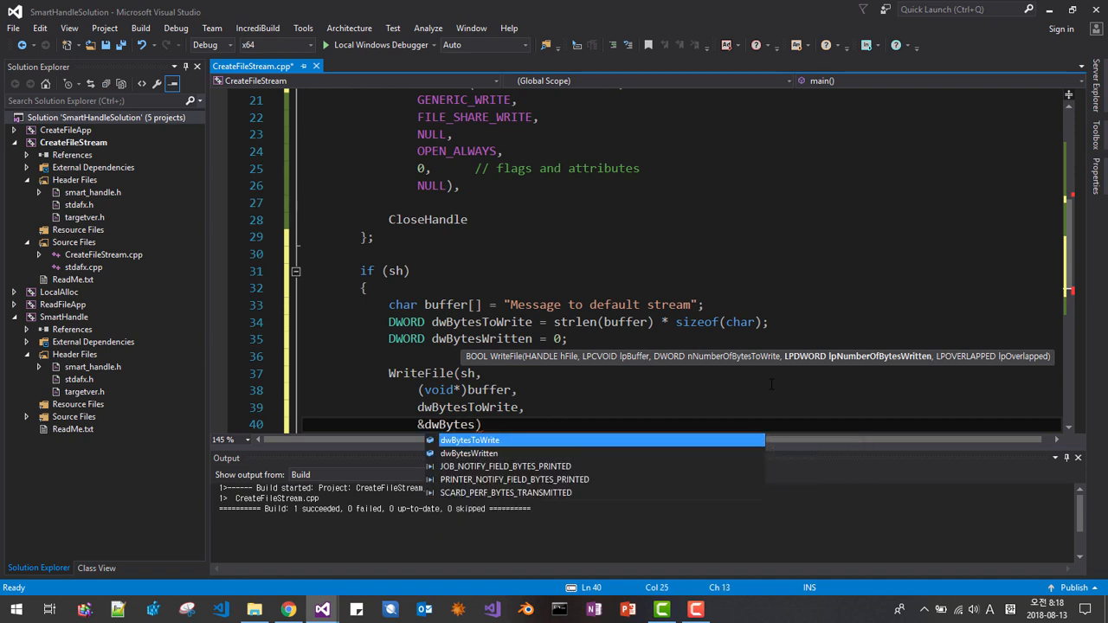
key("Tab")
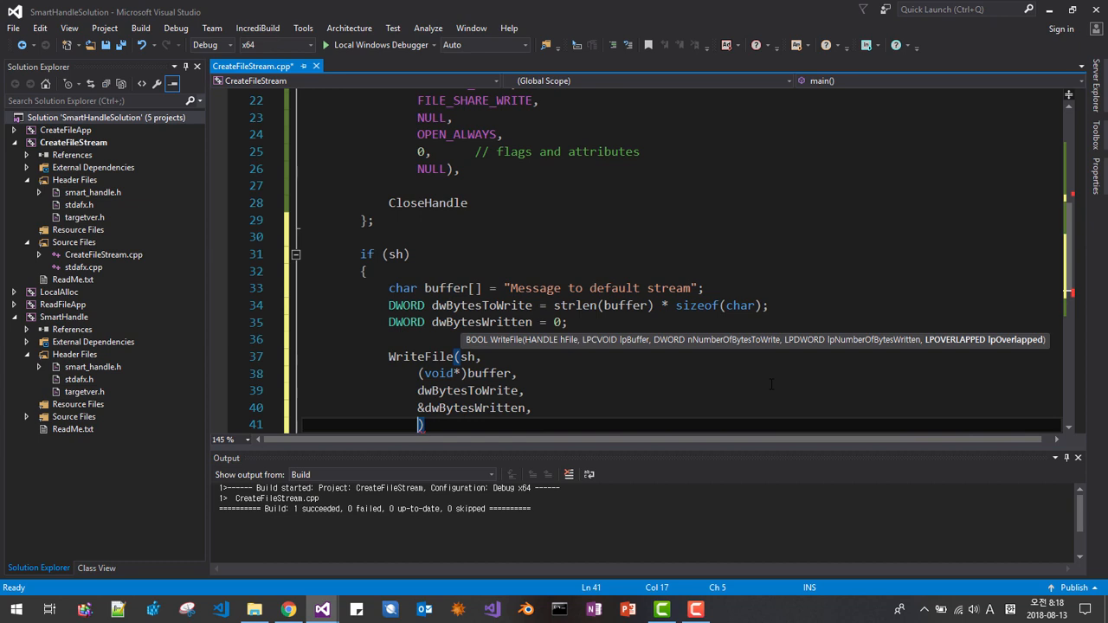
type("NULL")
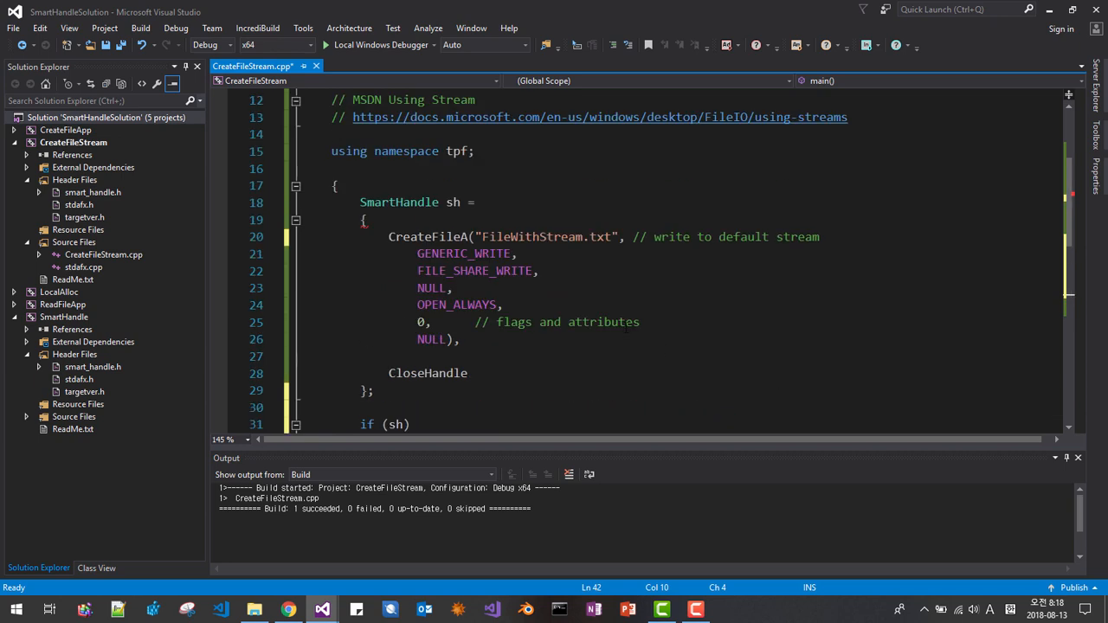
Cast strlen(buffer) to (DWORD) in the dwBytesToWrite calculation
scroll("down", 3)
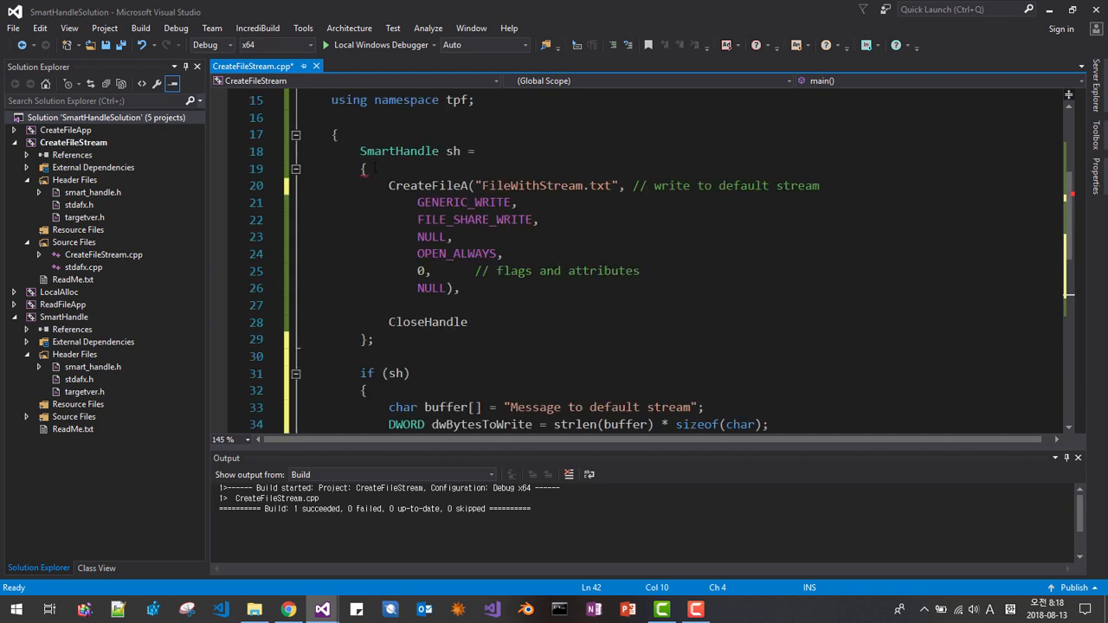
left_click_drag(360, 151, 519, 203)
type("(DWO")
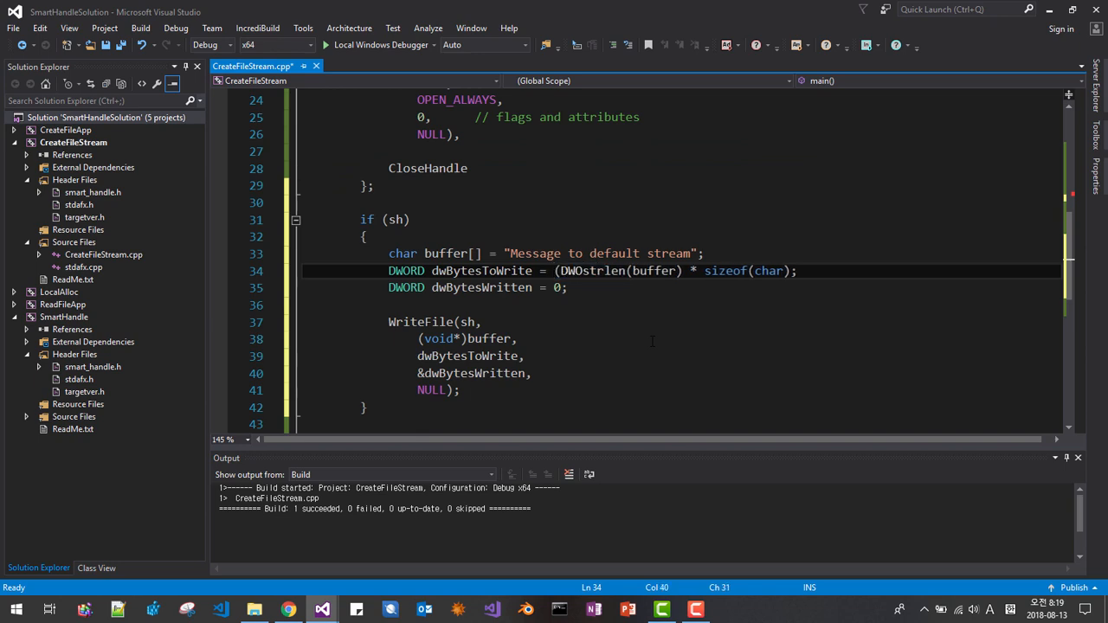
type(")")
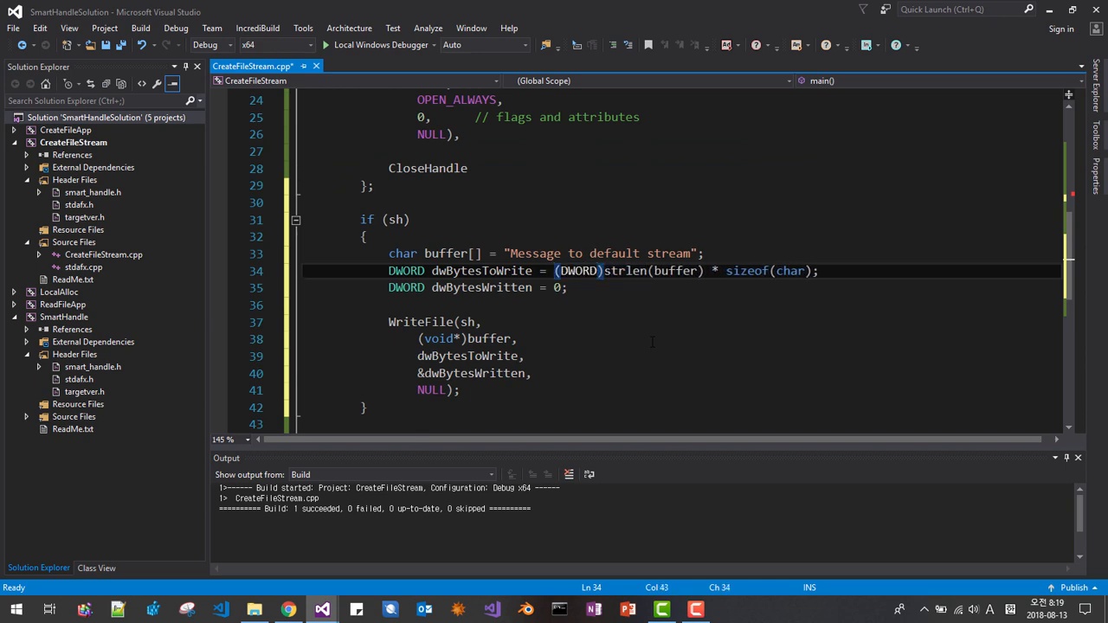
Select the stream-writing block to copy and add blank lines after the if block
double_click(625, 375)
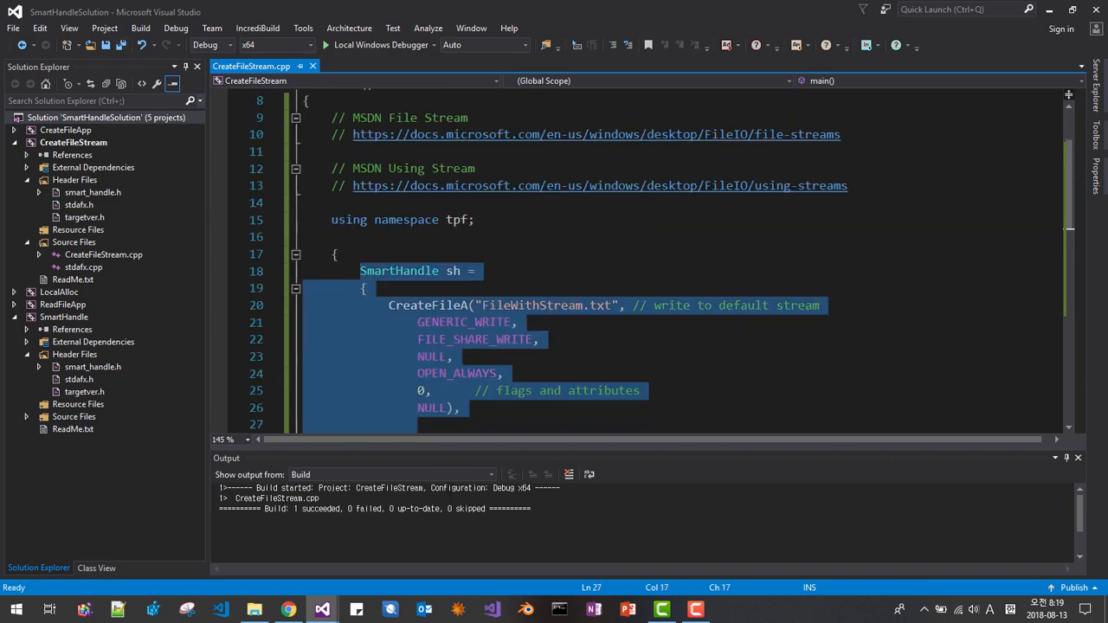
scroll("down", 3)
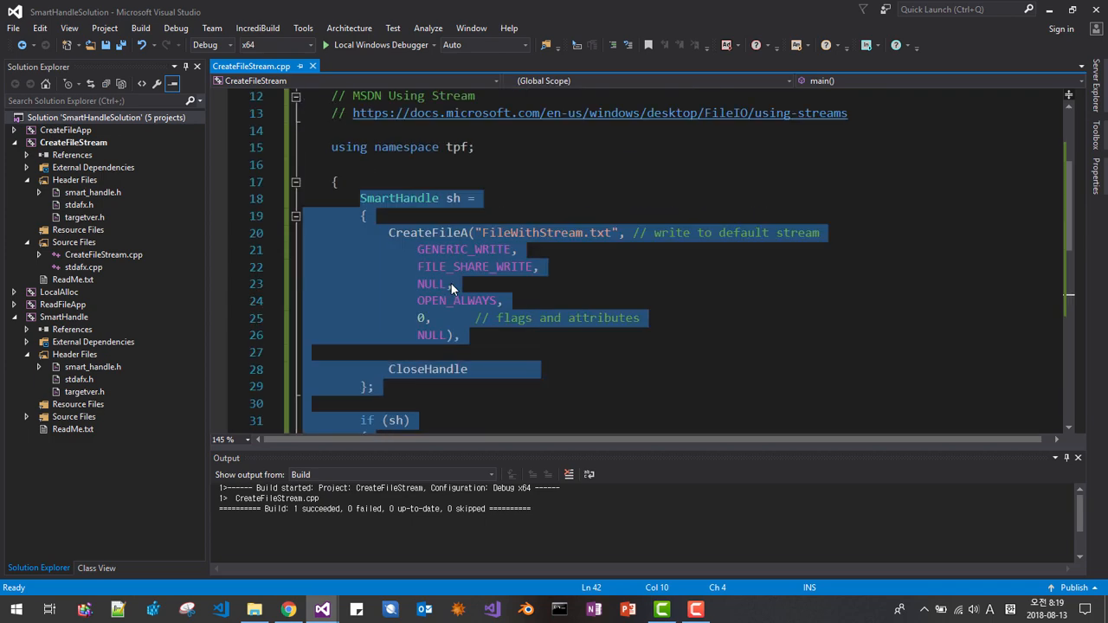
scroll("down", 3)
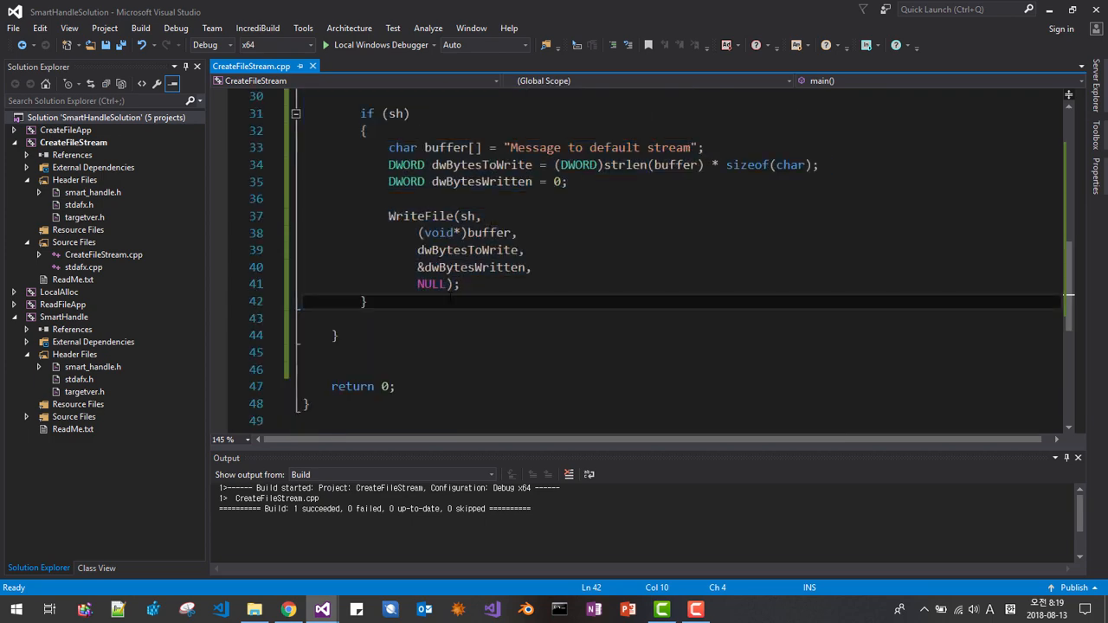
key("Enter")
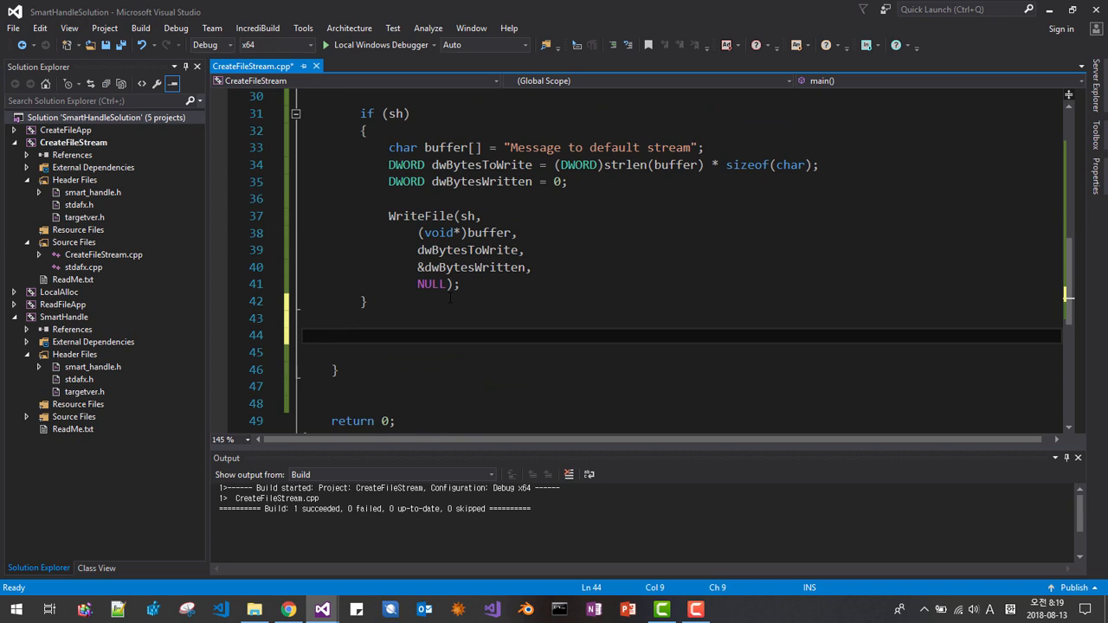
Paste the block under a slash separator as SmartHandle sh_name opening FileWithStream.txt:MyName
type("/////////////////////////////////////////")
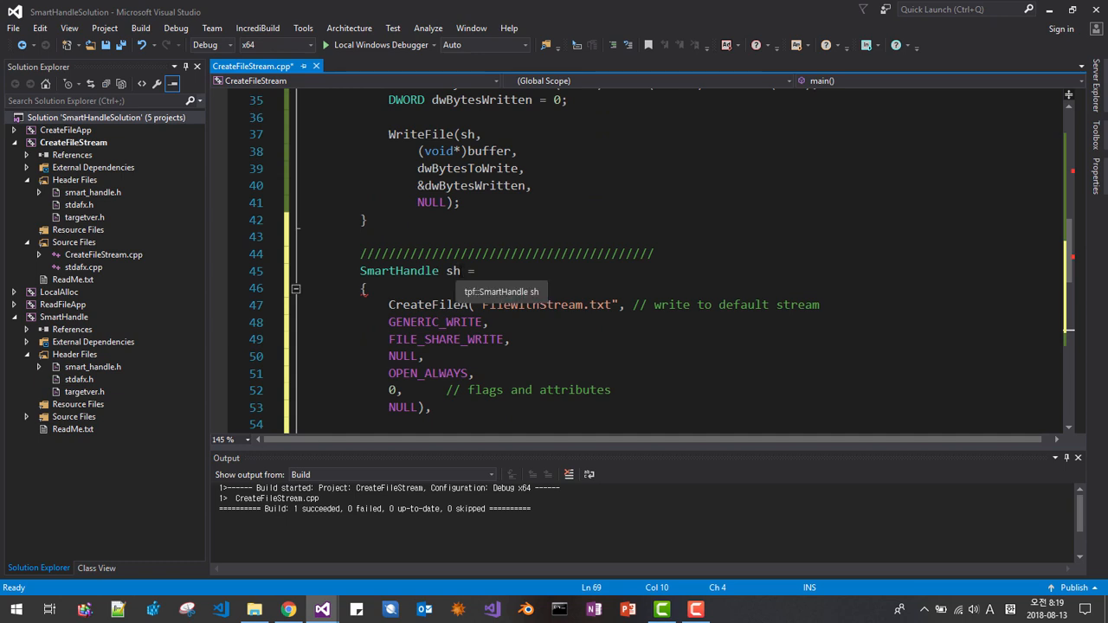
type("_")
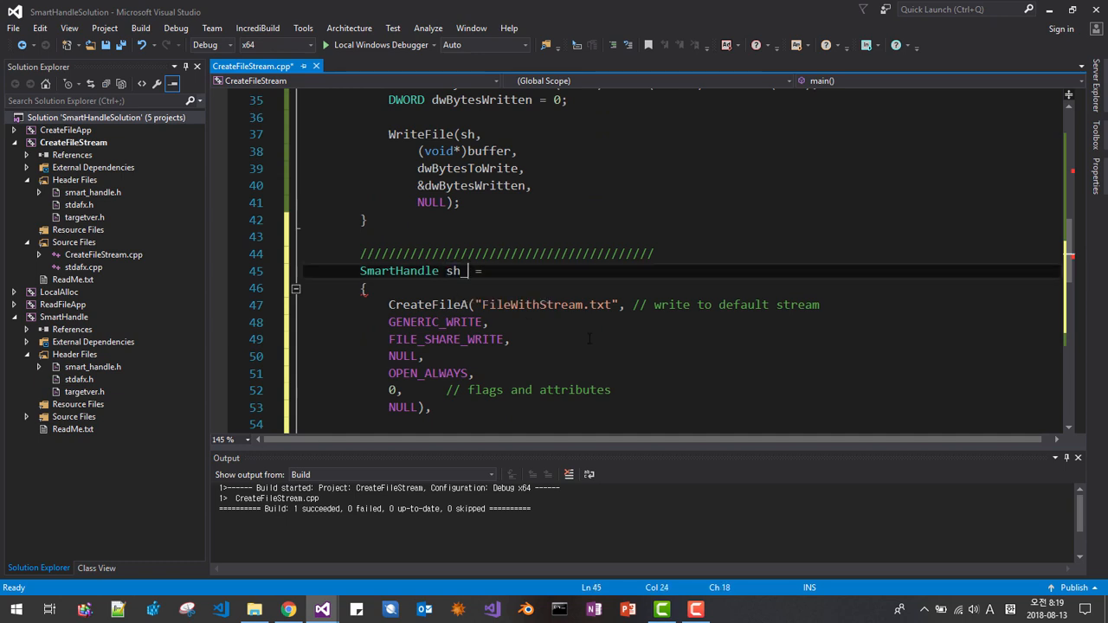
type("name")
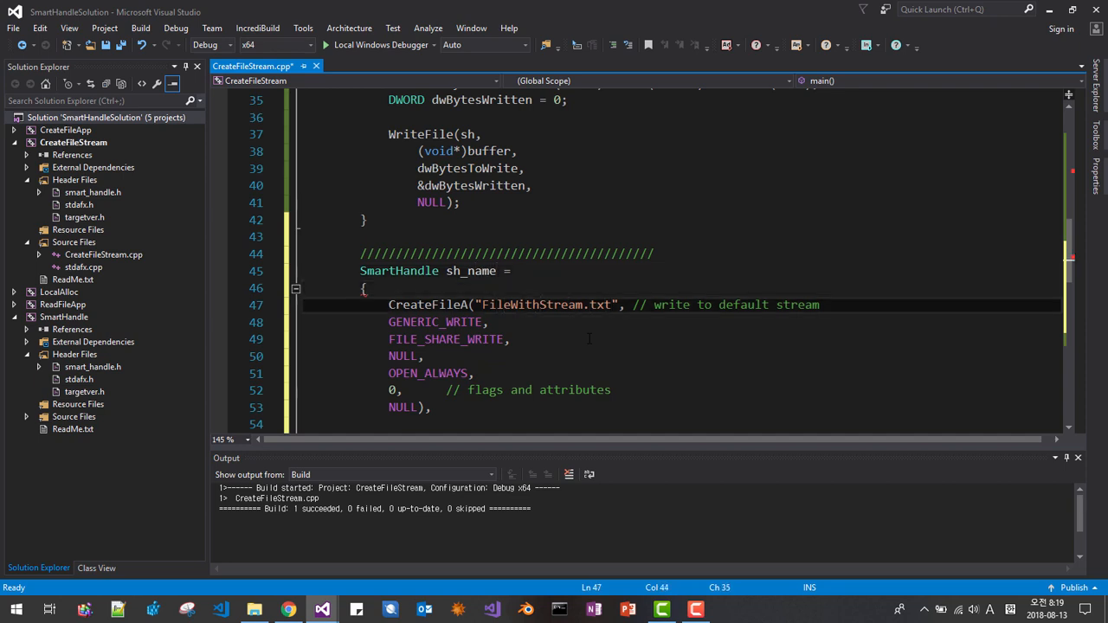
type("My")
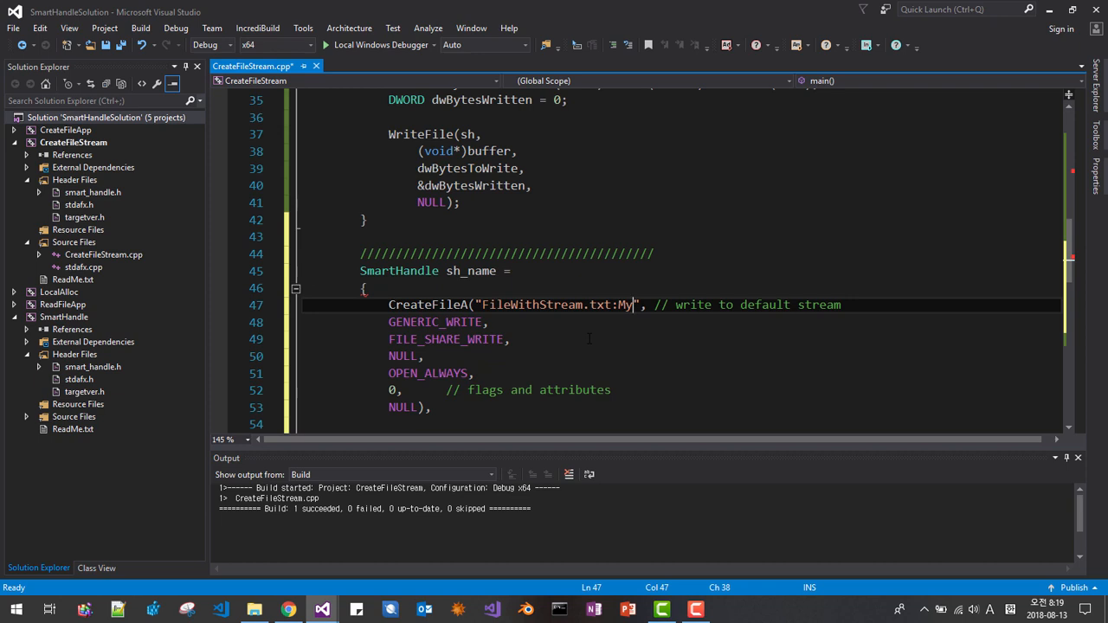
type("Name")
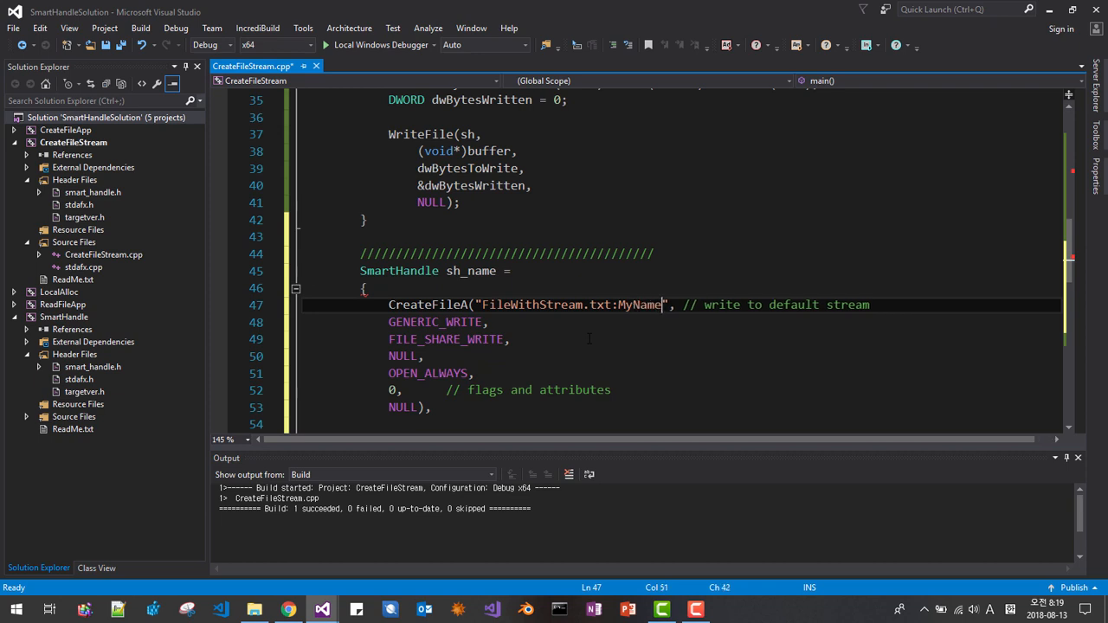
Change the comment to write to MyName stream and save the file
double_click(639, 305)
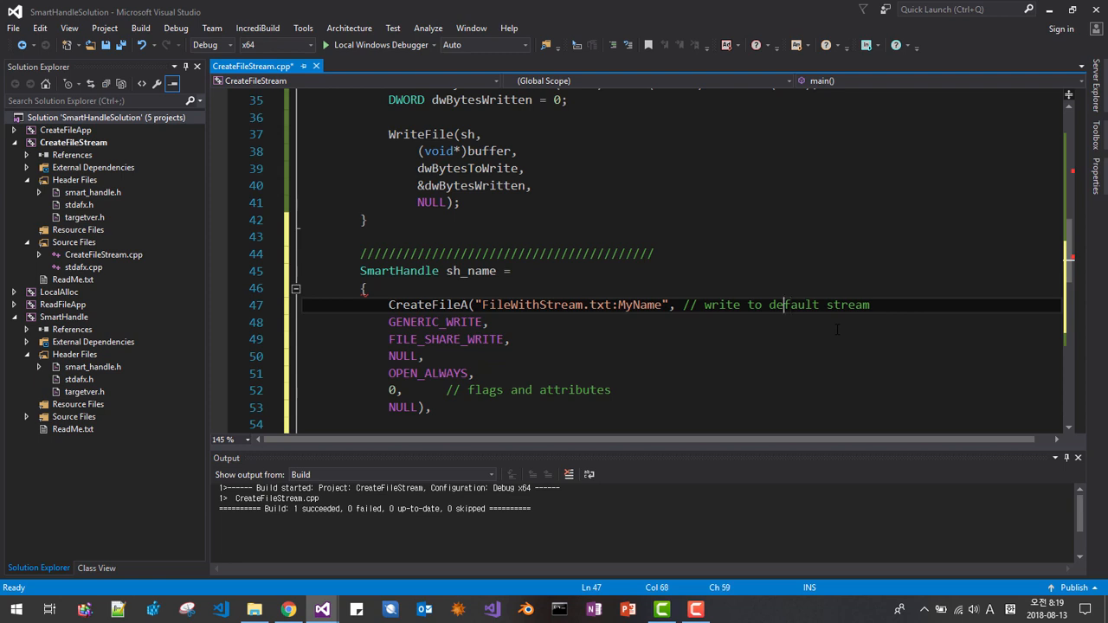
type("MyName stream")
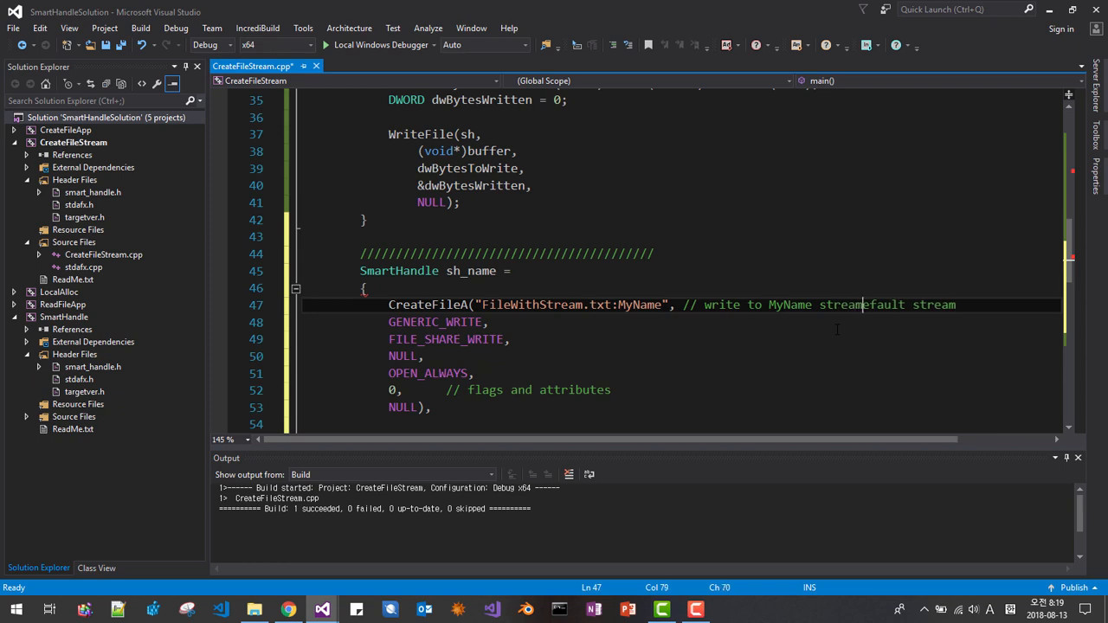
key("BackSpace")
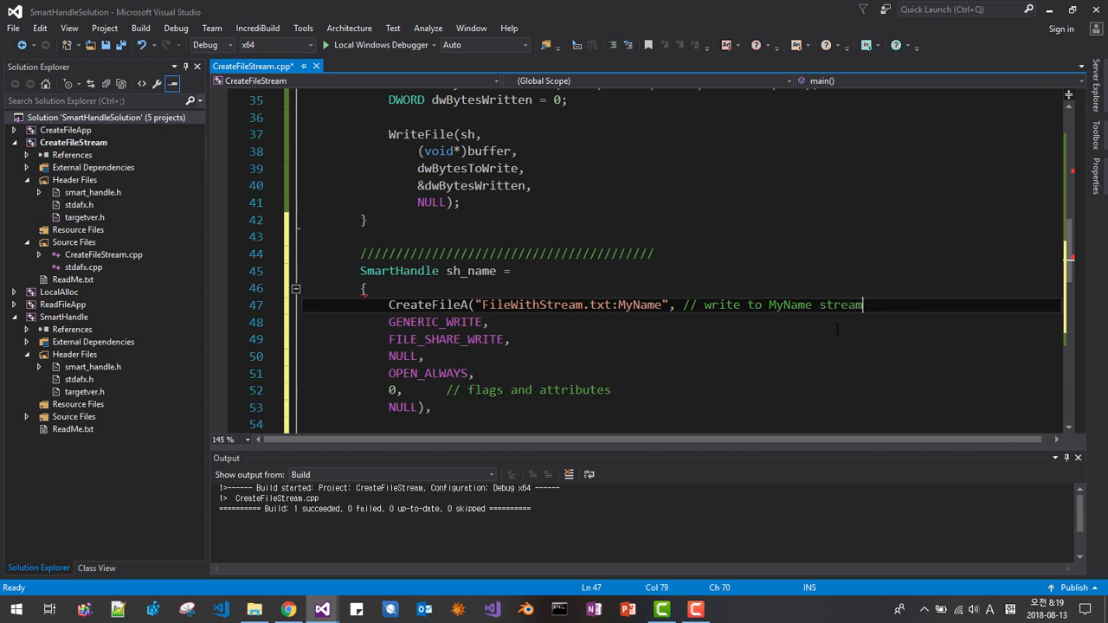
key("ctrl+s")
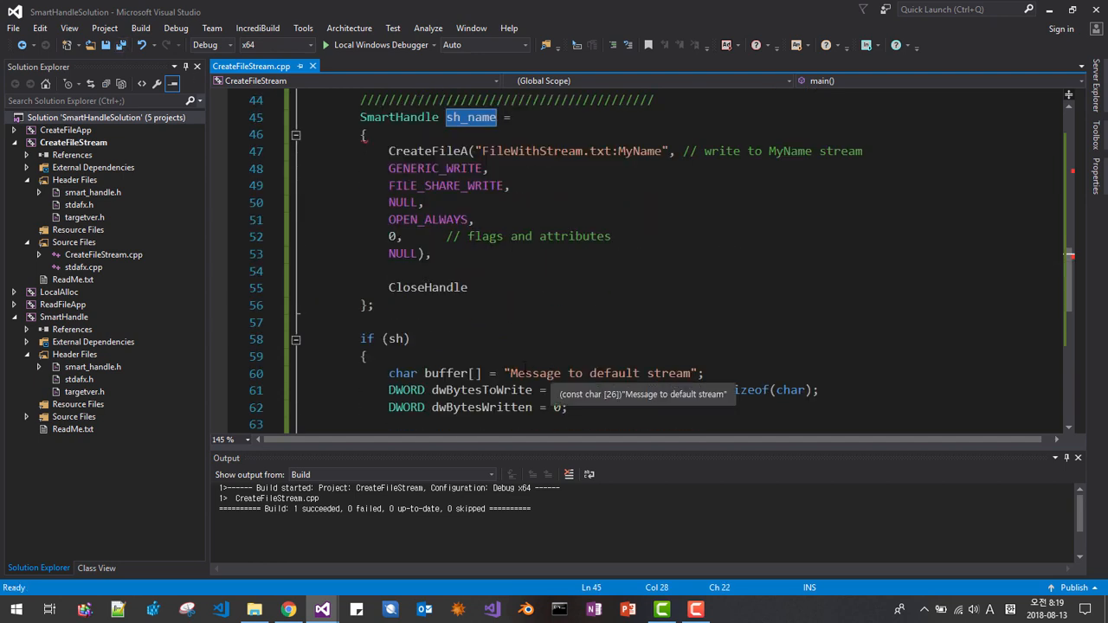
Use sh_name in the block, set the buffer to "My name is As.G. Thomas Kim", and select the block to copy
scroll("down", 3)
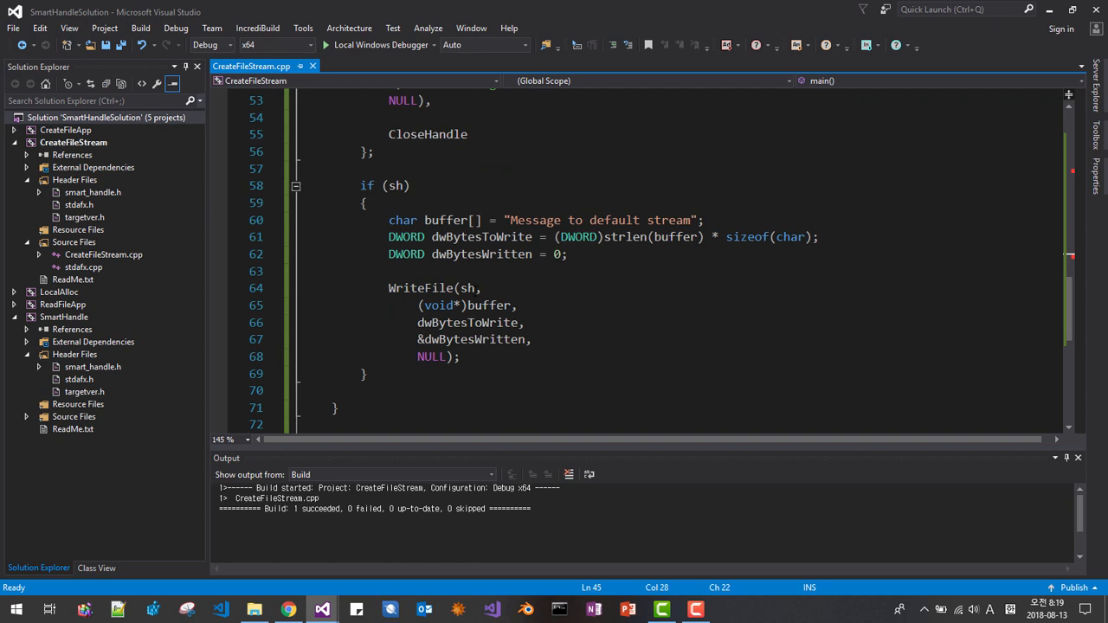
type("_name")
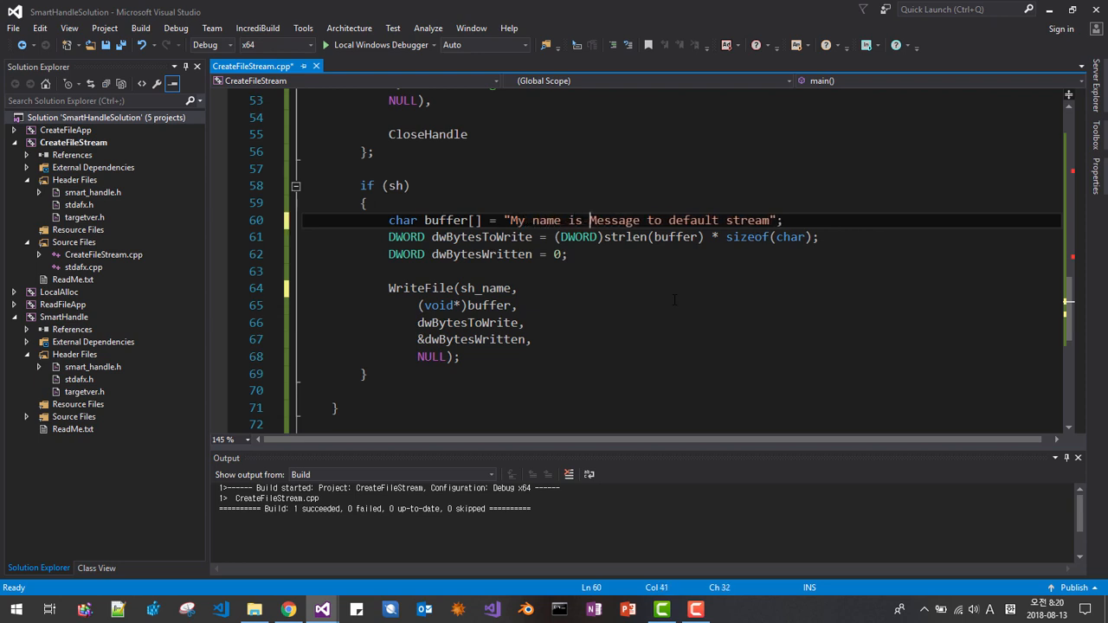
type("Tho")
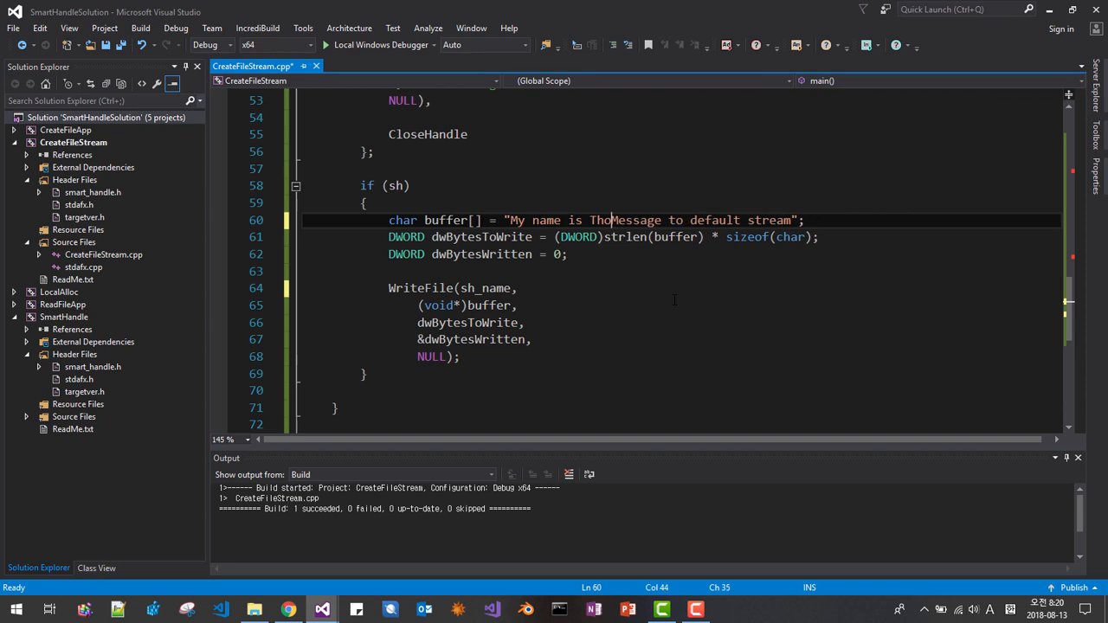
type("Ag")
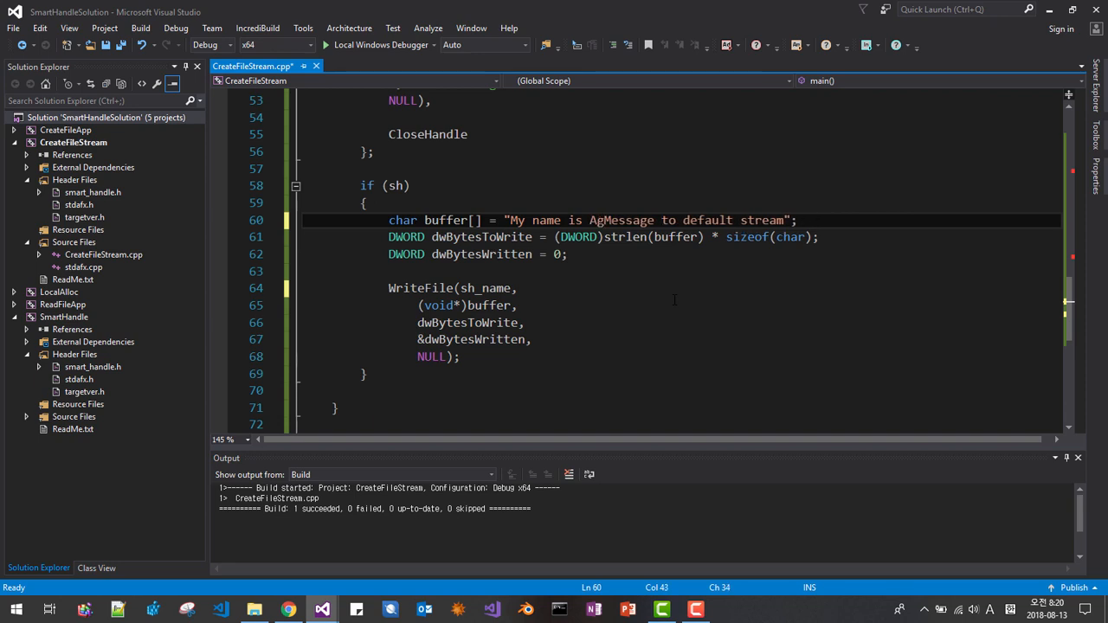
type("s.")
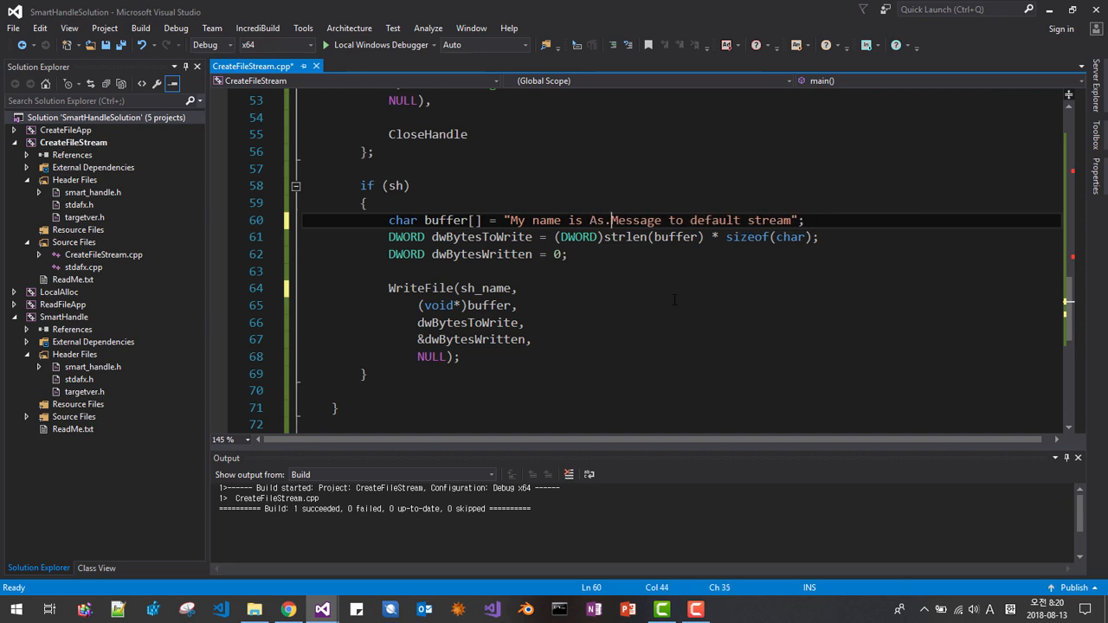
type("G. Thoma")
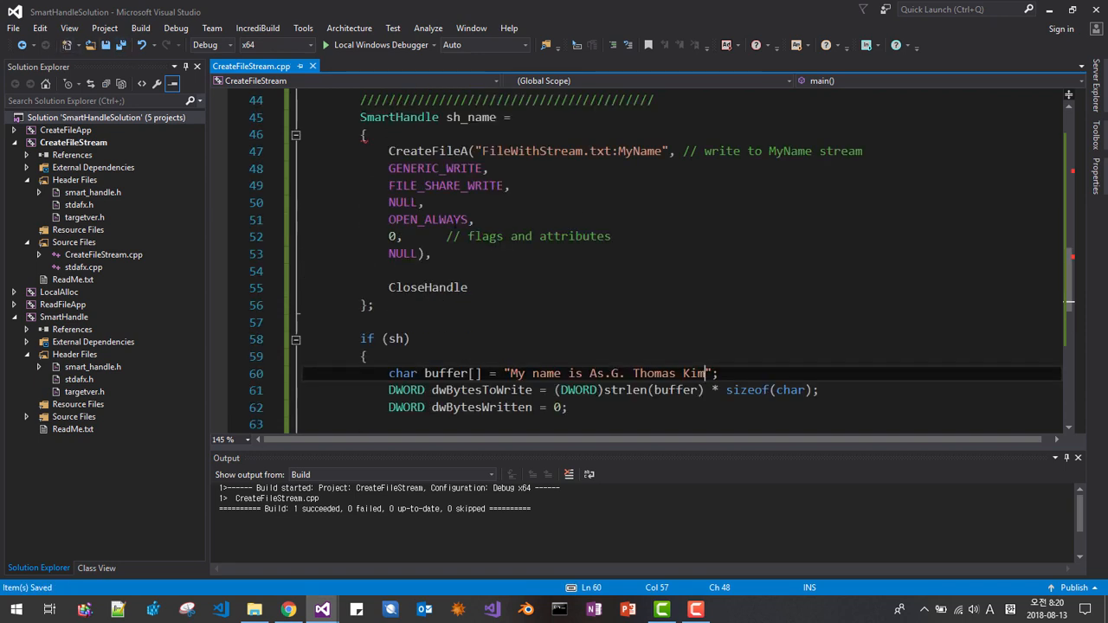
double_click(471, 118)
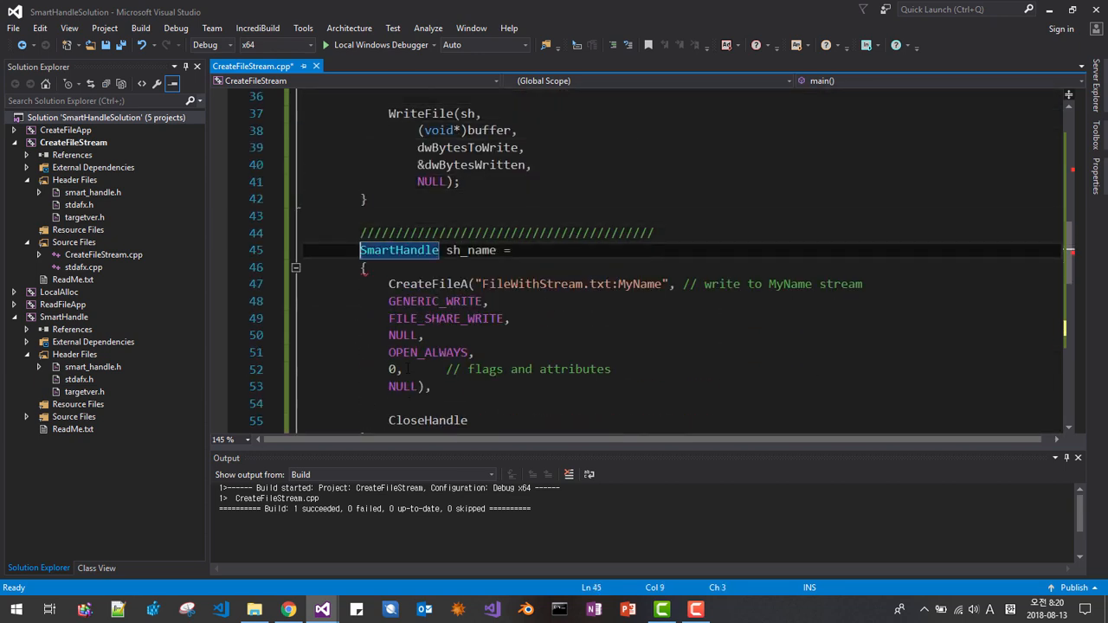
scroll("down", 3)
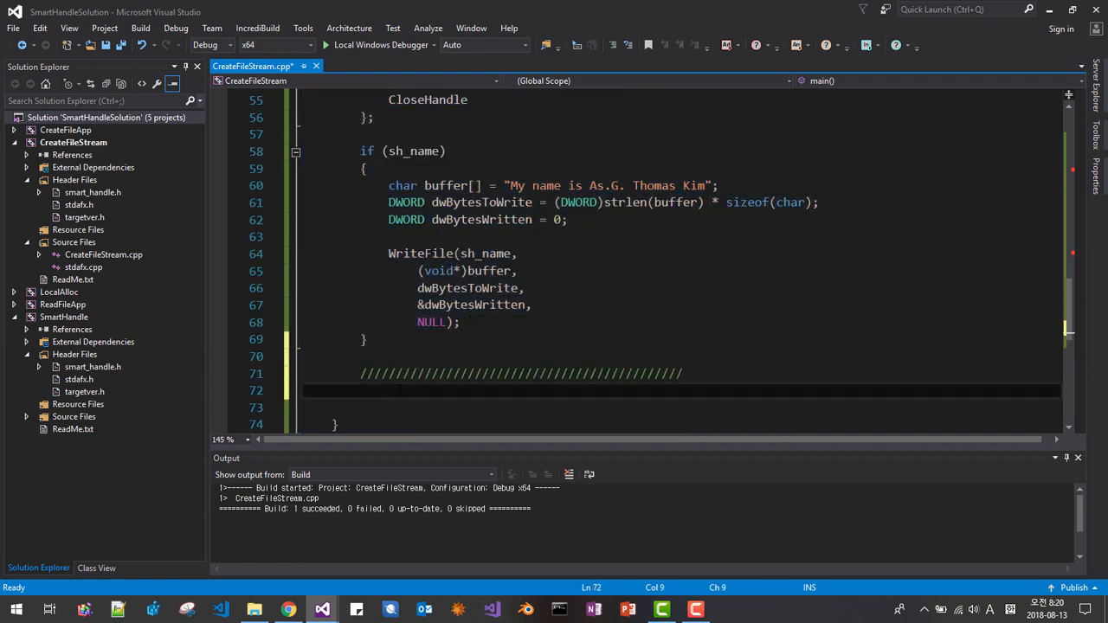
Paste a third block as SmartHandle sh_age opening FileWithStream.txt:MyAge, commented for the MyAge stream
scroll("down", 3)
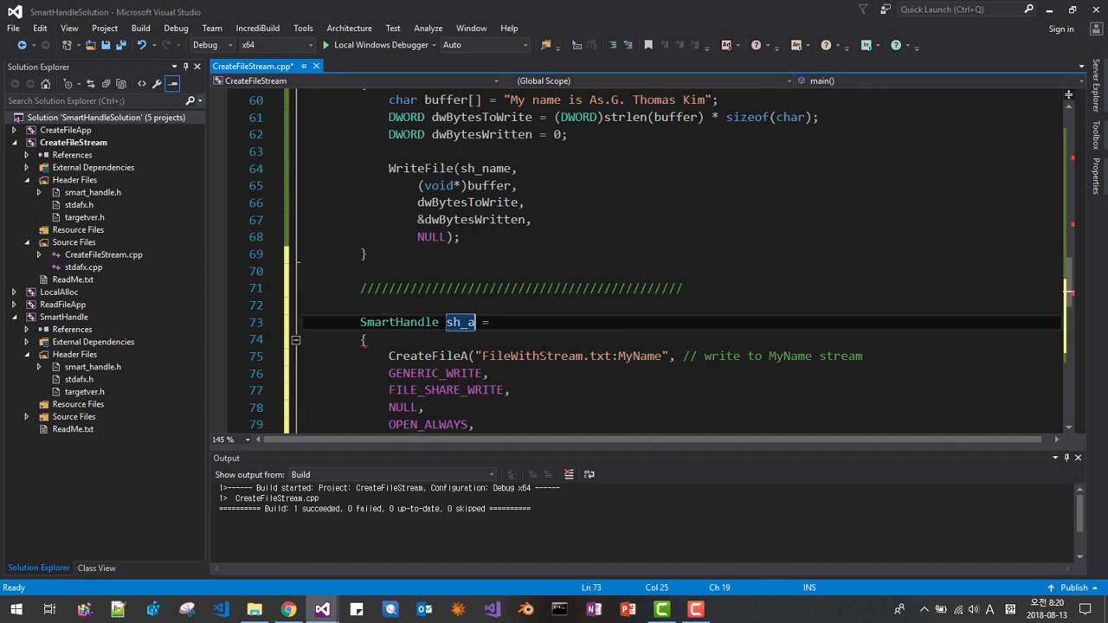
type("ge")
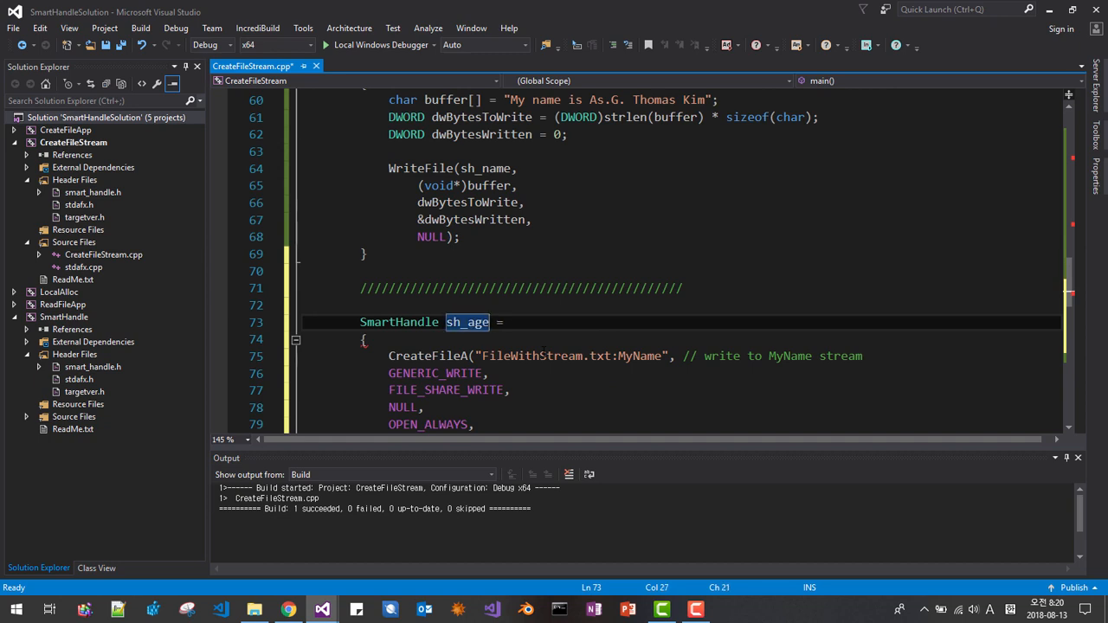
left_click(648, 357)
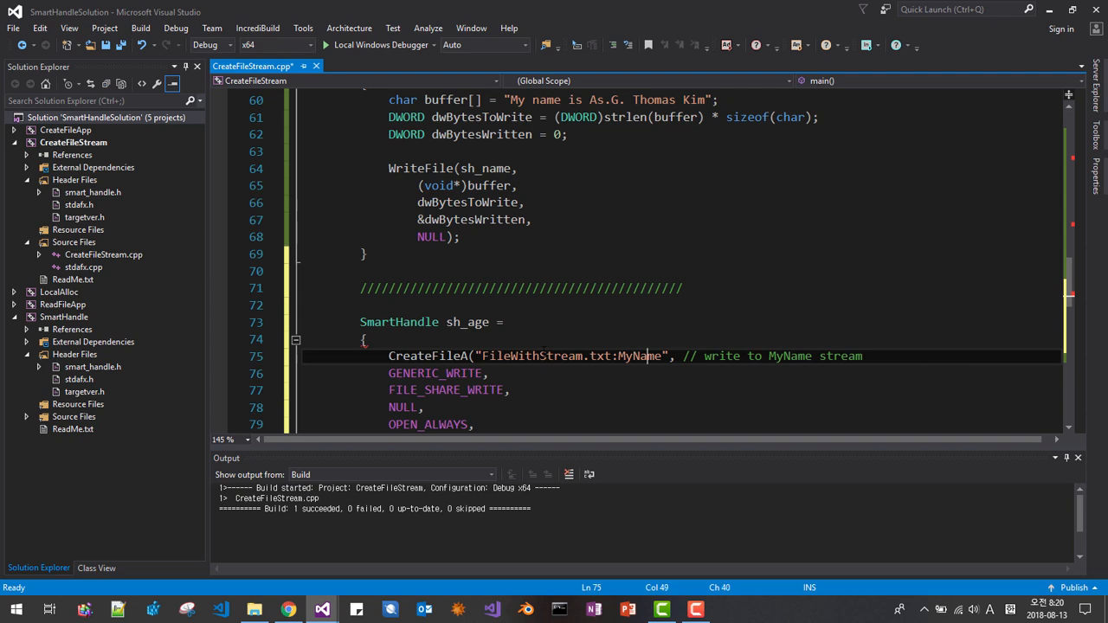
type("Age")
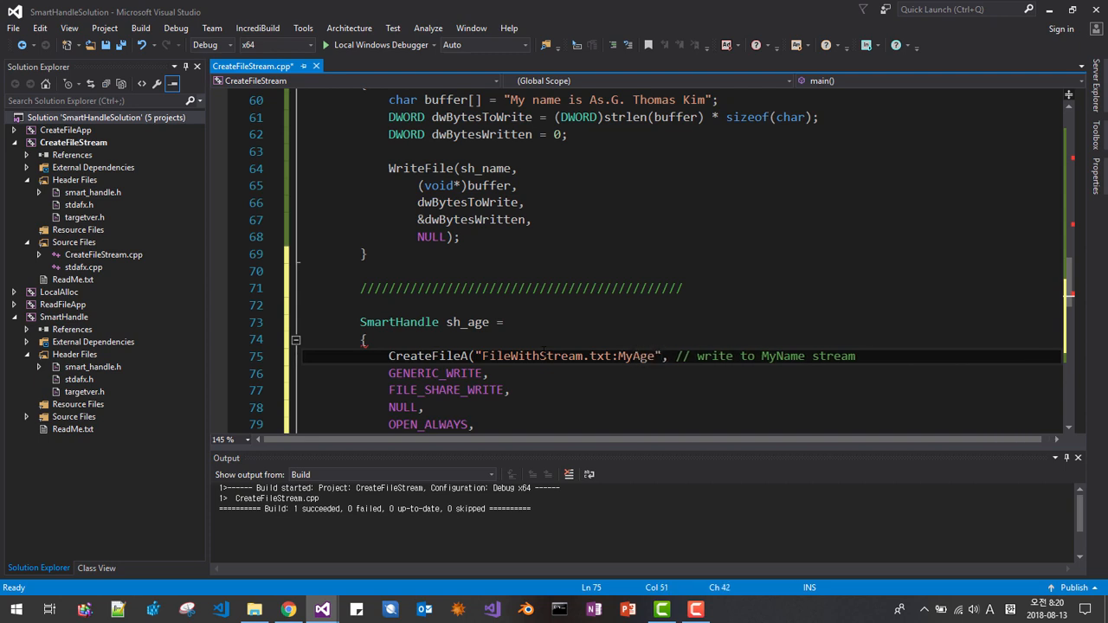
type("Age")
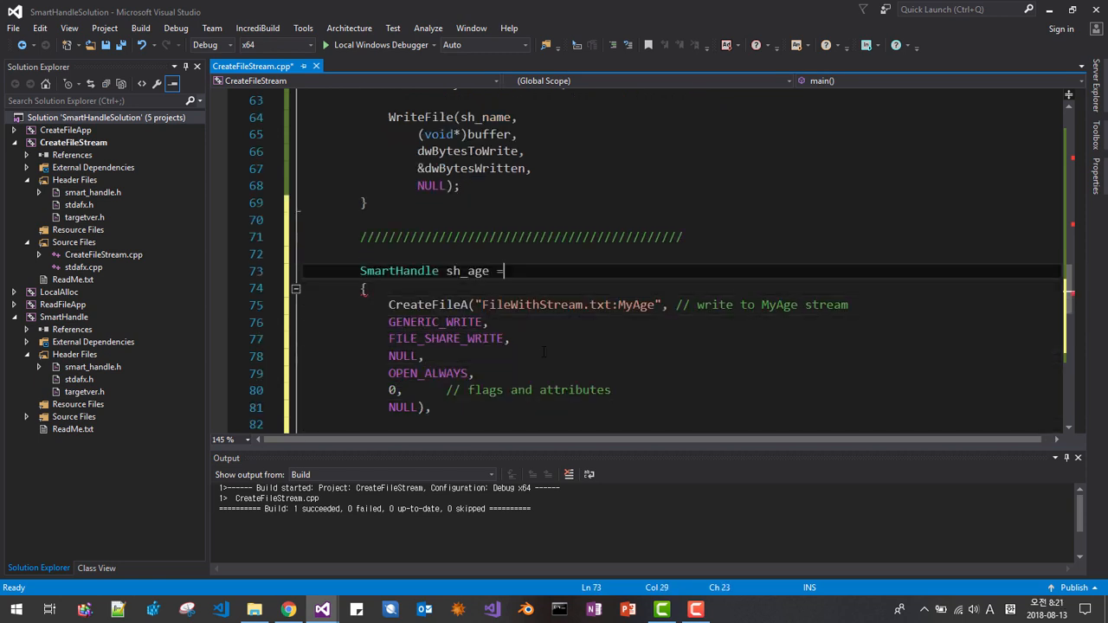
double_click(468, 270)
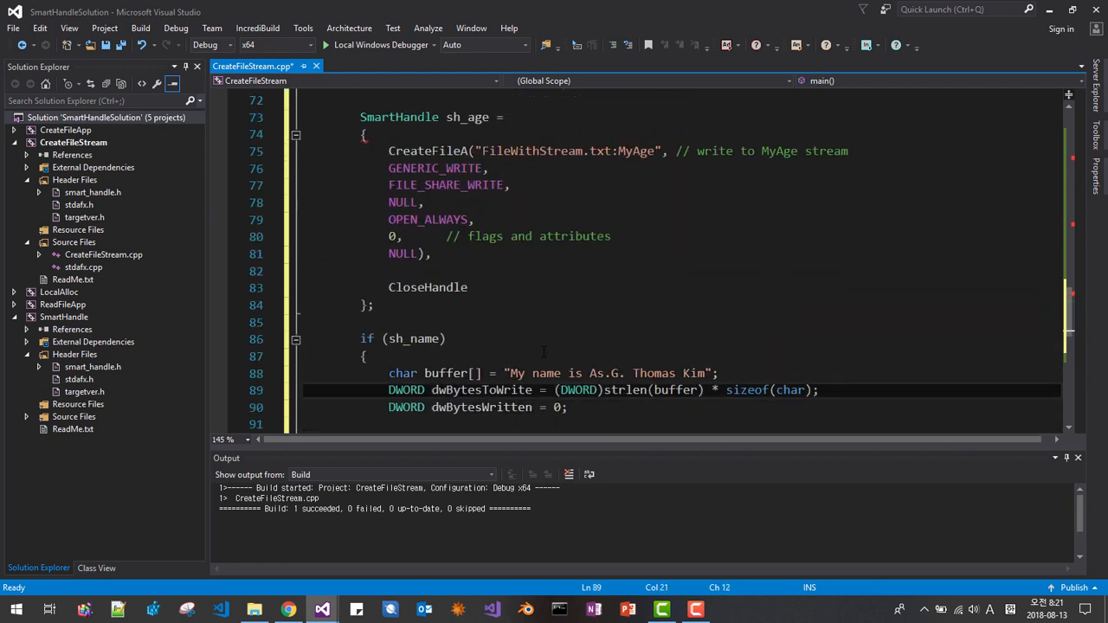
Test if (sh_age), set the buffer to "I am 19 years old", and save the file
double_click(414, 338)
type("I am ")
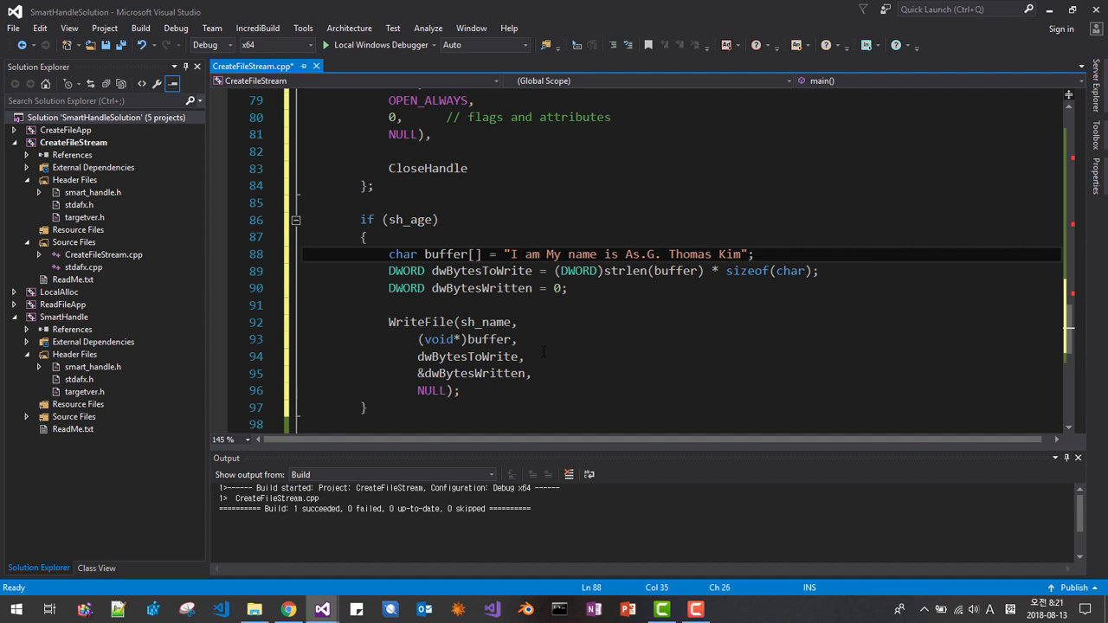
type("19 years")
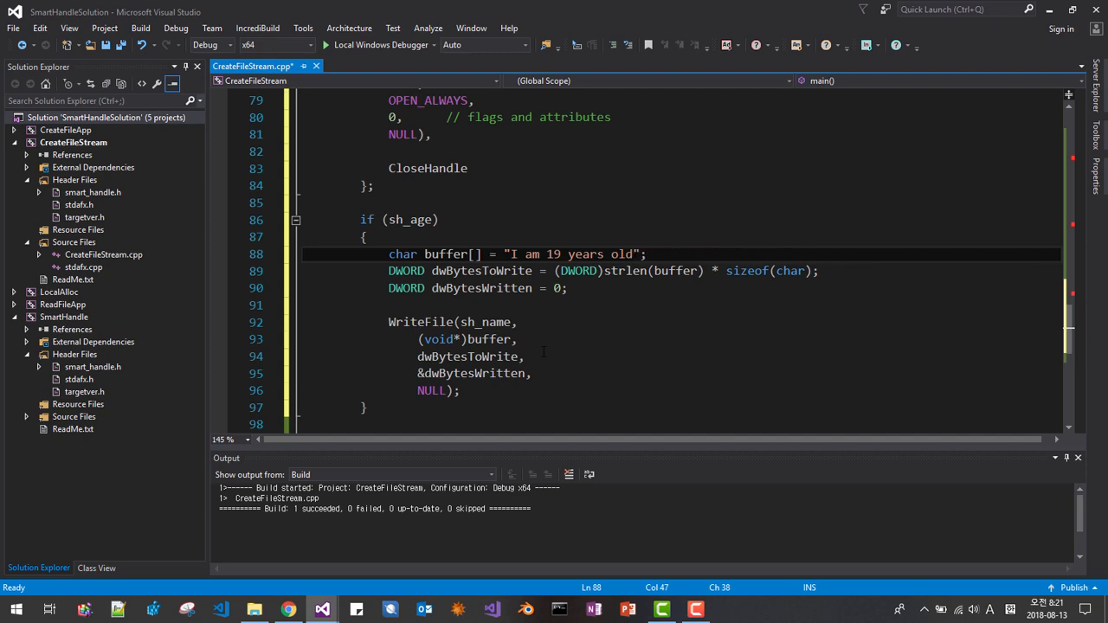
key("ctrl+s")
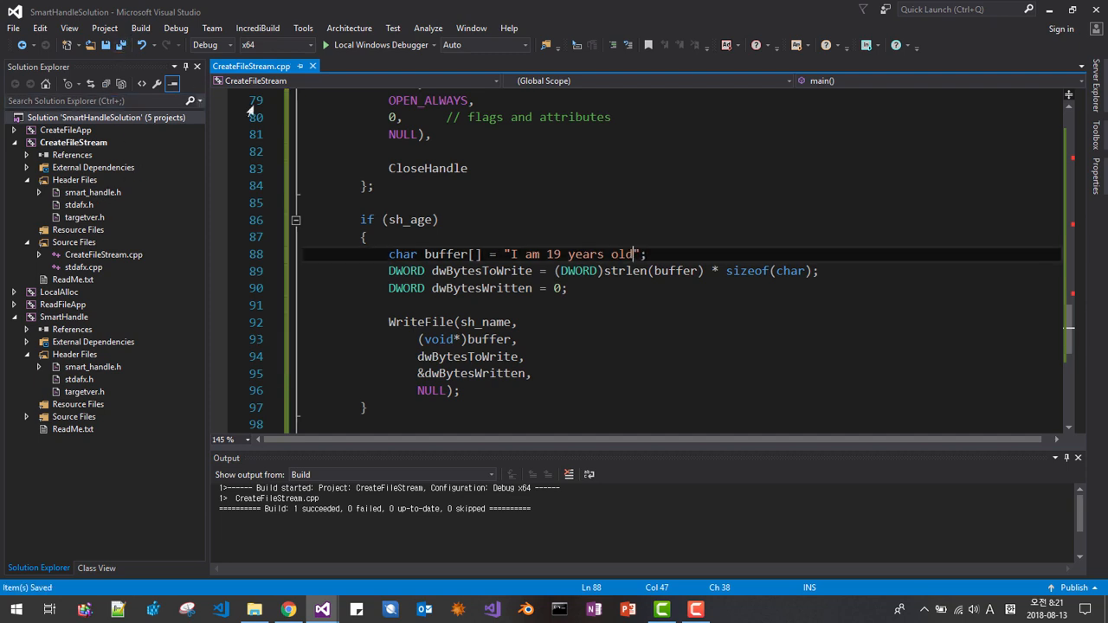
scroll("down", 3)
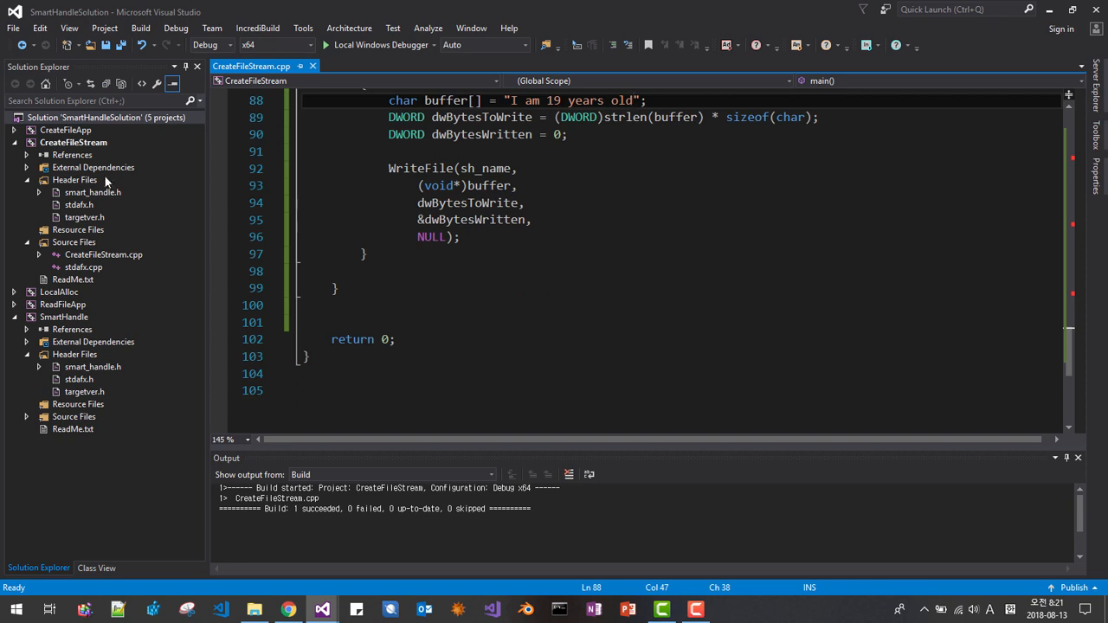
Build the CreateFileStream project and bring File Explorer to the front
right_click(73, 142)
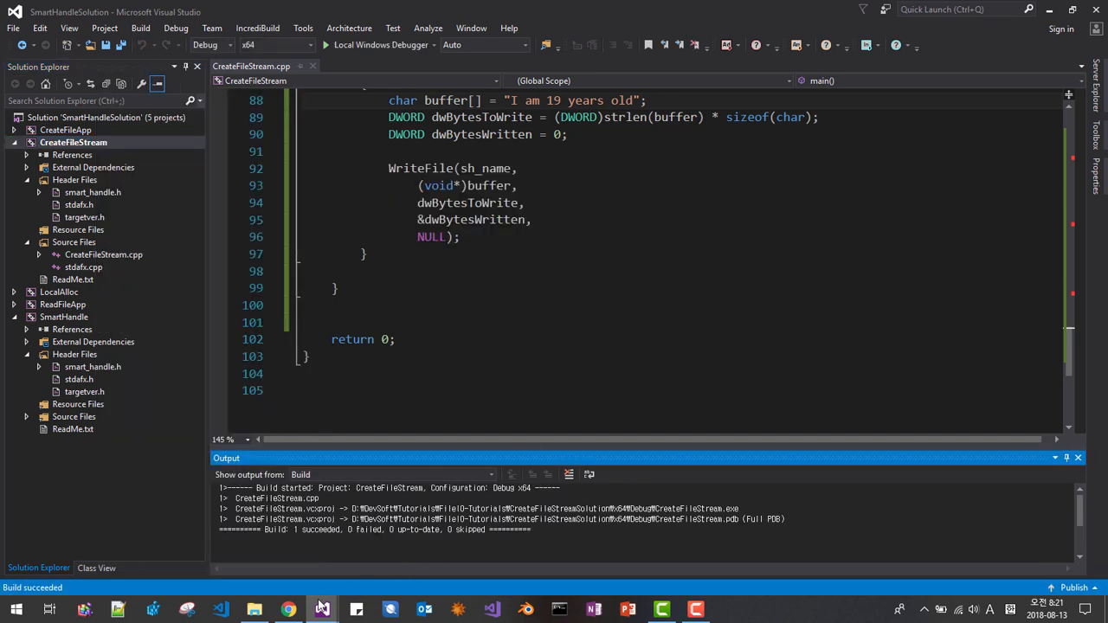
left_click(323, 610)
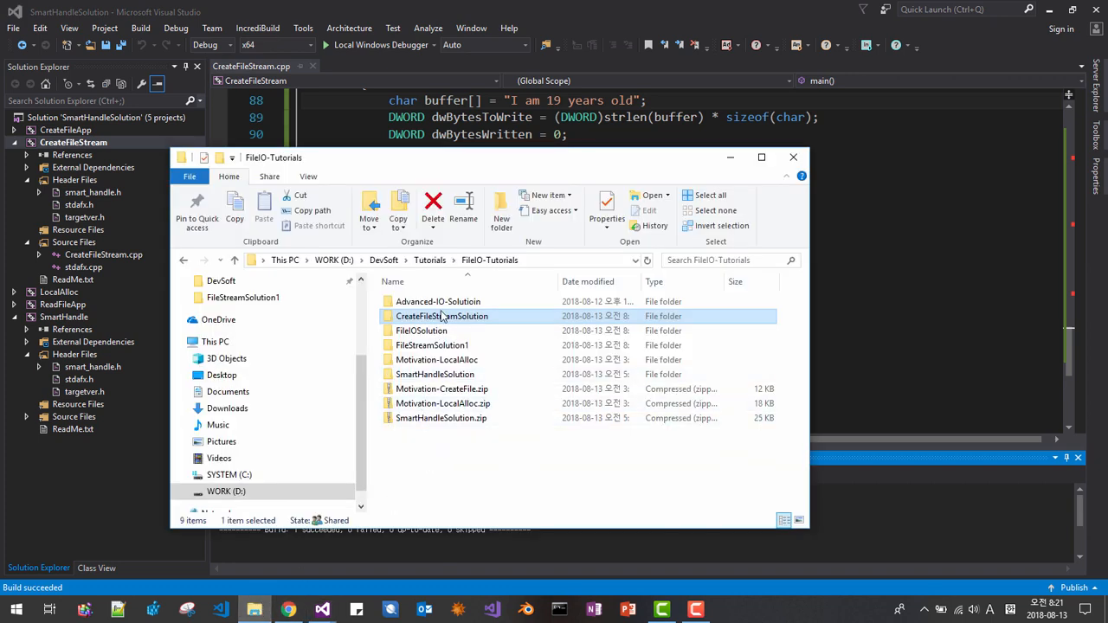
Navigate into CreateFileStreamSolution > x64 > Debug
double_click(442, 315)
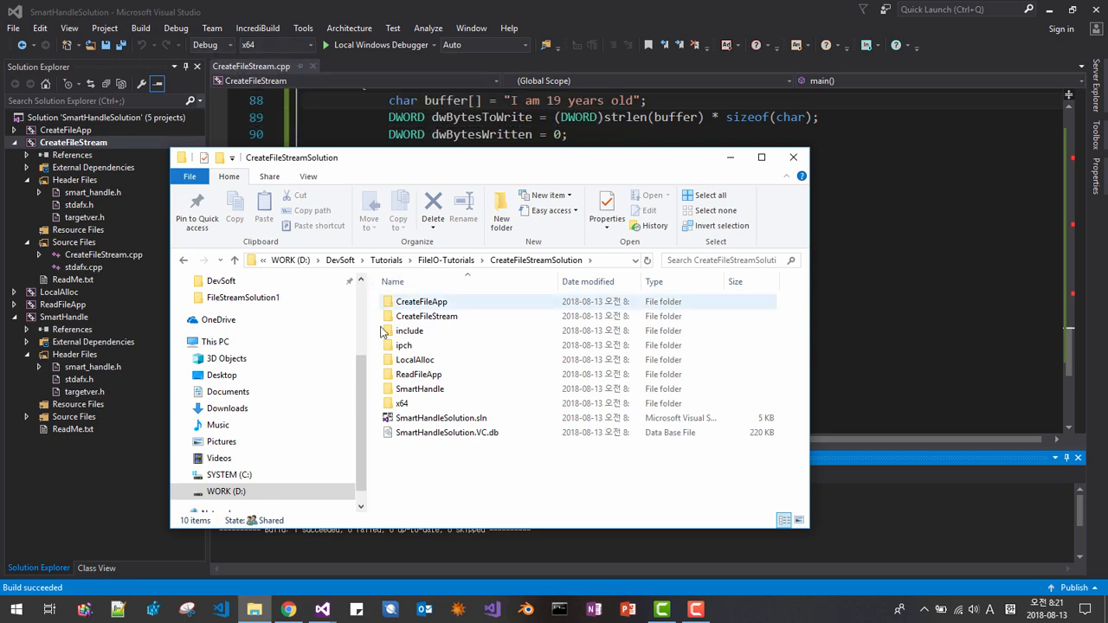
double_click(401, 404)
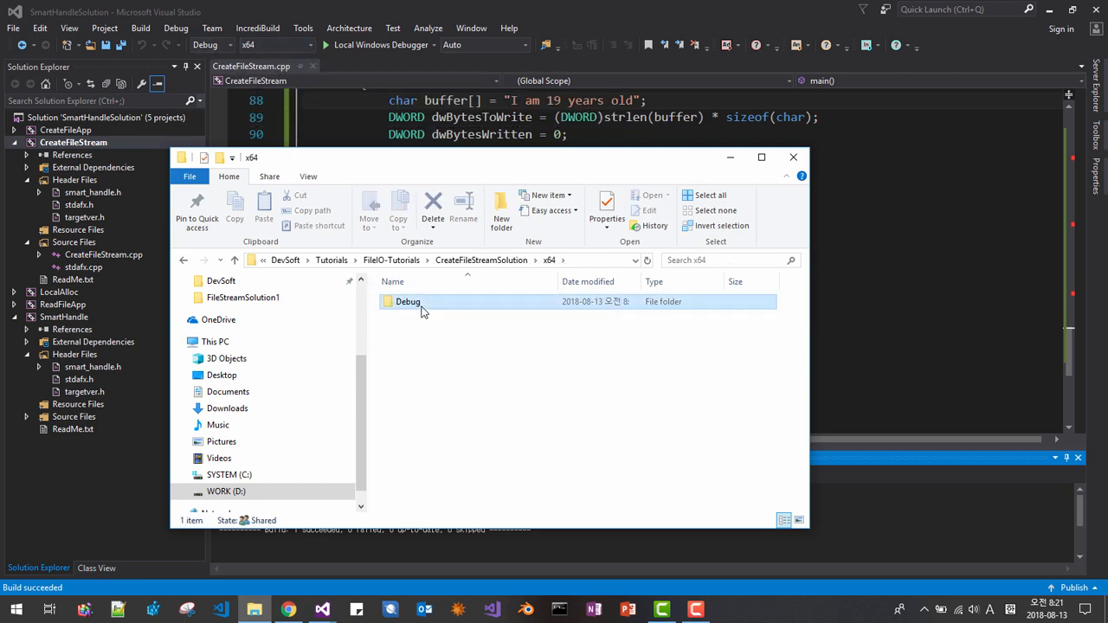
double_click(409, 301)
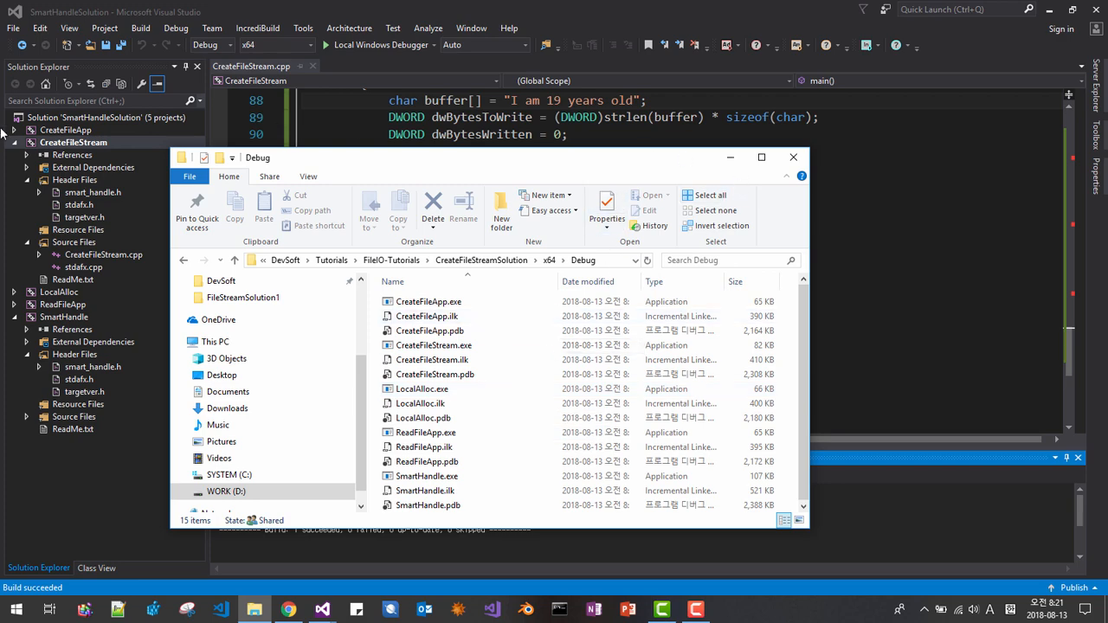
mouse_move(505, 152)
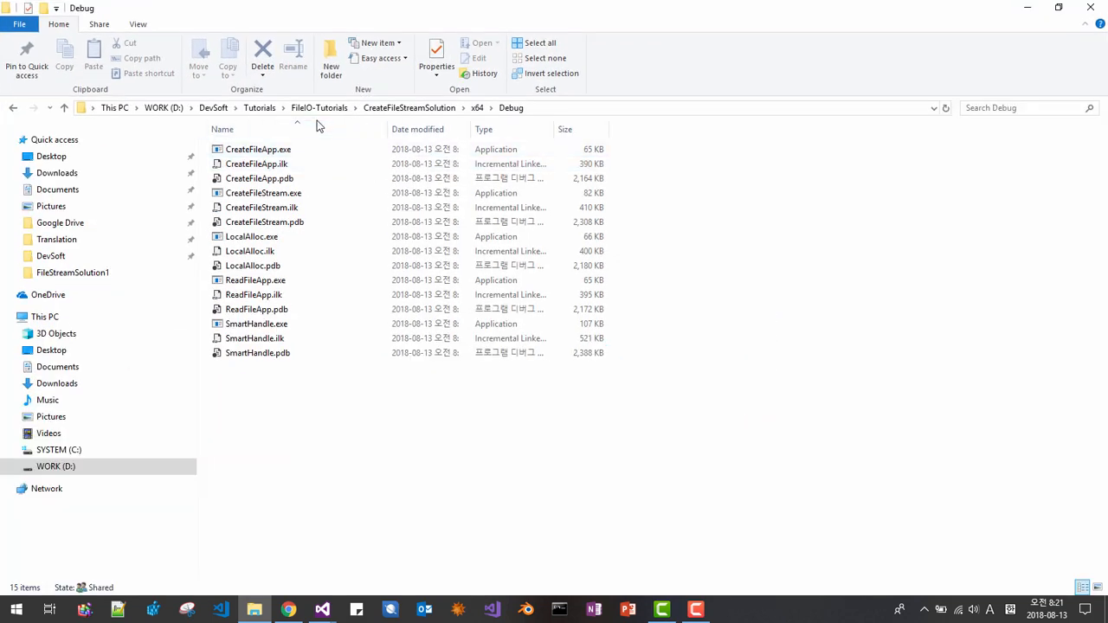
Run CreateFileStream.exe and open the newly created FileWithStream.txt
left_click(260, 179)
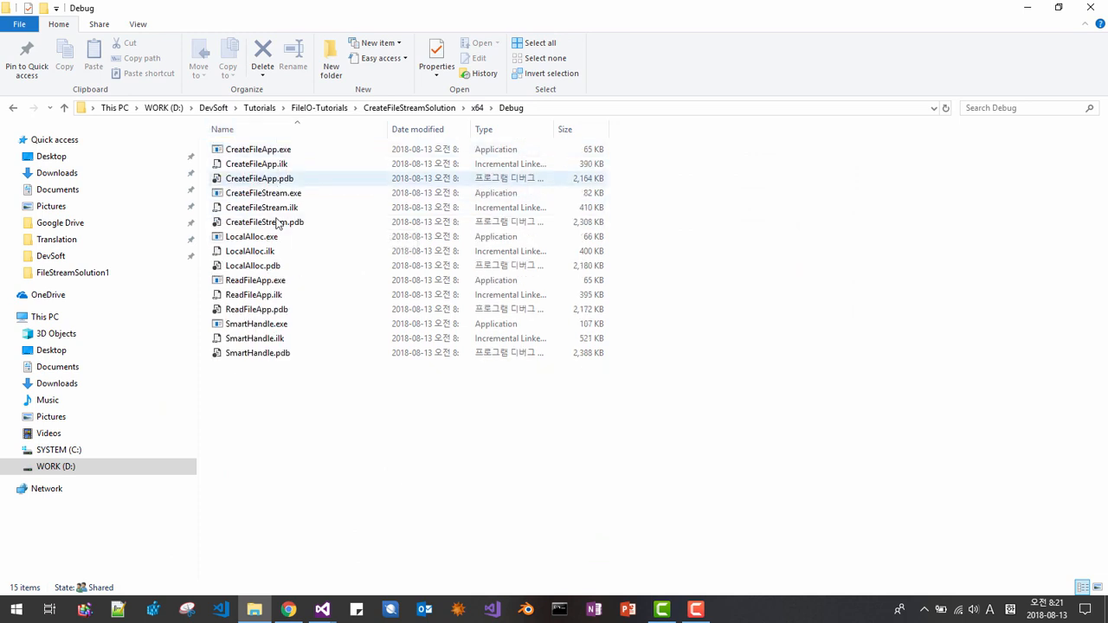
left_click(263, 194)
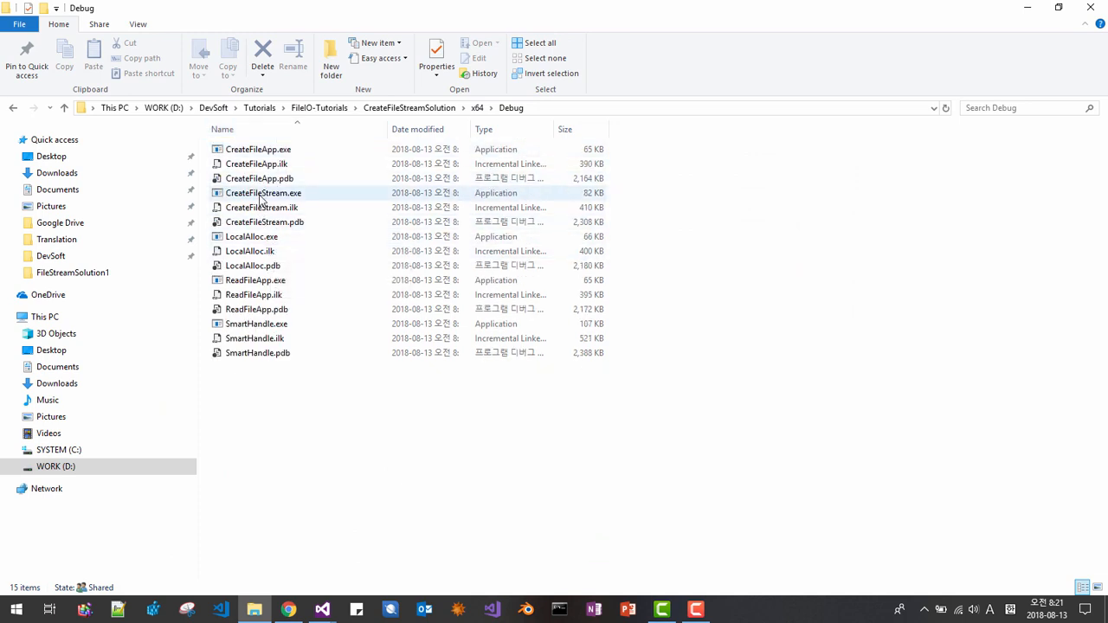
left_click(263, 192)
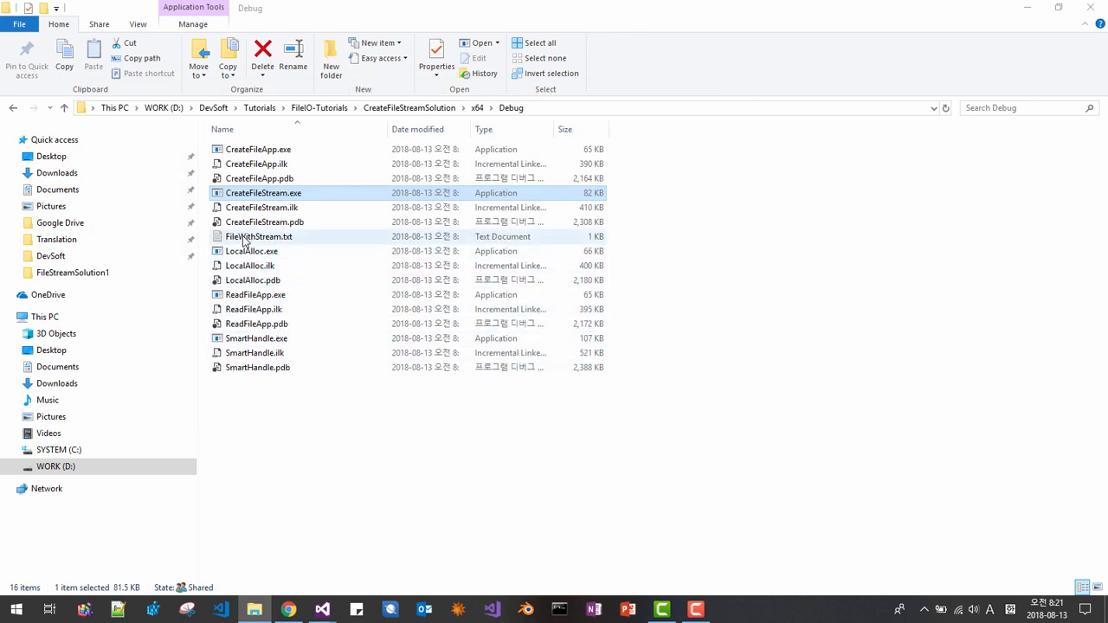
left_click(260, 236)
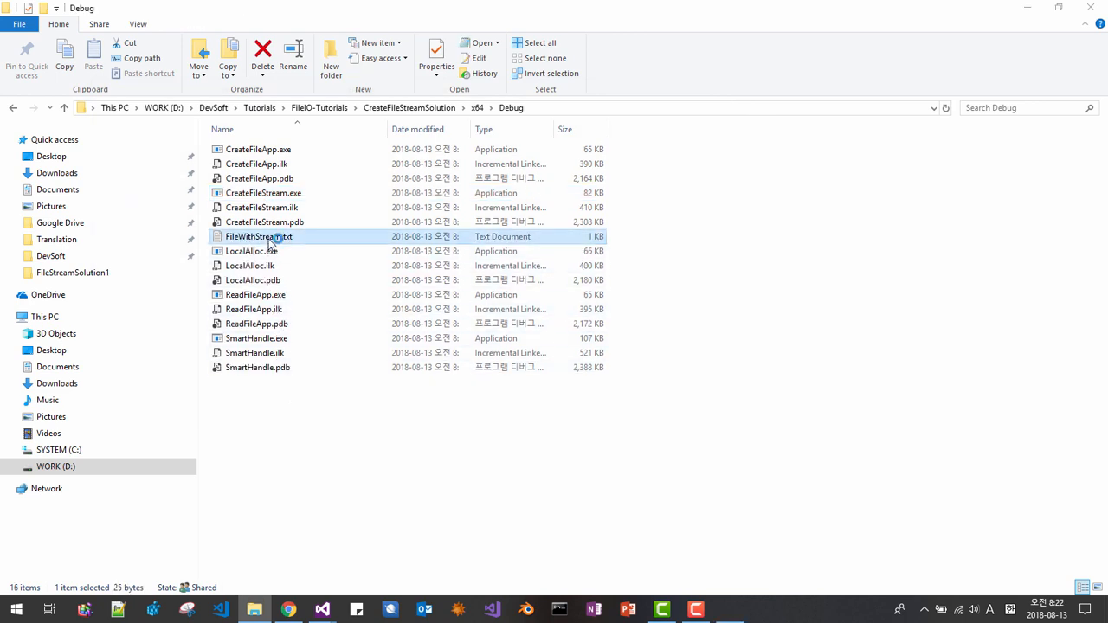
double_click(260, 235)
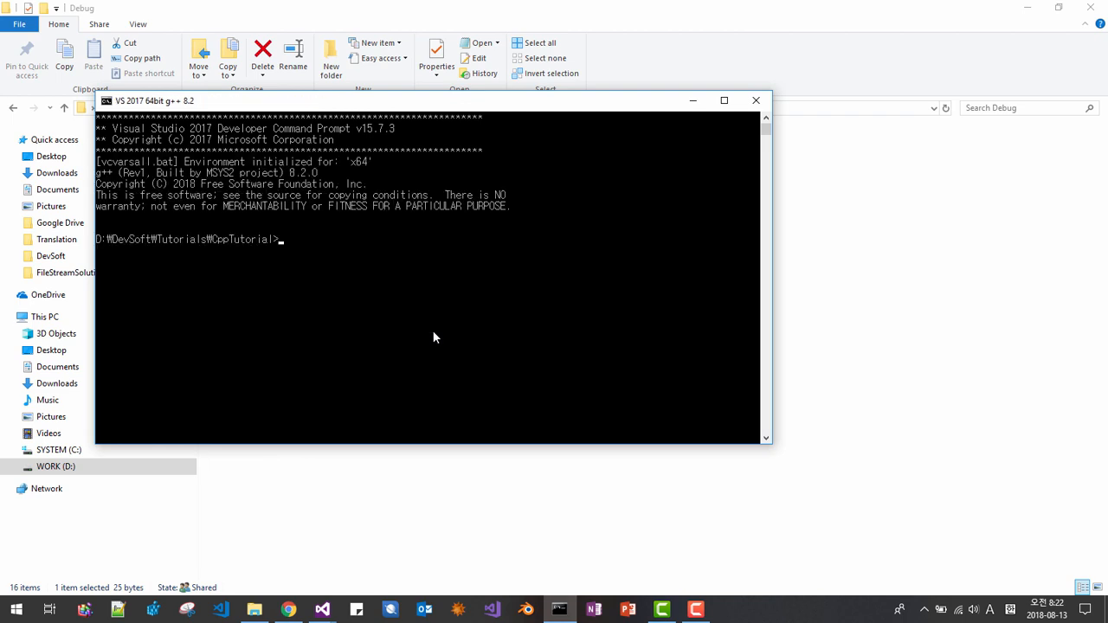
List the .txt files with dir *.txt to confirm FileWithStream.txt is 25 bytes
type("cs")
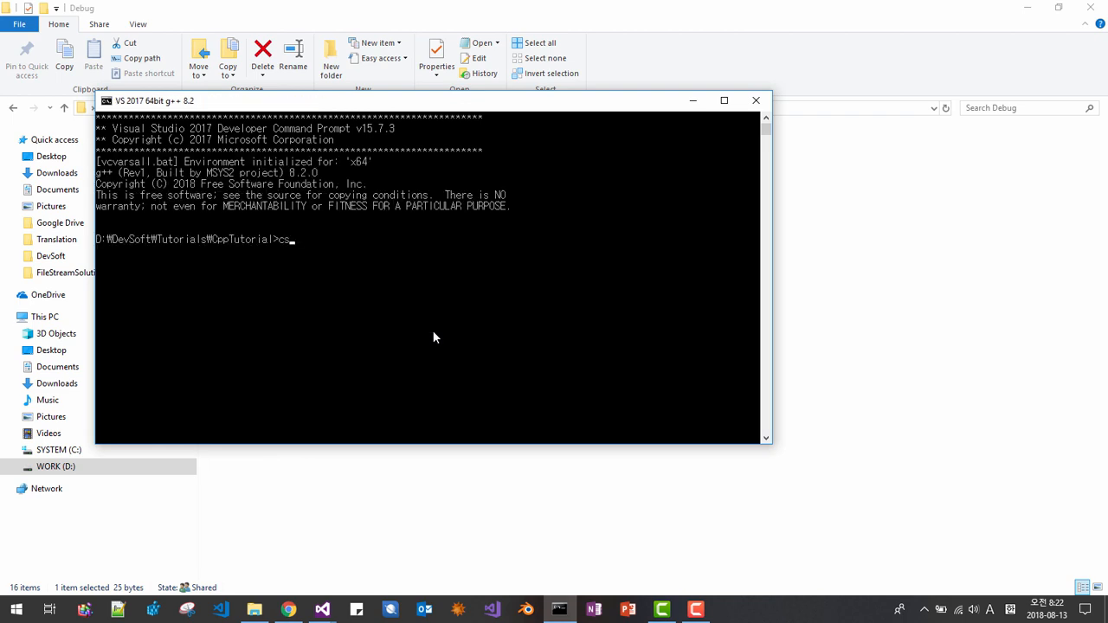
type("d")
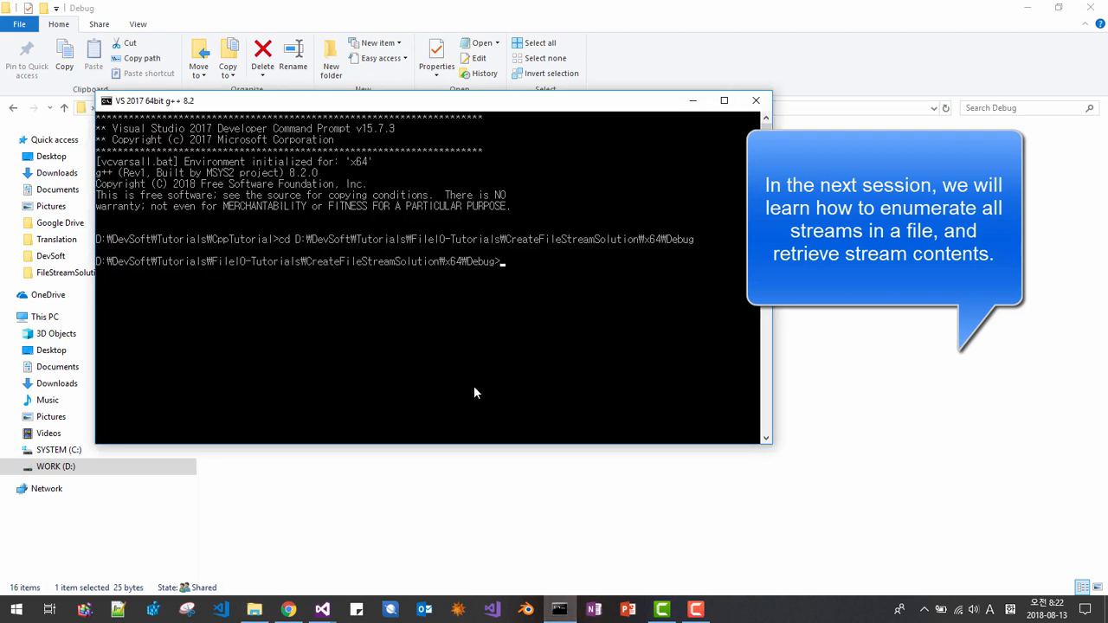
type("dir")
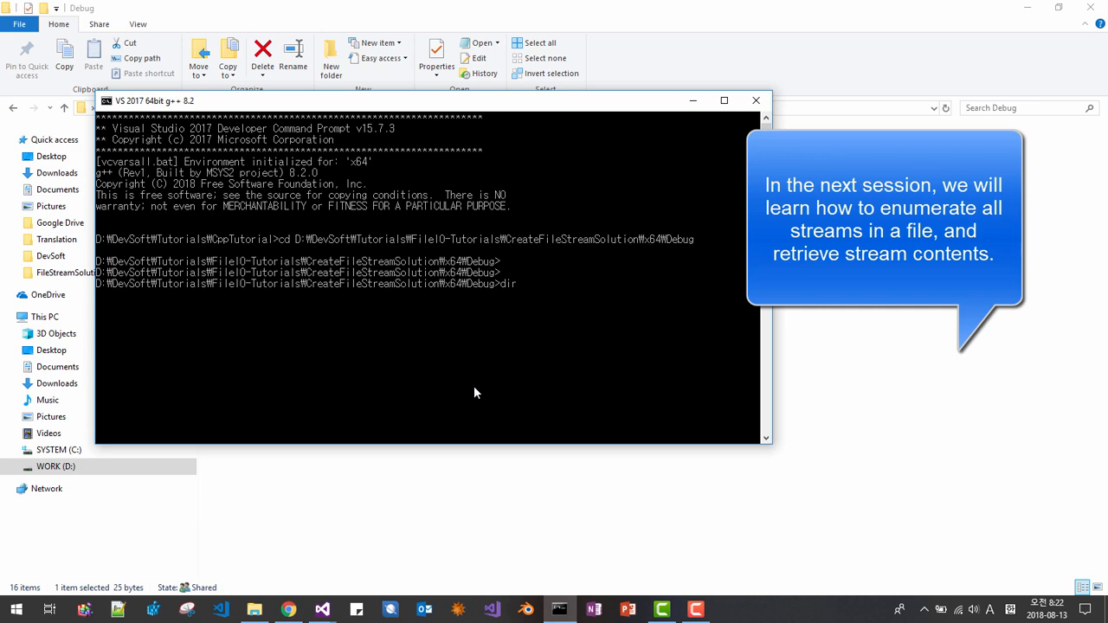
type("*.ext")
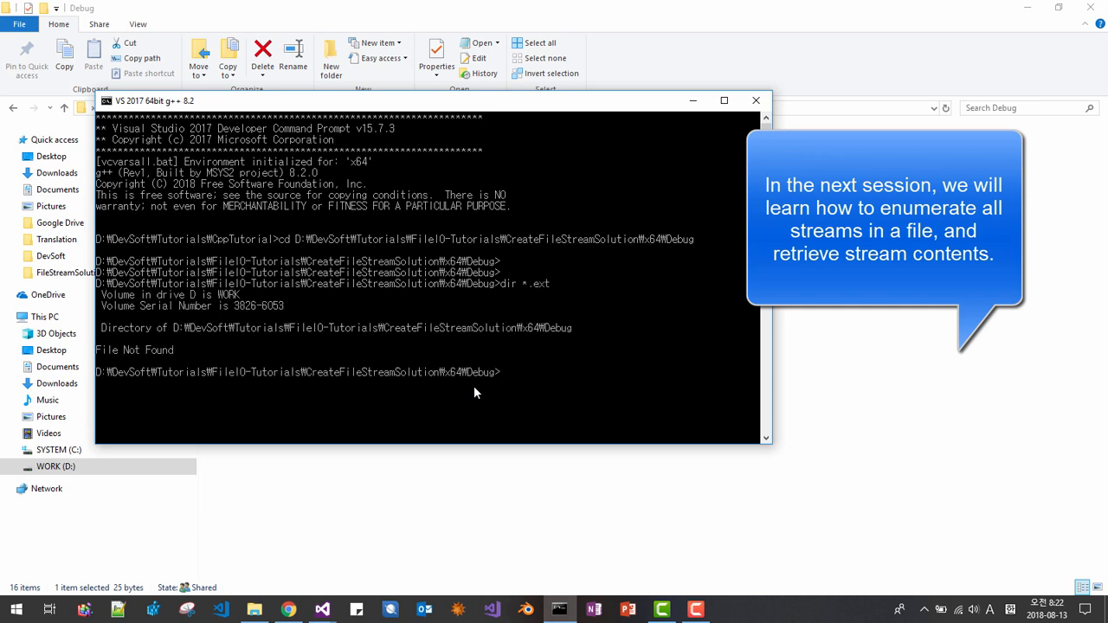
type("dir *.txt")
type("more")
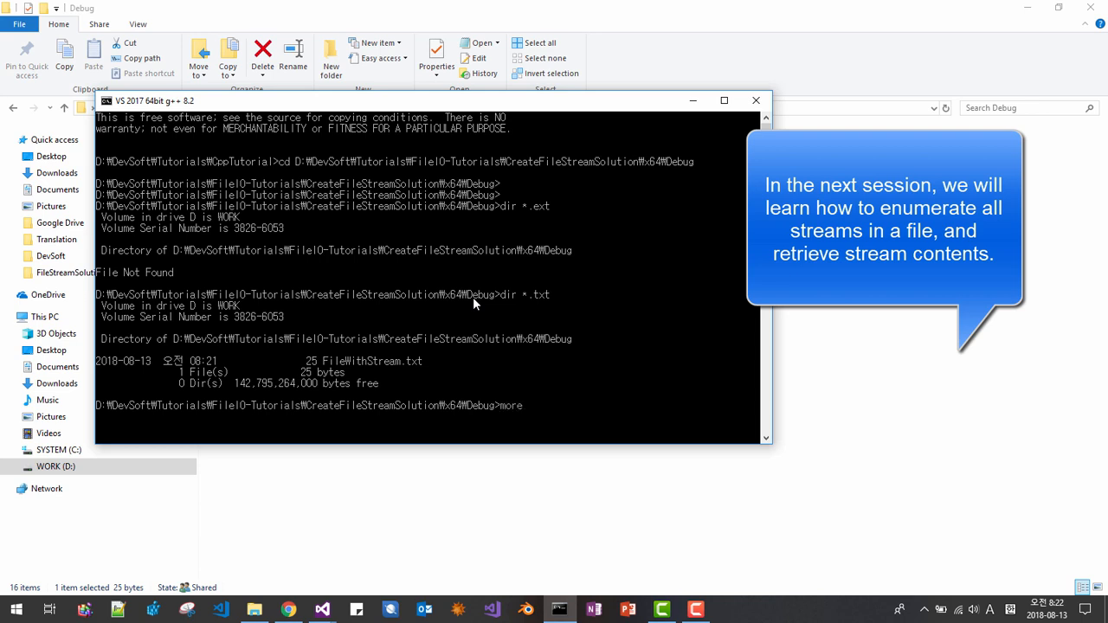
Print the default stream with more < FileWithStream.txt, showing 'Message to default stream'
type("<FileW")
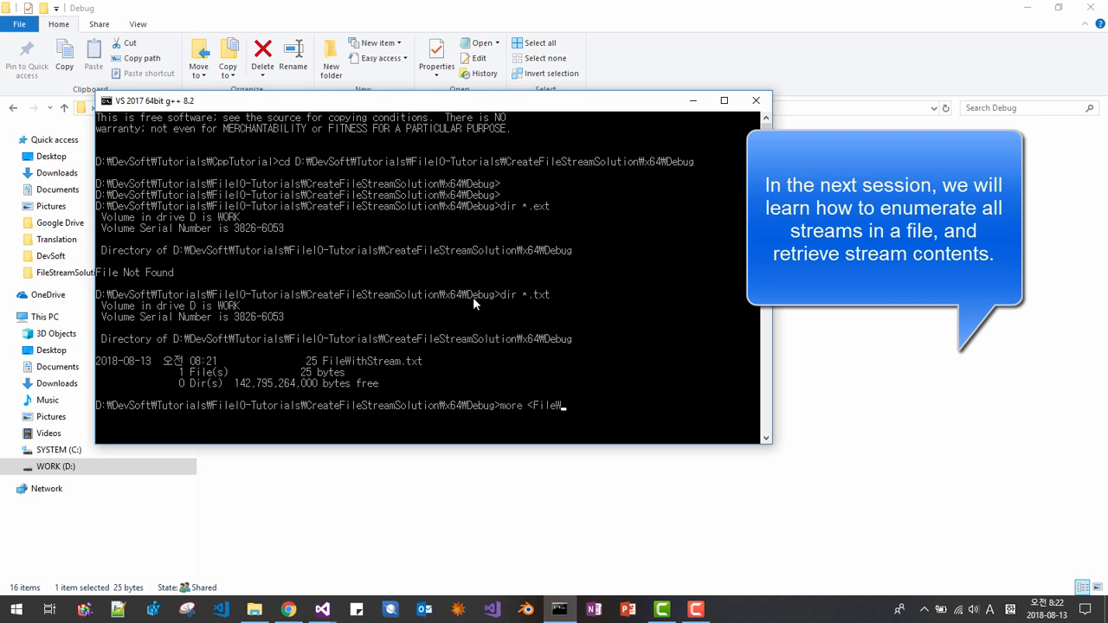
type("FileWith")
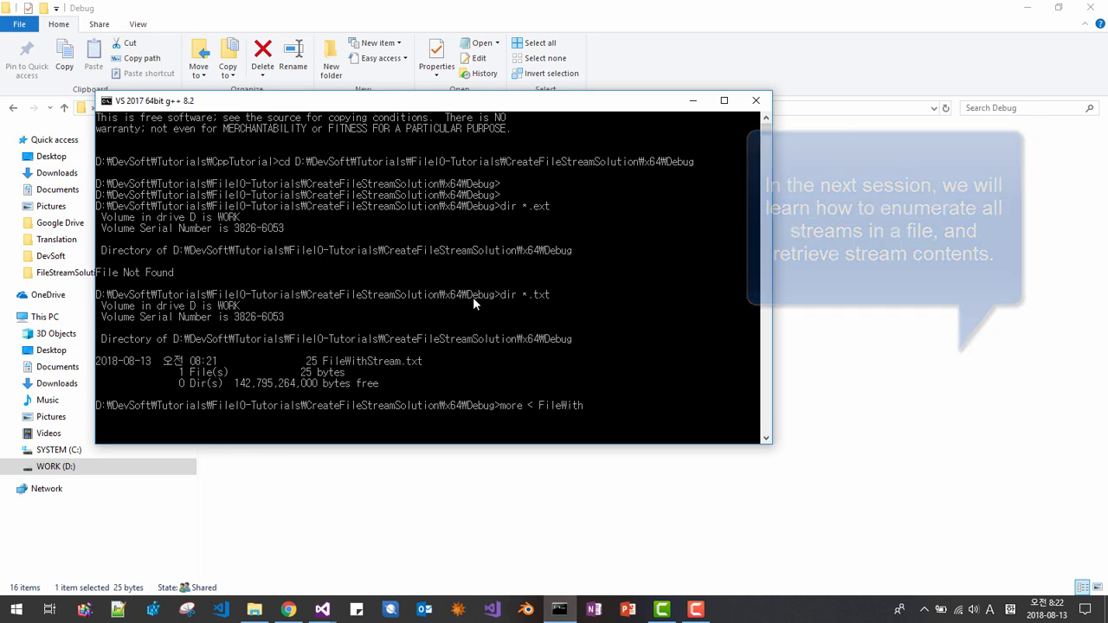
type("St")
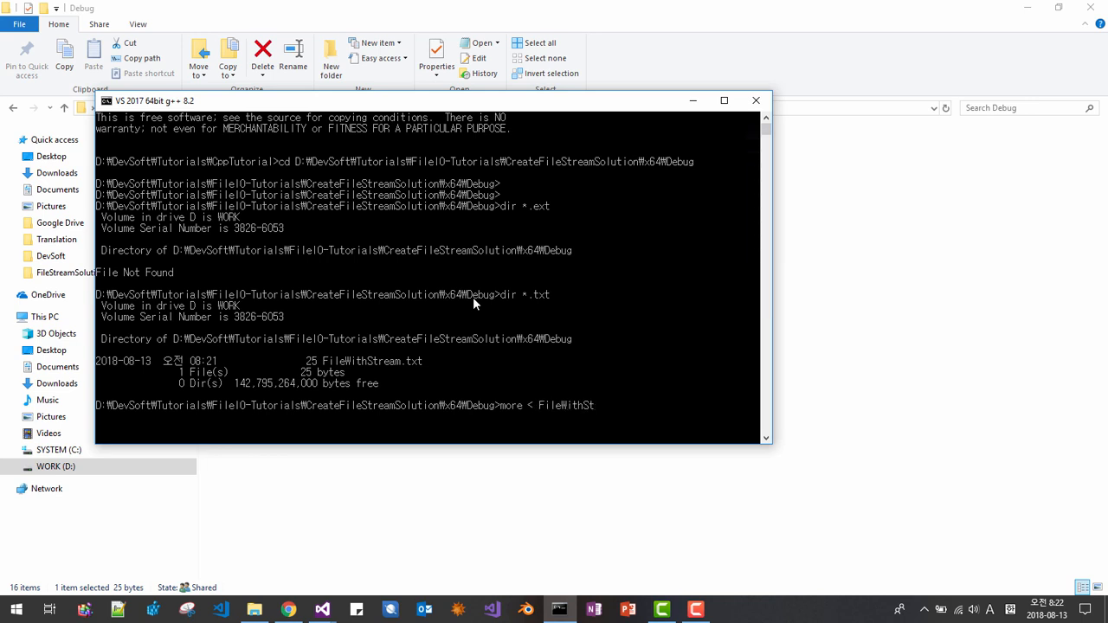
type("ream")
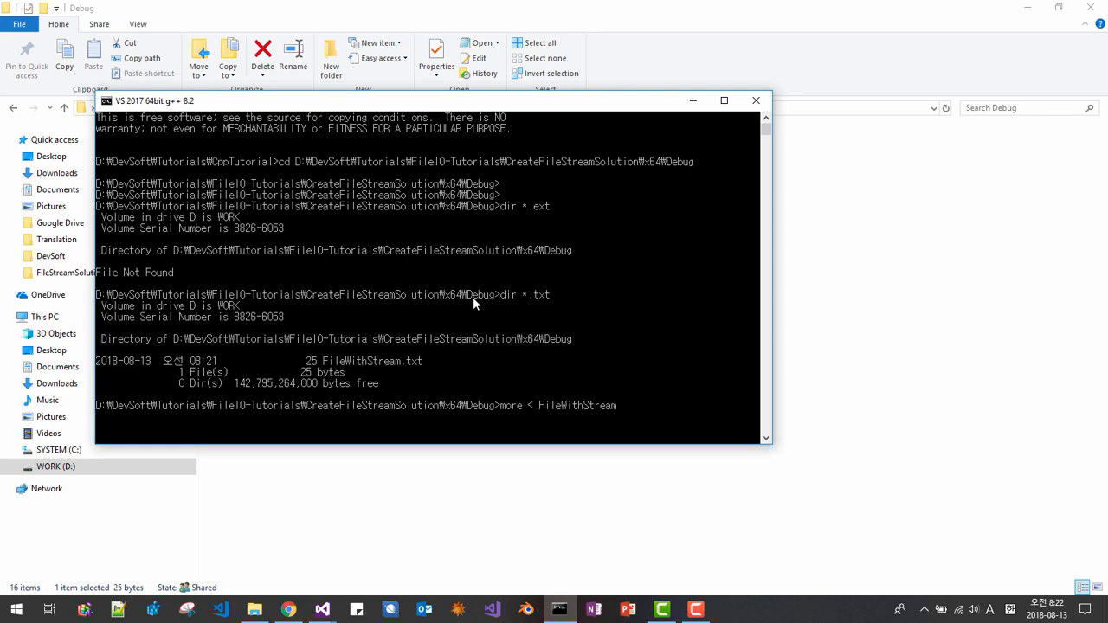
type(".txt")
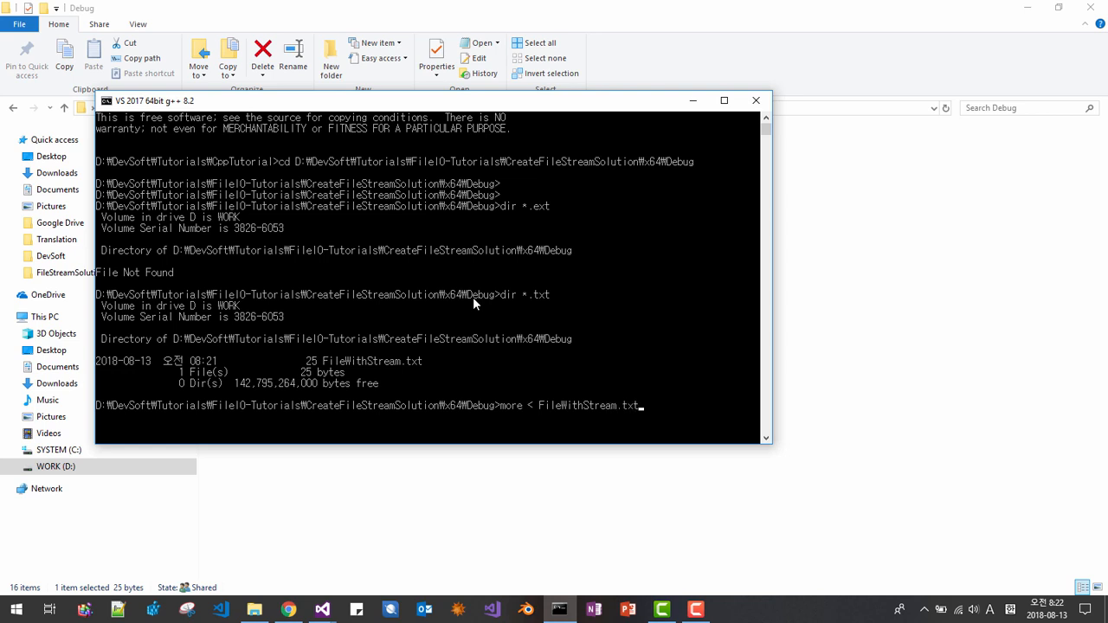
key("enter")
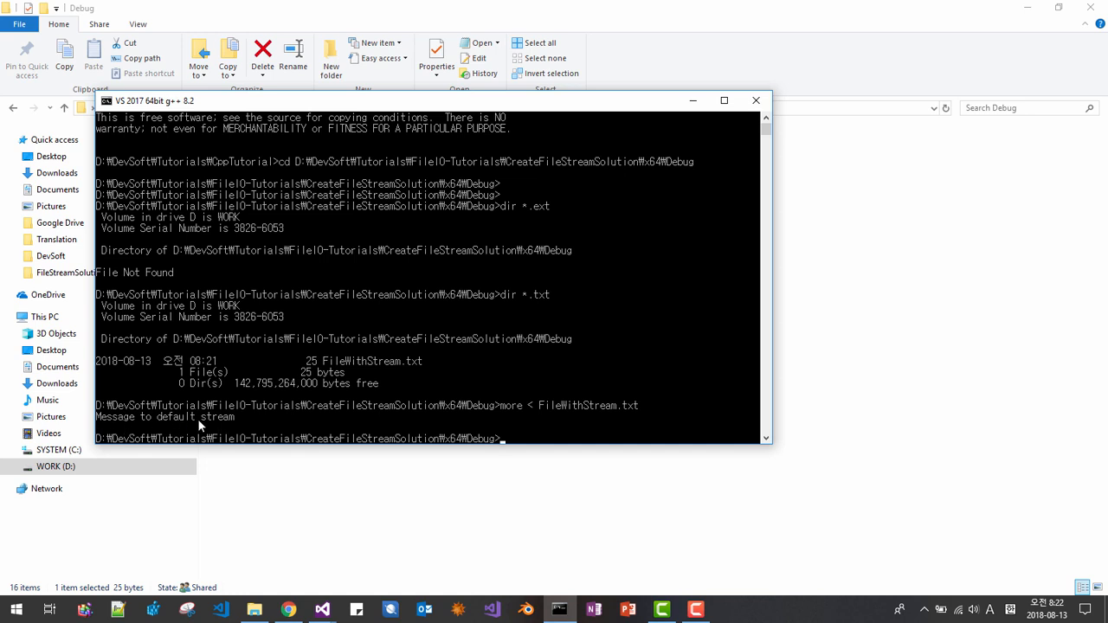
mouse_move(263, 414)
type("more < FileWithStream.txt")
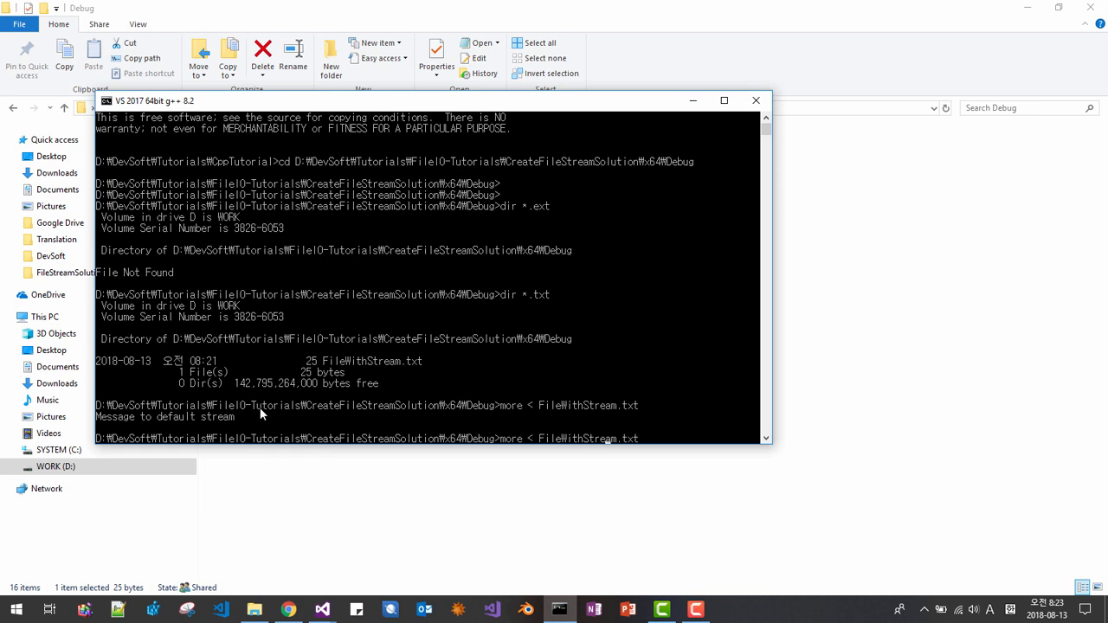
Begin the more < FileWithStream.txt:MyAge command for the alternate stream
type(":M")
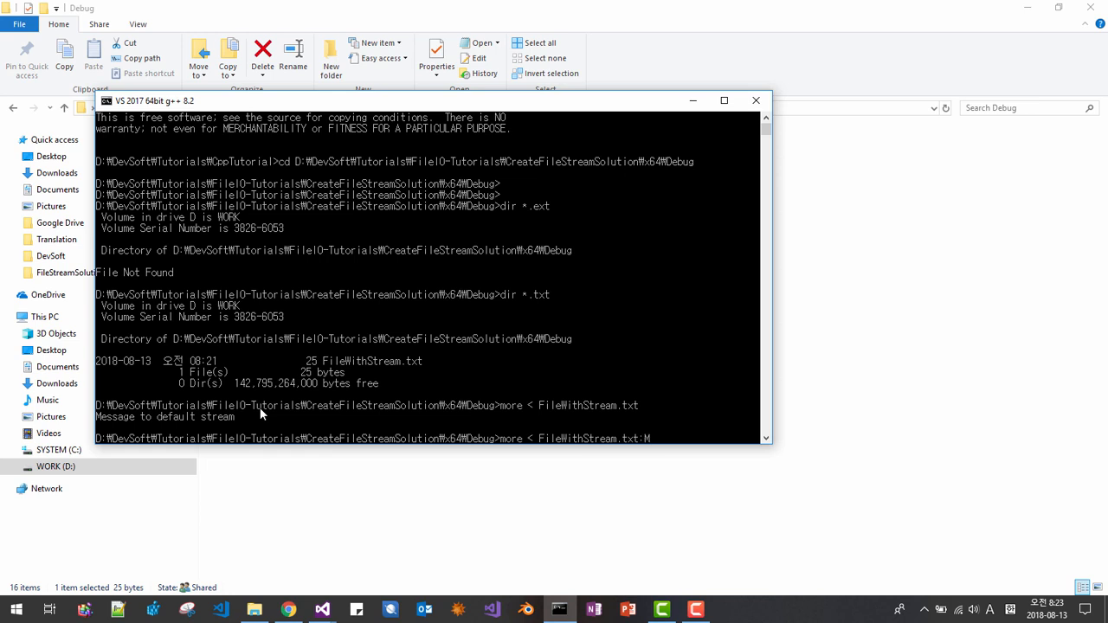
type("yAge")
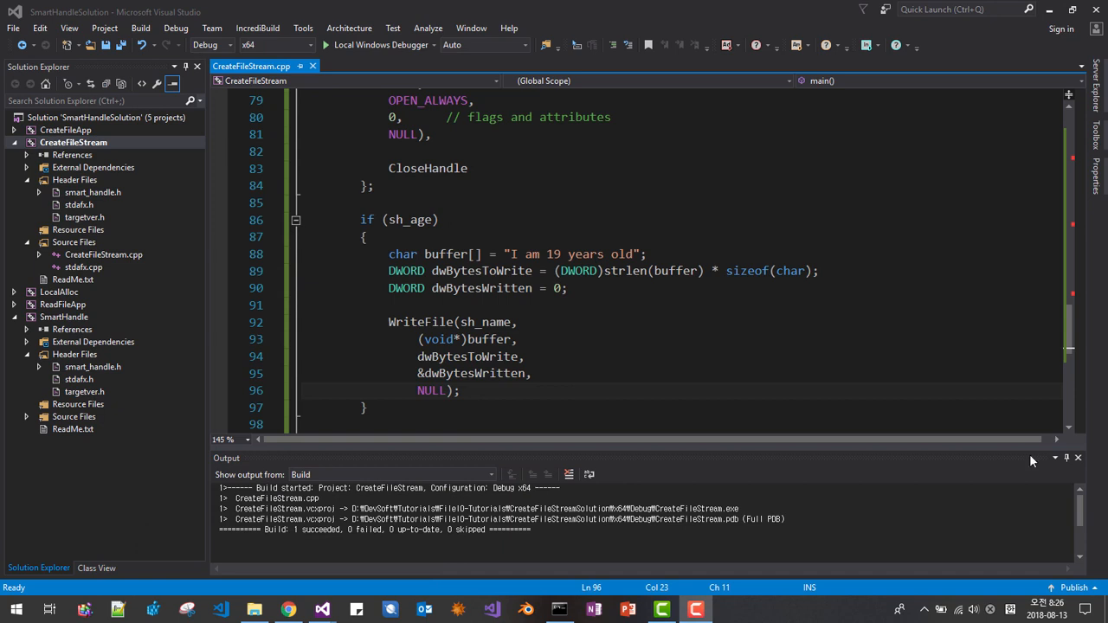
Change the age block's WriteFile handle from sh_name to sh_age and rebuild CreateFileStream
left_click(419, 218)
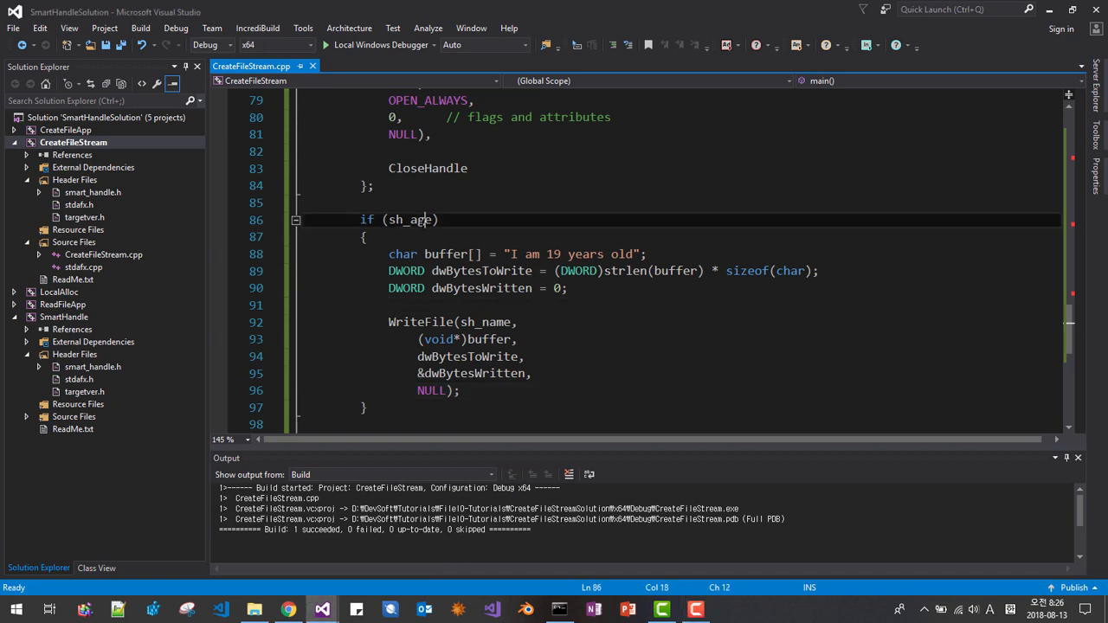
double_click(412, 218)
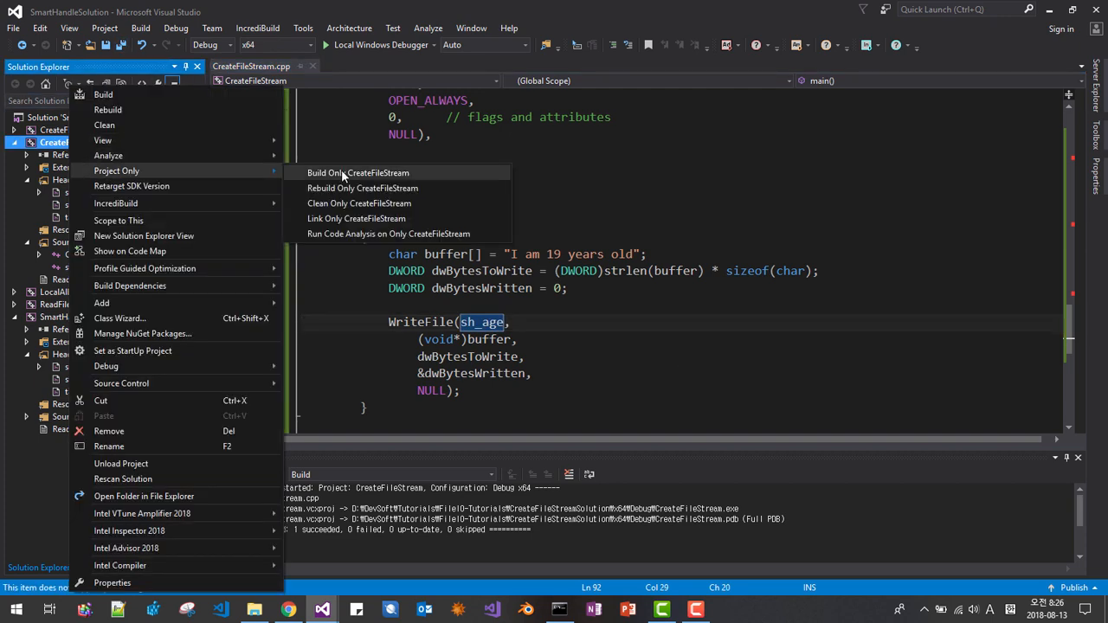
left_click(362, 187)
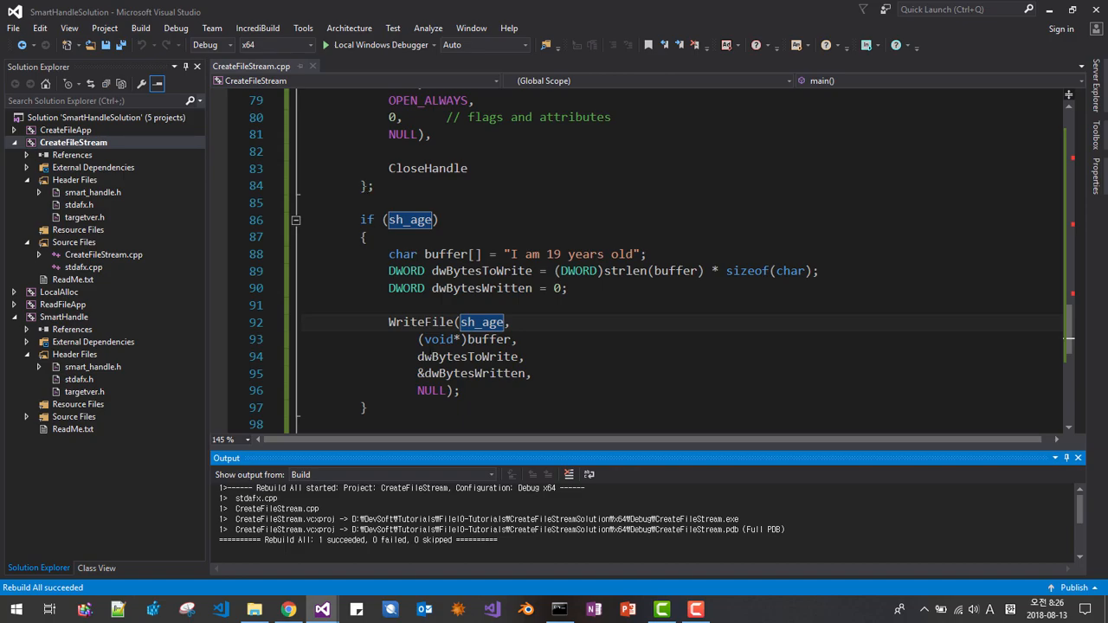
left_click(252, 610)
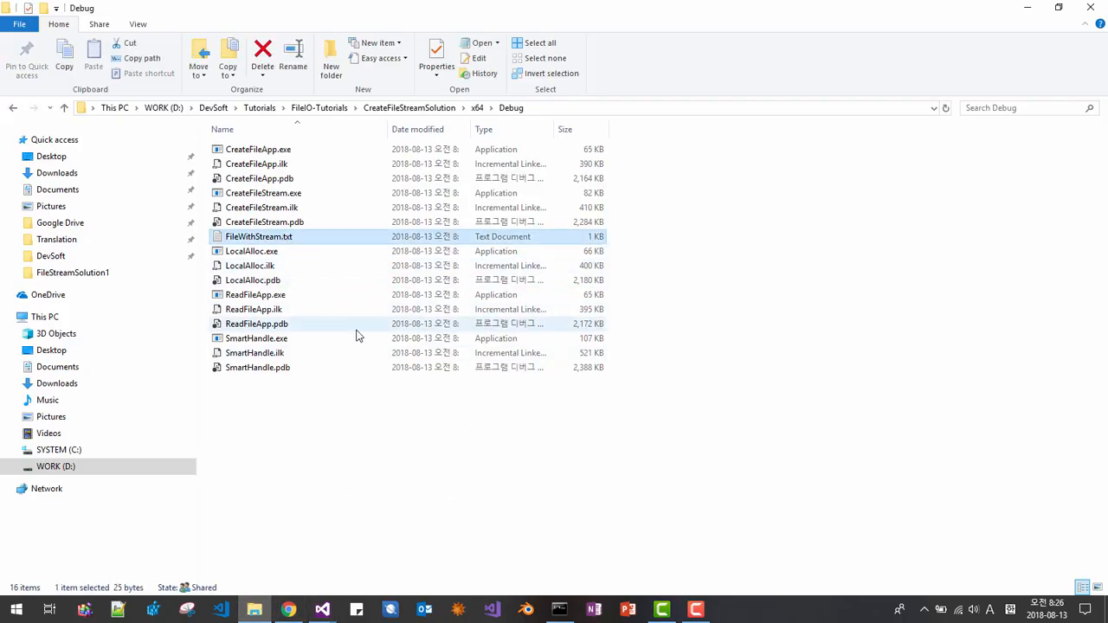
Delete the old FileWithStream.txt from Debug and select CreateFileStream.exe
left_click(263, 49)
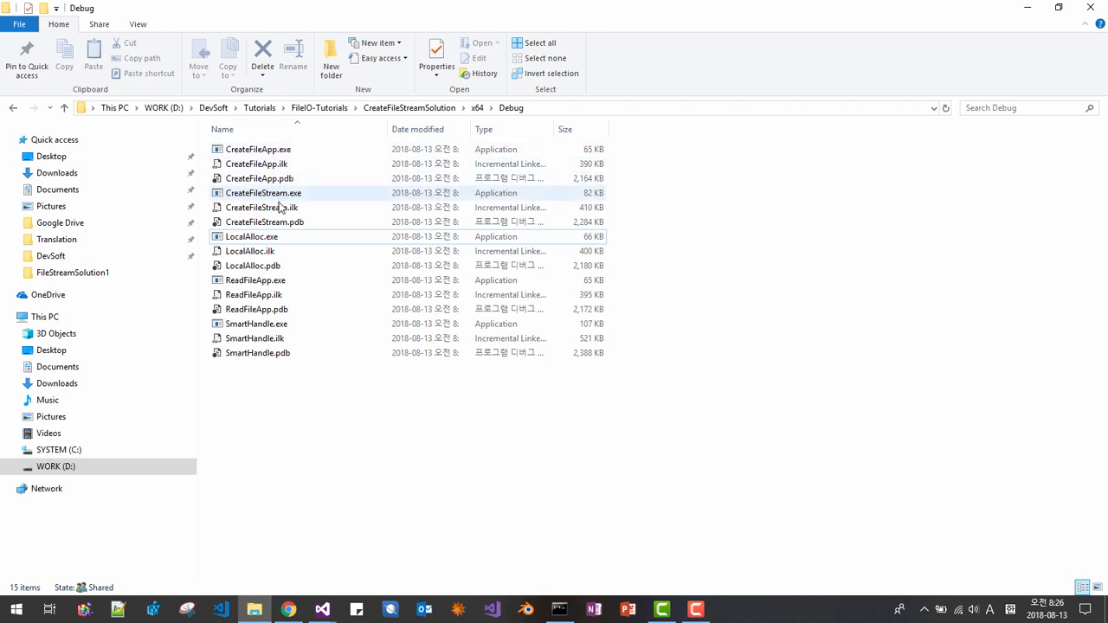
left_click(263, 193)
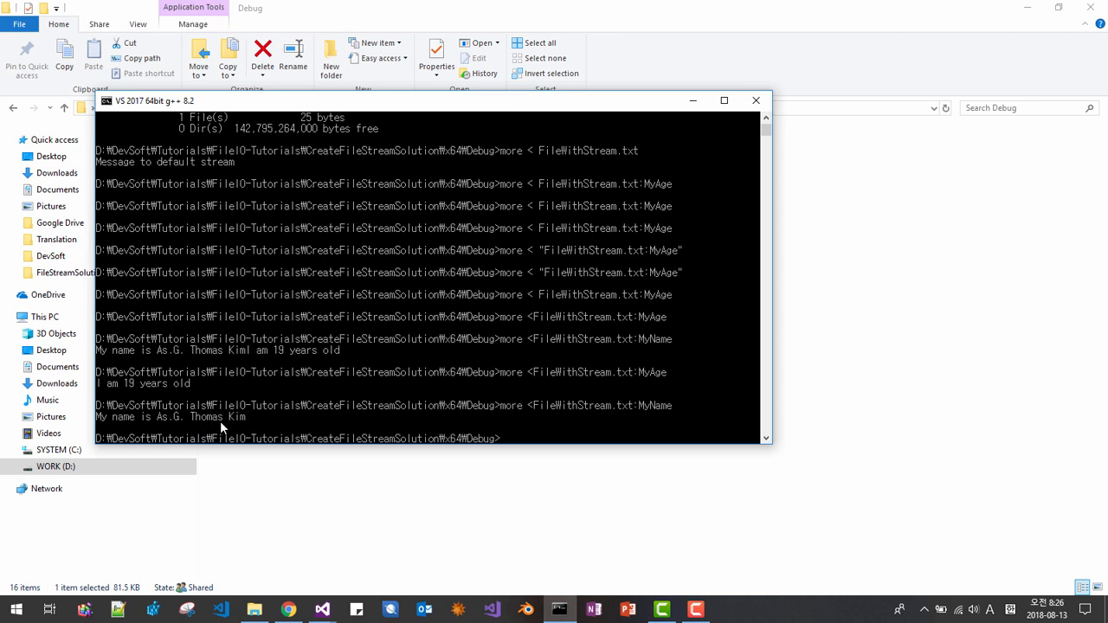
mouse_move(265, 427)
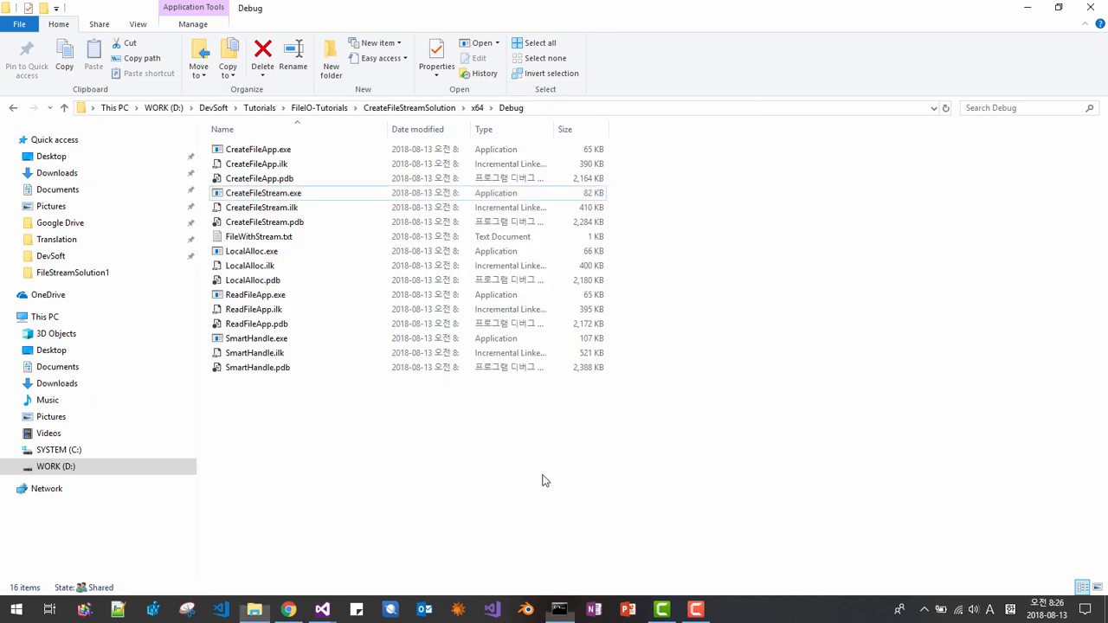
Open the recreated 1 KB FileWithStream.txt from the Debug folder
left_click(260, 235)
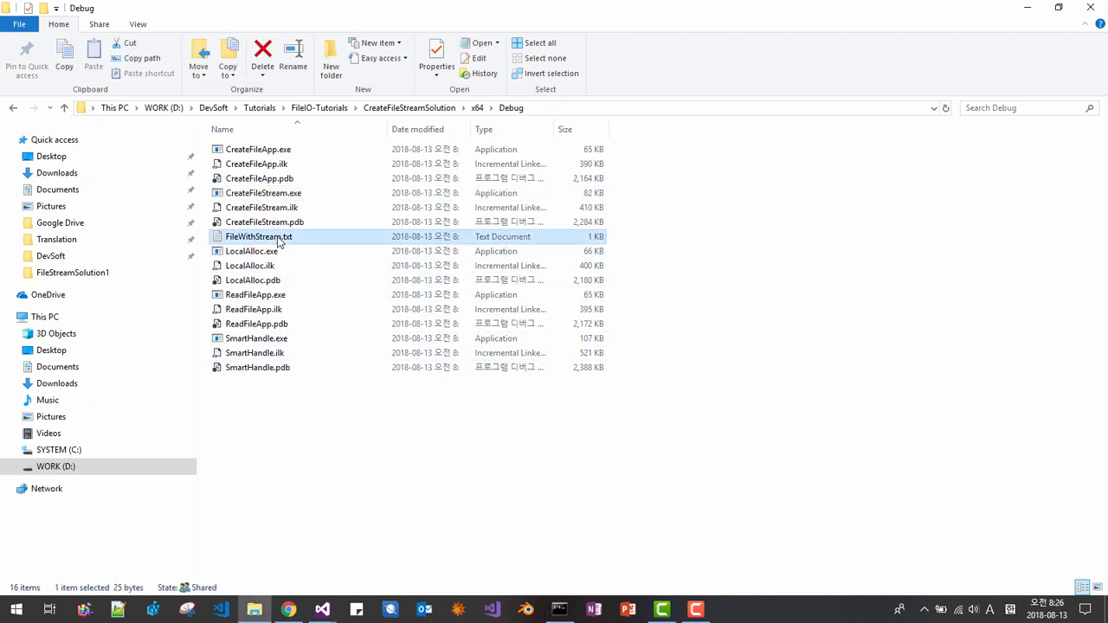
right_click(260, 236)
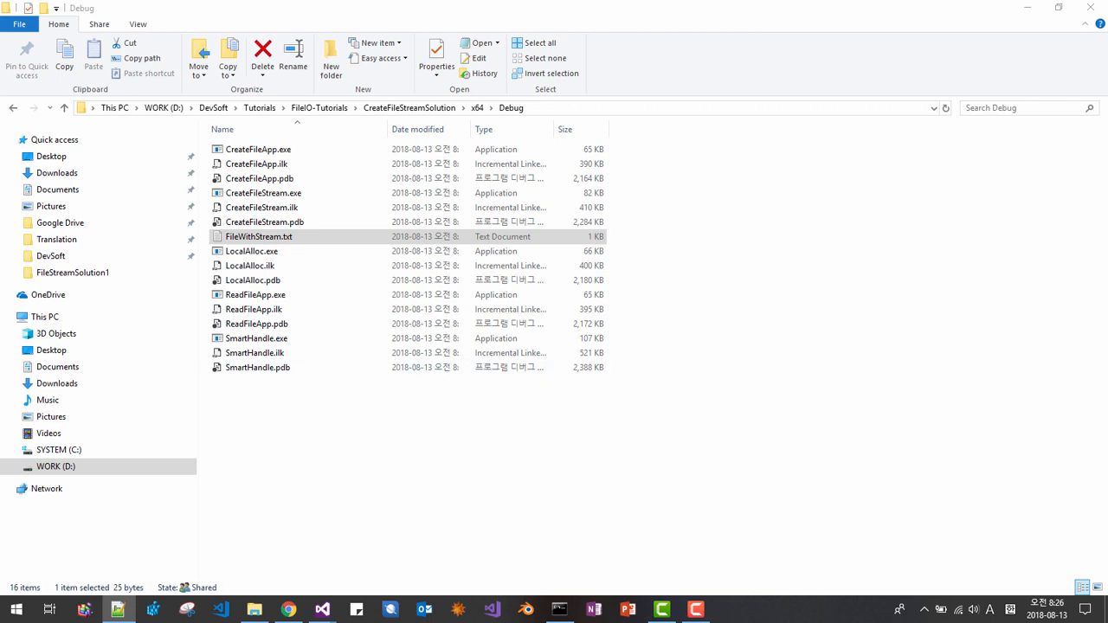
double_click(260, 235)
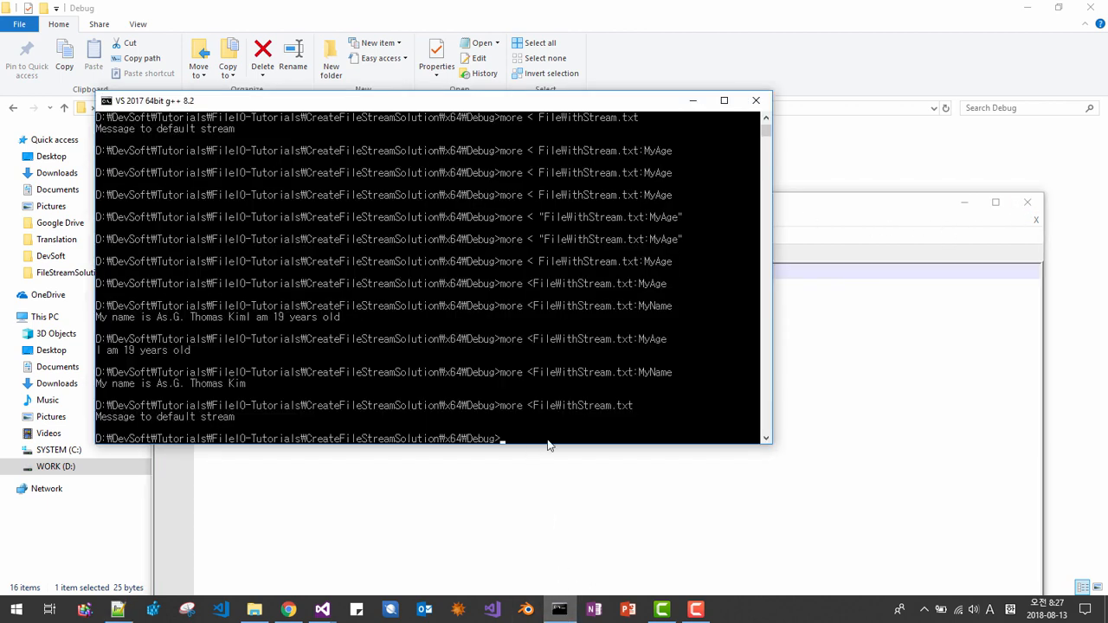
Enter more <FileWithStream.txt:MyName to print the MyName stream
type("more <FileWithStream.txt:MyName")
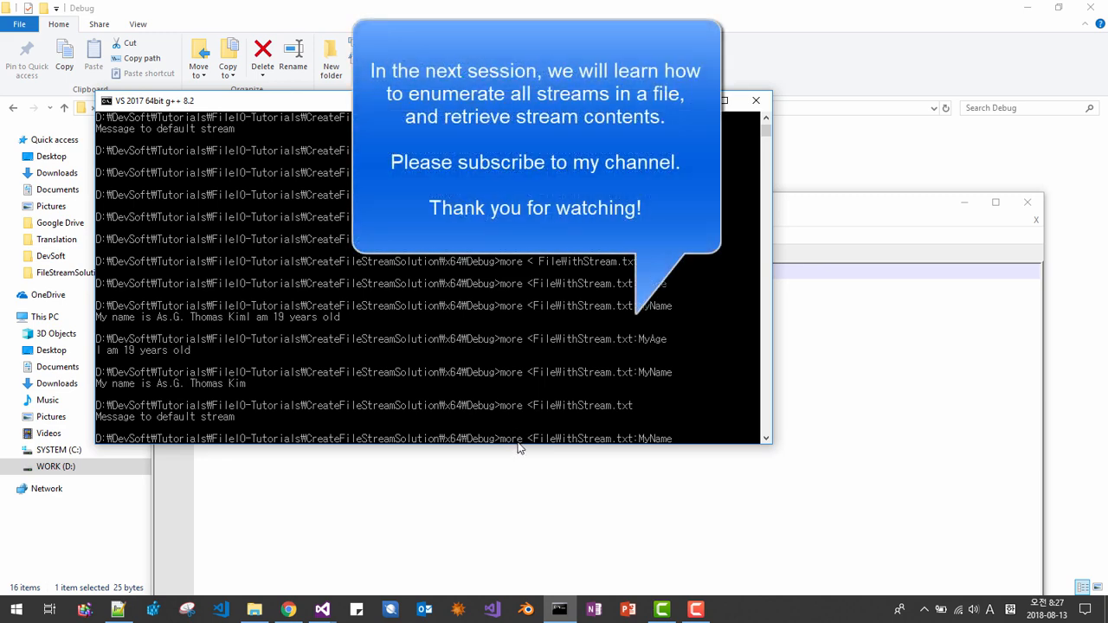
mouse_move(671, 443)
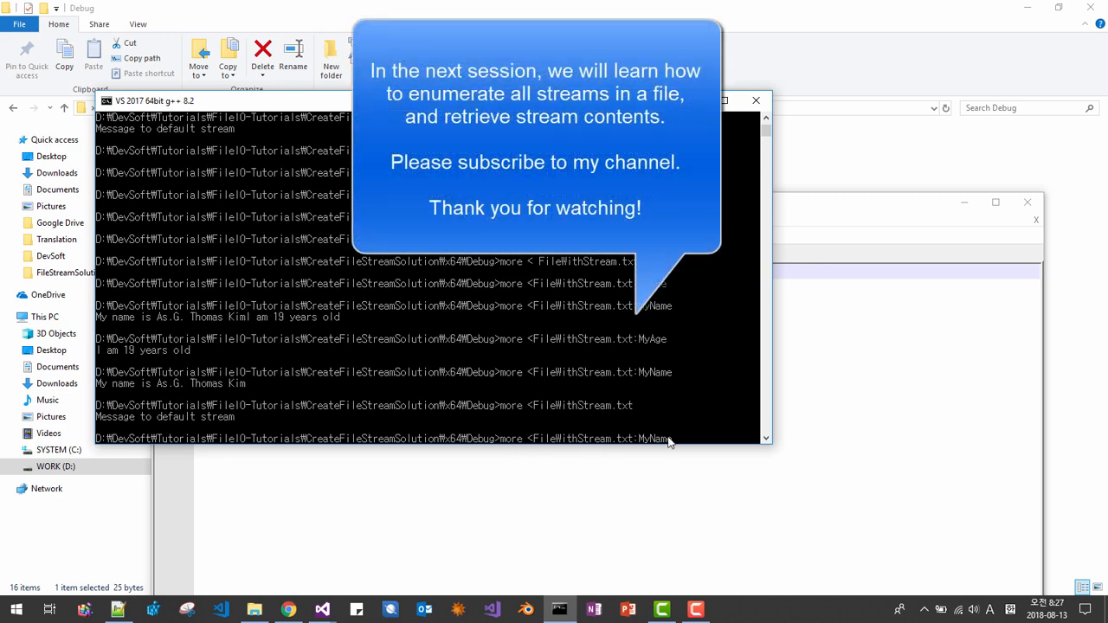
scroll("down", 3)
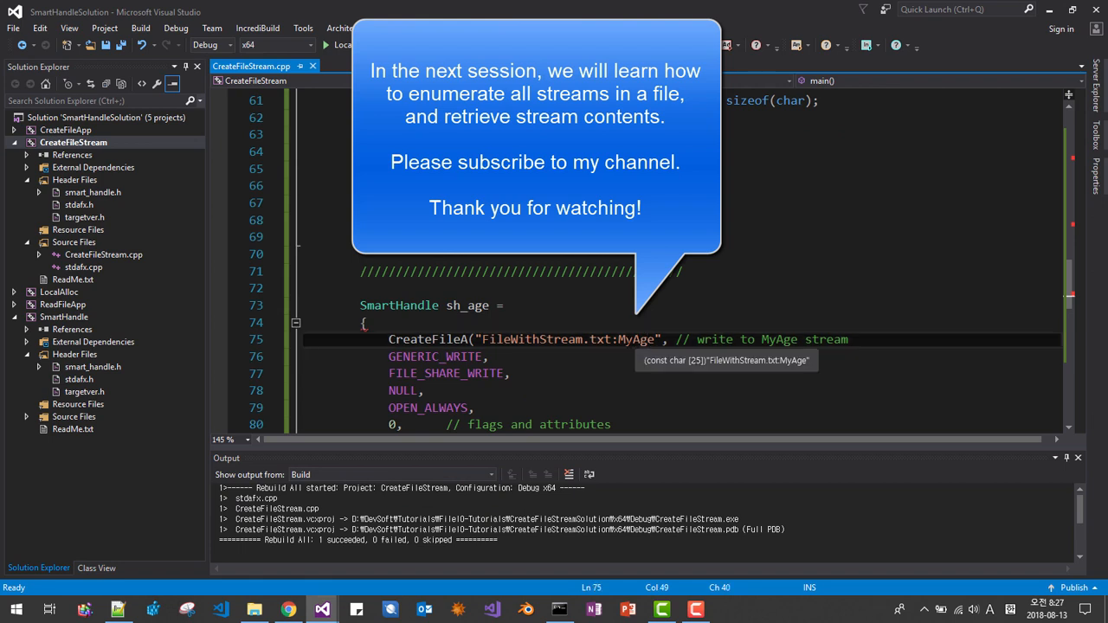
double_click(637, 338)
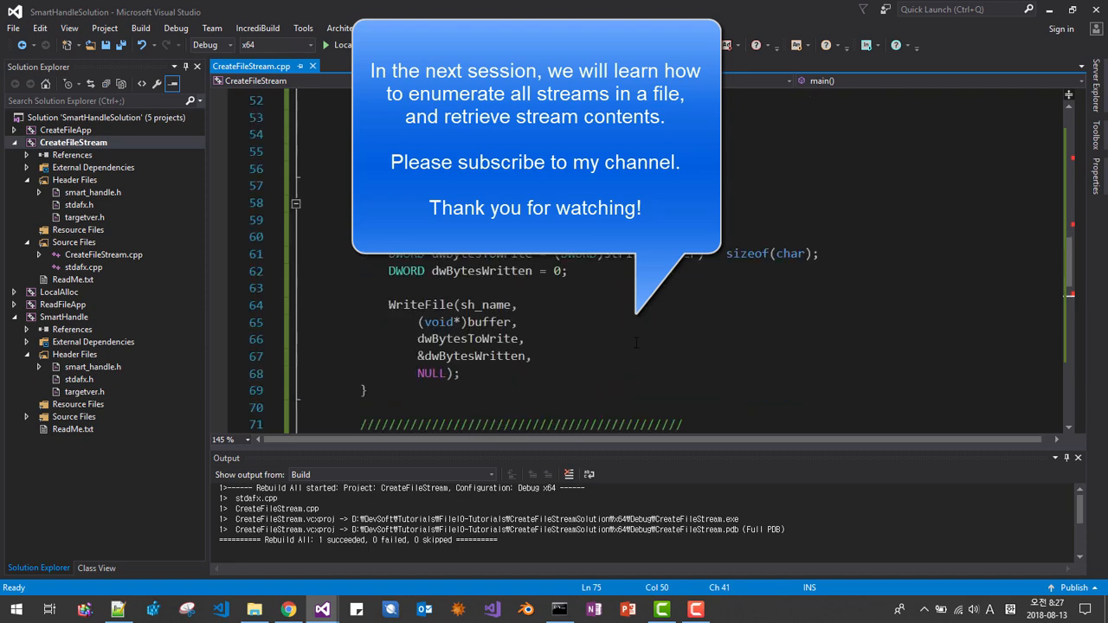
scroll("down", 3)
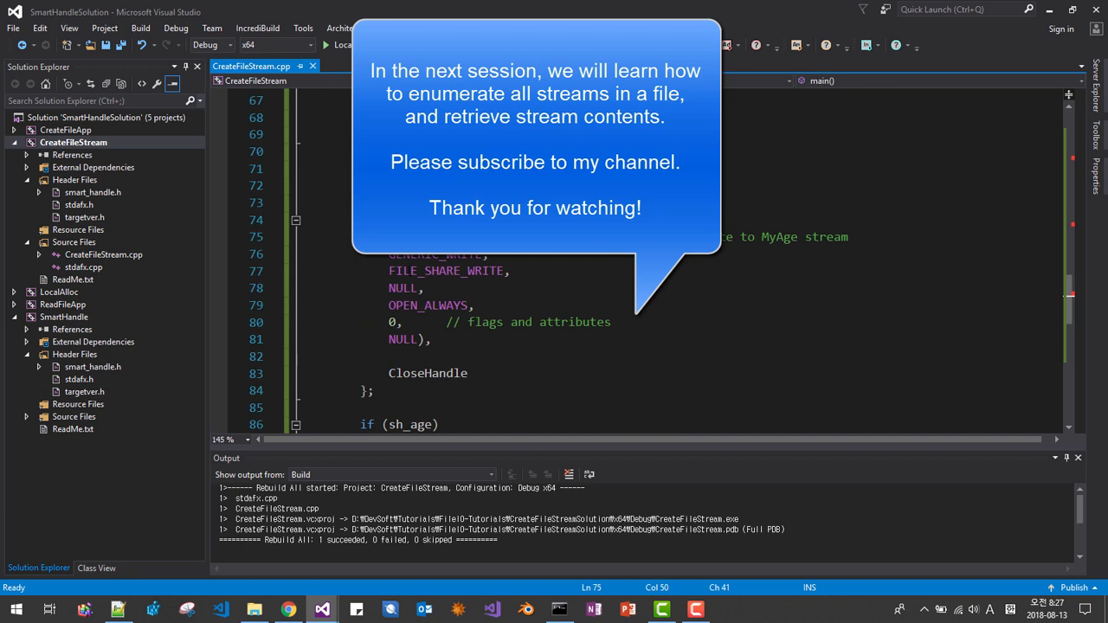